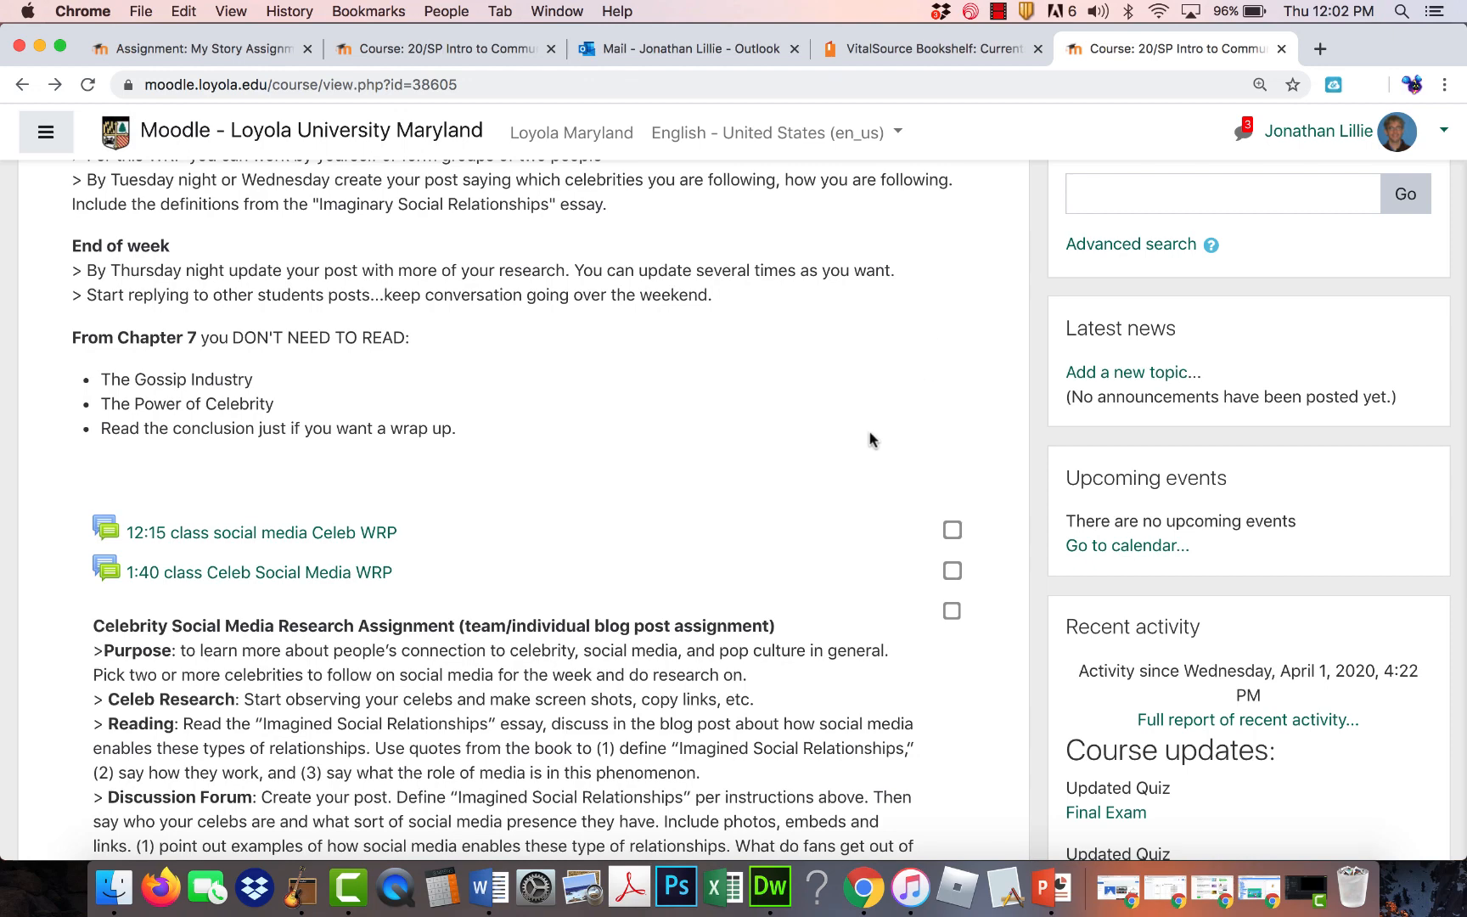
{"action": "mouse_move", "coordinate": [767, 501]}
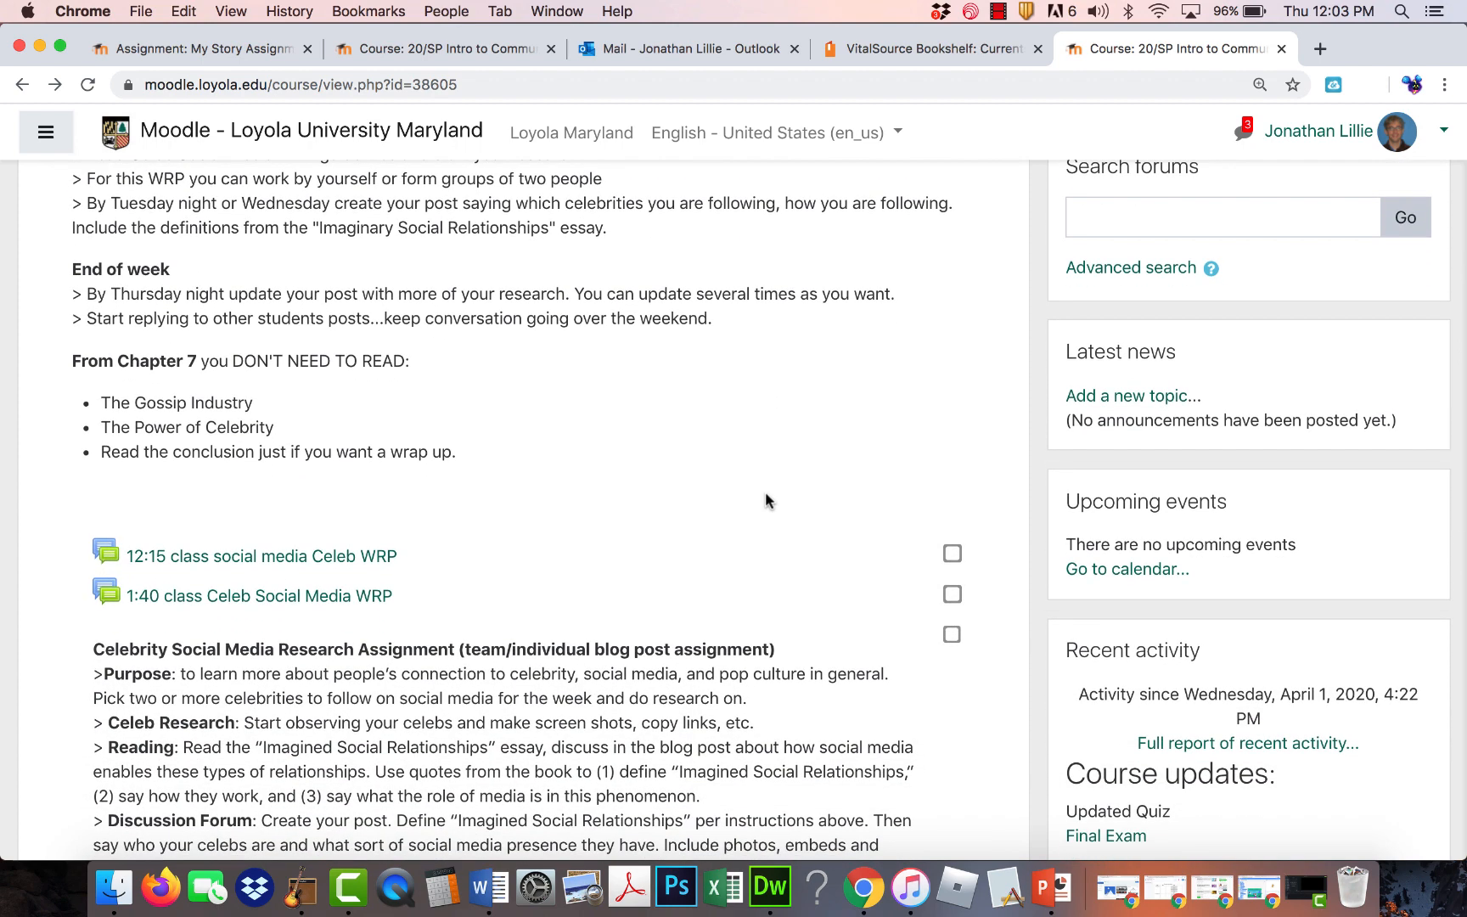
View the 12:15 class Celeb WRP forum, return to the course, then open the 1:40 class forum.
{"action": "scroll", "scroll_direction": "down", "scroll_amount": 3}
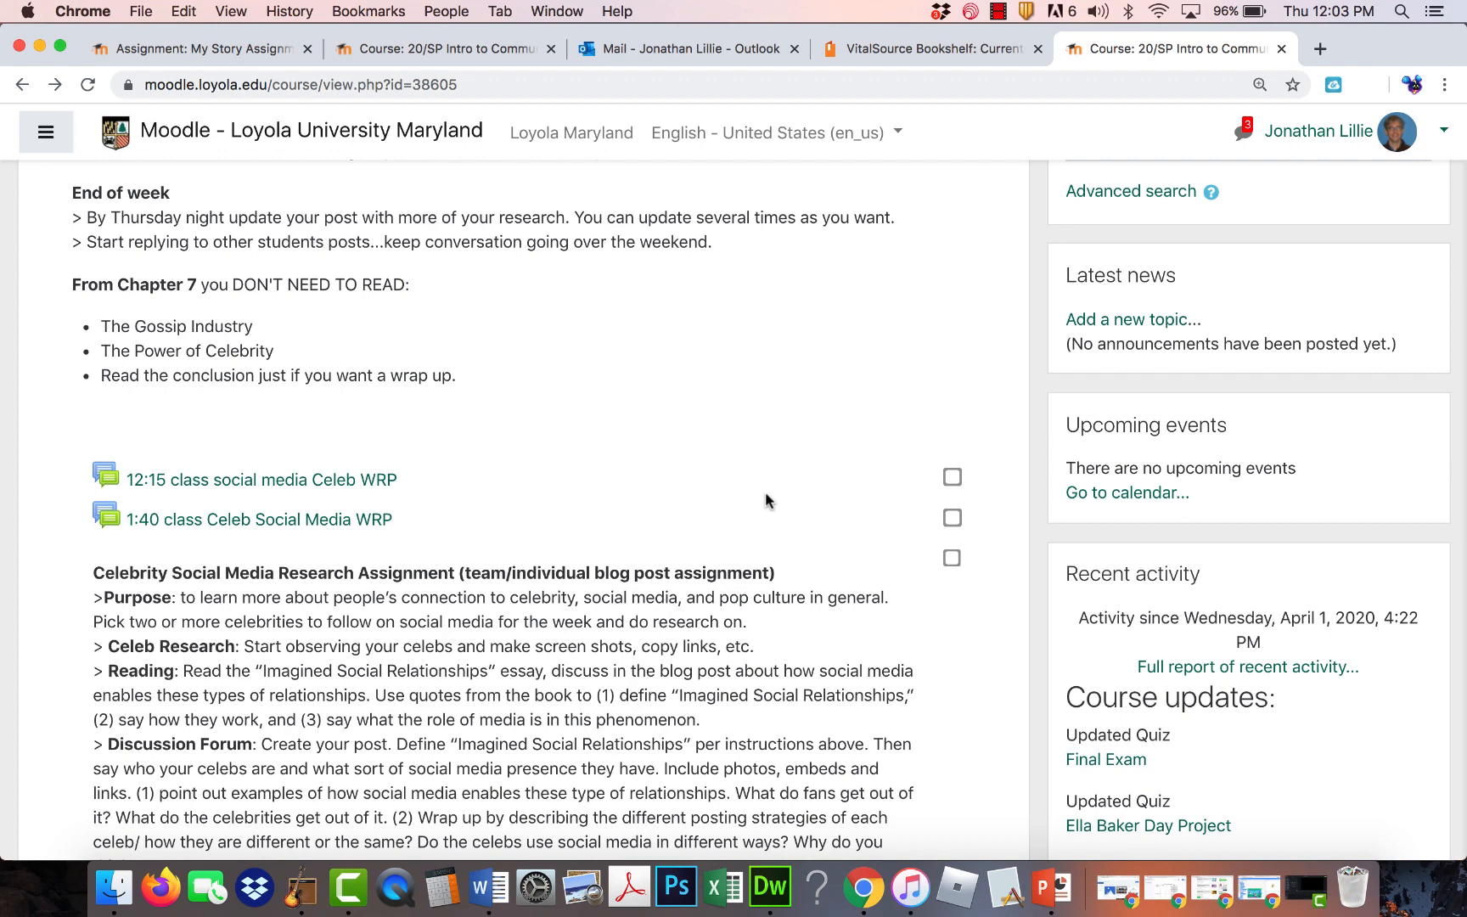
{"action": "mouse_move", "coordinate": [538, 535]}
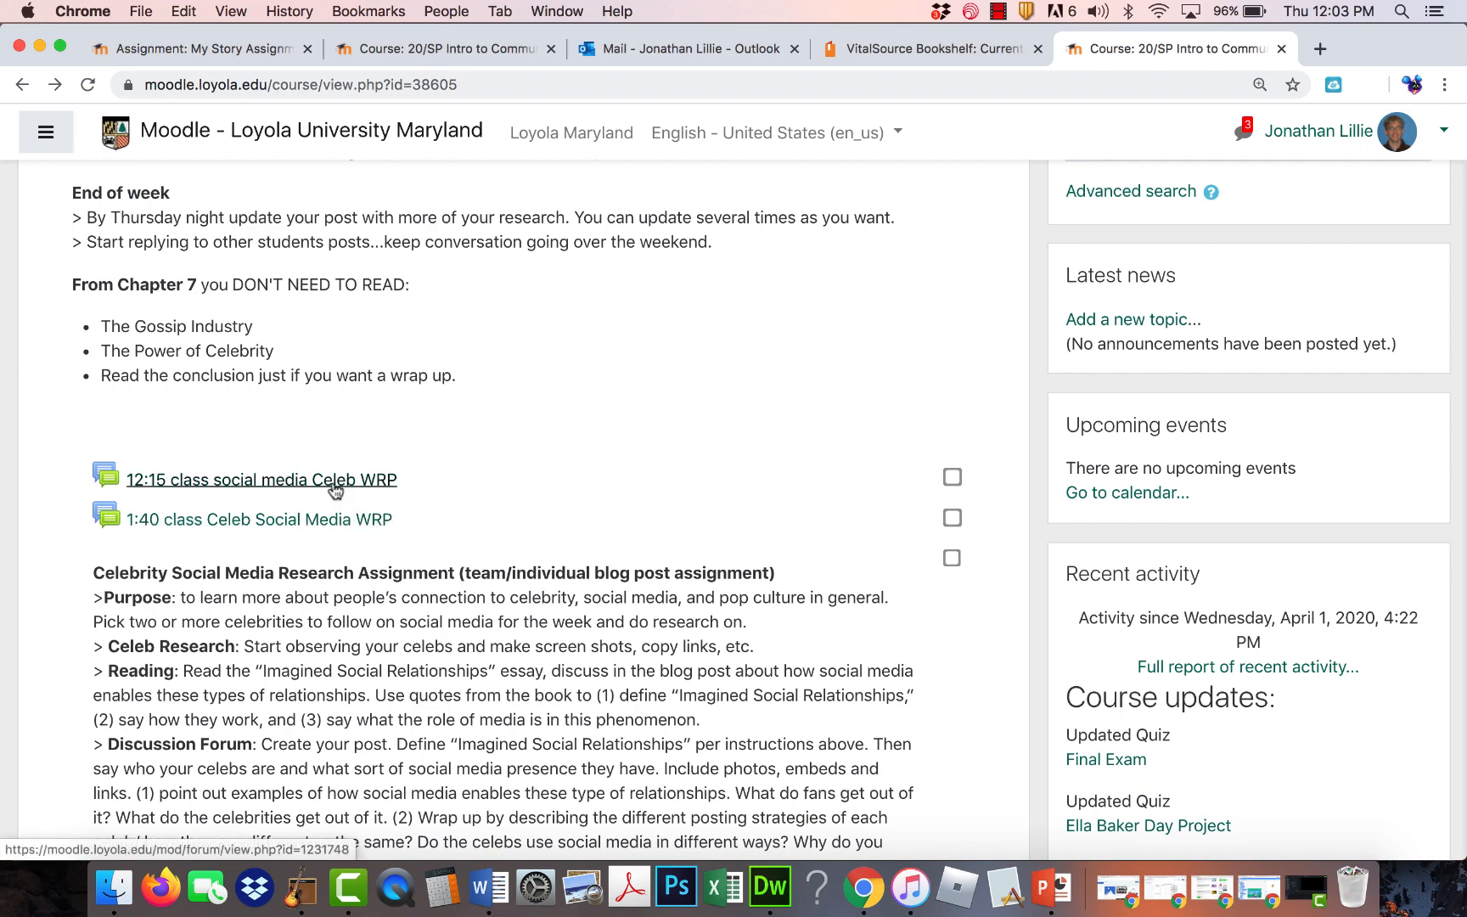
{"action": "left_click", "coordinate": [261, 479]}
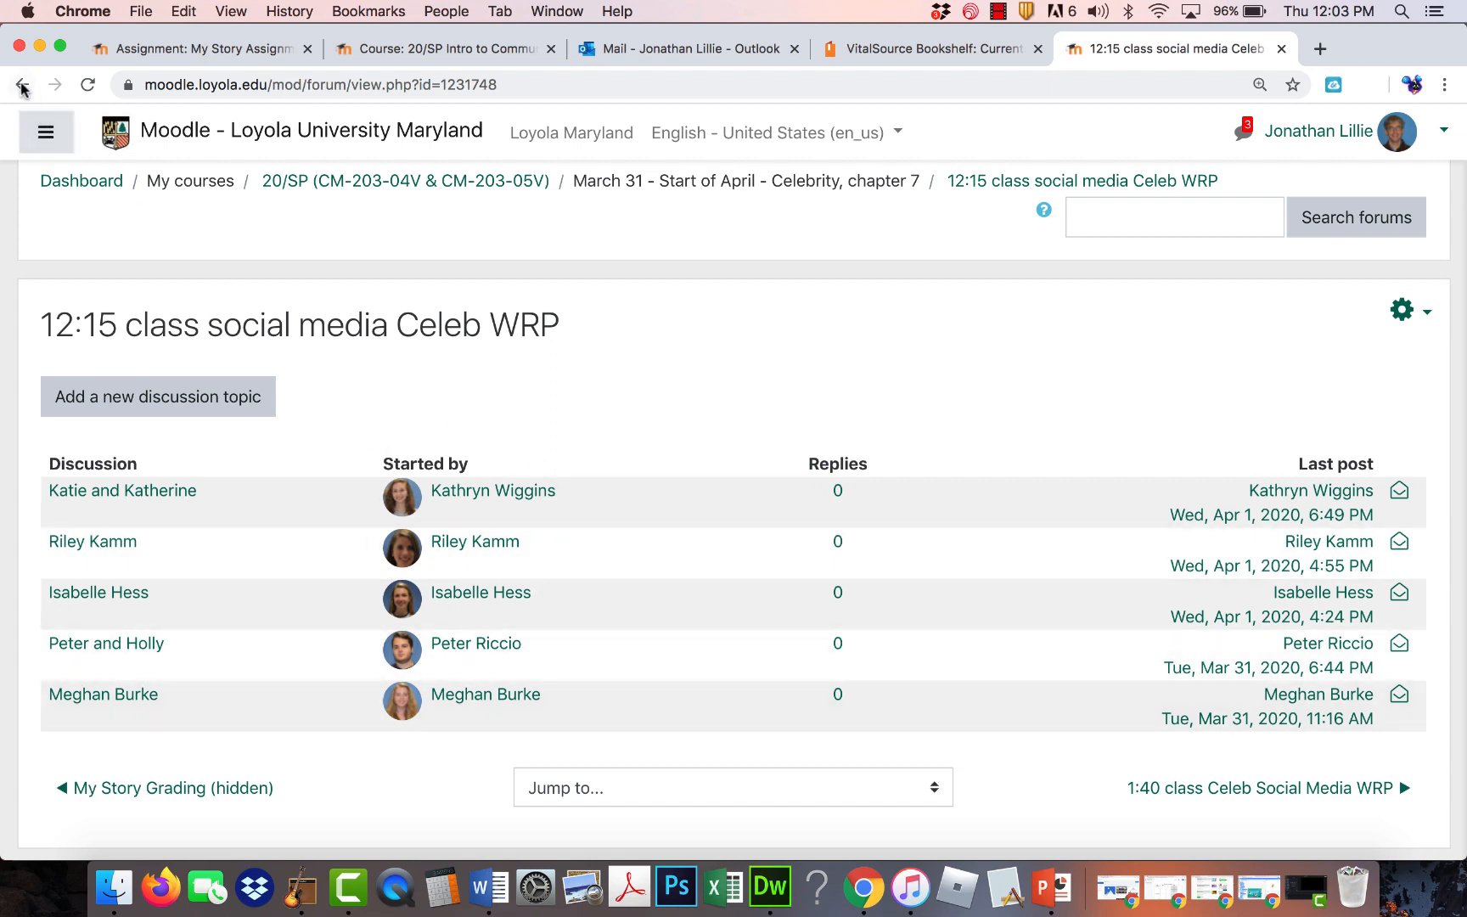
{"action": "mouse_move", "coordinate": [21, 84]}
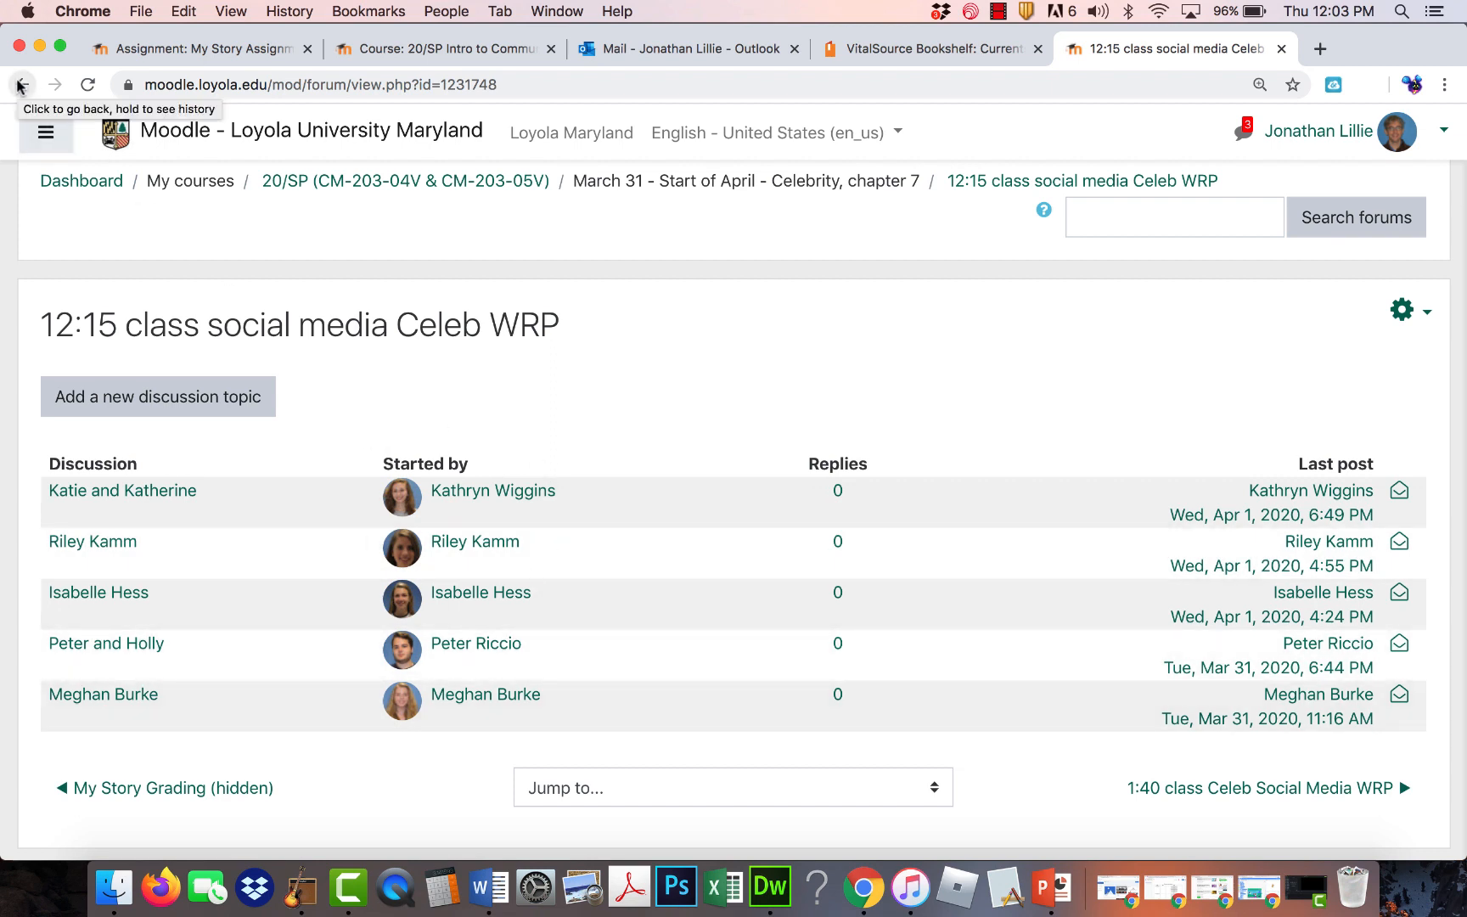
{"action": "left_click", "coordinate": [19, 84]}
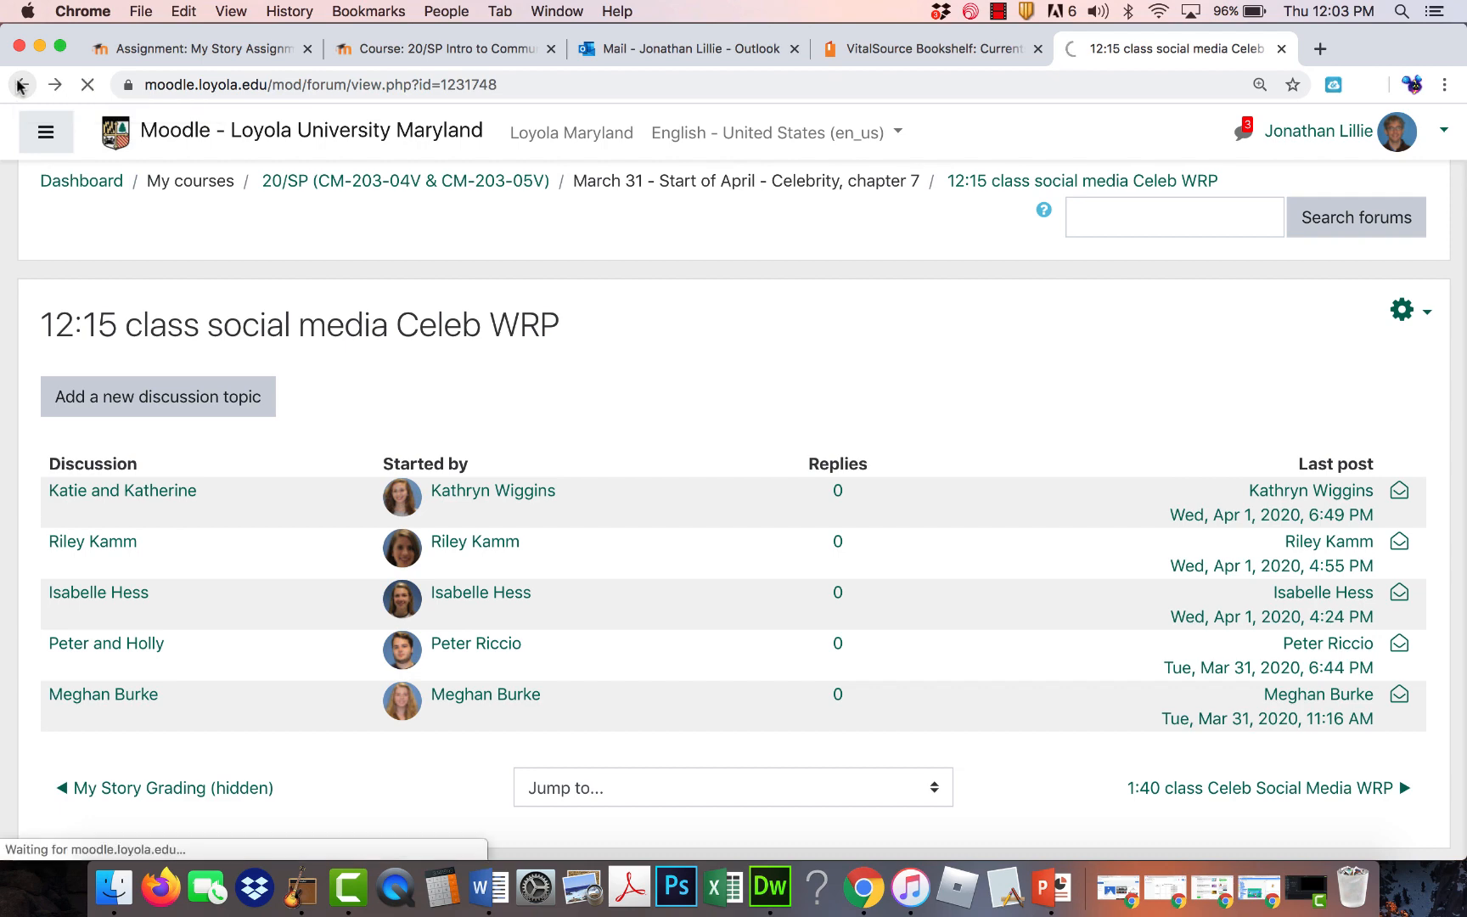
{"action": "left_click", "coordinate": [20, 85]}
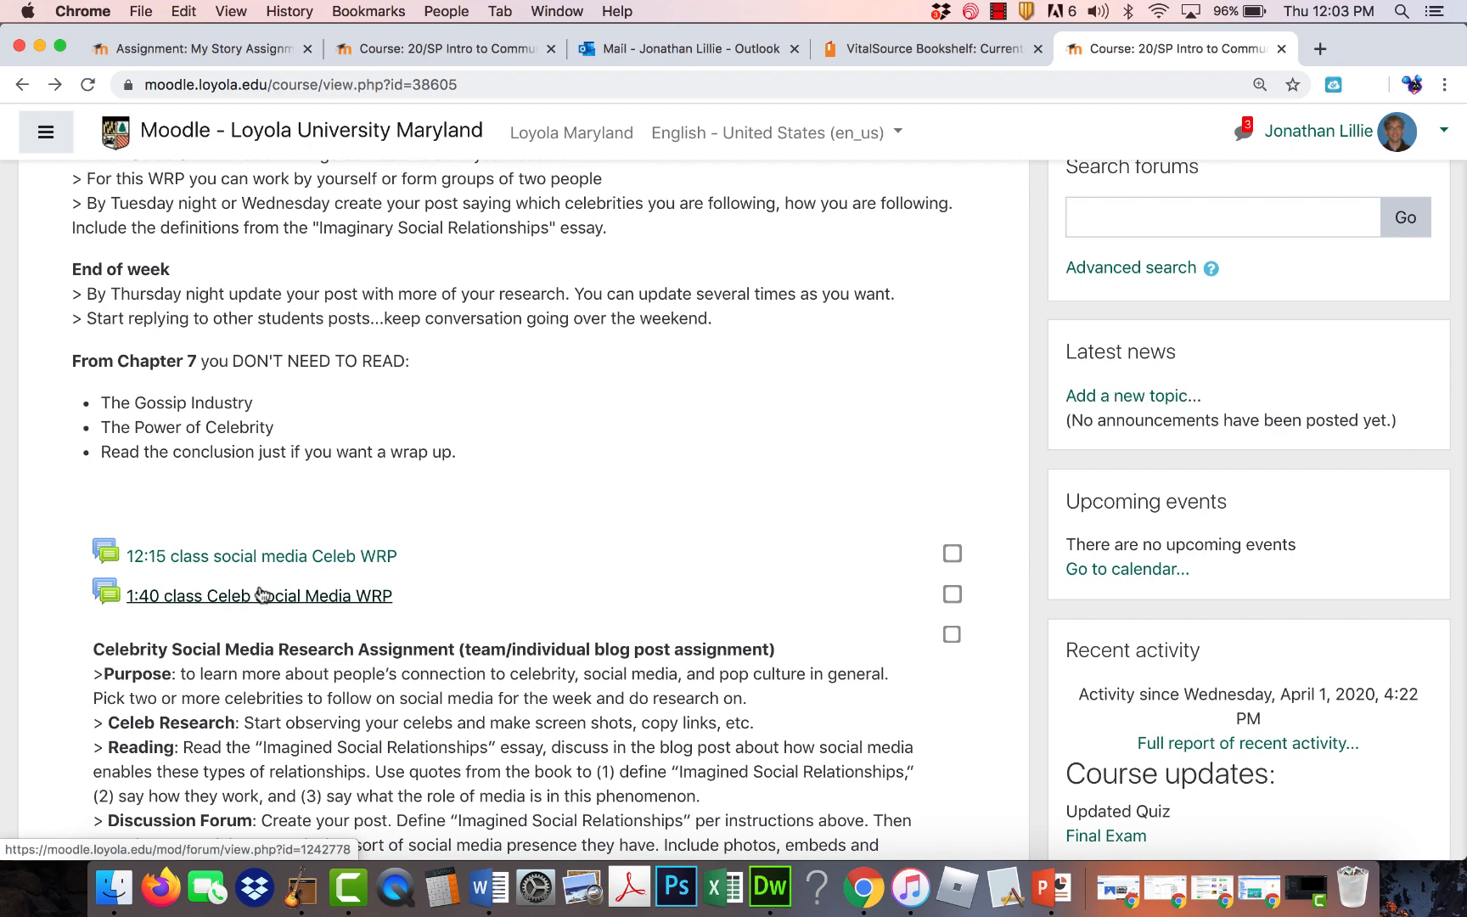
{"action": "mouse_move", "coordinate": [259, 596]}
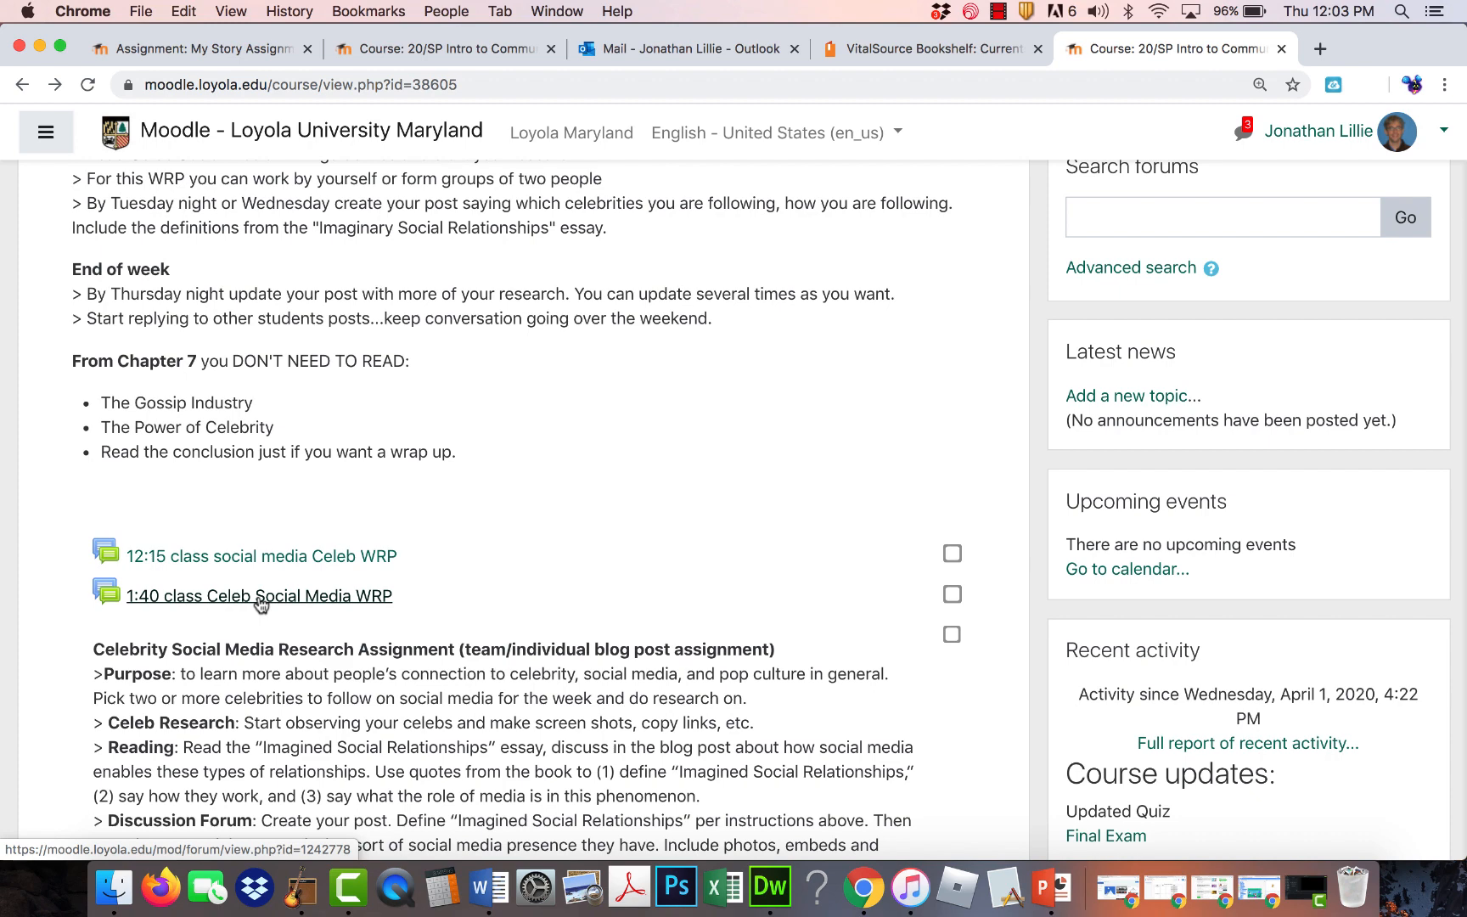
{"action": "left_click", "coordinate": [258, 596]}
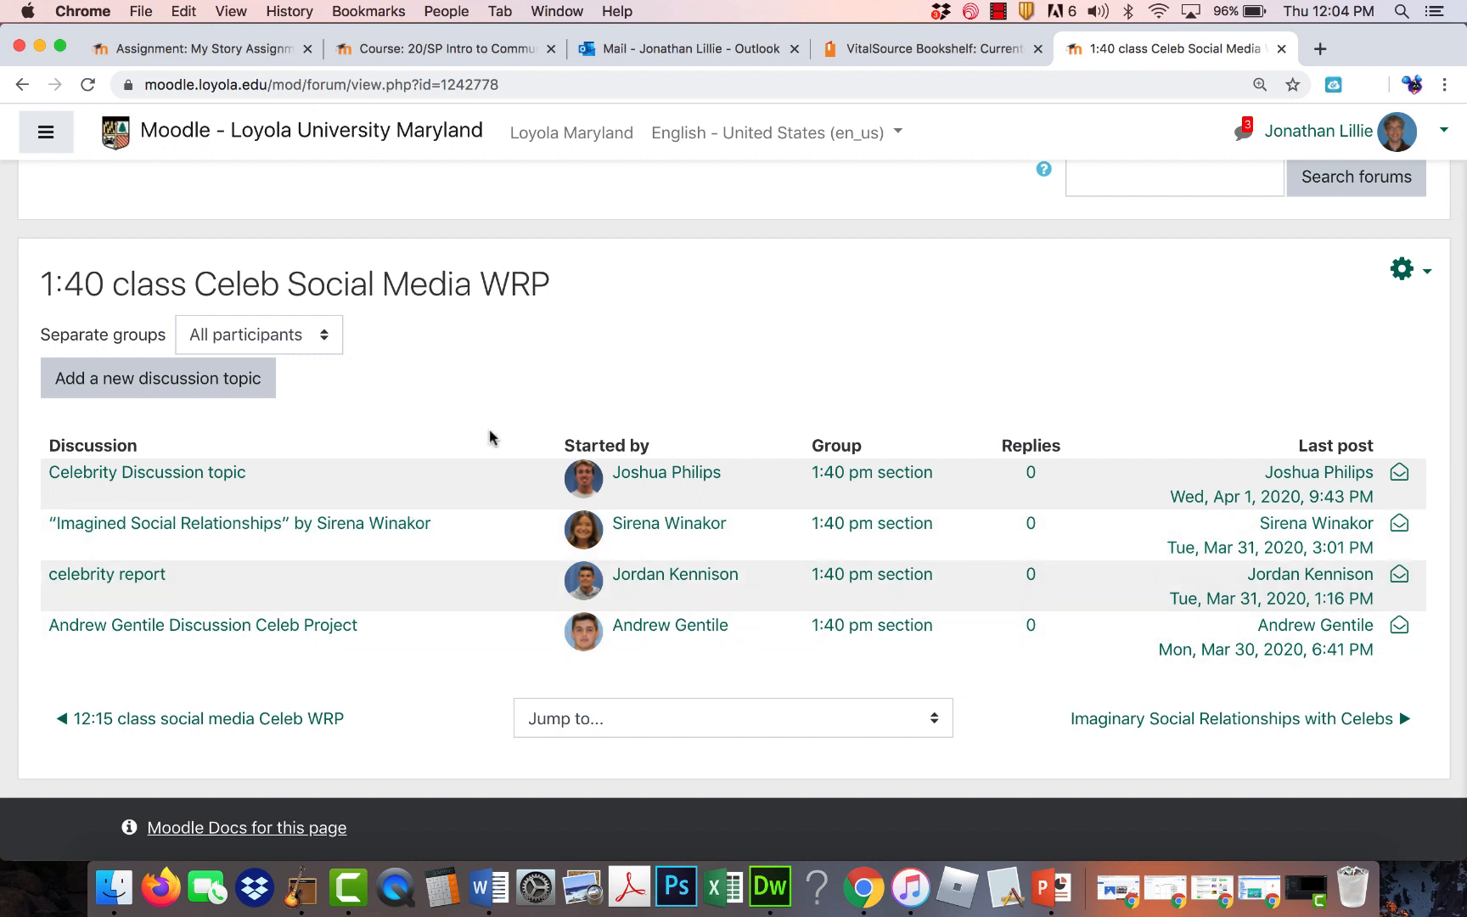
{"action": "mouse_move", "coordinate": [424, 483]}
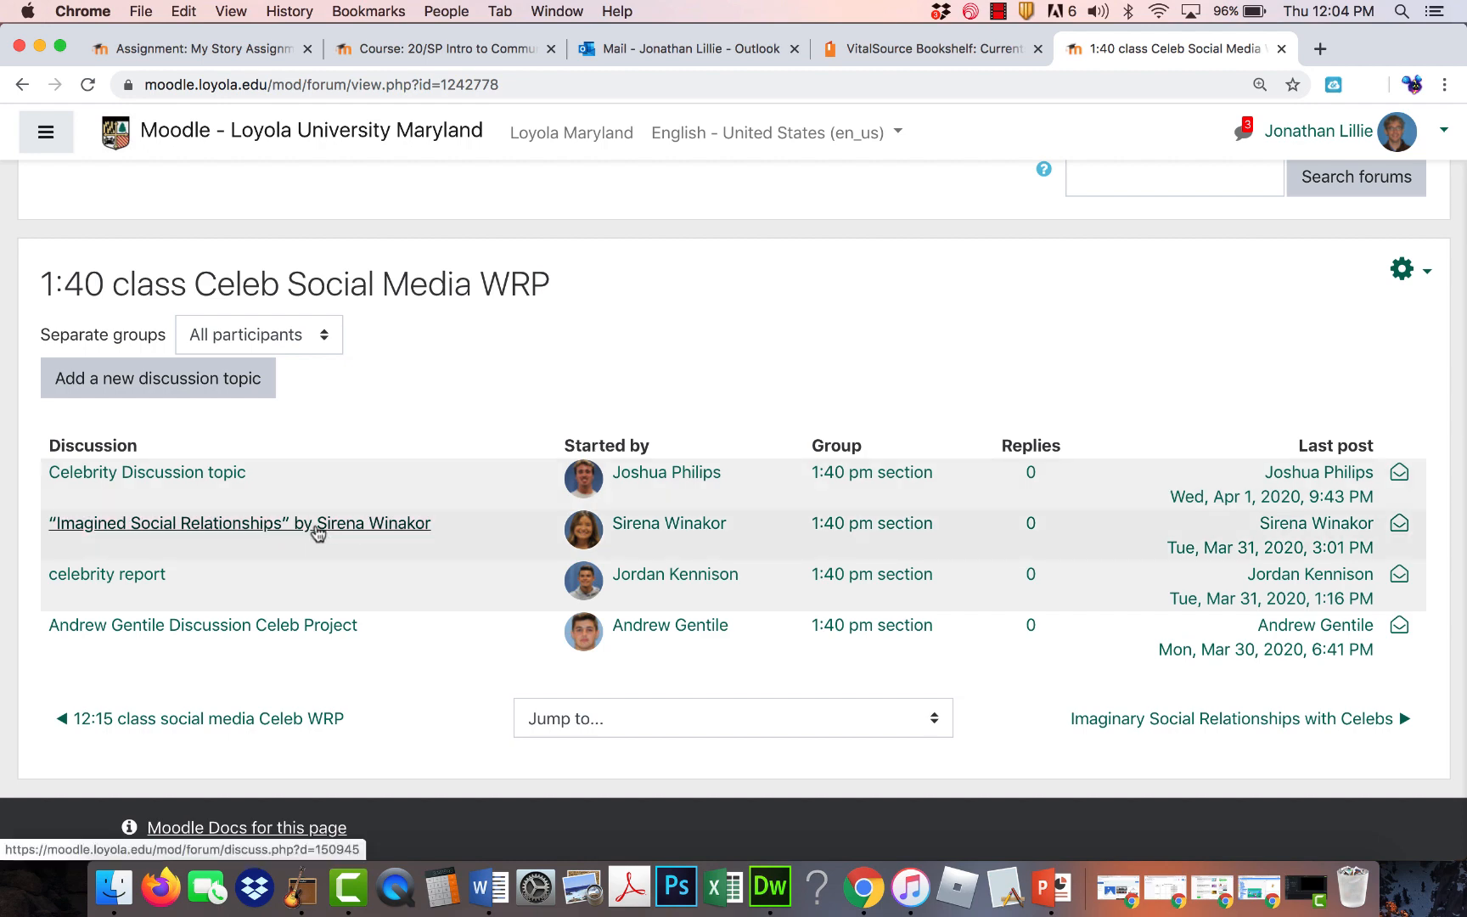
Open 'Imagined Social Relationships' and scroll past the Blake Lively screenshots to the essay.
{"action": "left_click", "coordinate": [238, 523]}
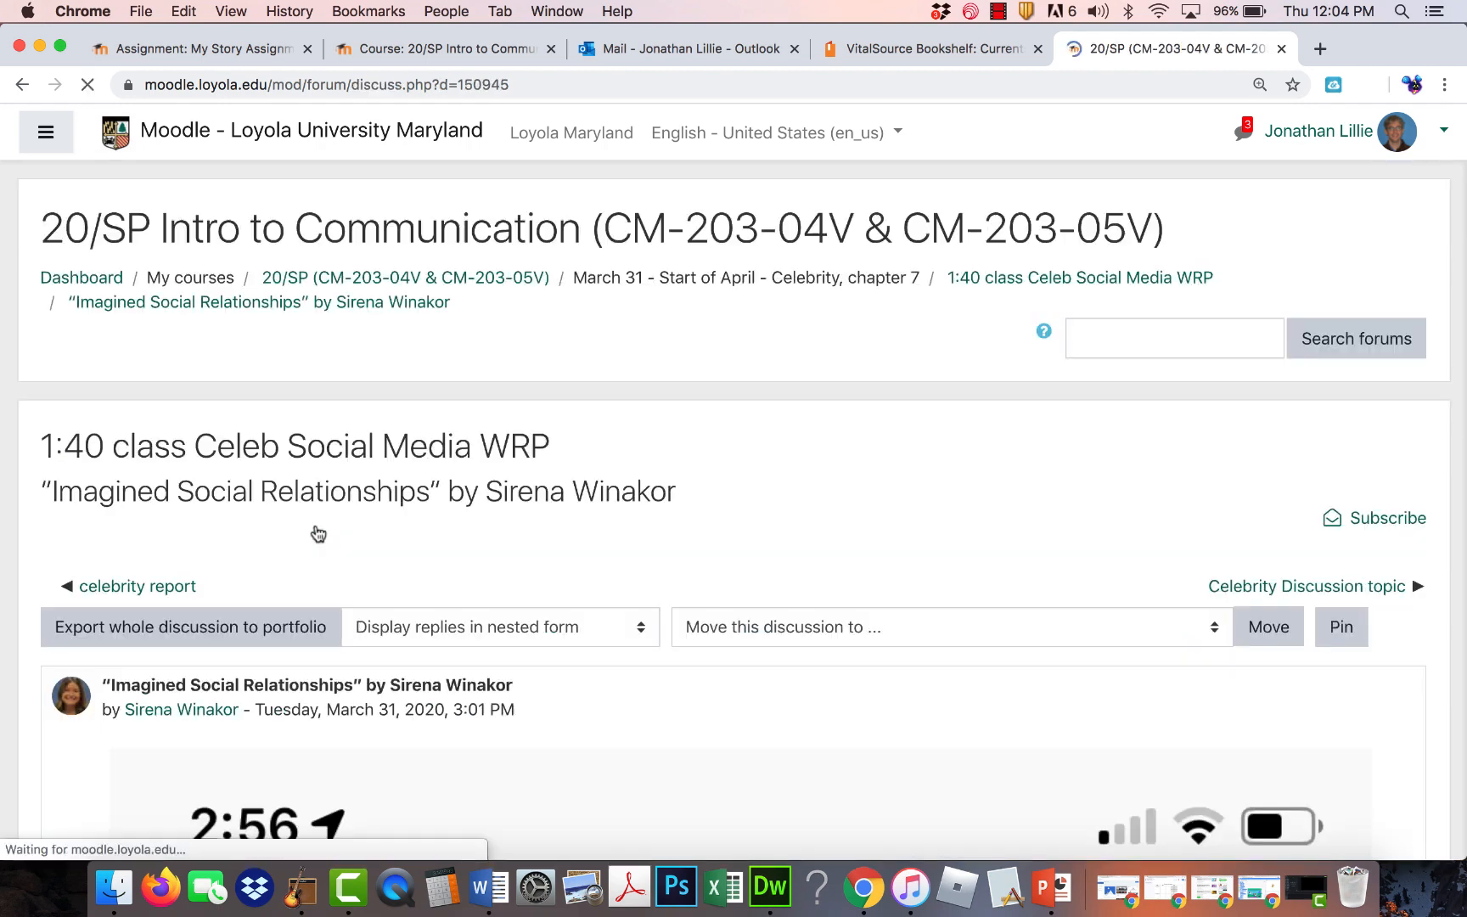
{"action": "scroll", "scroll_direction": "down", "scroll_amount": 3}
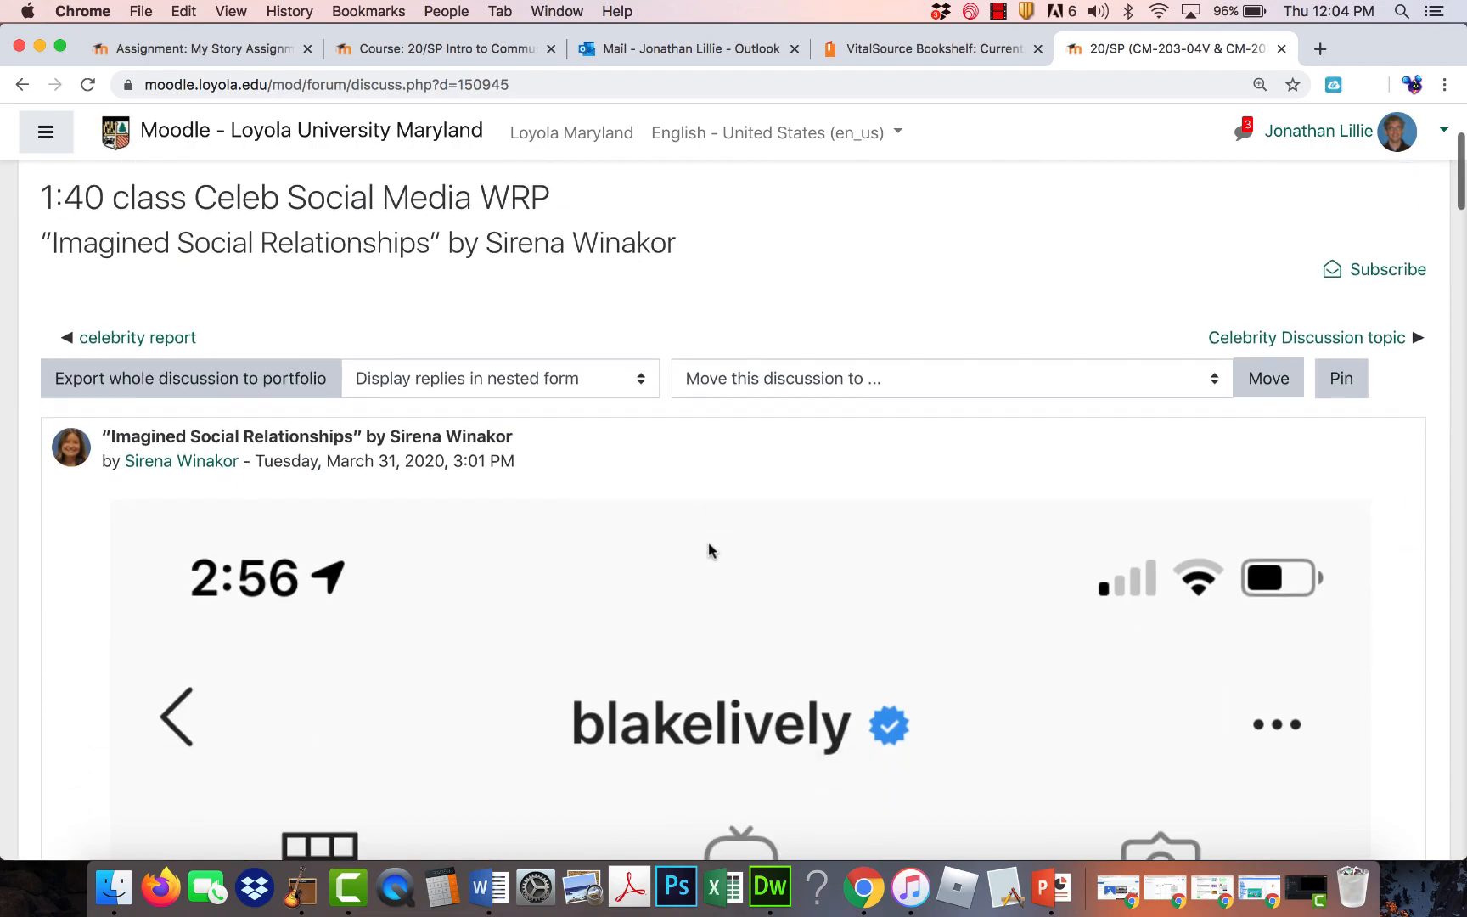
{"action": "scroll", "scroll_direction": "down", "scroll_amount": 3}
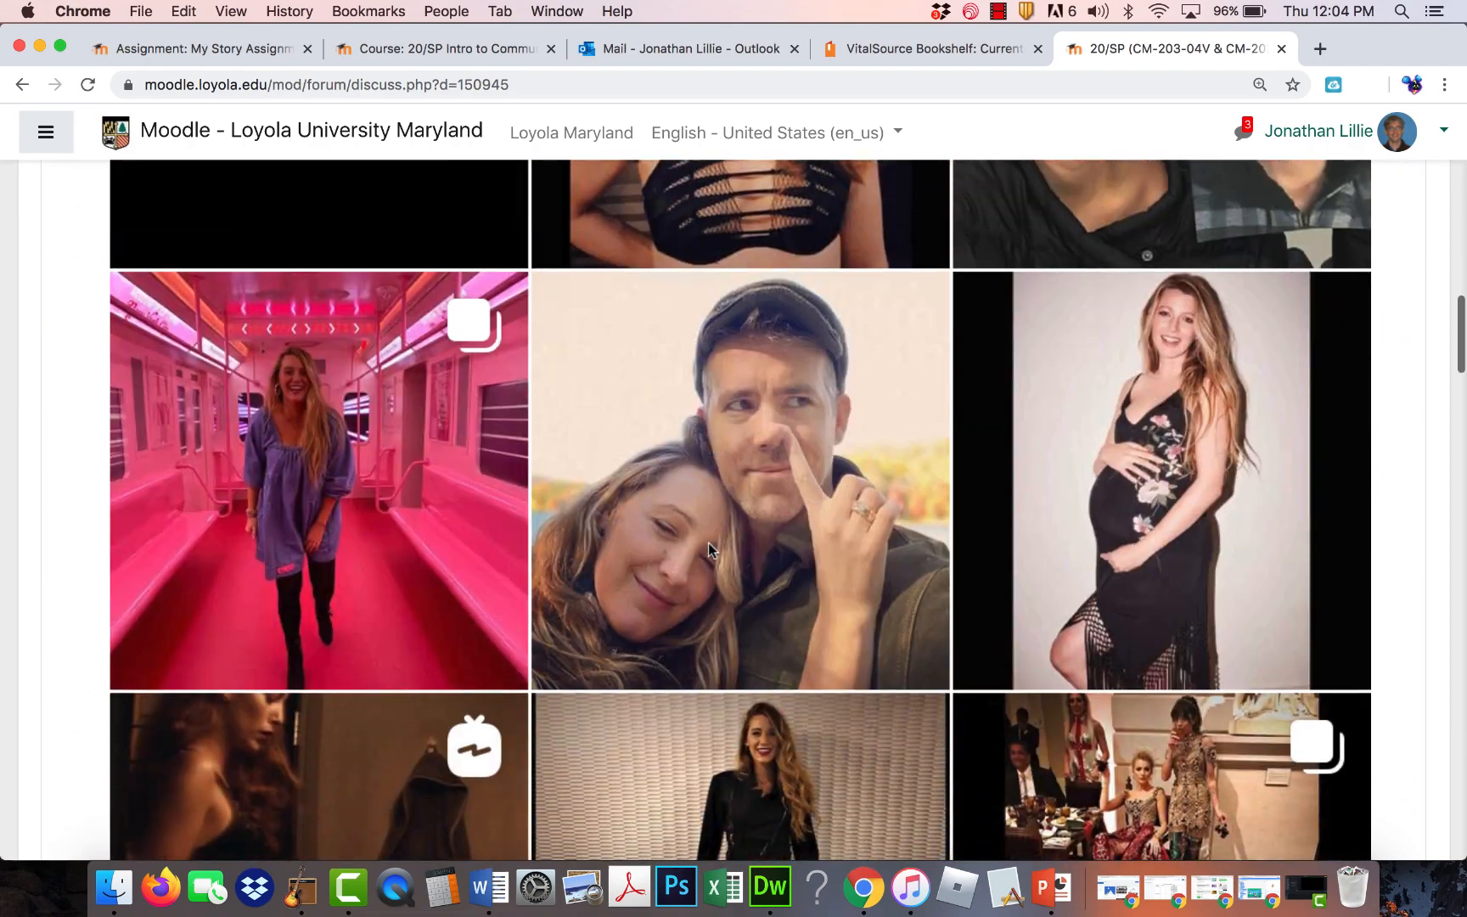
{"action": "scroll", "scroll_direction": "down", "scroll_amount": 3}
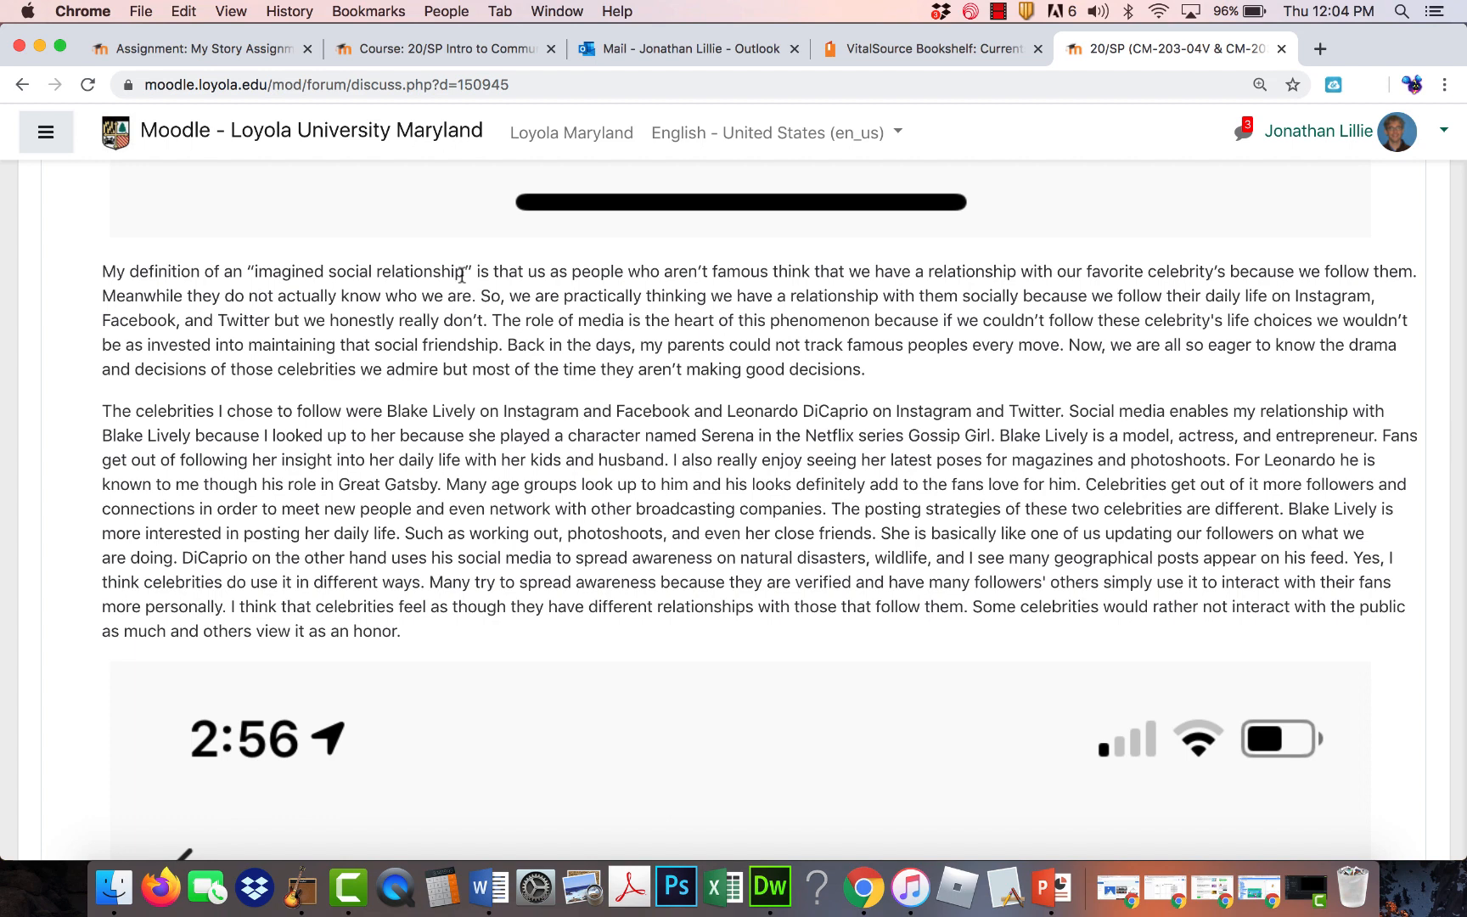
{"action": "mouse_move", "coordinate": [478, 333]}
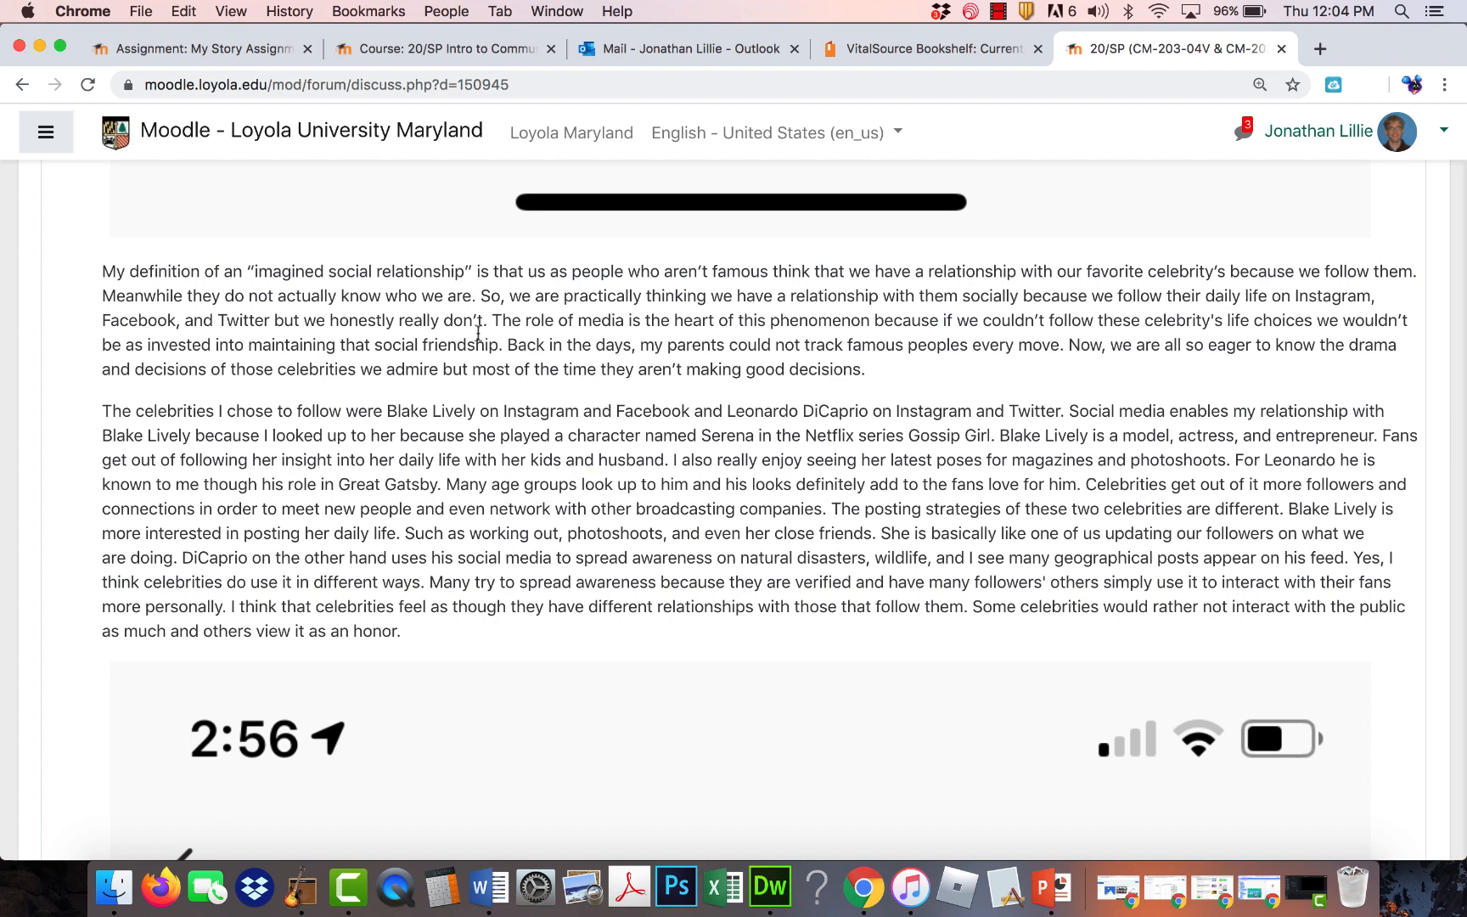
{"action": "scroll", "scroll_direction": "down", "scroll_amount": 3}
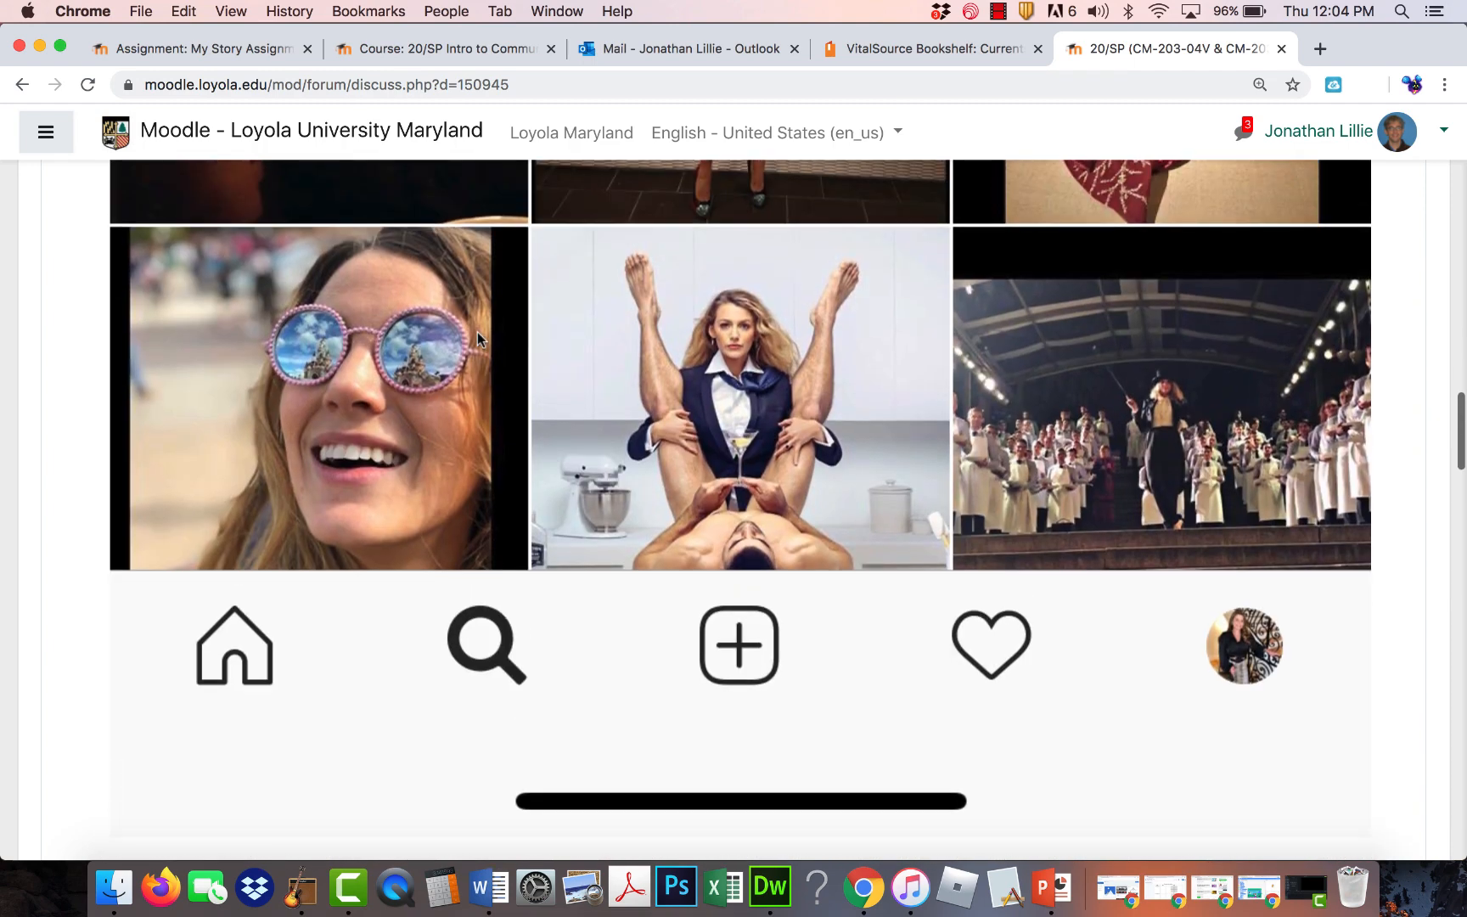
{"action": "scroll", "scroll_direction": "down", "scroll_amount": 3}
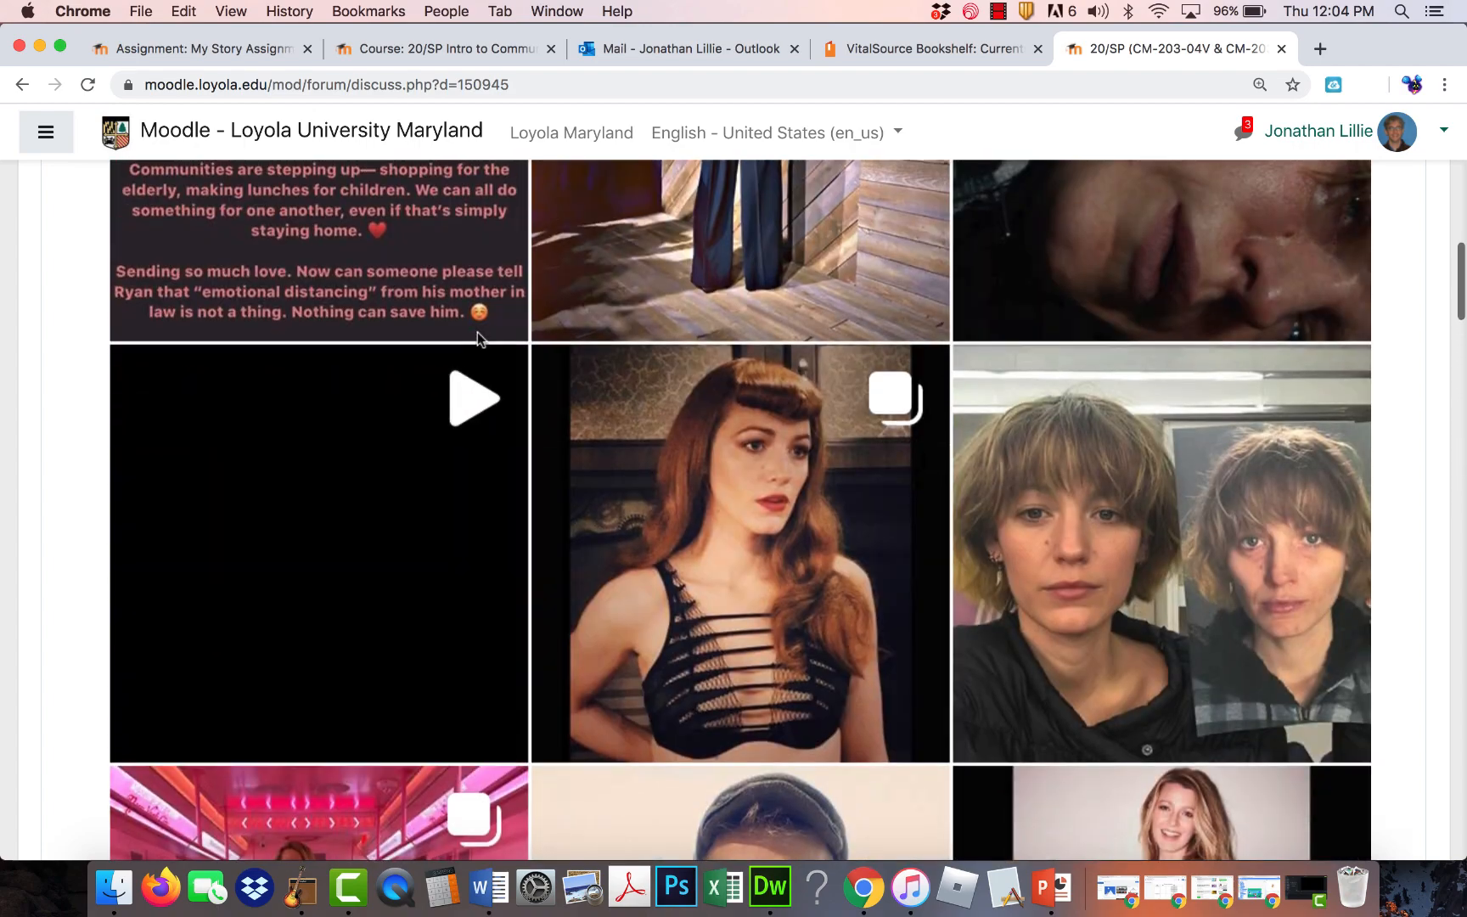
{"action": "scroll", "scroll_direction": "down", "scroll_amount": 3}
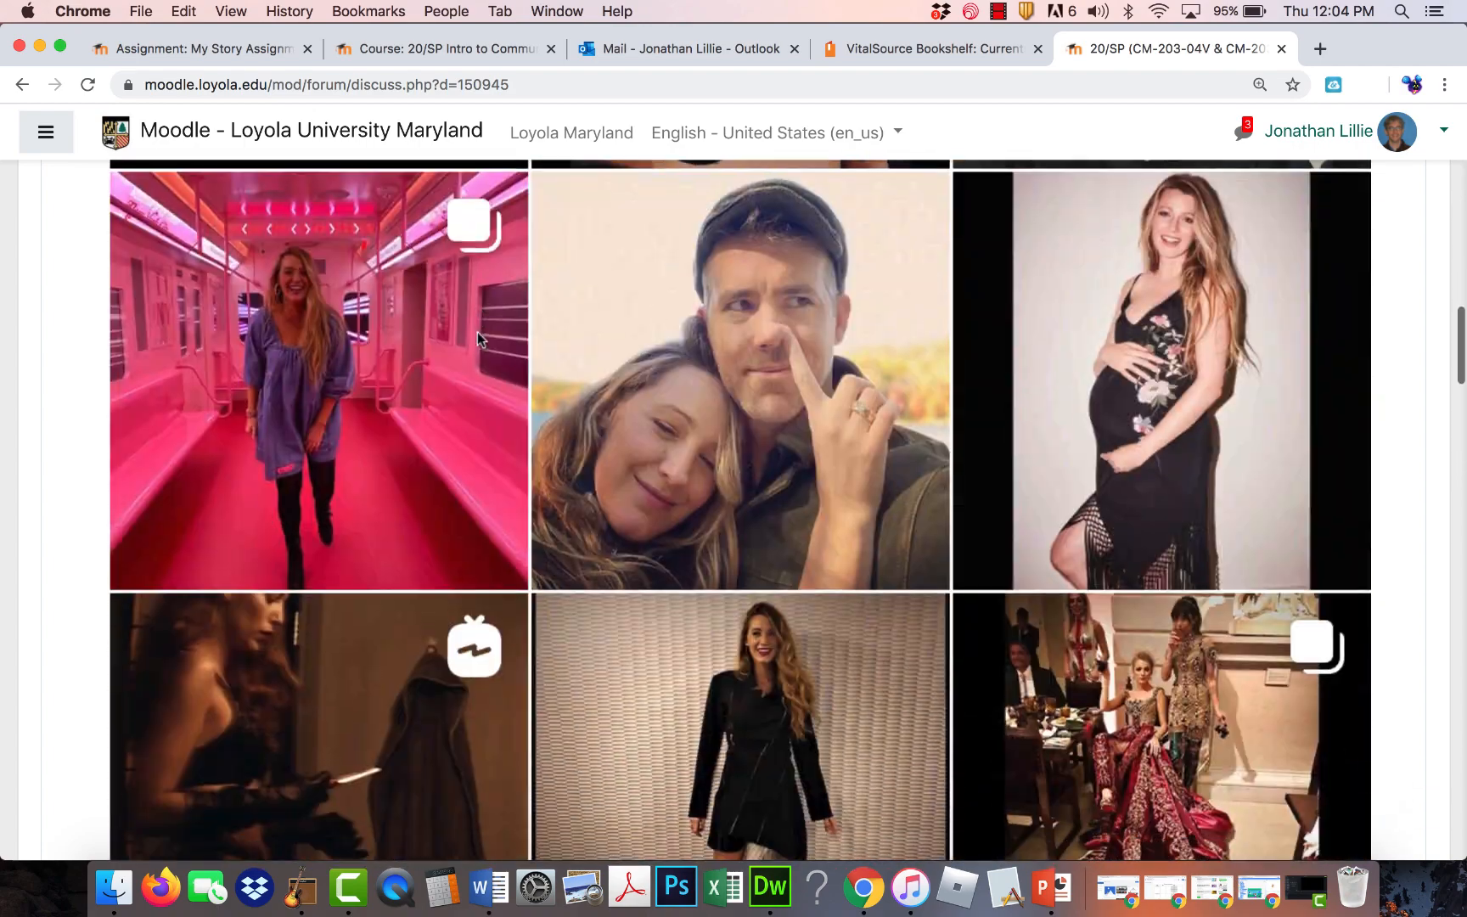
{"action": "scroll", "scroll_direction": "down", "scroll_amount": 3}
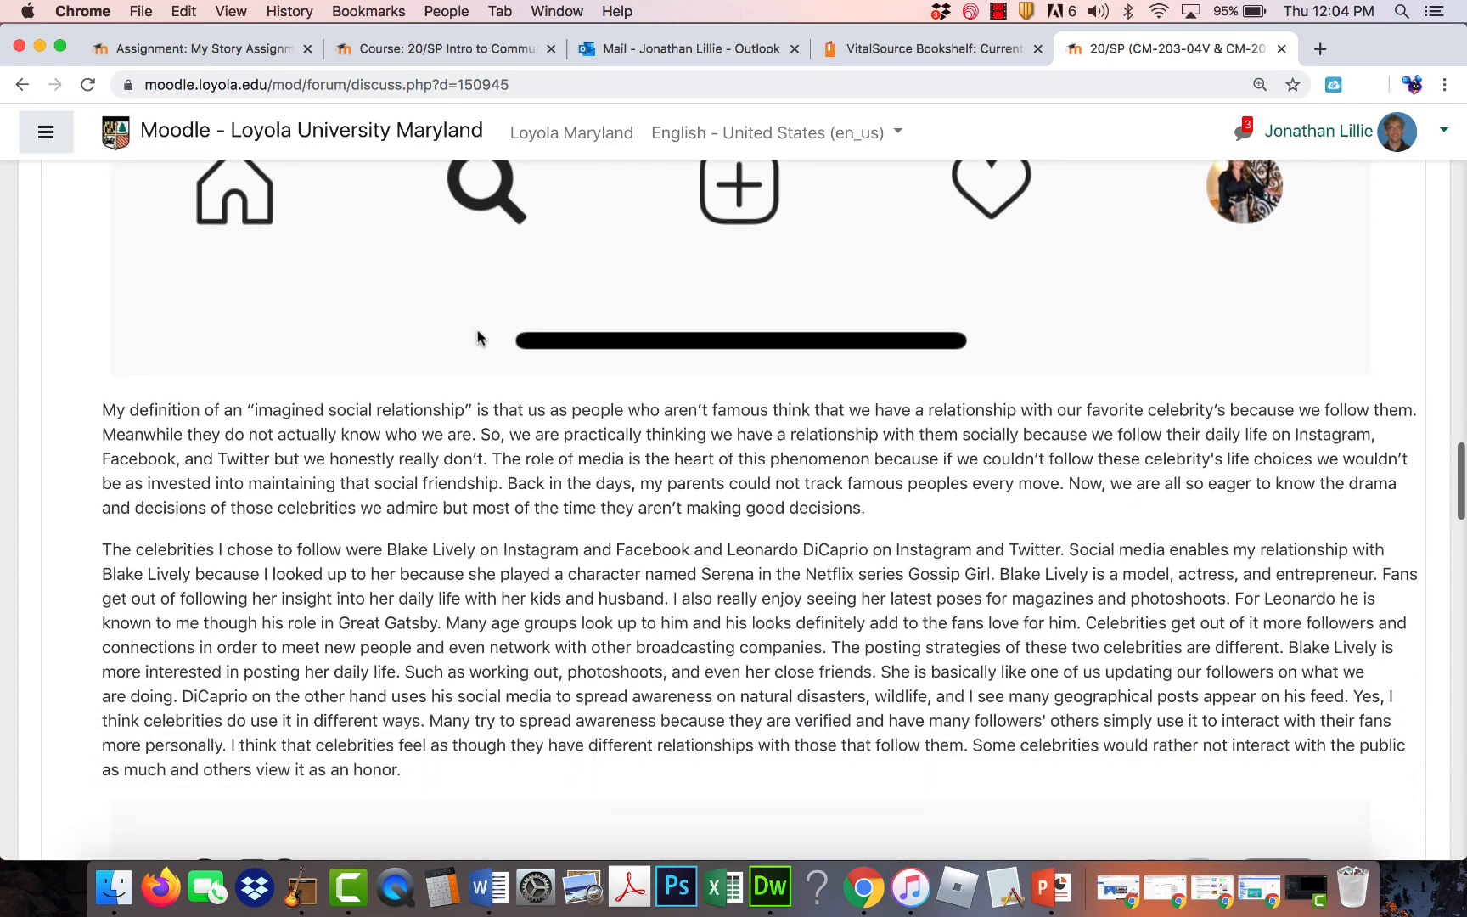
{"action": "scroll", "scroll_direction": "down", "scroll_amount": 3}
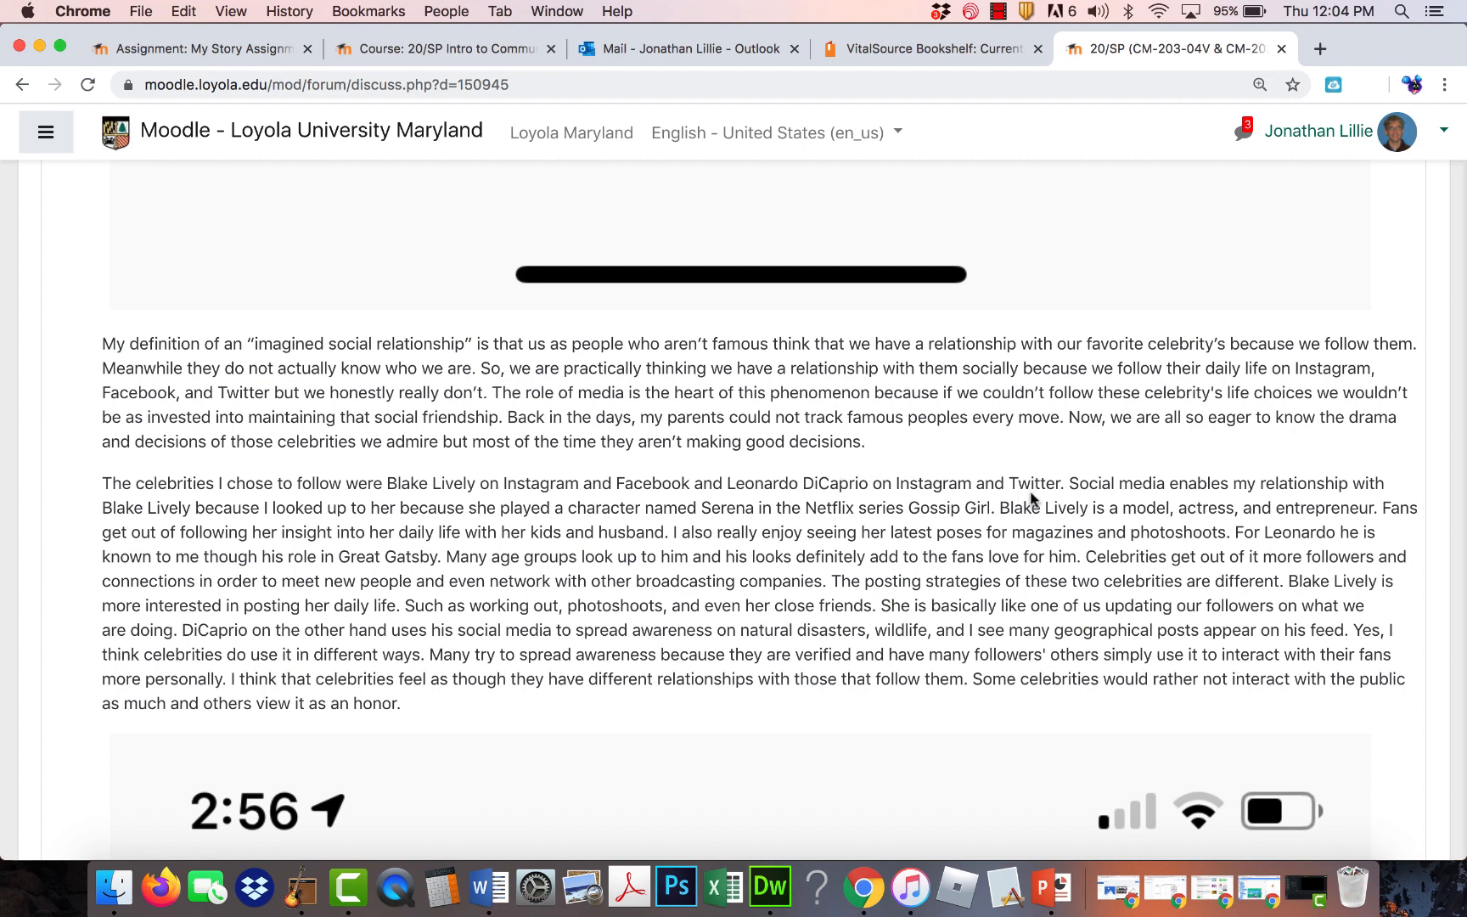
Highlight the sentence naming Blake Lively and Leonardo DiCaprio and their platforms, then scroll further down.
{"action": "left_click_drag", "start_coordinate": [605, 484], "coordinate": [1062, 484]}
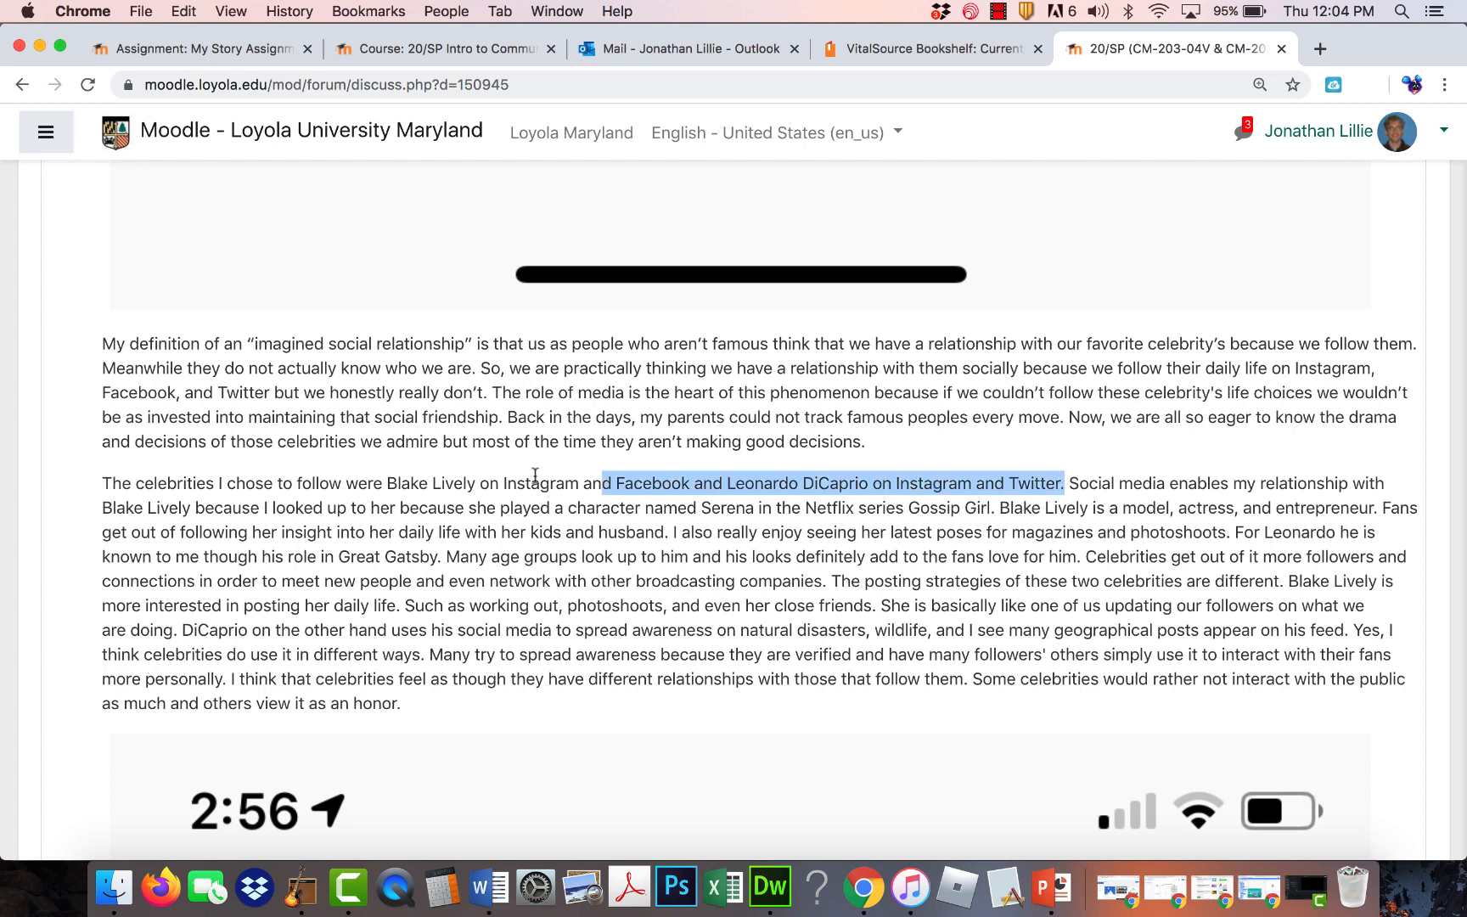
{"action": "left_click_drag", "start_coordinate": [603, 484], "coordinate": [386, 484]}
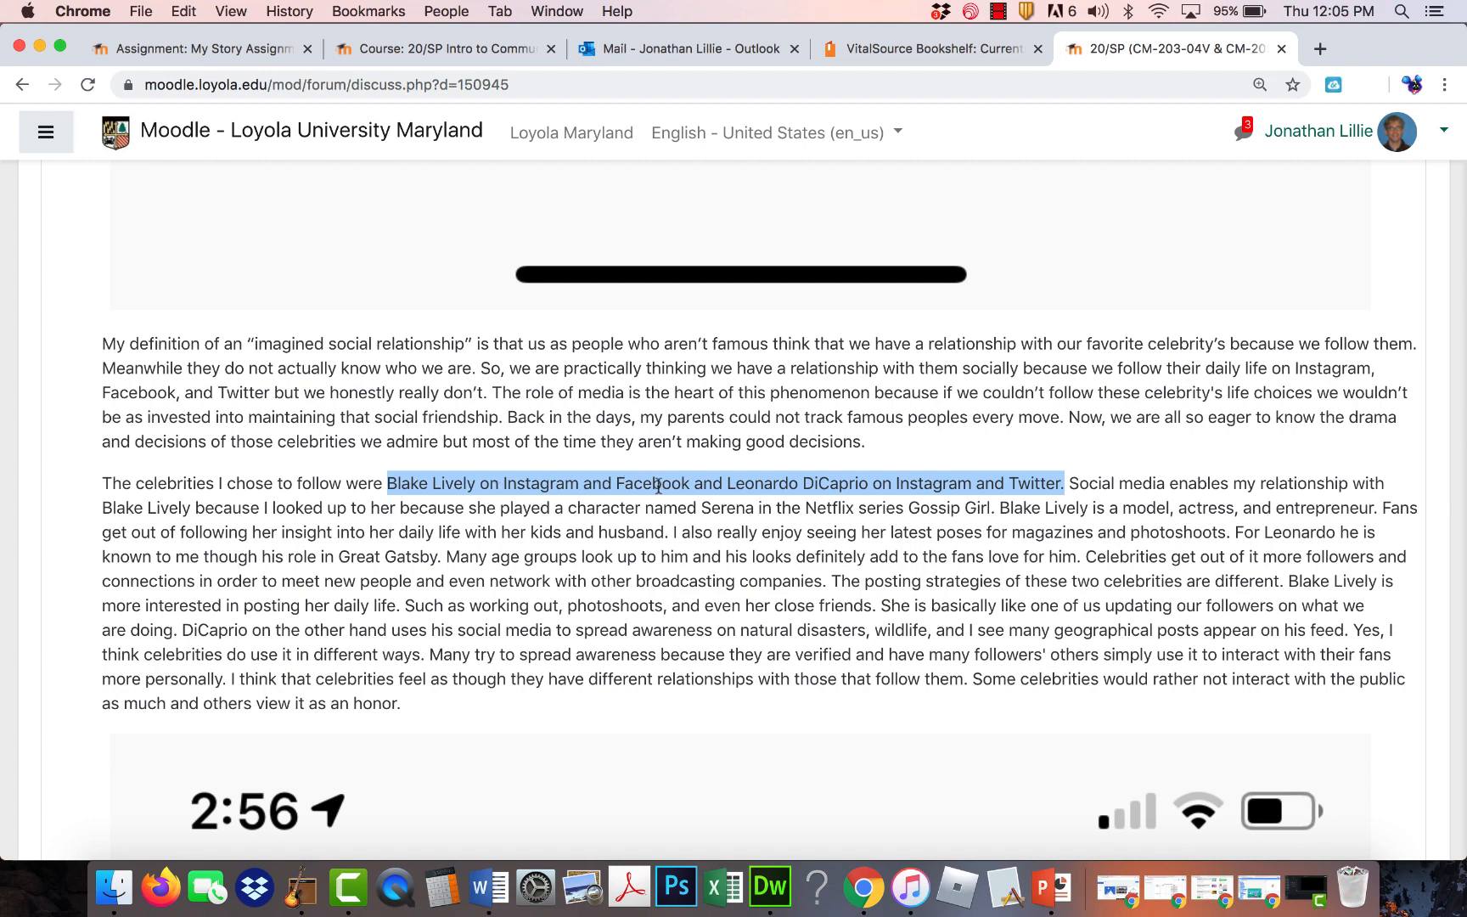
{"action": "mouse_move", "coordinate": [541, 502]}
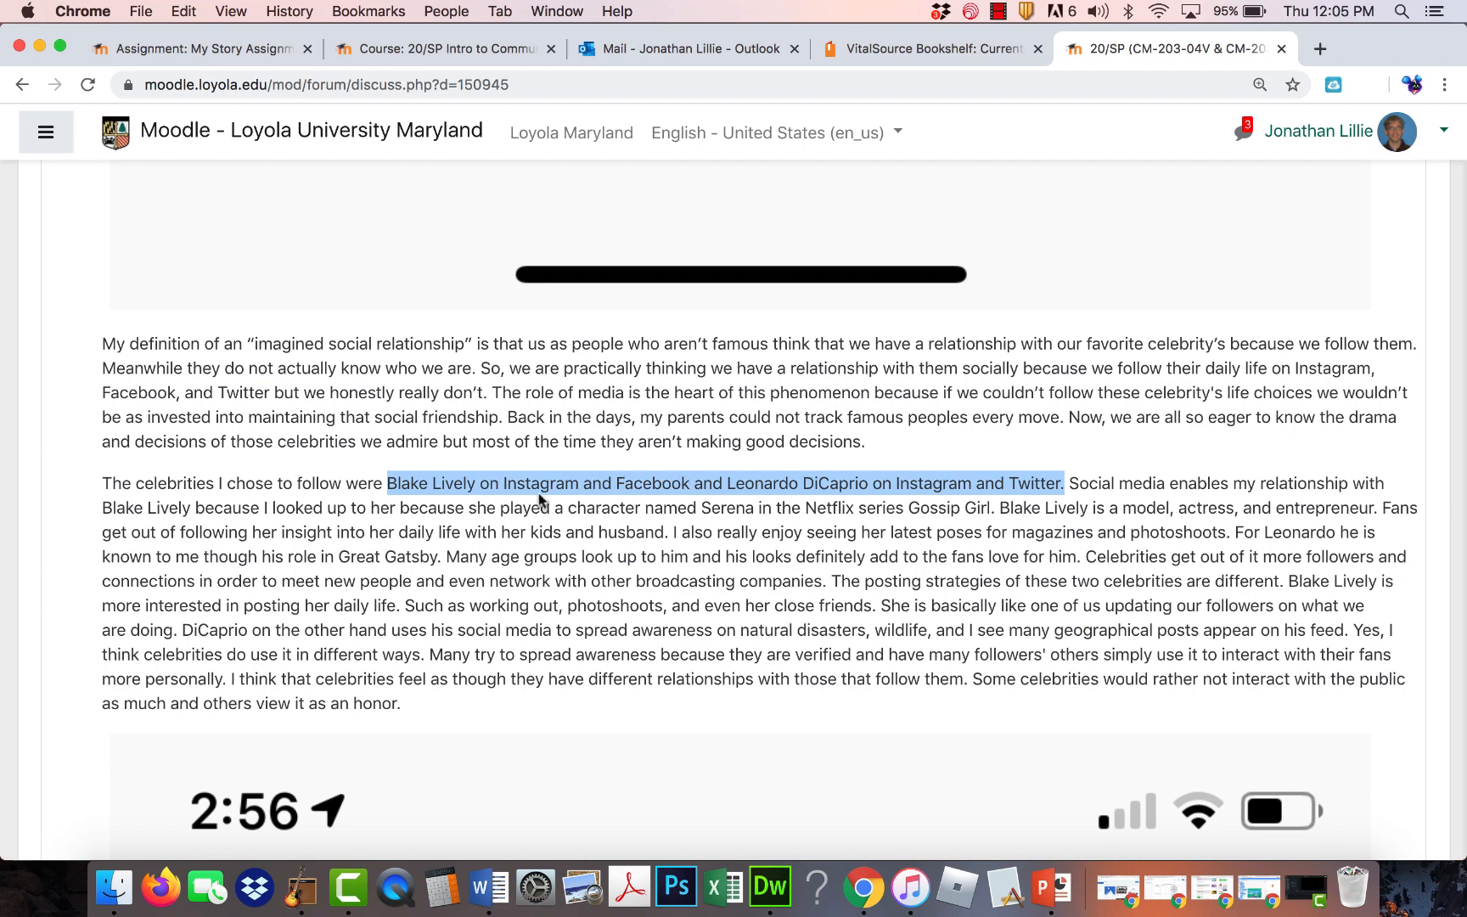
{"action": "mouse_move", "coordinate": [552, 499]}
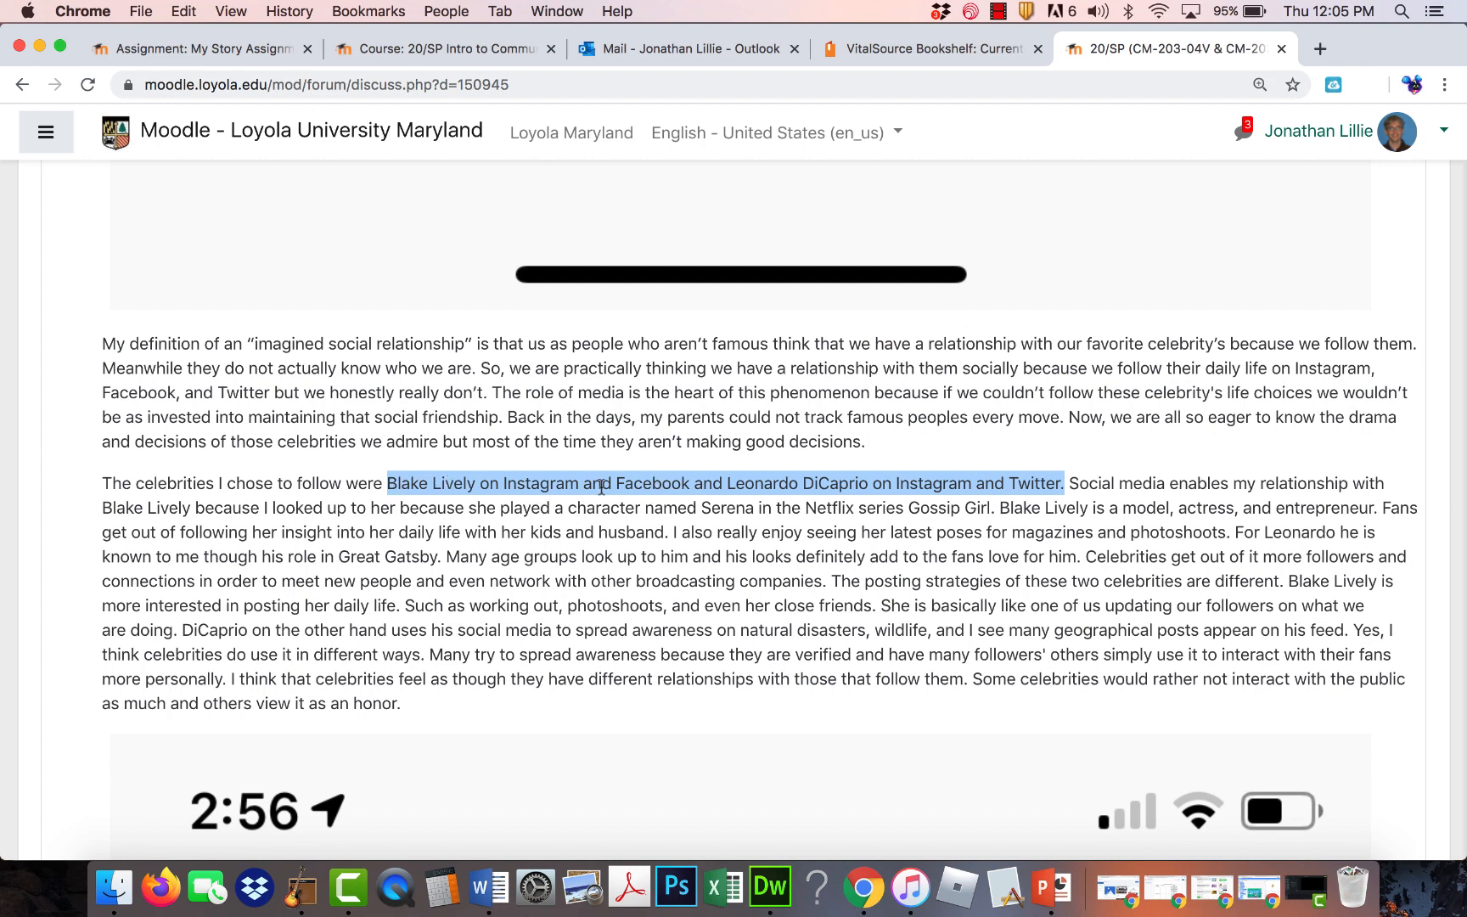
{"action": "scroll", "scroll_direction": "down", "scroll_amount": 3}
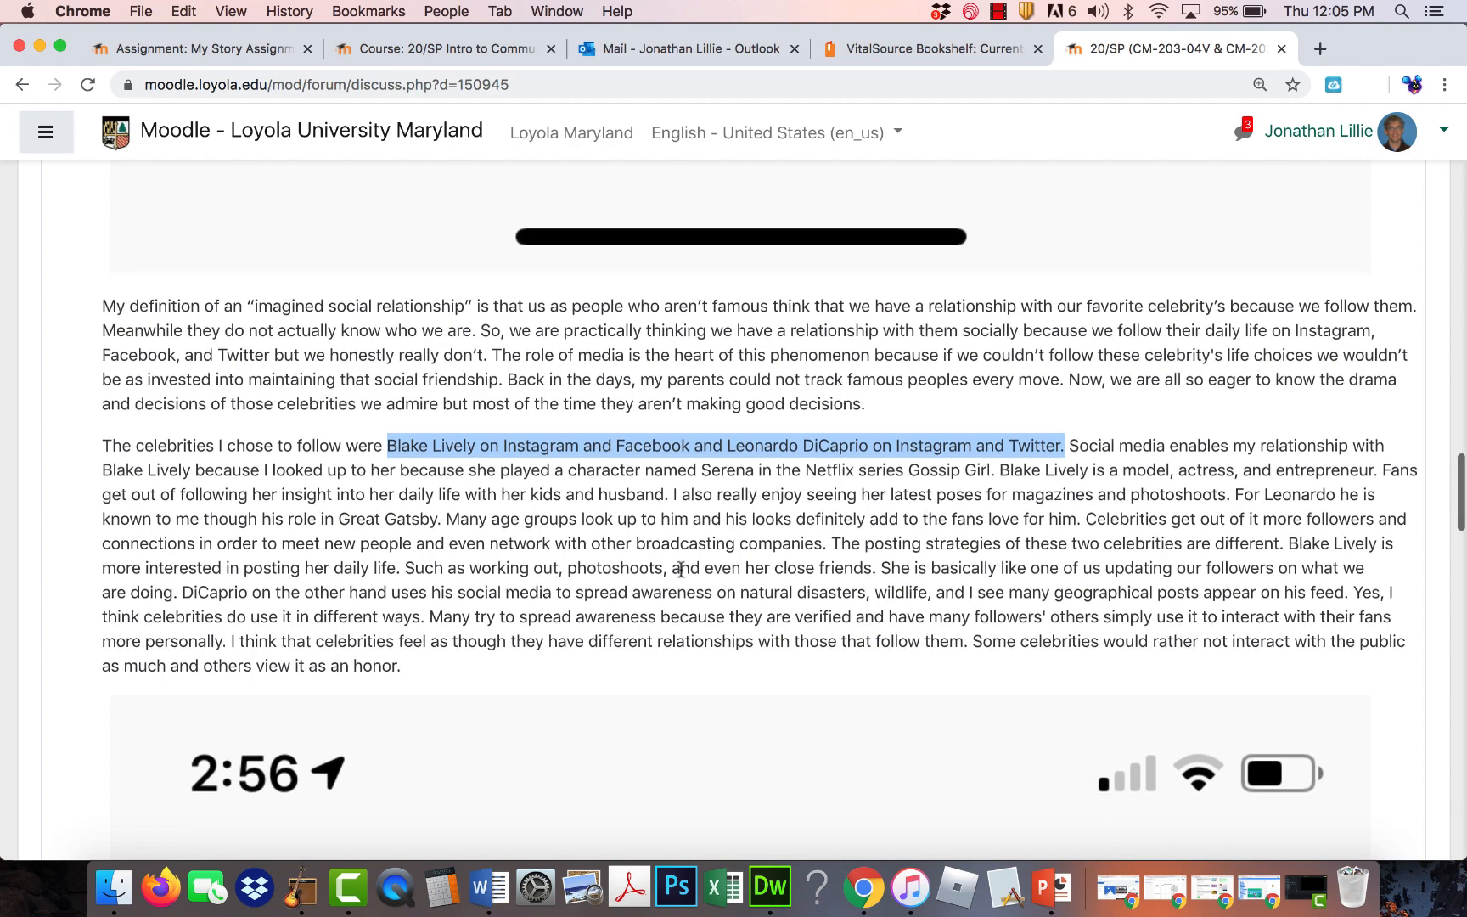
{"action": "scroll", "scroll_direction": "down", "scroll_amount": 3}
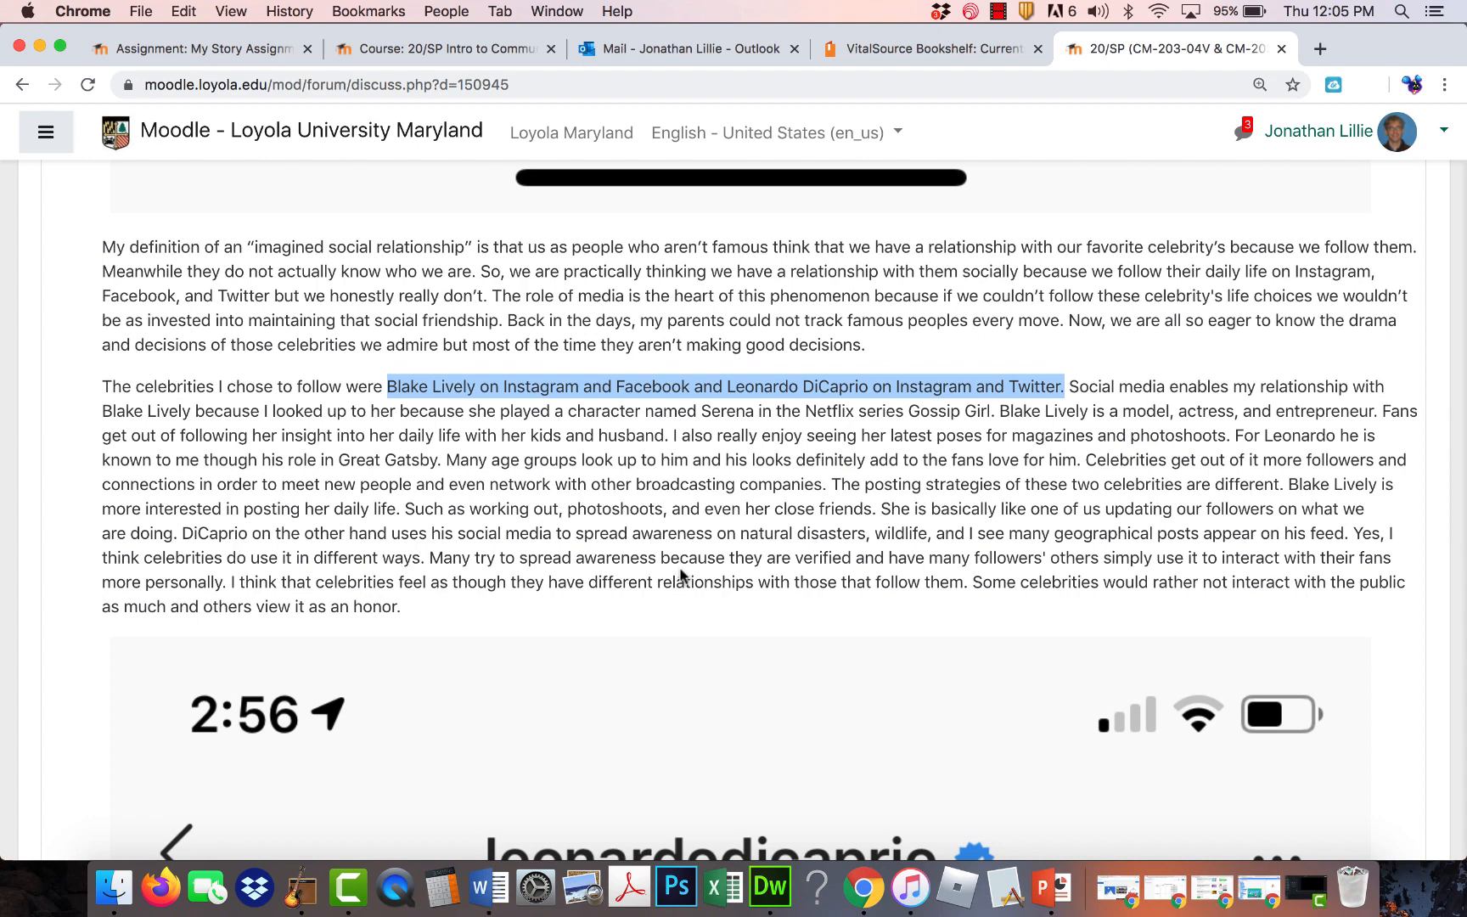
{"action": "scroll", "scroll_direction": "down", "scroll_amount": 3}
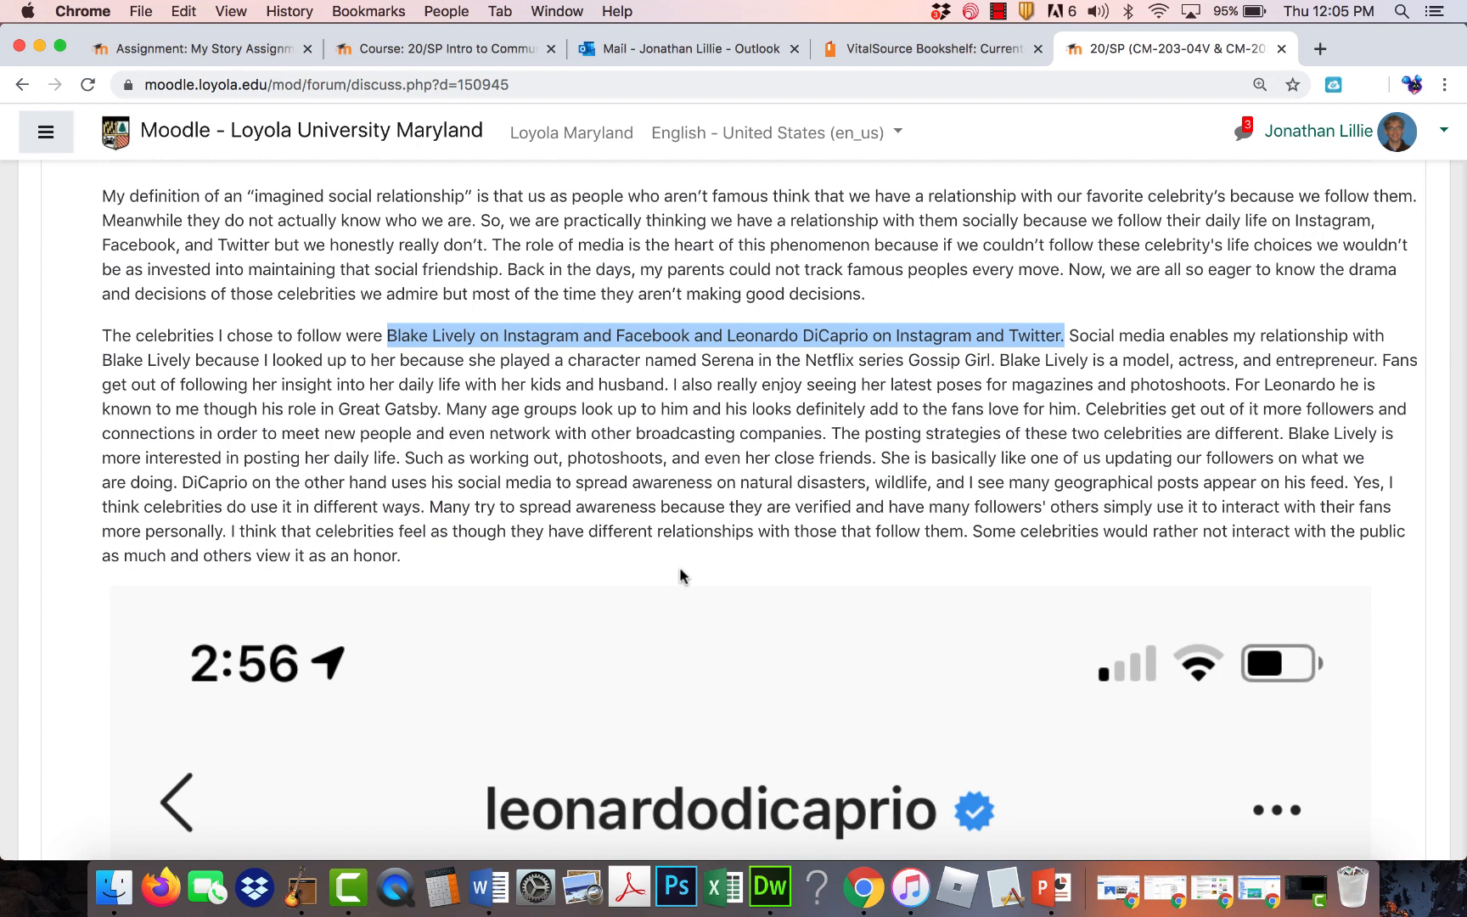
{"action": "mouse_move", "coordinate": [1292, 441]}
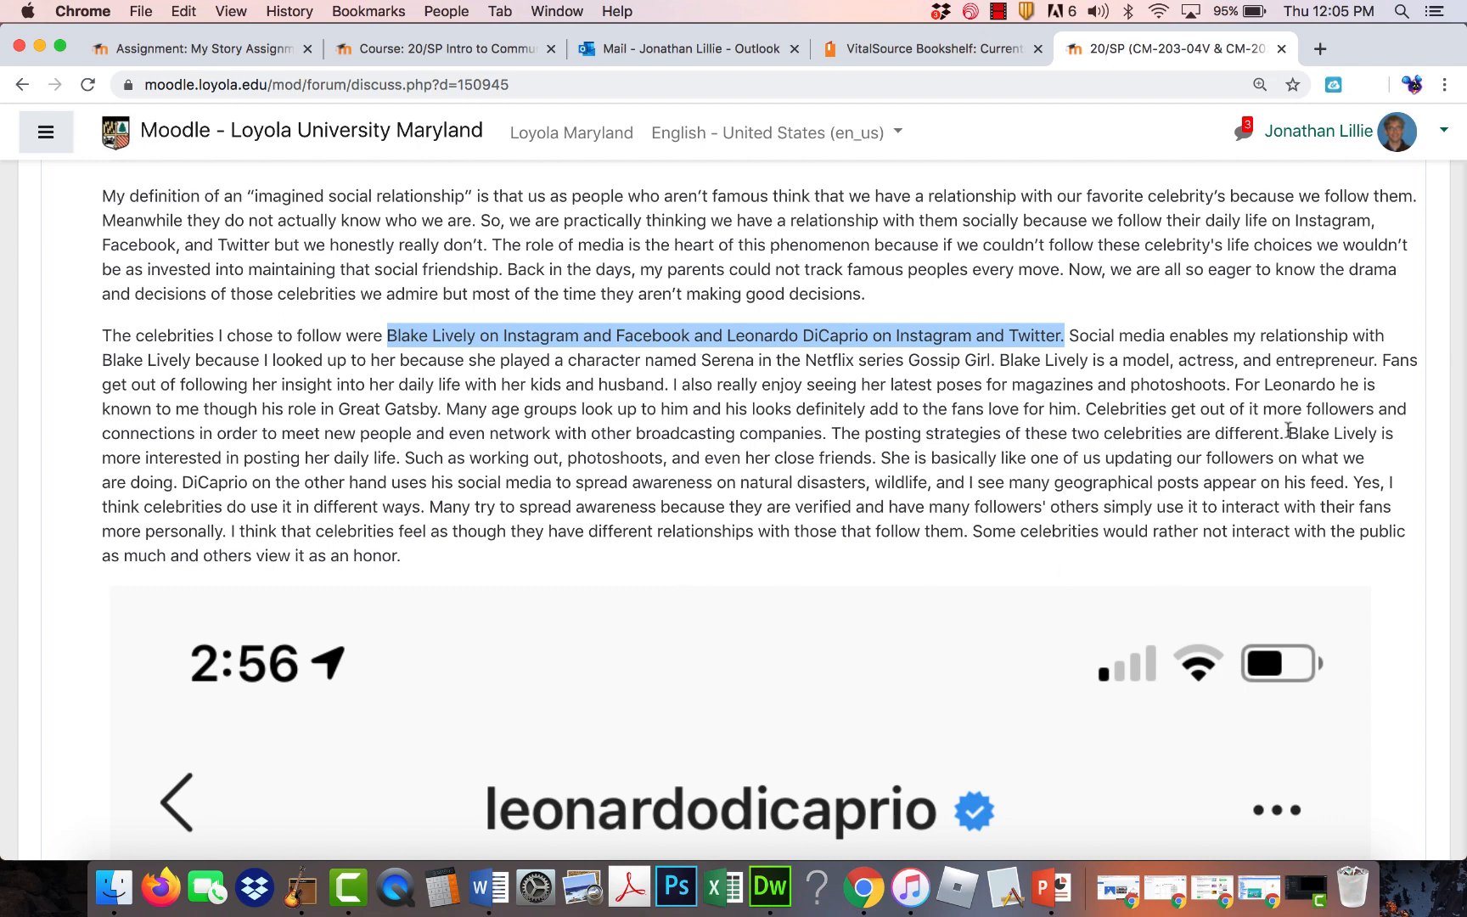
Highlight the closing passage from 'Blake Lively is more interested…' comparing both celebrities' posting.
{"action": "left_click_drag", "start_coordinate": [1290, 433], "coordinate": [1284, 471]}
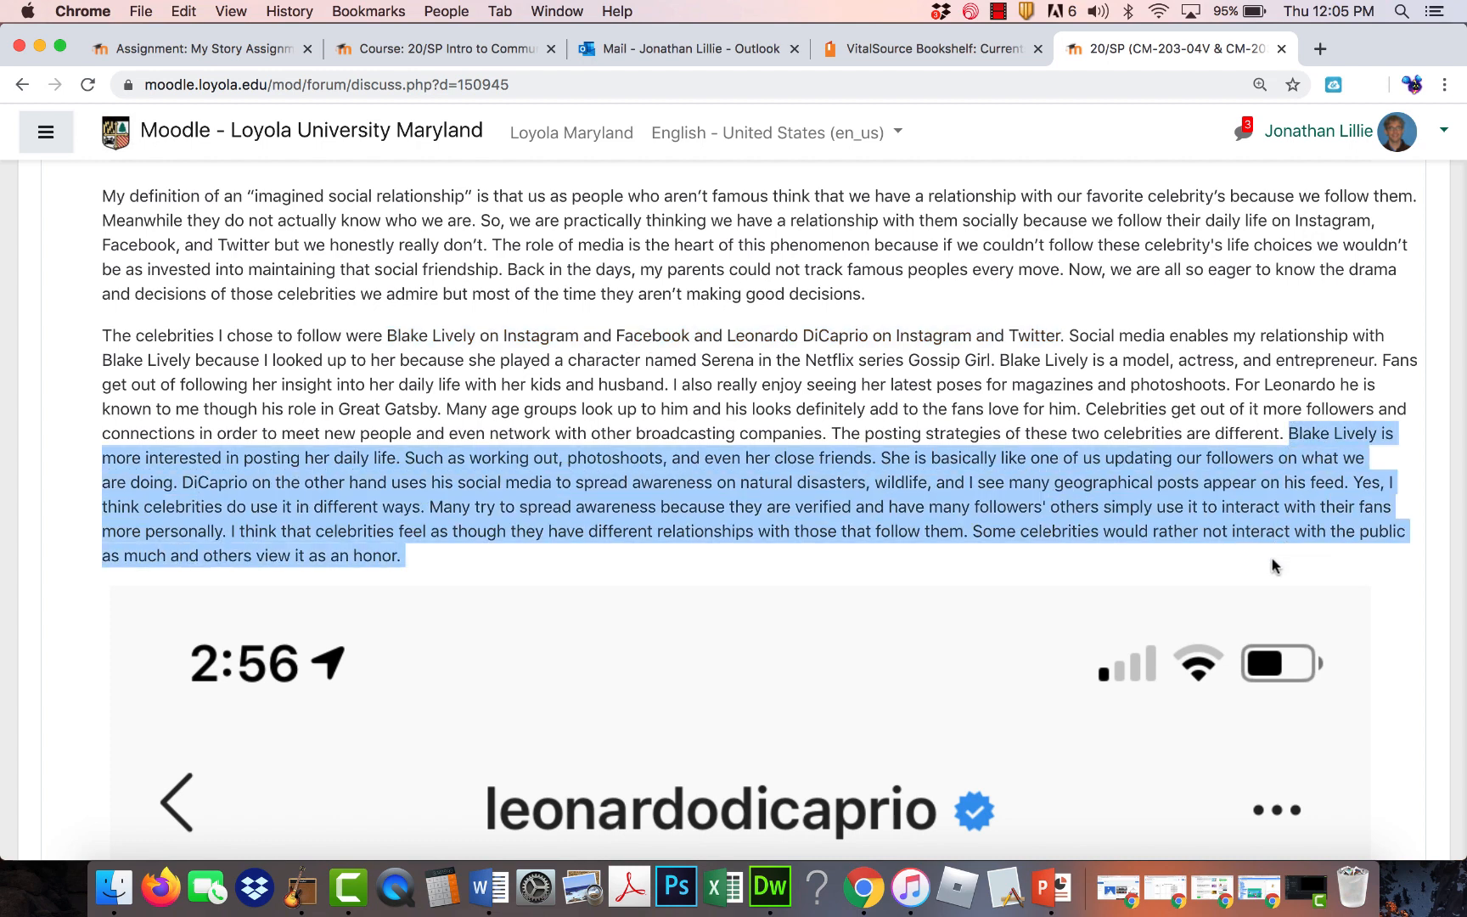
{"action": "mouse_move", "coordinate": [1233, 479]}
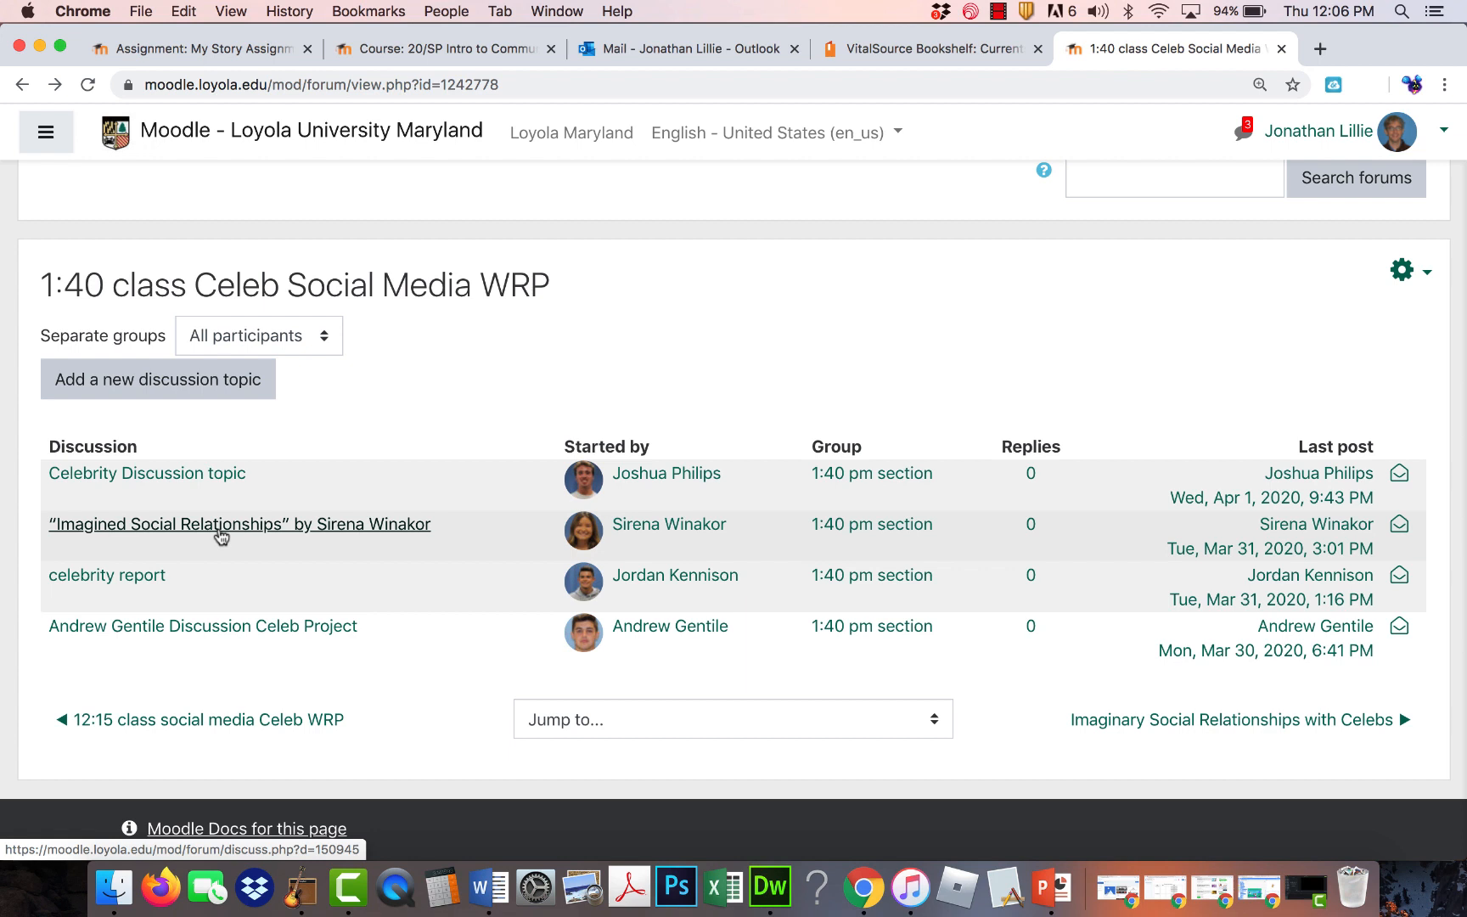
{"action": "mouse_move", "coordinate": [221, 601]}
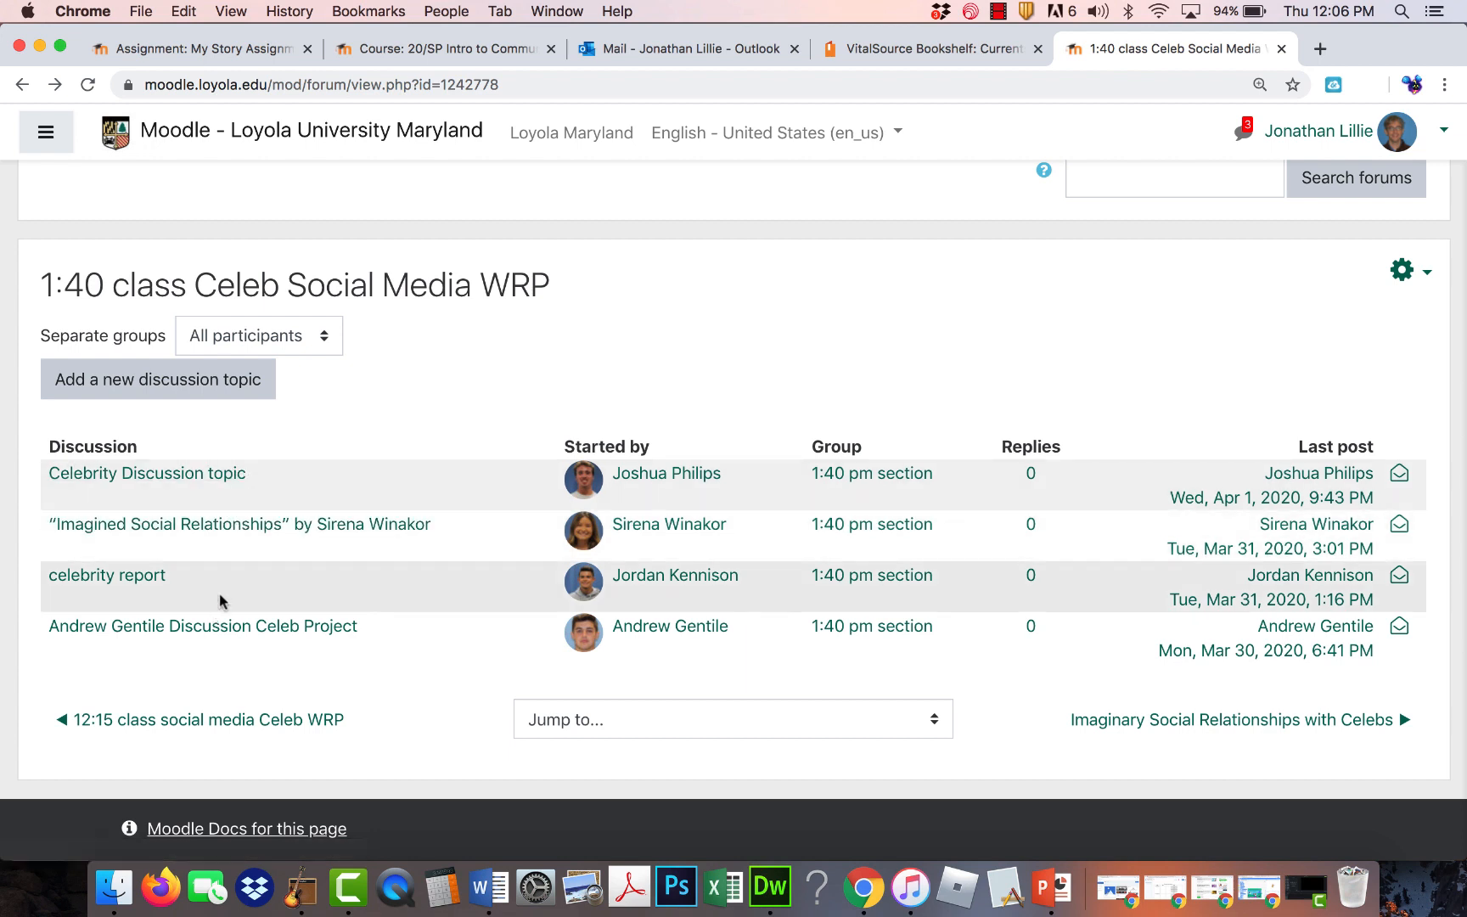
{"action": "mouse_move", "coordinate": [262, 479]}
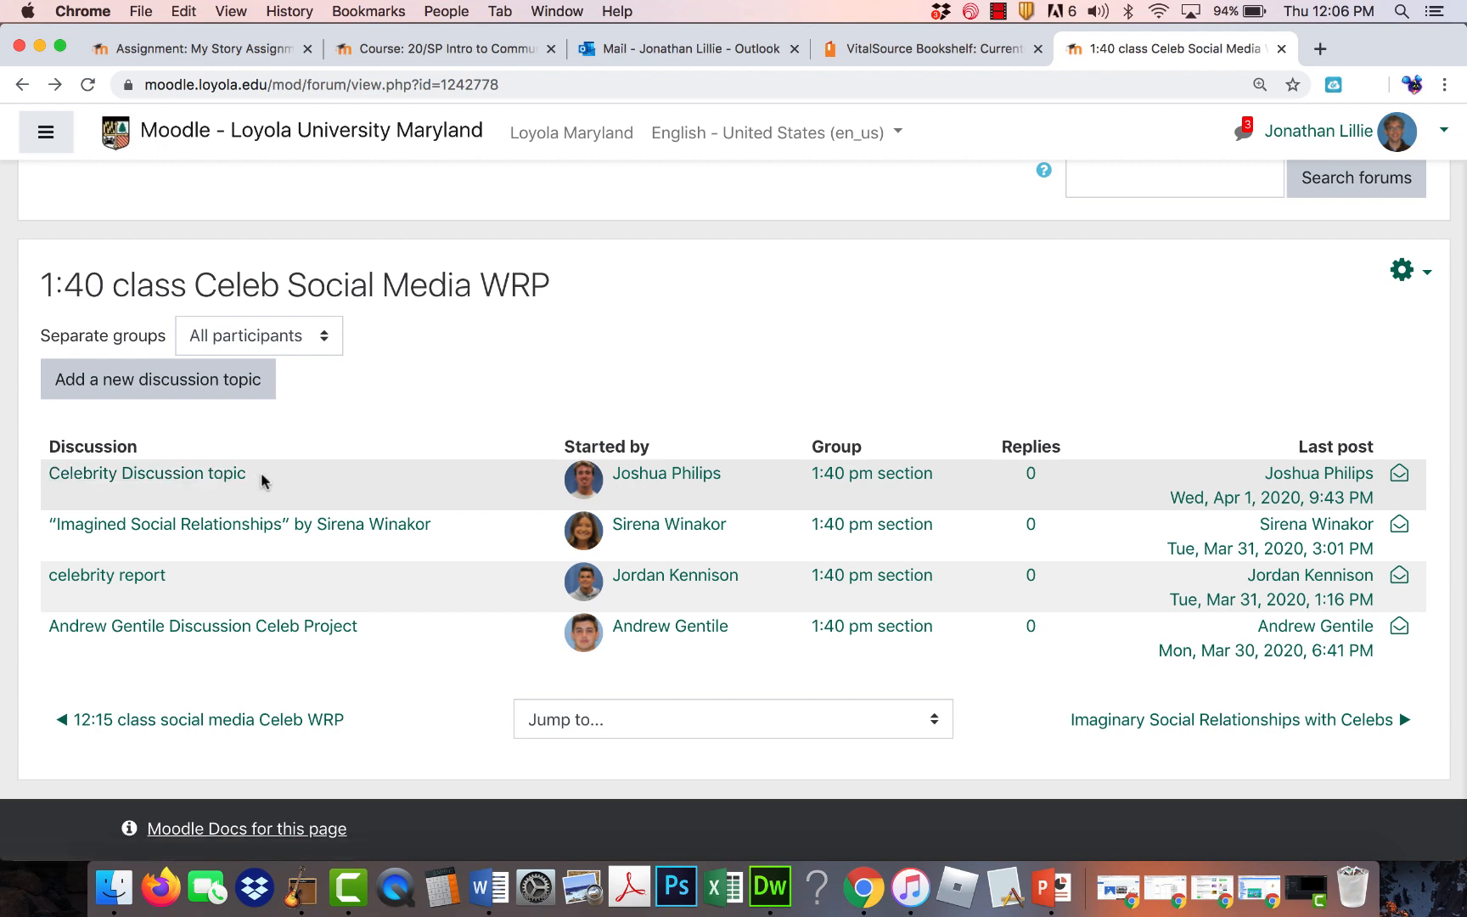
{"action": "mouse_move", "coordinate": [222, 486]}
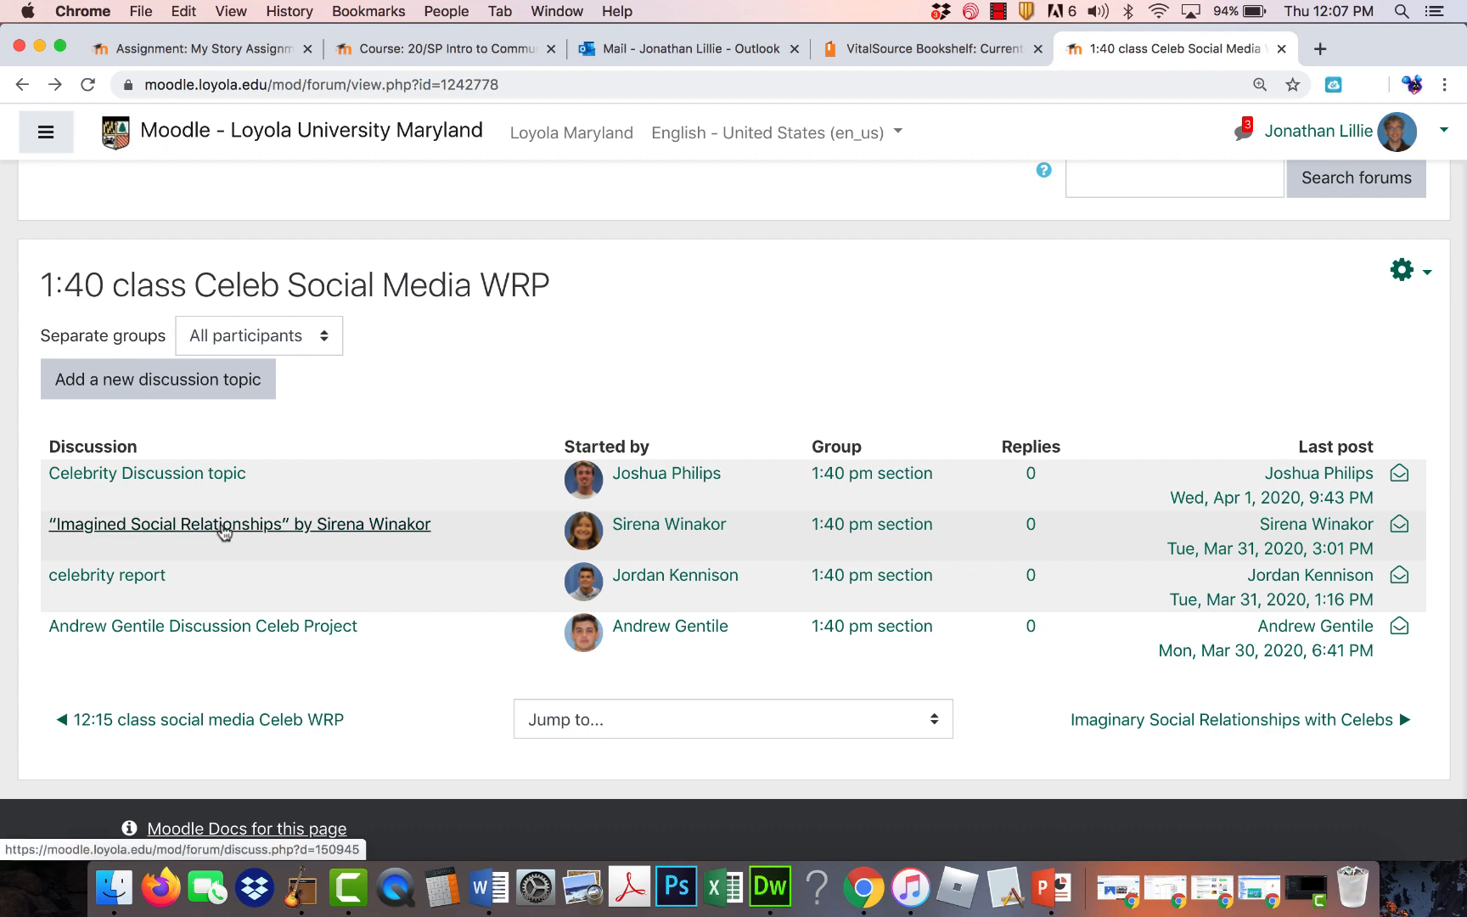
{"action": "mouse_move", "coordinate": [303, 544]}
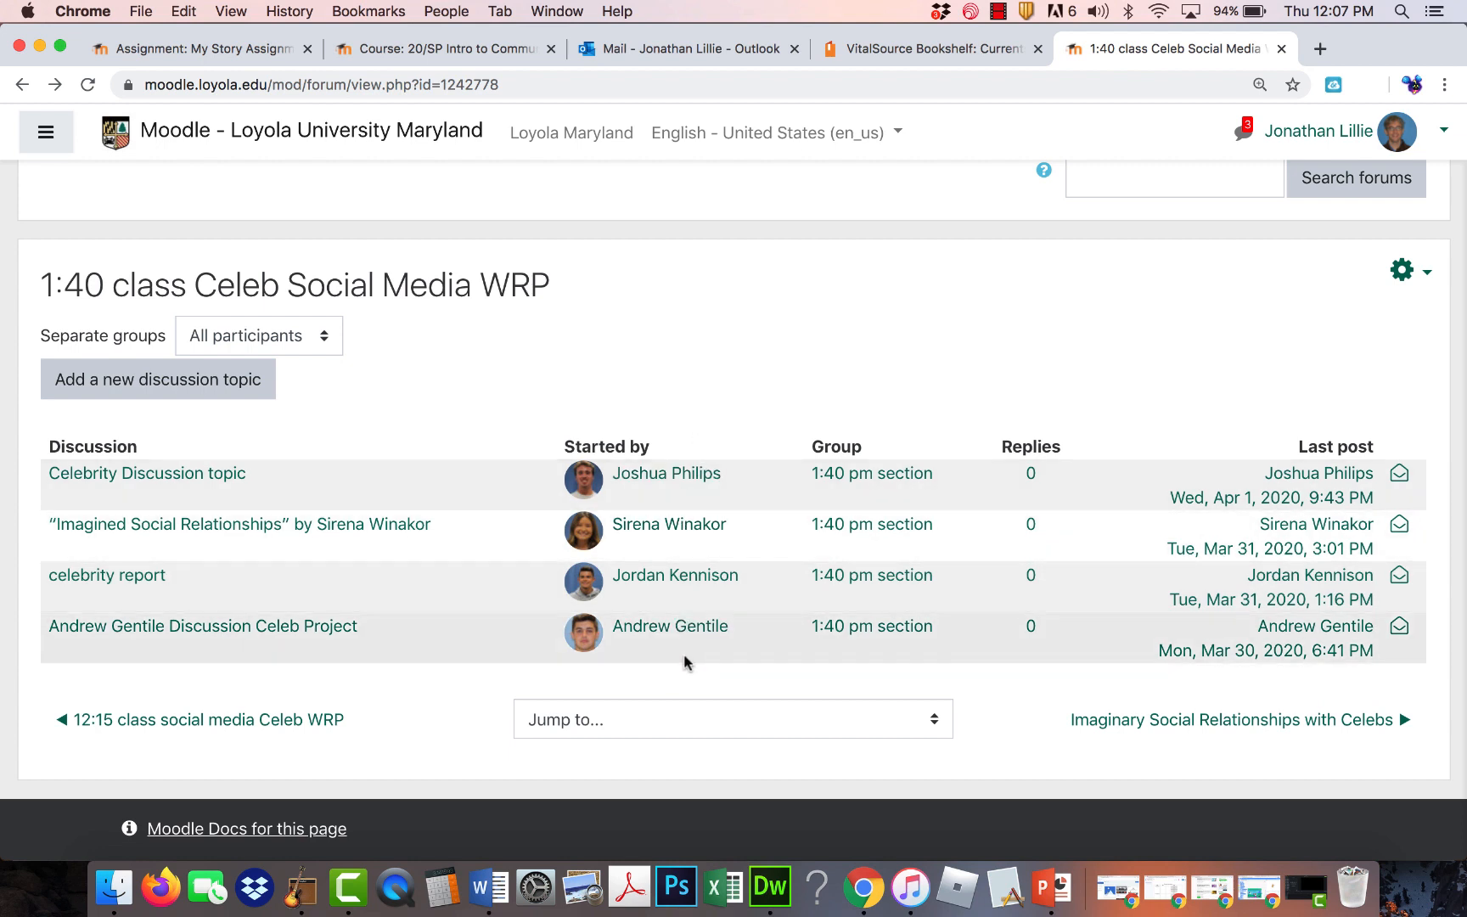
{"action": "mouse_move", "coordinate": [180, 545]}
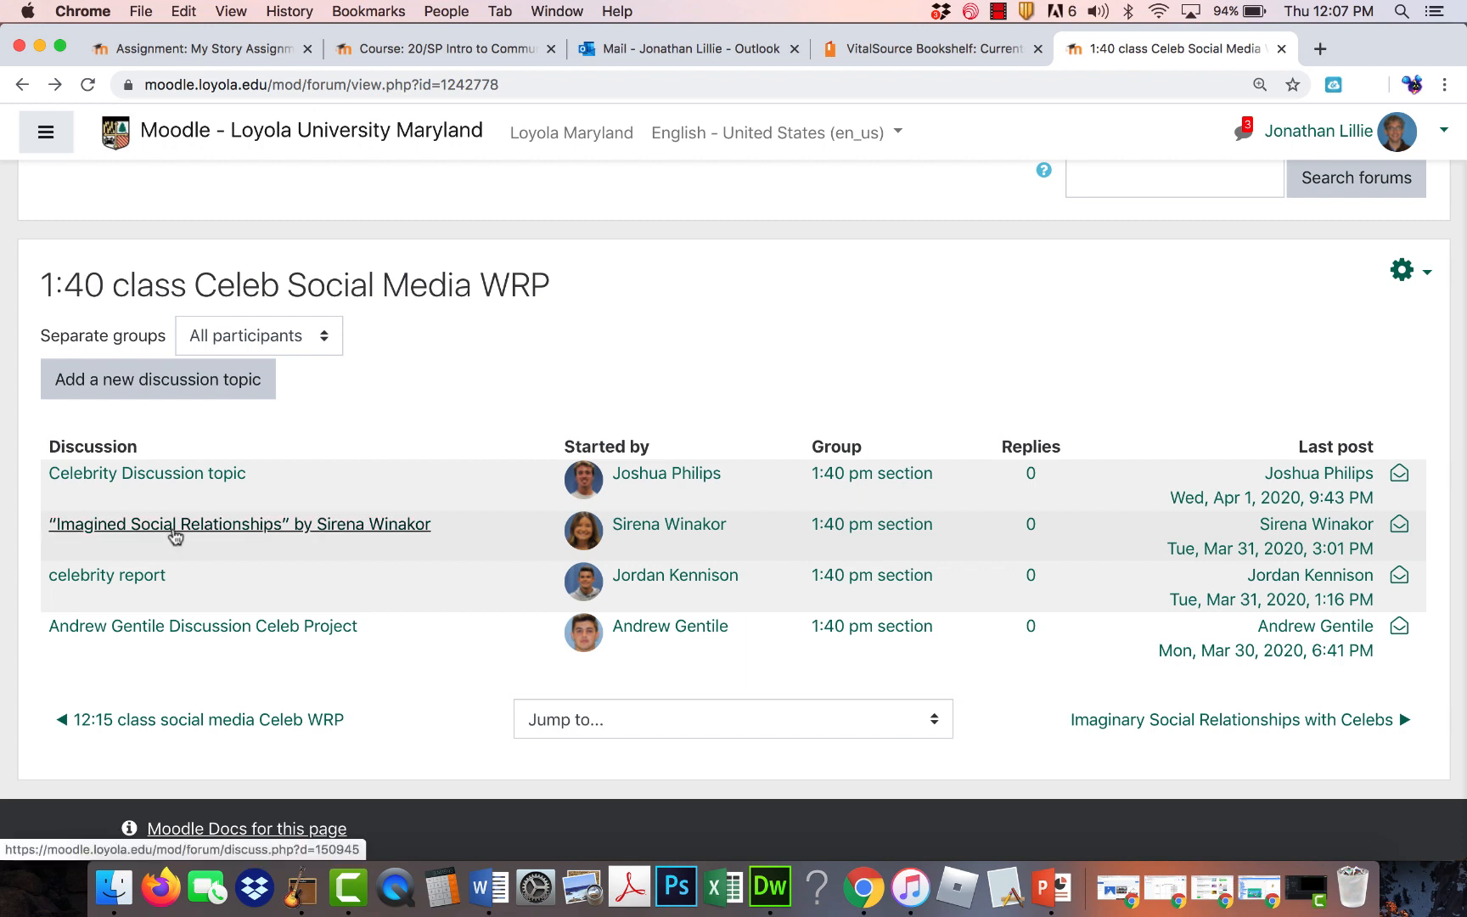
{"action": "mouse_move", "coordinate": [450, 538]}
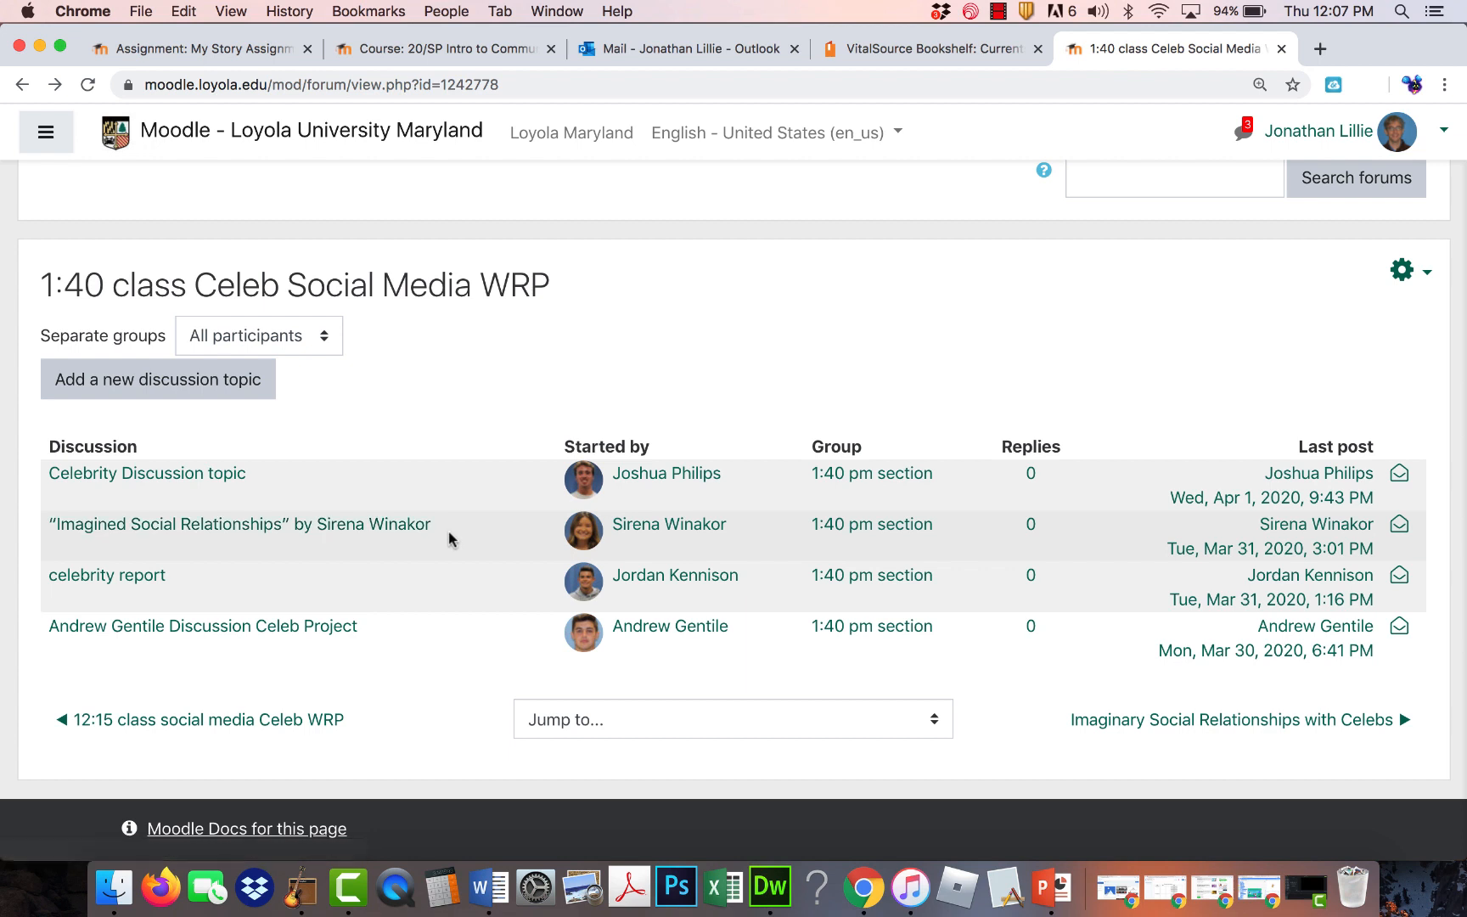
{"action": "mouse_move", "coordinate": [453, 593]}
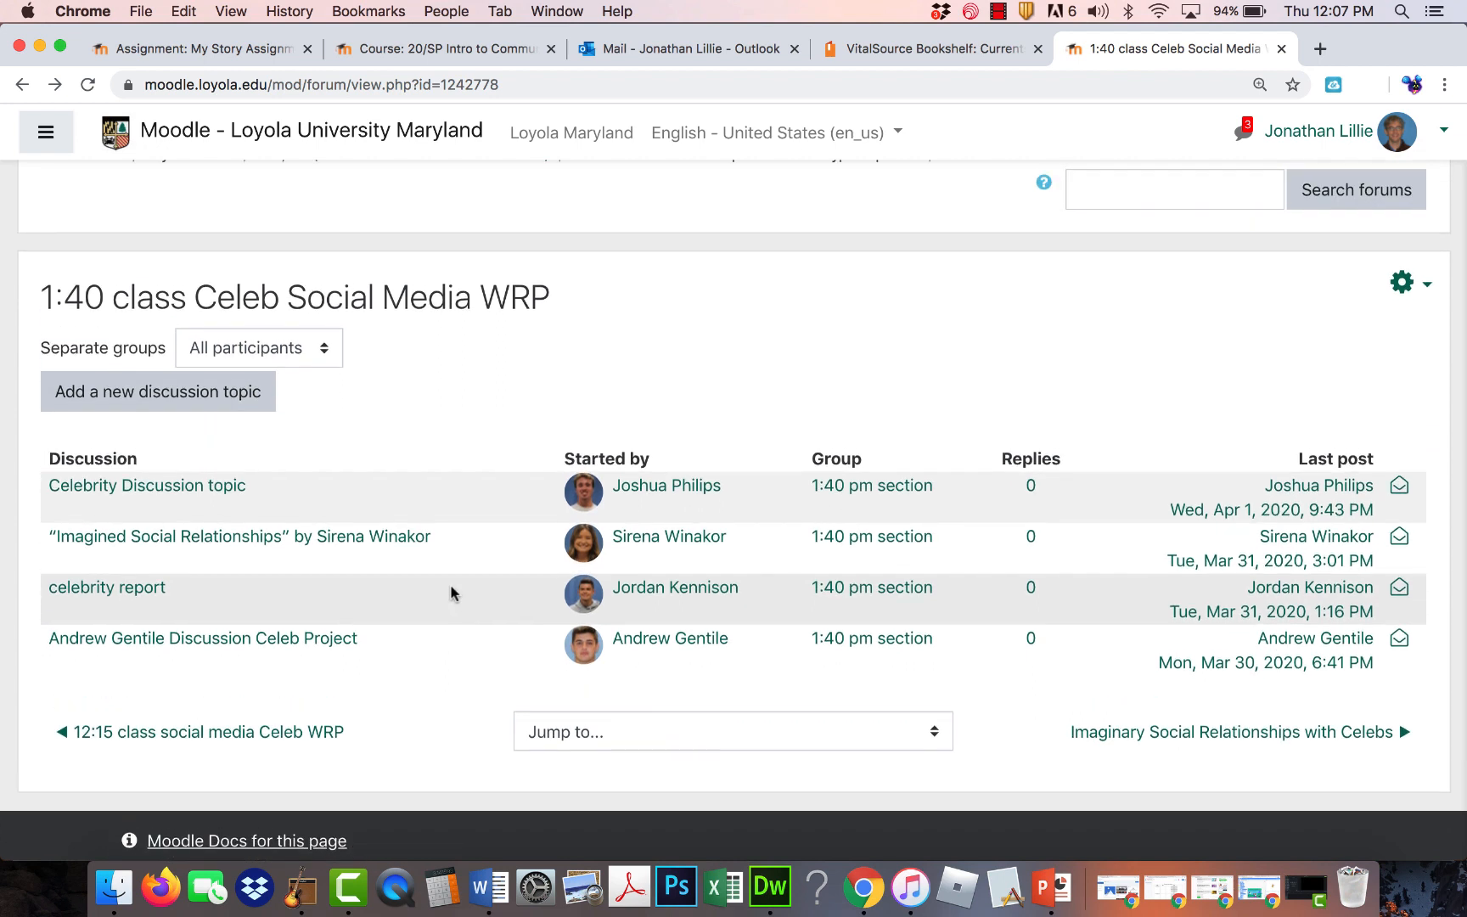
{"action": "mouse_move", "coordinate": [425, 623]}
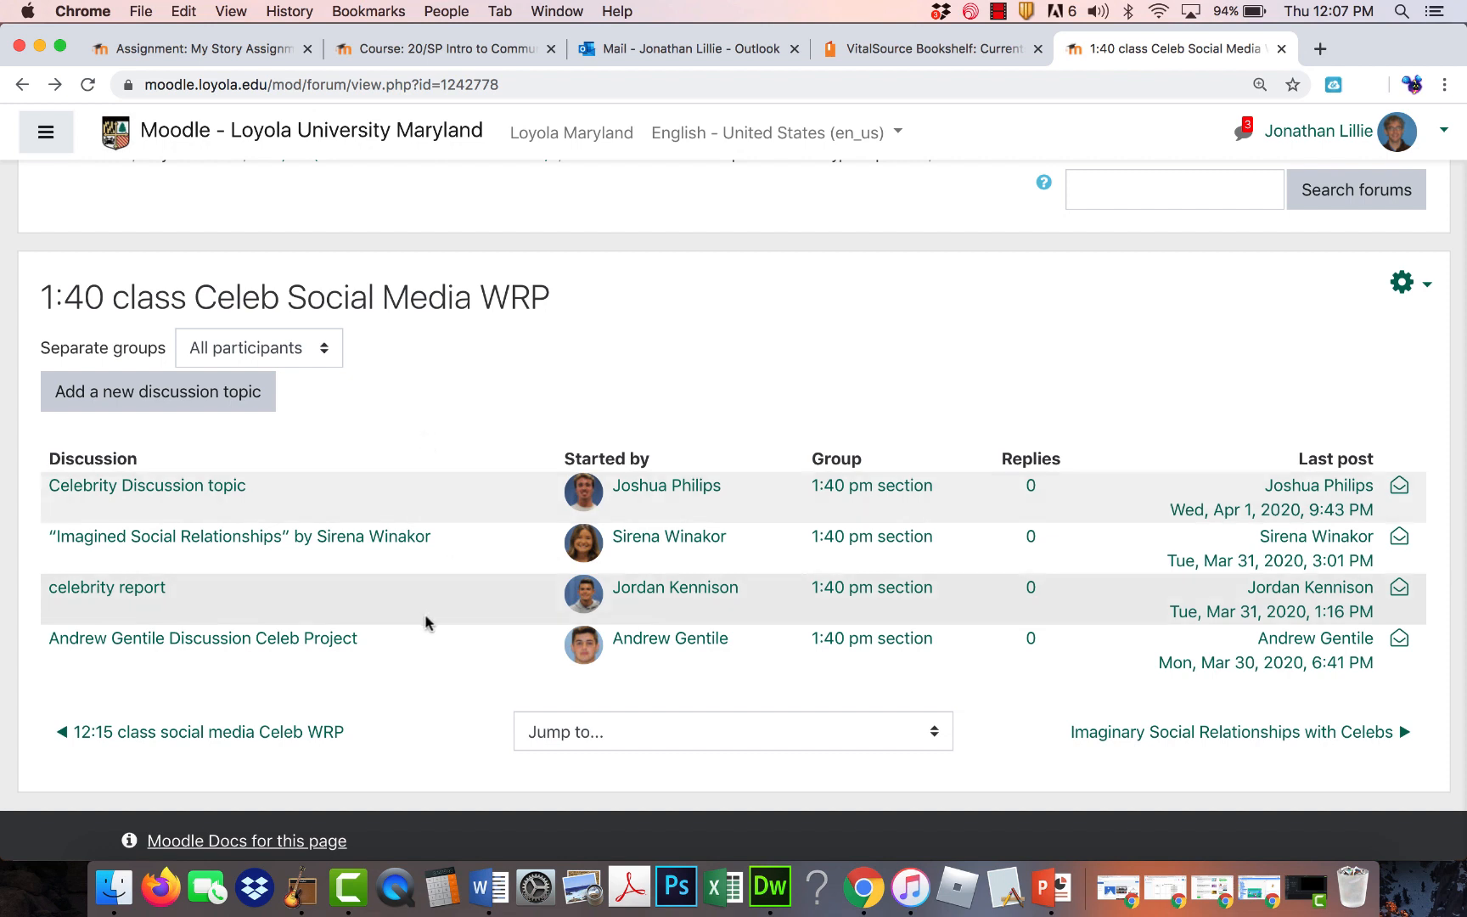
{"action": "mouse_move", "coordinate": [434, 488]}
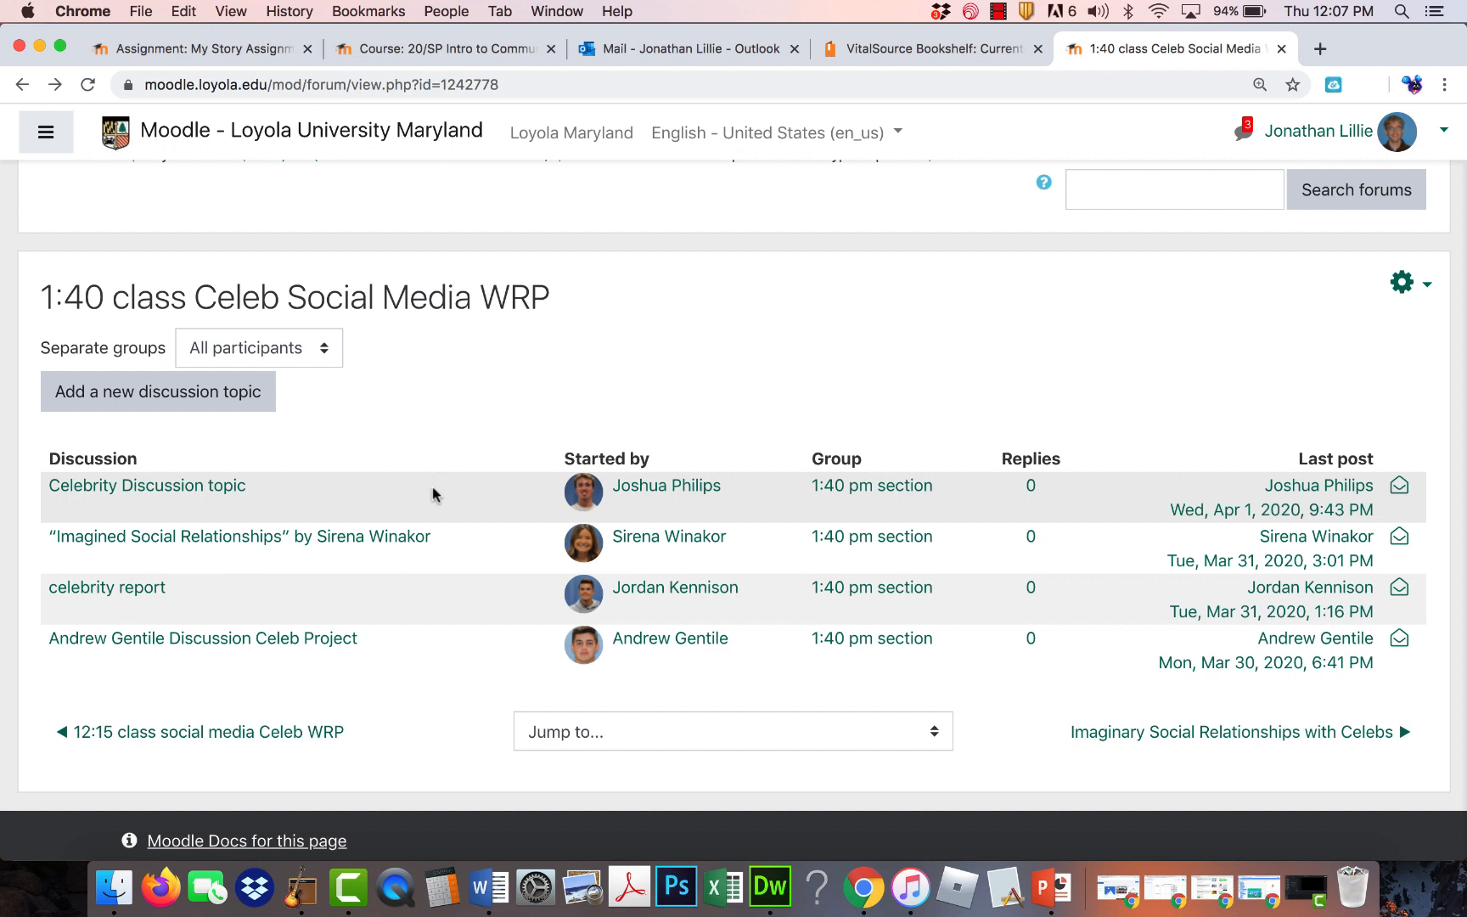
{"action": "mouse_move", "coordinate": [253, 501]}
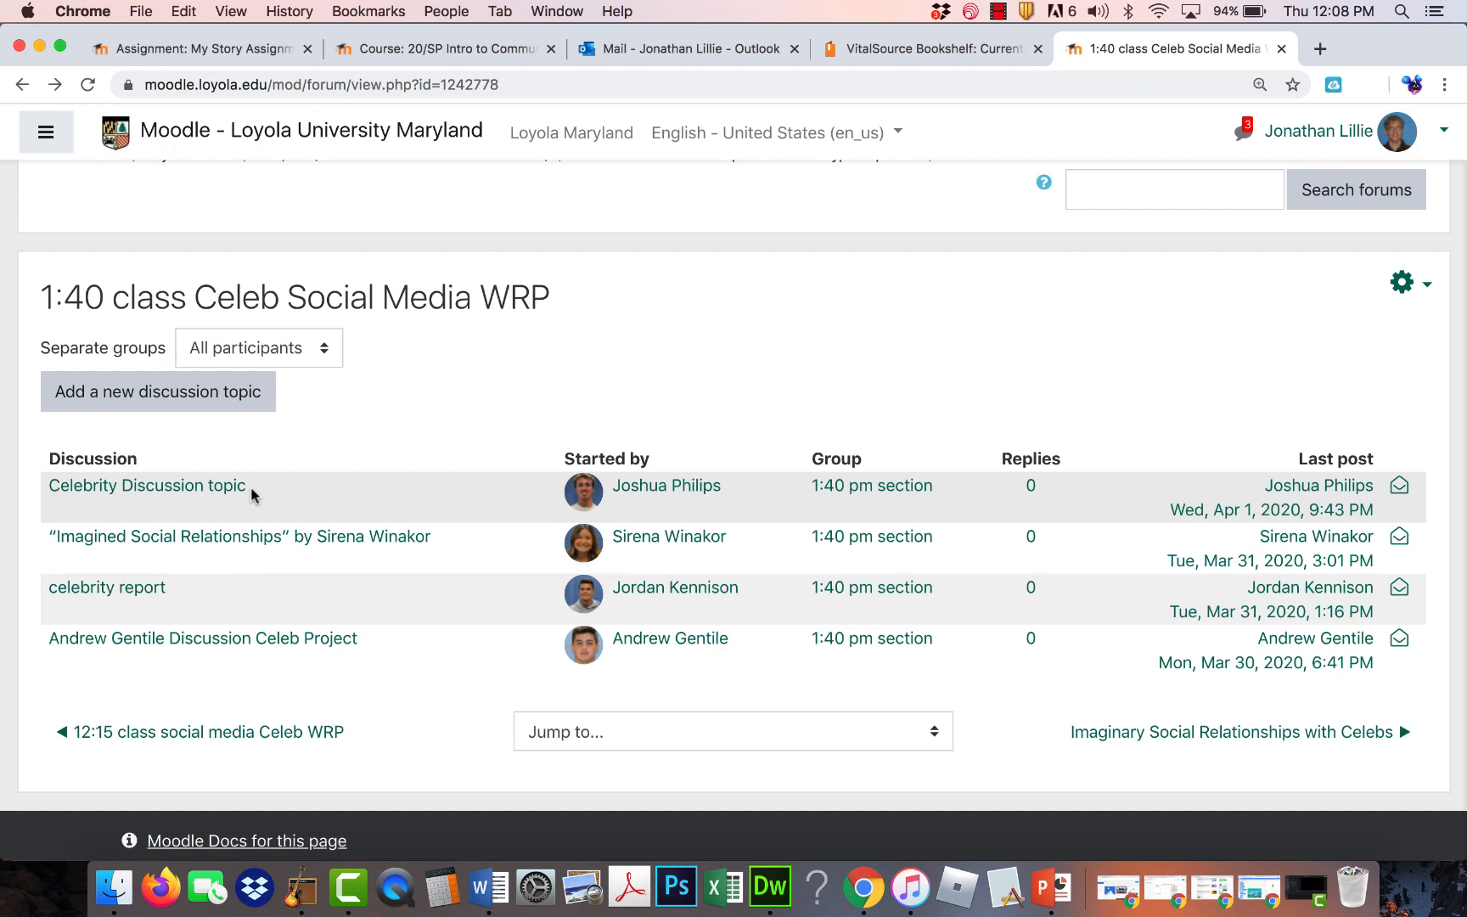
{"action": "mouse_move", "coordinate": [263, 452]}
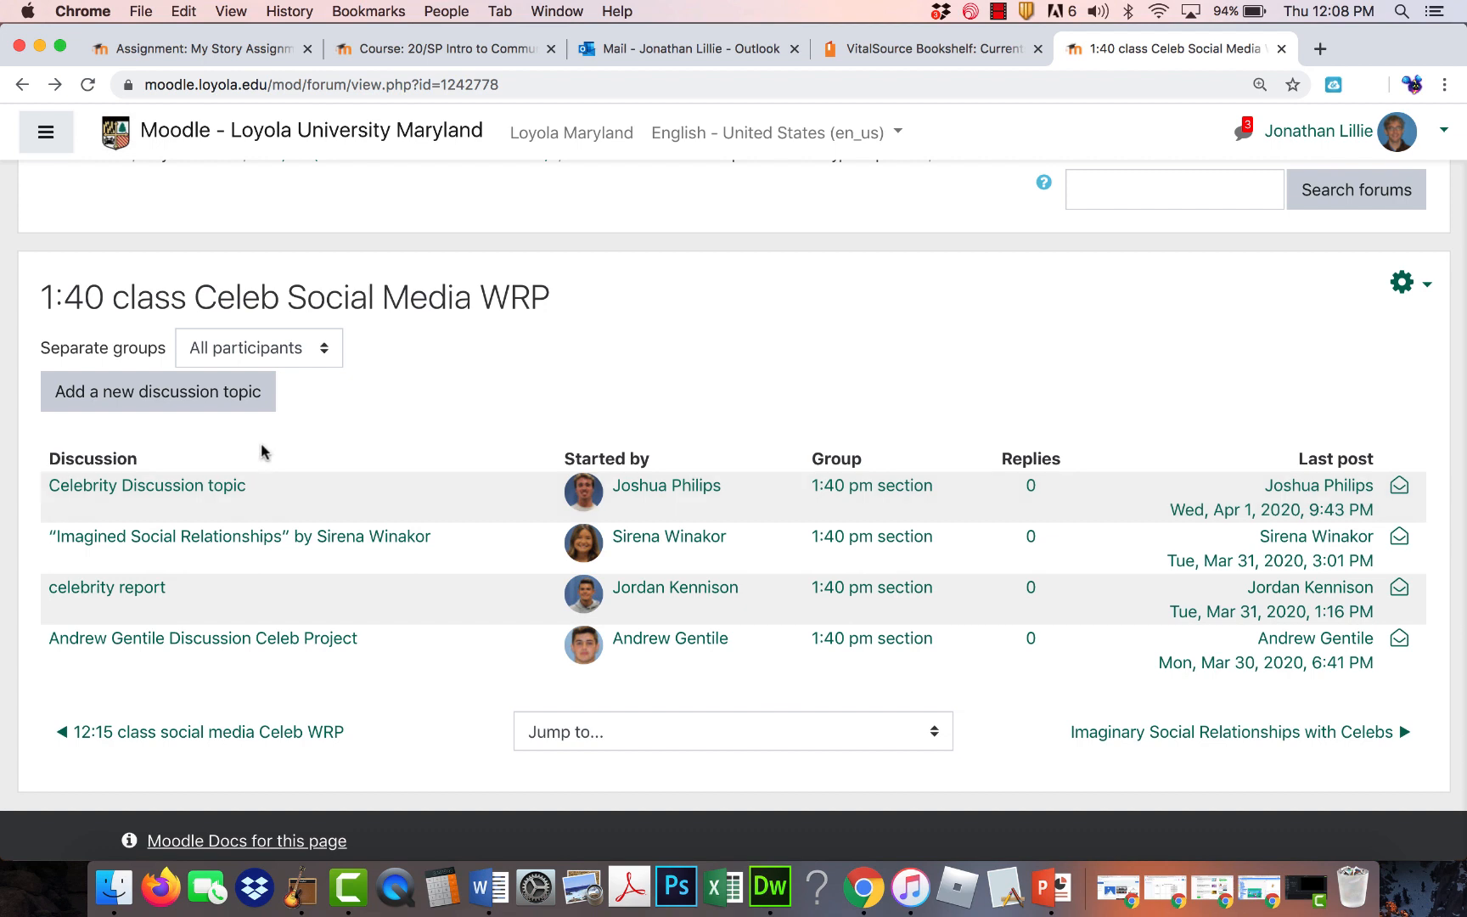
{"action": "mouse_move", "coordinate": [374, 429]}
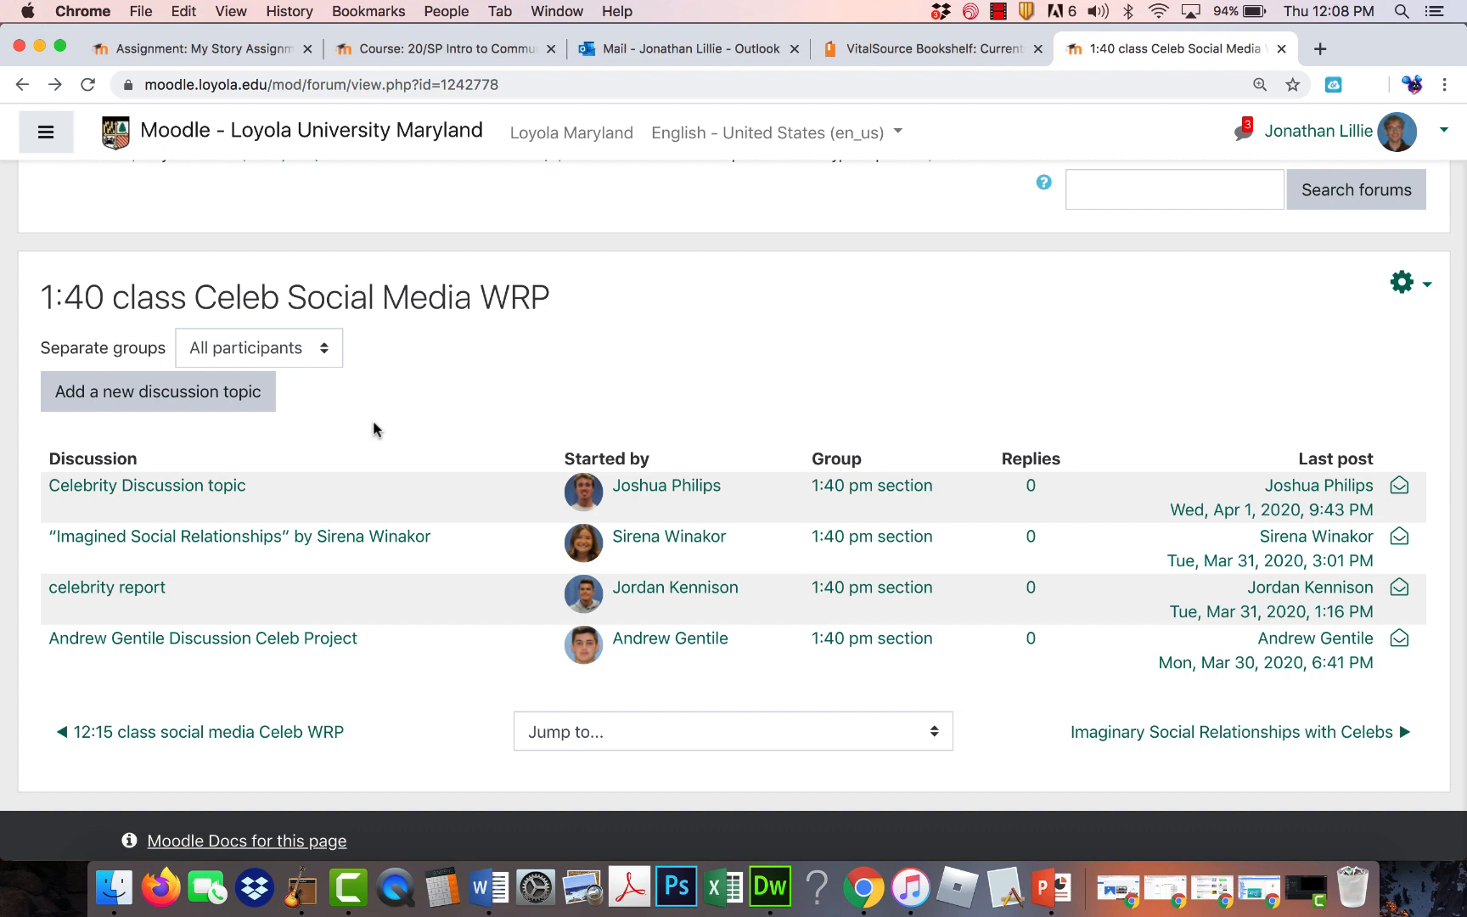
{"action": "mouse_move", "coordinate": [66, 171]}
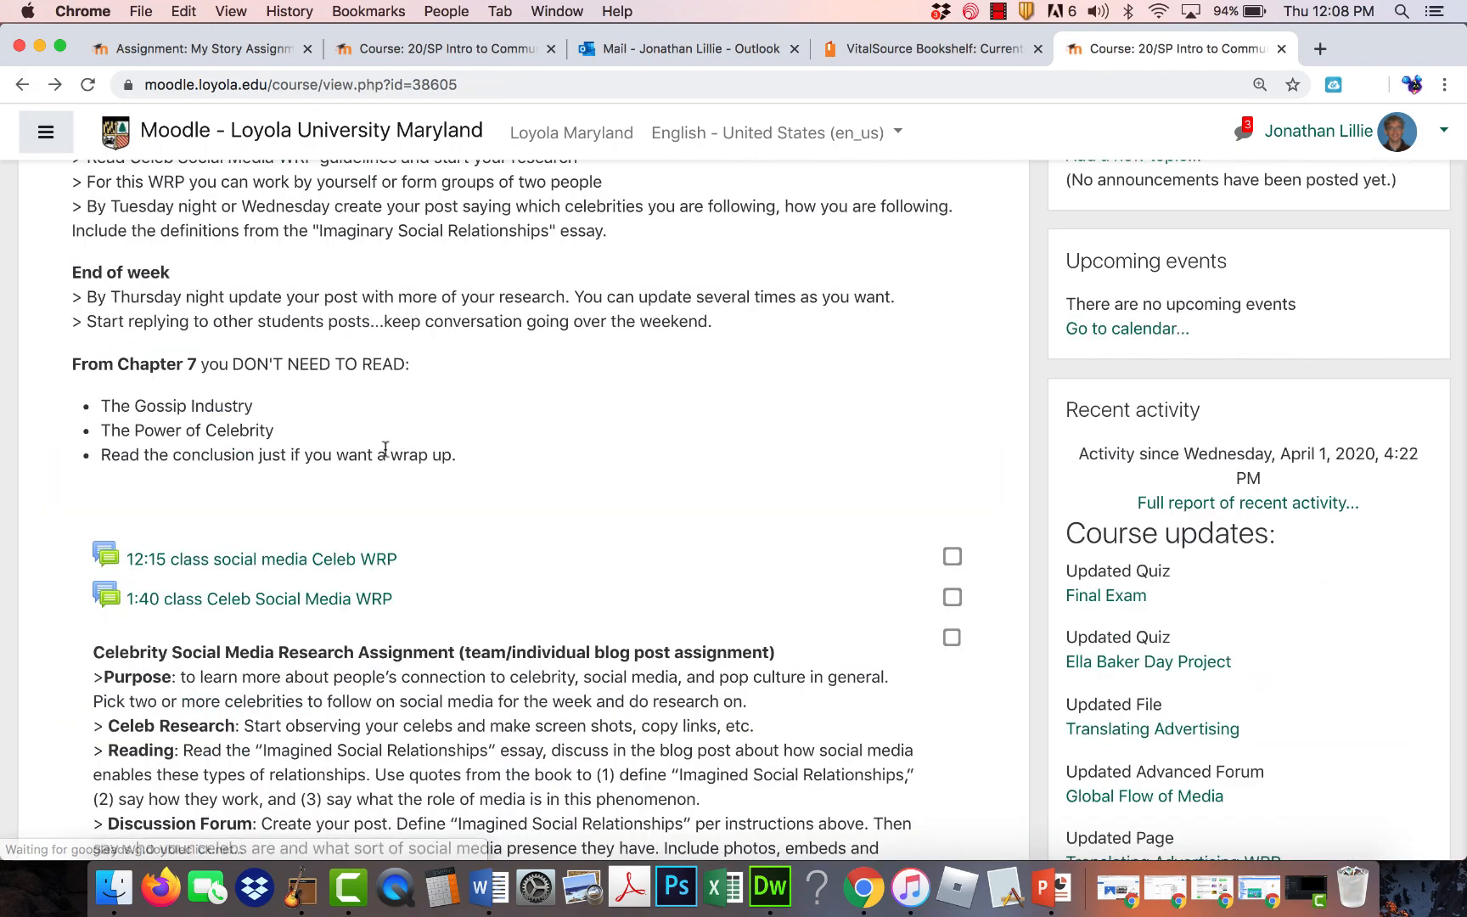
Scroll the Celebrity Social Media Research Assignment, highlight its Reading instructions, then return to the topics.
{"action": "scroll", "scroll_direction": "down", "scroll_amount": 3}
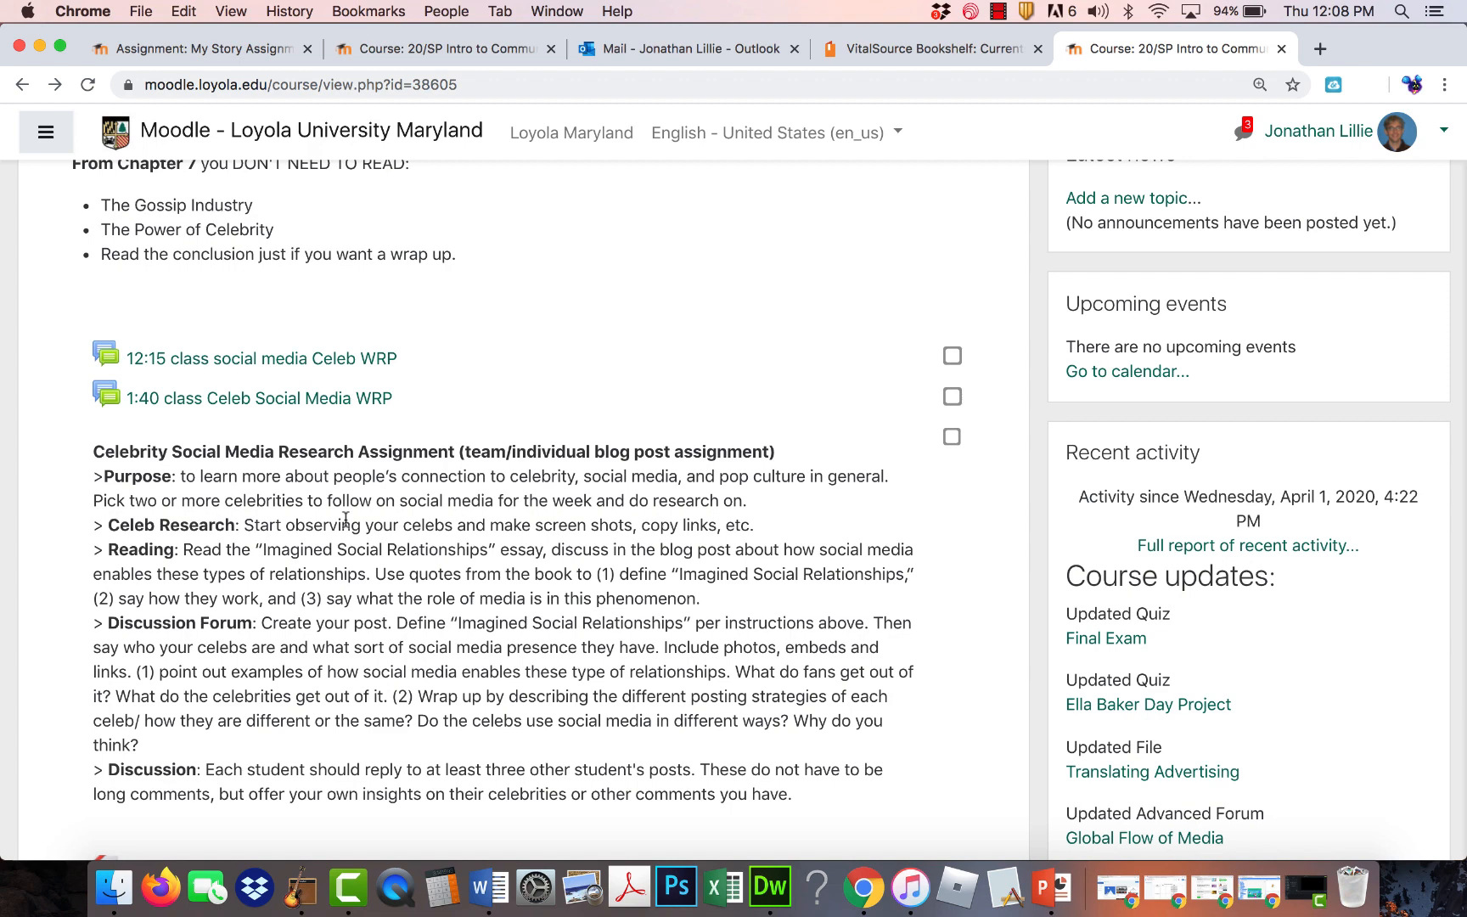
{"action": "scroll", "scroll_direction": "down", "scroll_amount": 3}
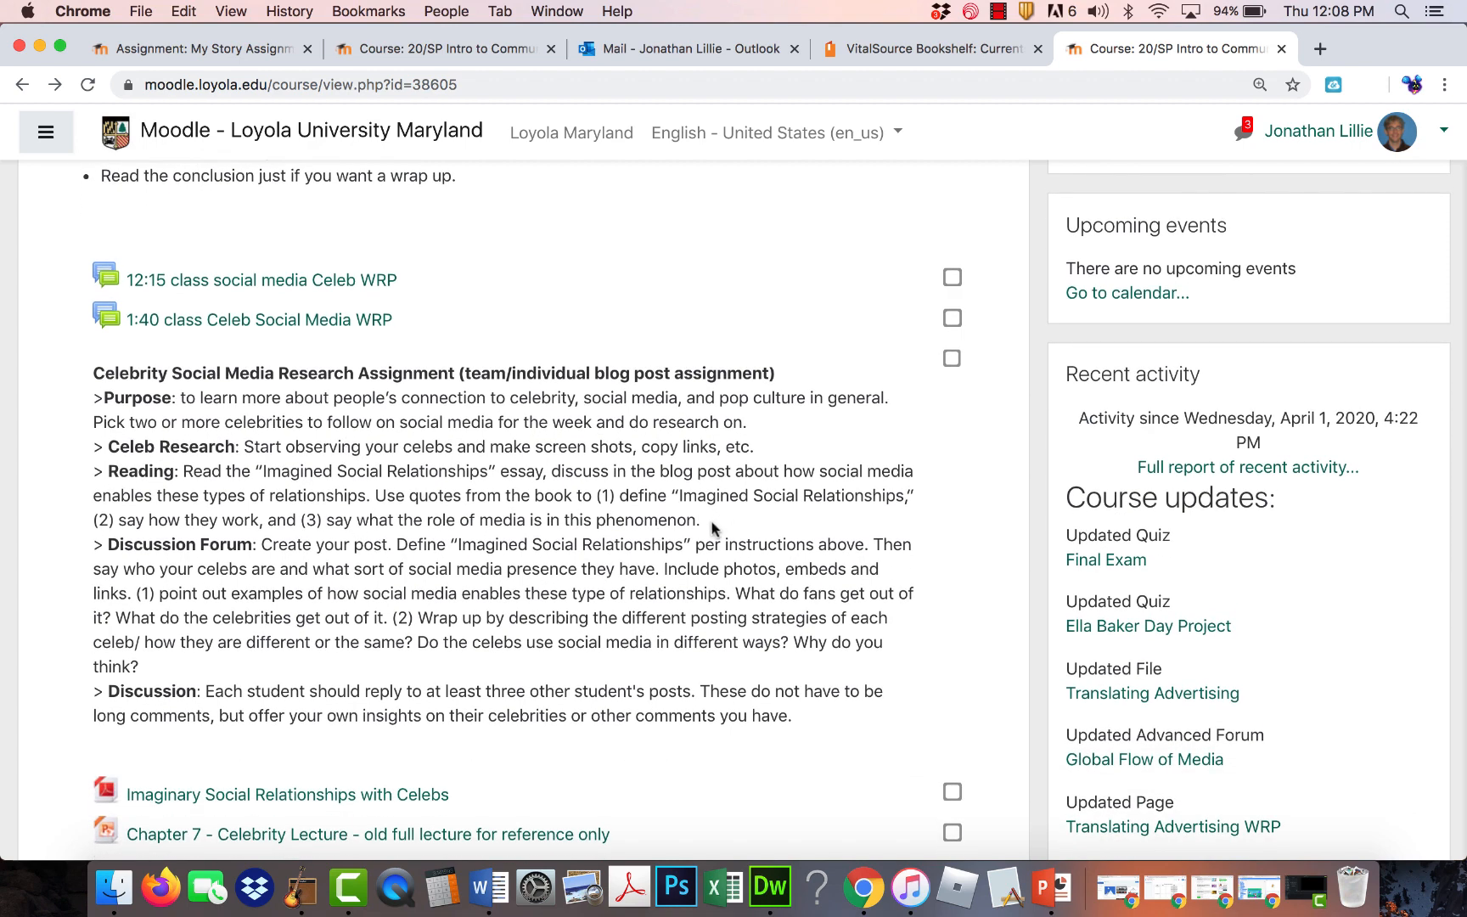
{"action": "left_click_drag", "start_coordinate": [373, 495], "coordinate": [698, 519]}
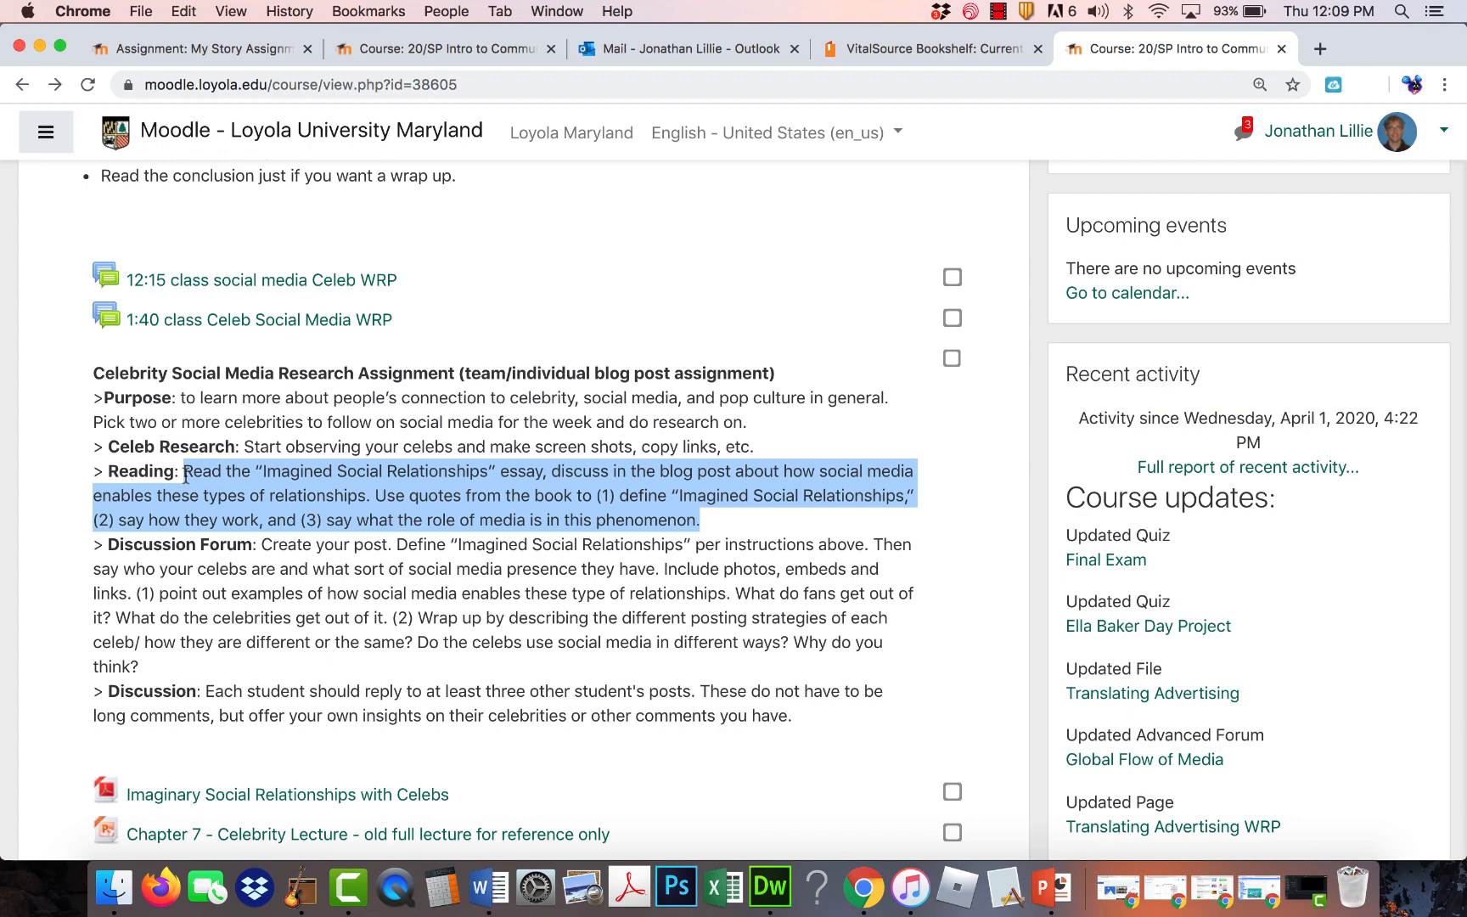
{"action": "mouse_move", "coordinate": [301, 535]}
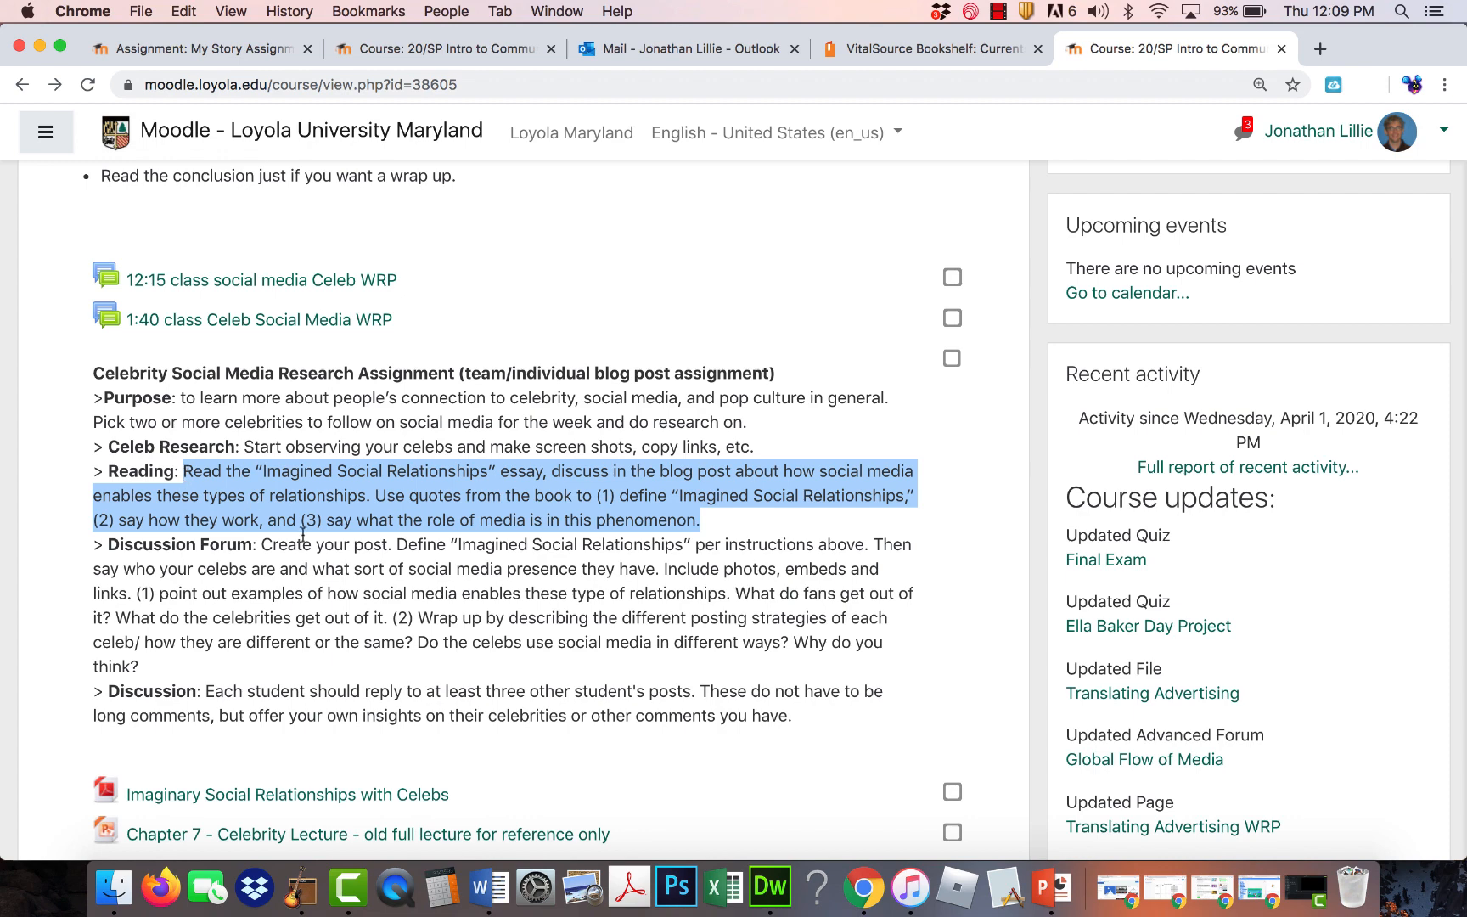
{"action": "left_click", "coordinate": [398, 662]}
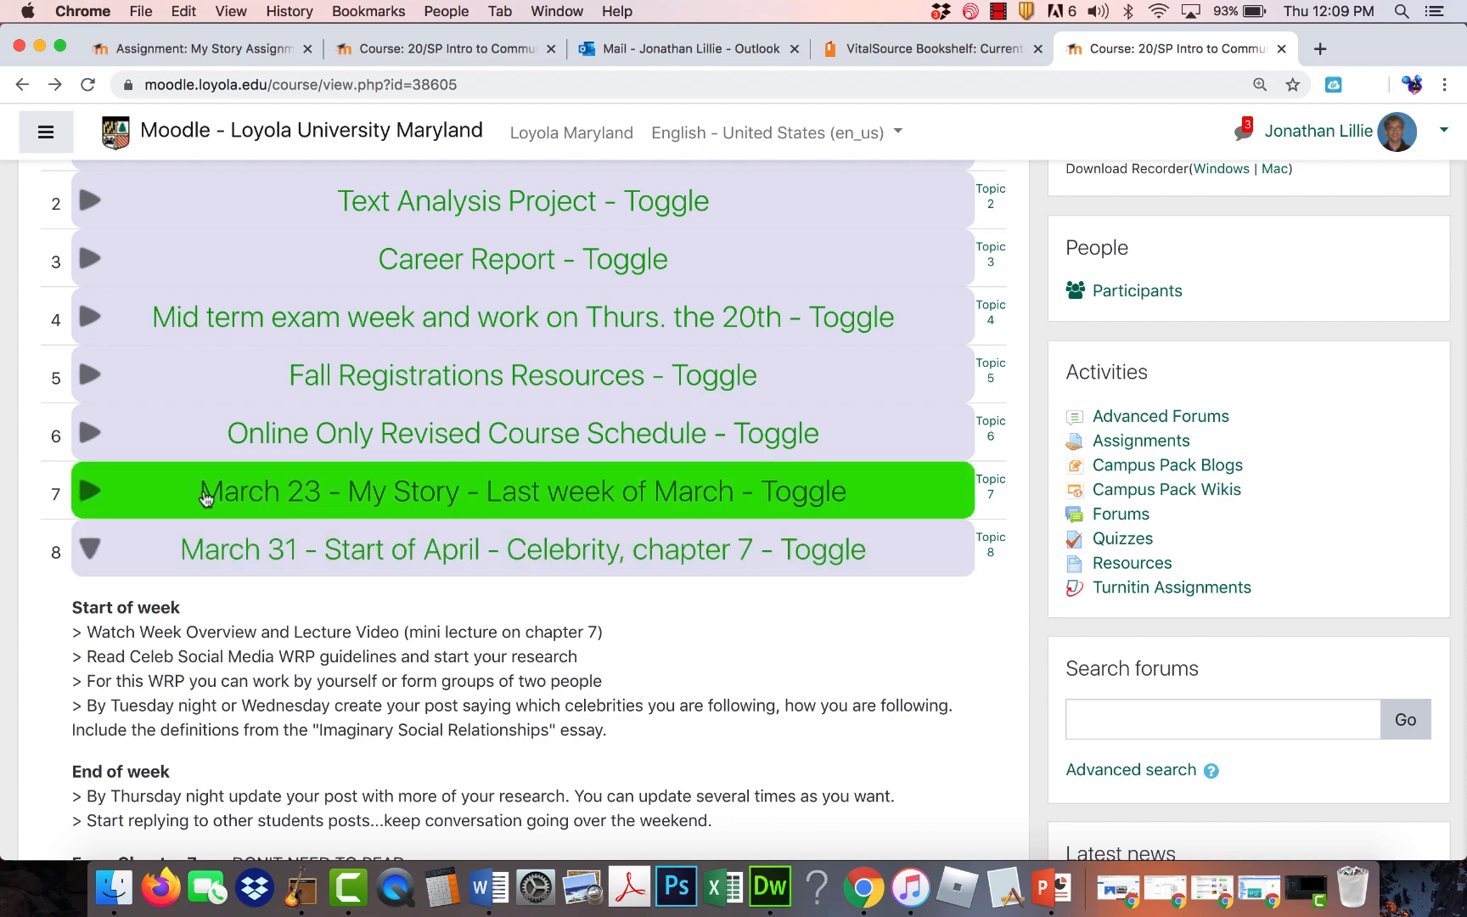
Expand the Online Only Revised Course Schedule and scroll to the April 6–27 weeks.
{"action": "left_click", "coordinate": [522, 433]}
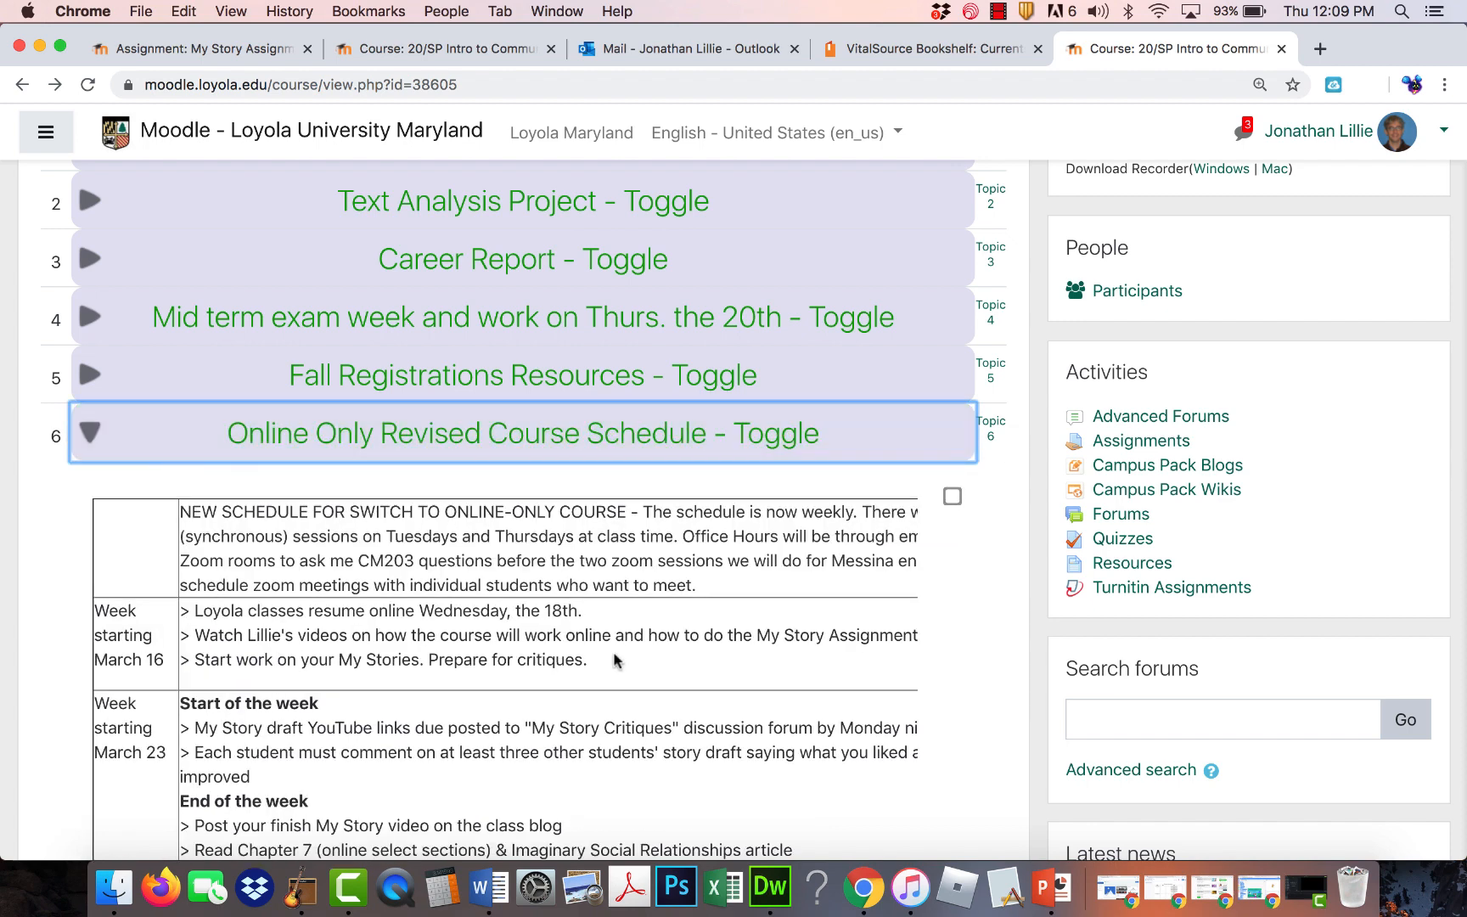
{"action": "scroll", "scroll_direction": "down", "scroll_amount": 3}
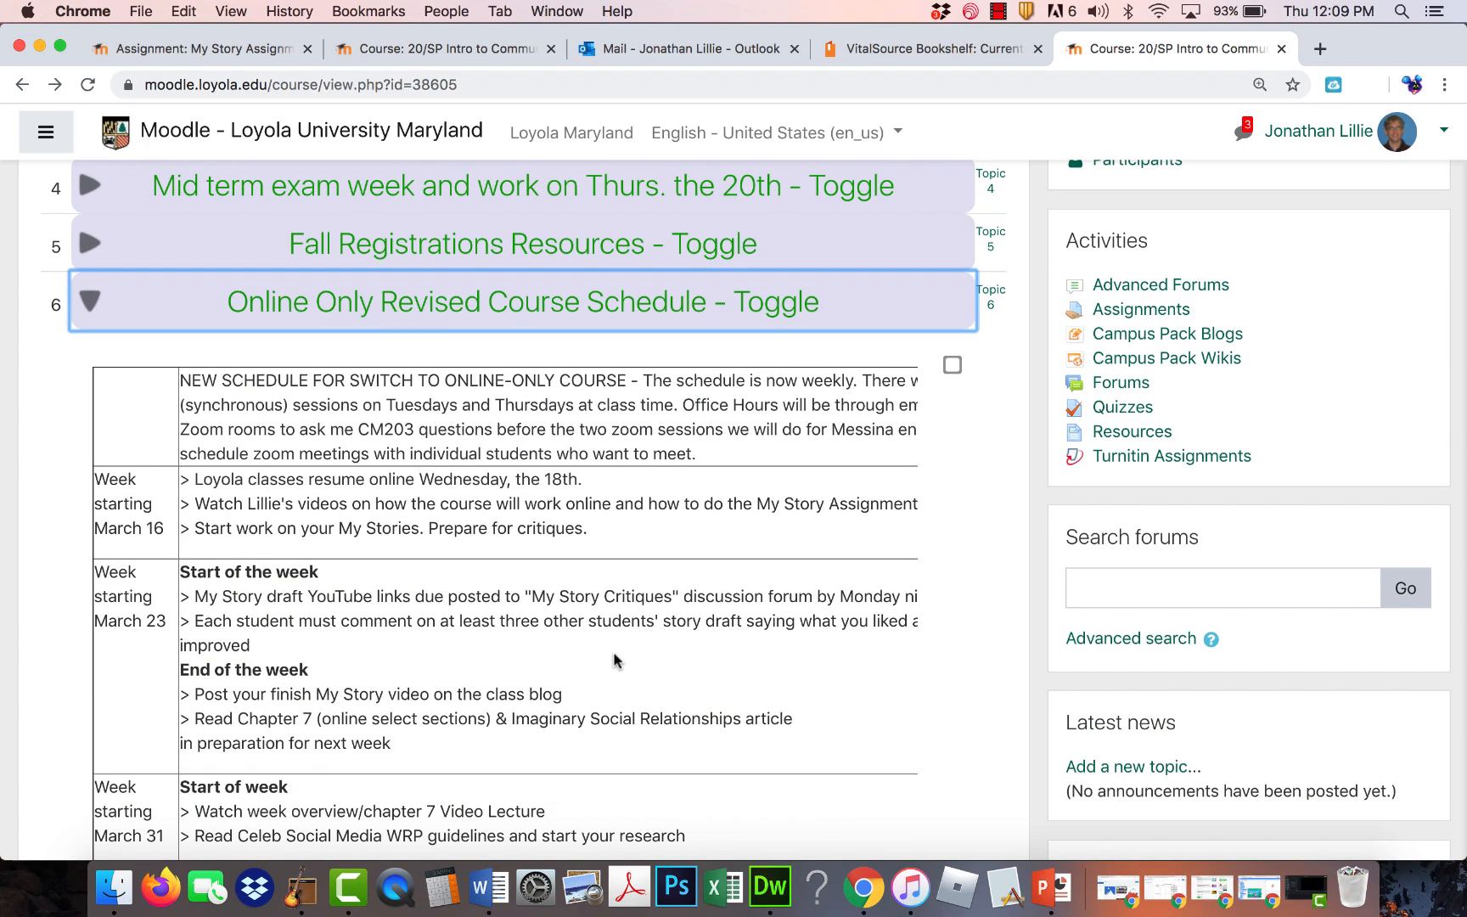
{"action": "scroll", "scroll_direction": "down", "scroll_amount": 3}
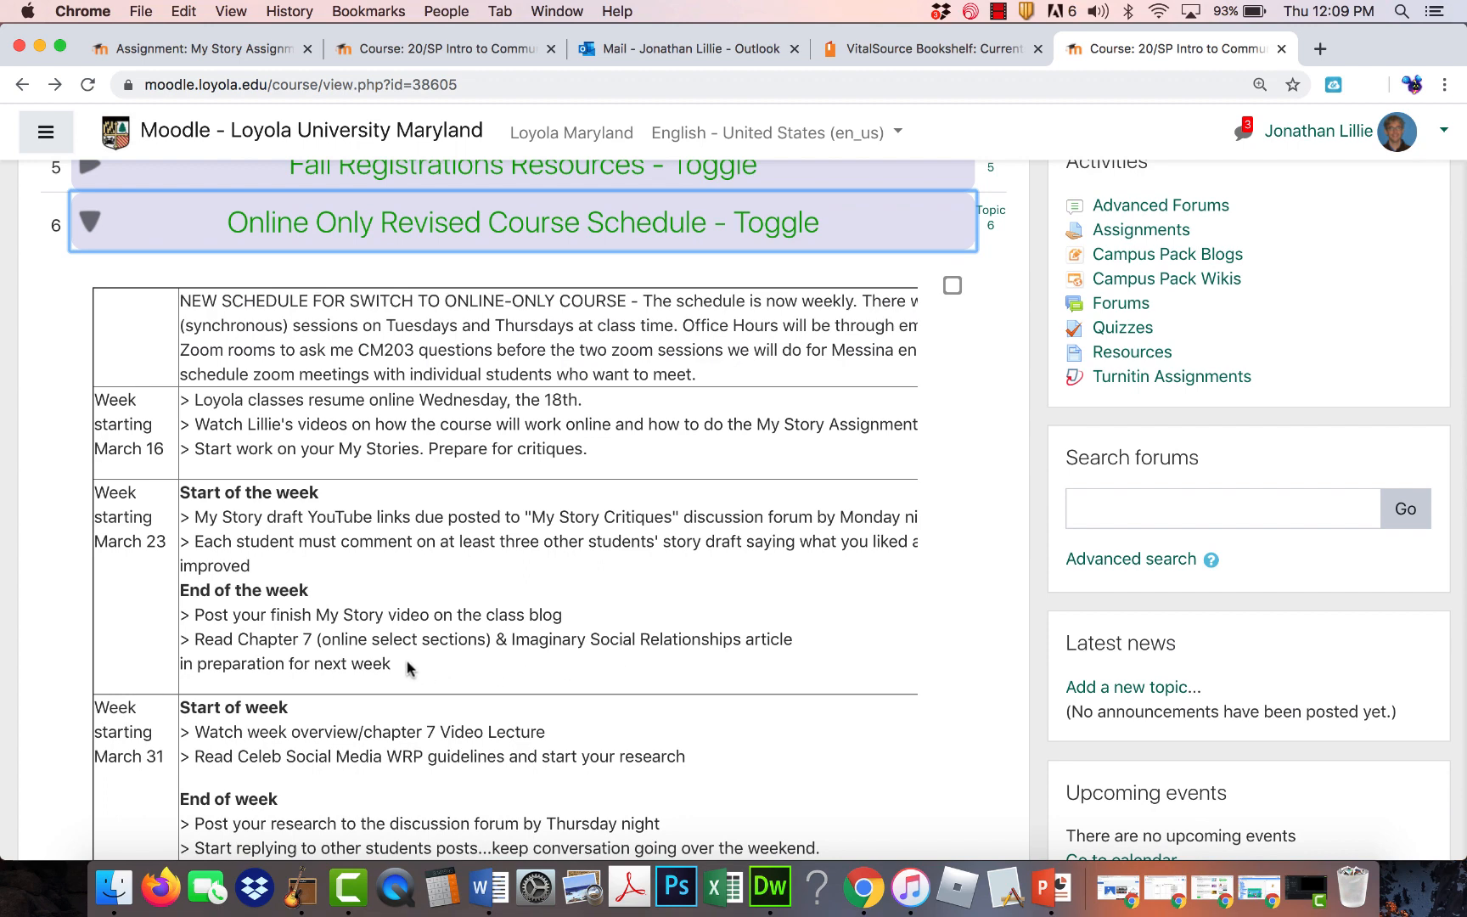
{"action": "mouse_move", "coordinate": [419, 668]}
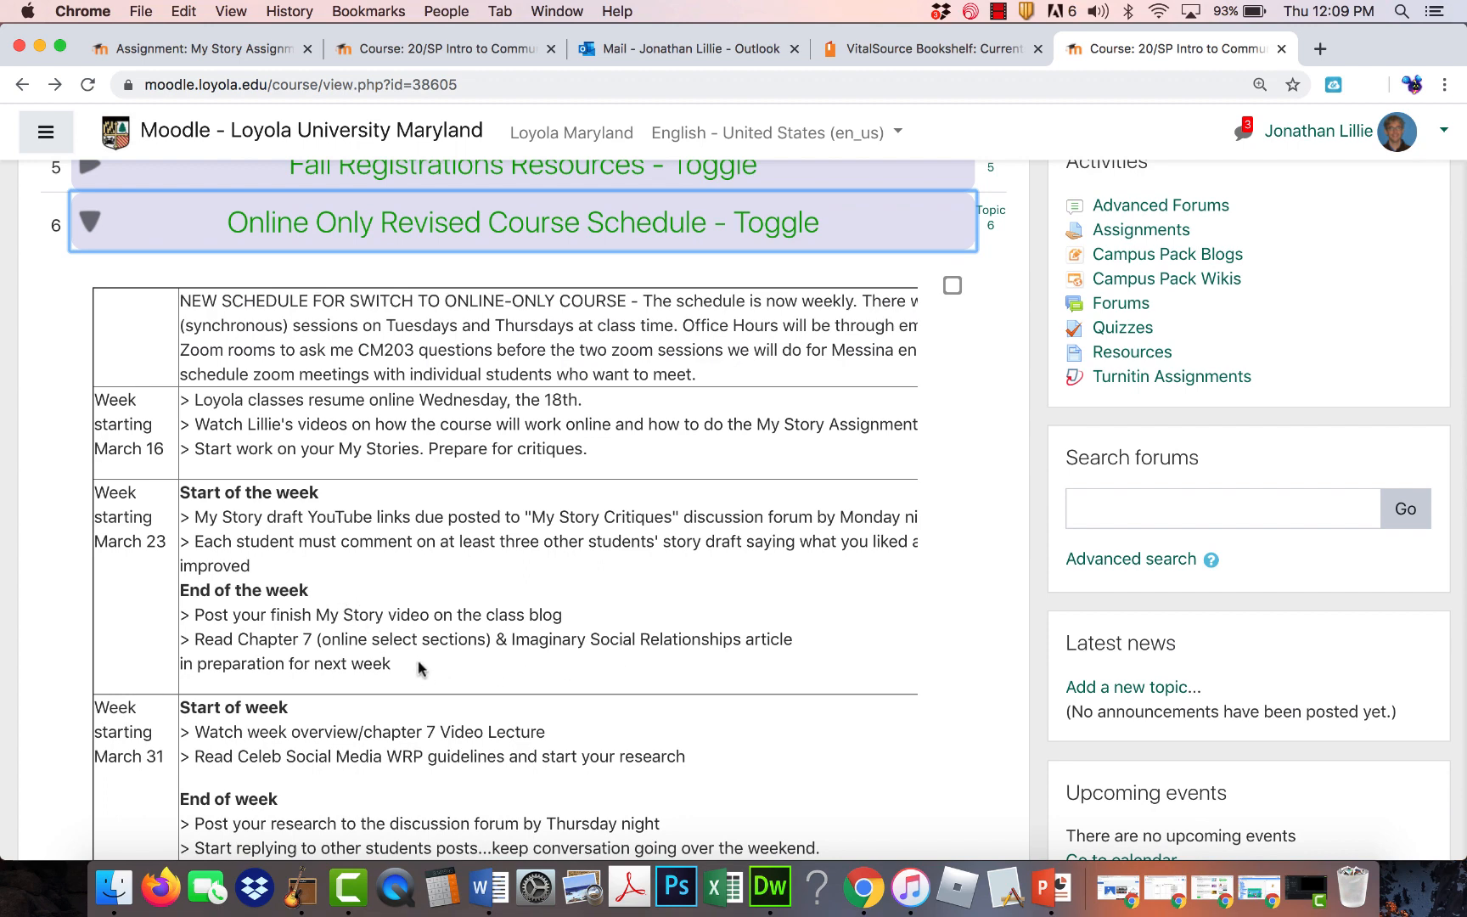
{"action": "mouse_move", "coordinate": [421, 668]}
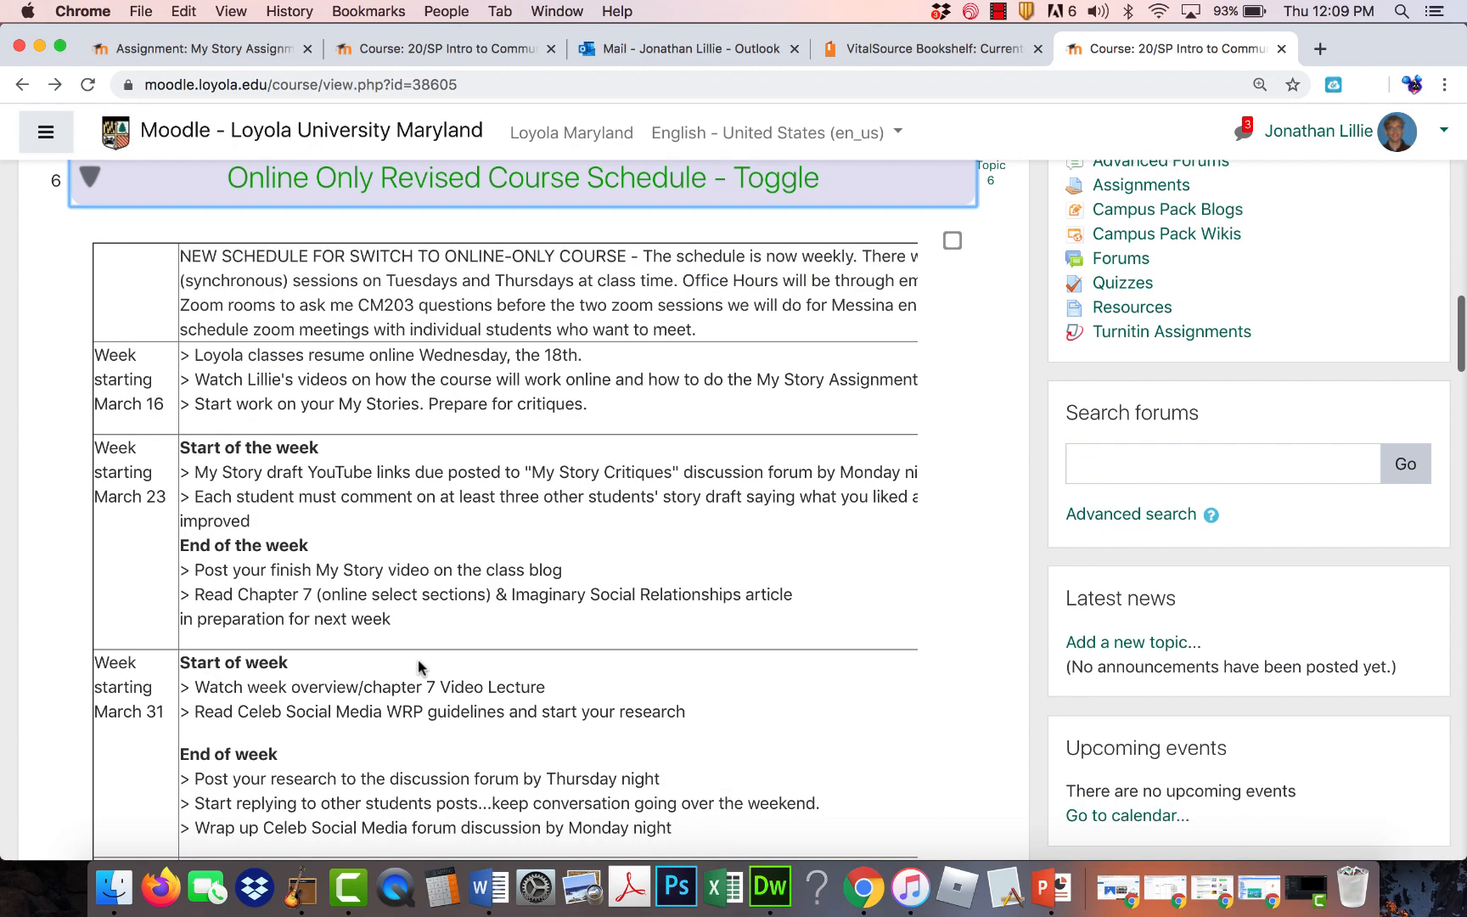
{"action": "scroll", "scroll_direction": "down", "scroll_amount": 3}
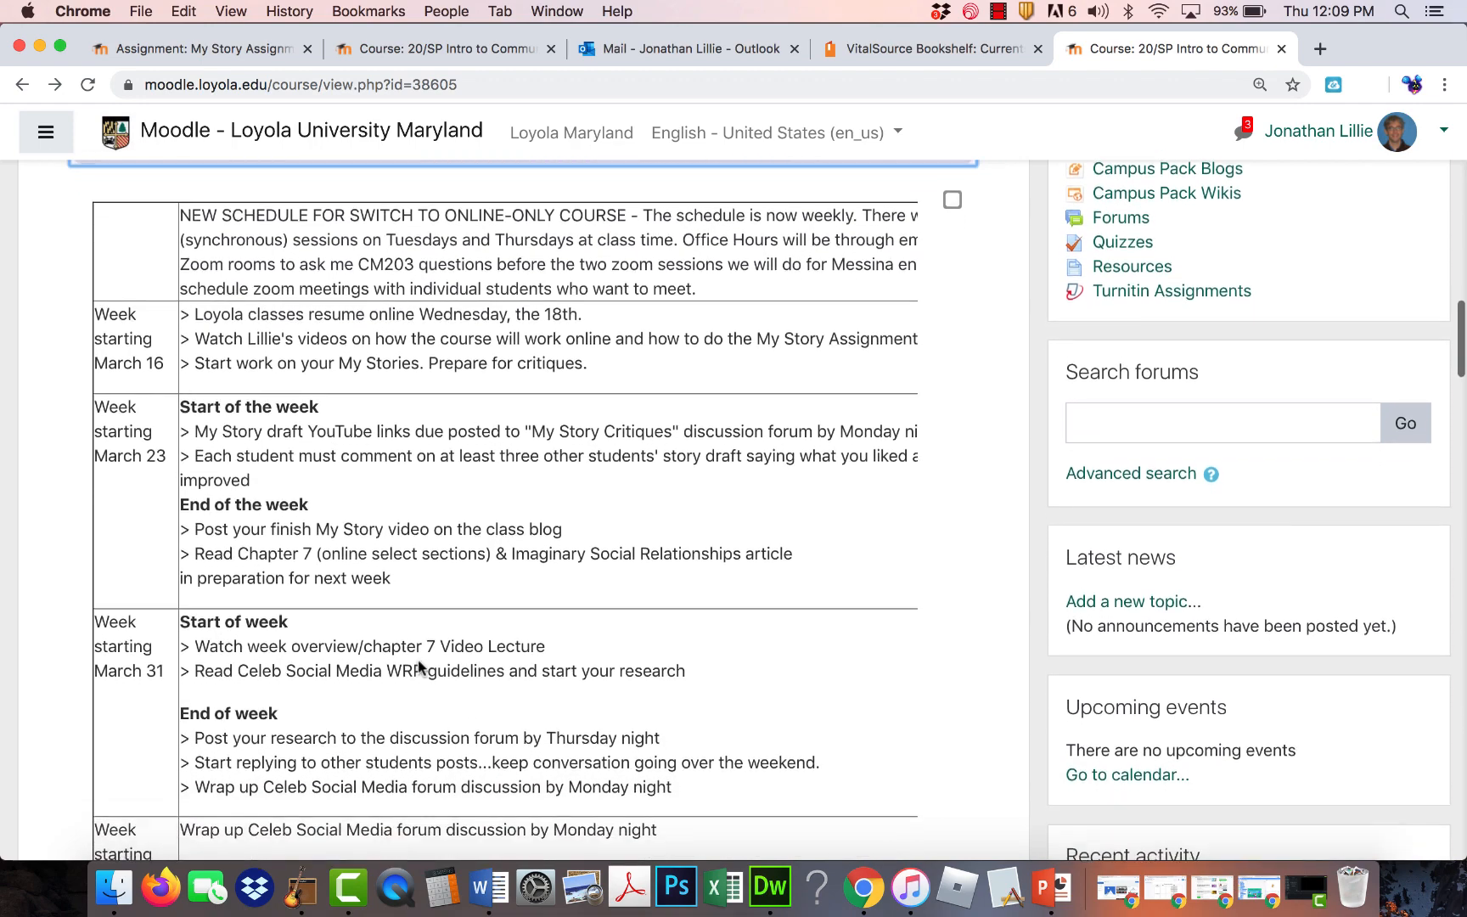
{"action": "scroll", "scroll_direction": "down", "scroll_amount": 3}
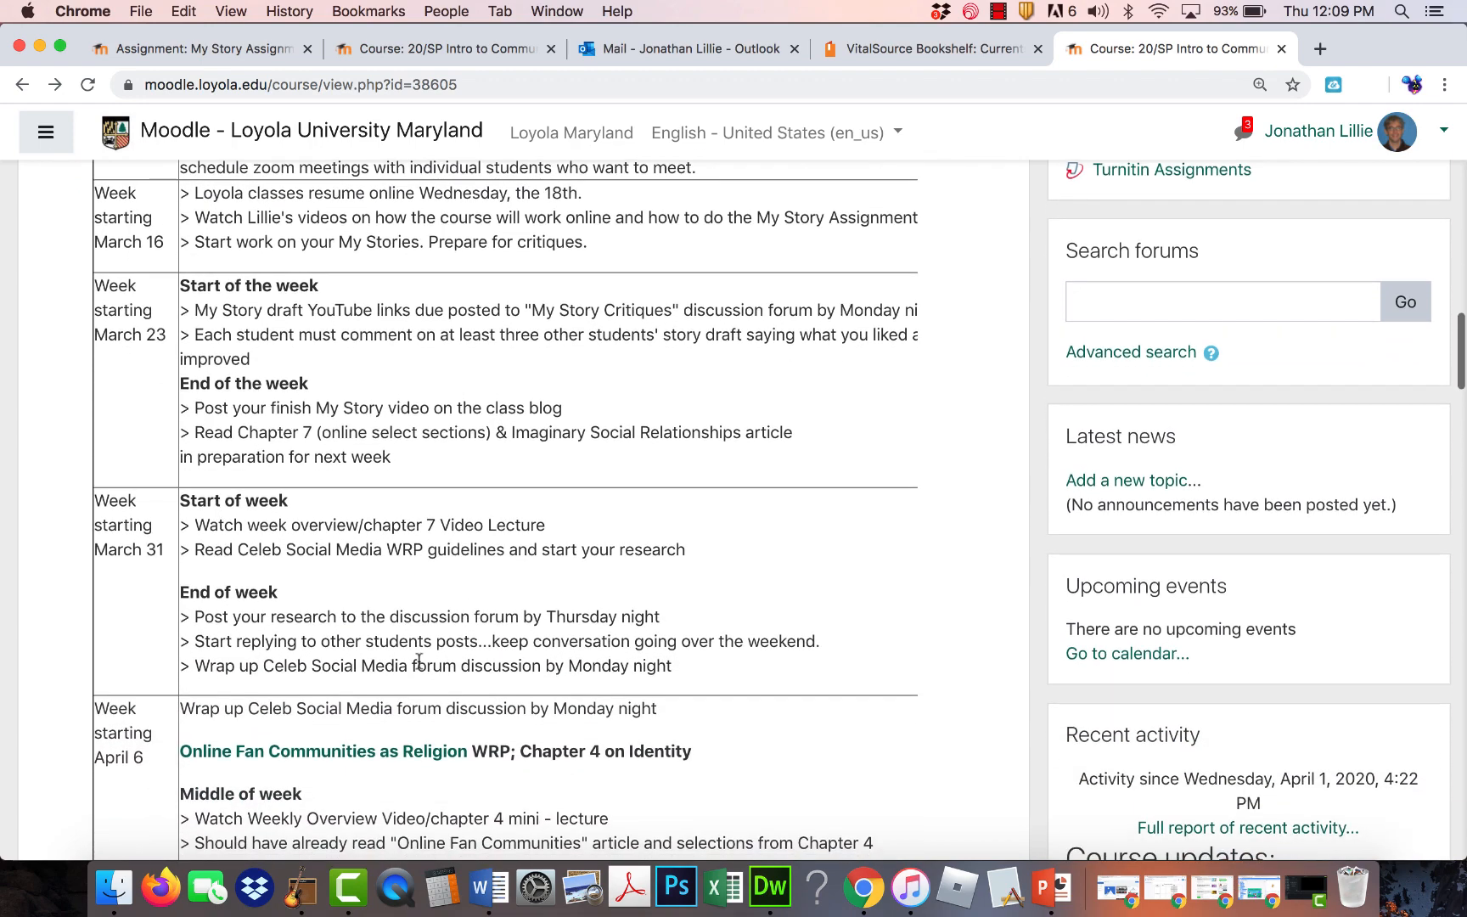
{"action": "scroll", "scroll_direction": "down", "scroll_amount": 3}
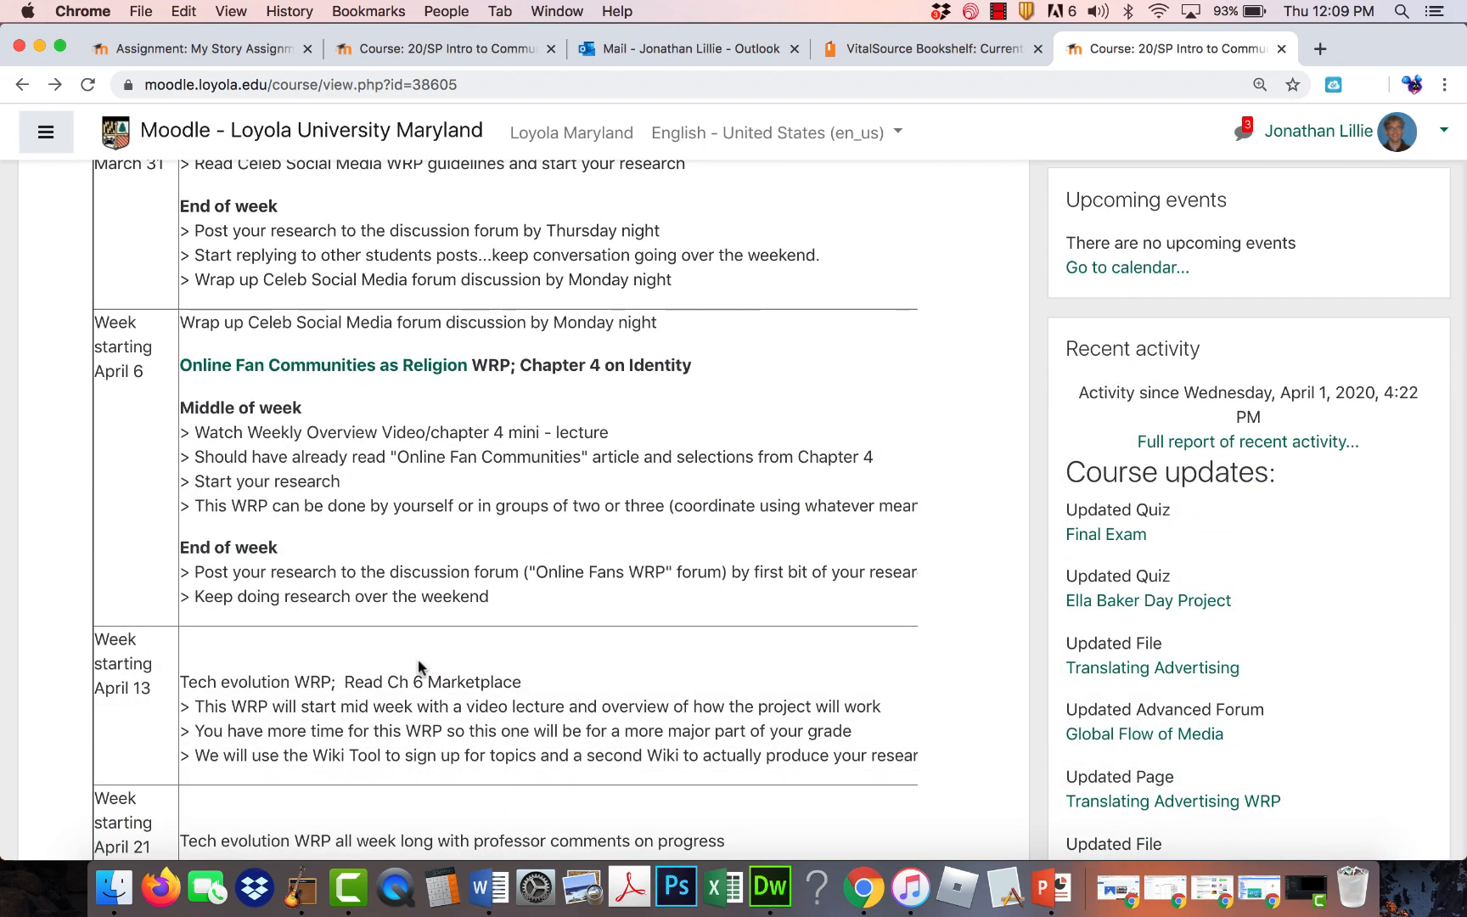
{"action": "scroll", "scroll_direction": "down", "scroll_amount": 3}
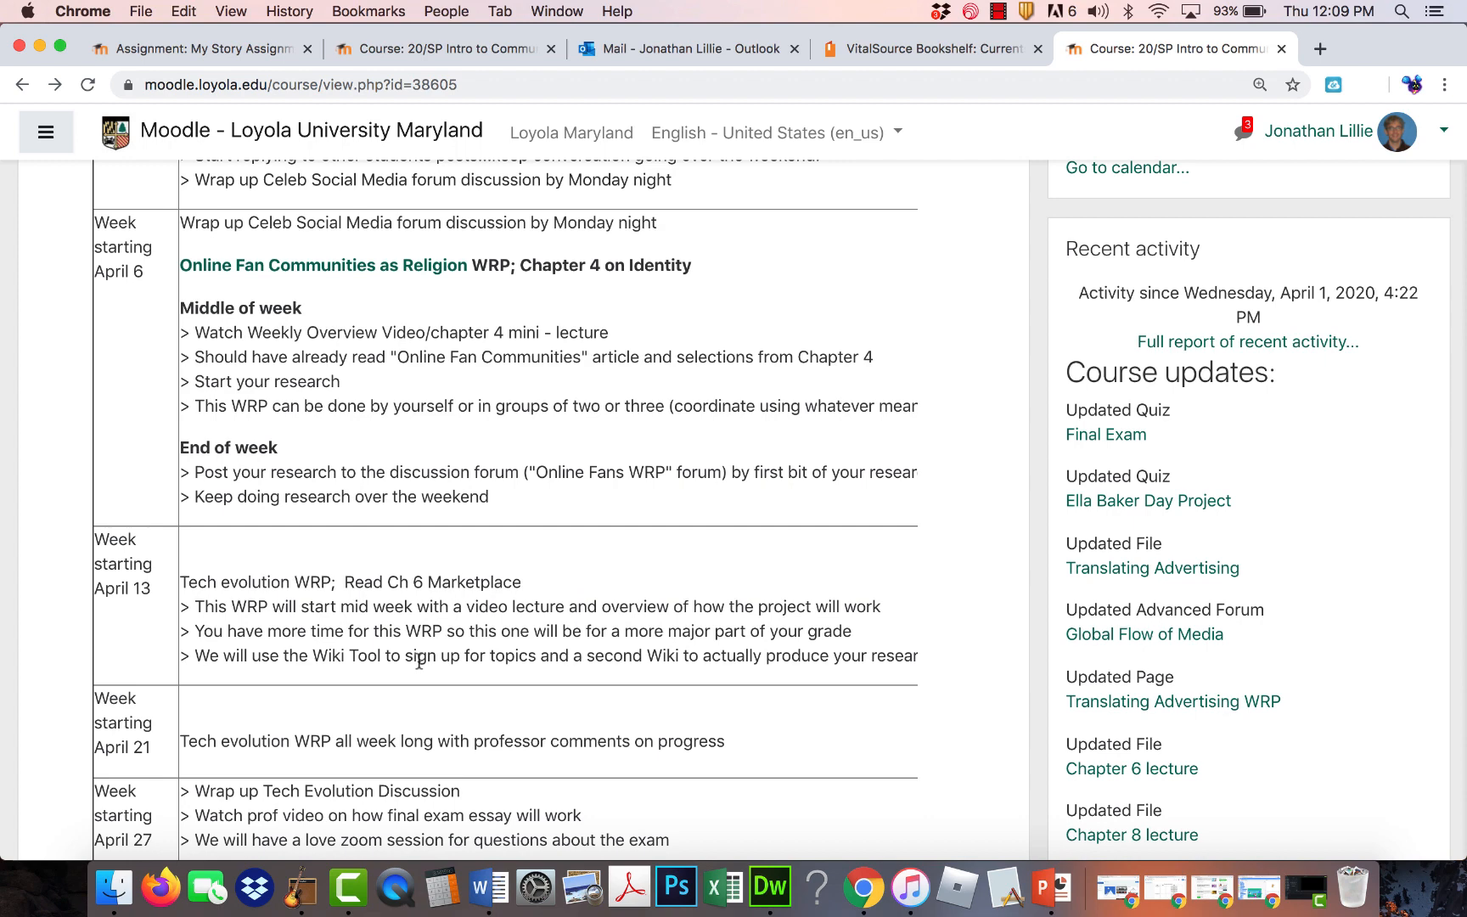
{"action": "scroll", "scroll_direction": "down", "scroll_amount": 3}
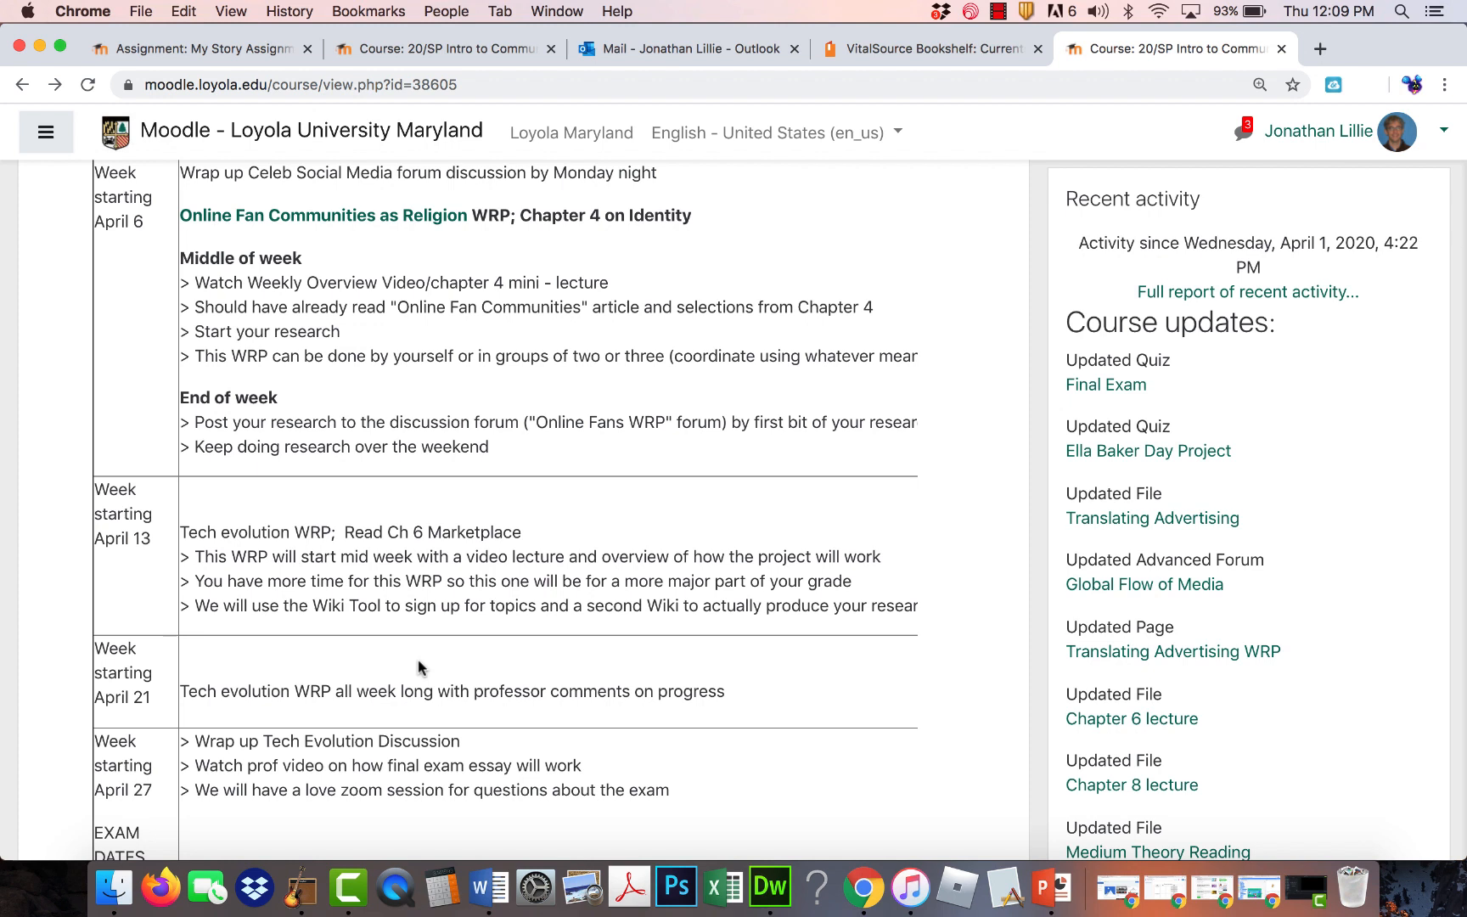
{"action": "mouse_move", "coordinate": [384, 584]}
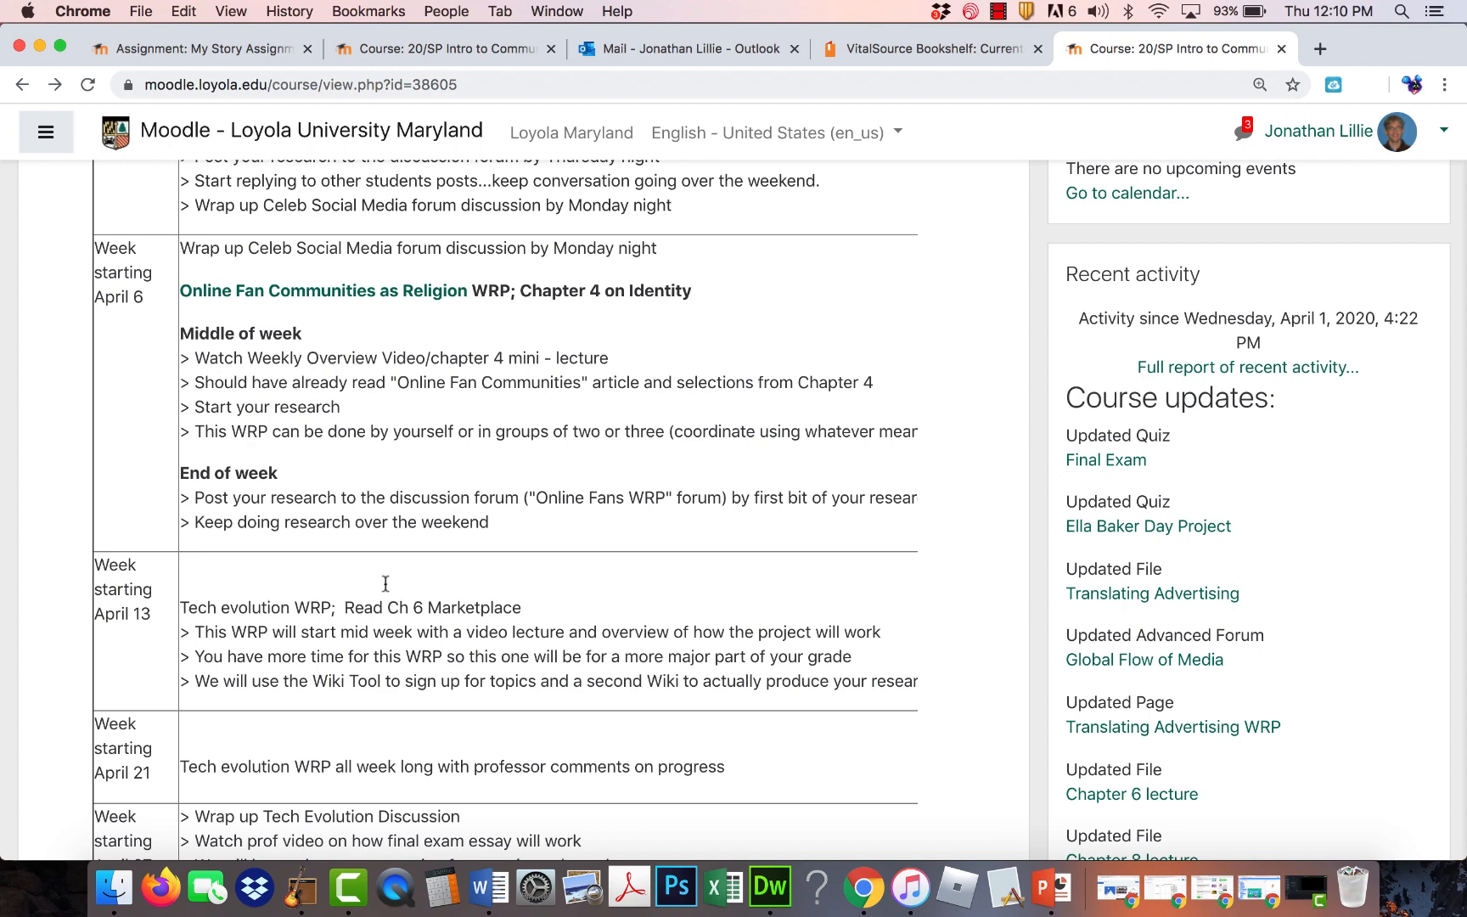
{"action": "scroll", "scroll_direction": "down", "scroll_amount": 3}
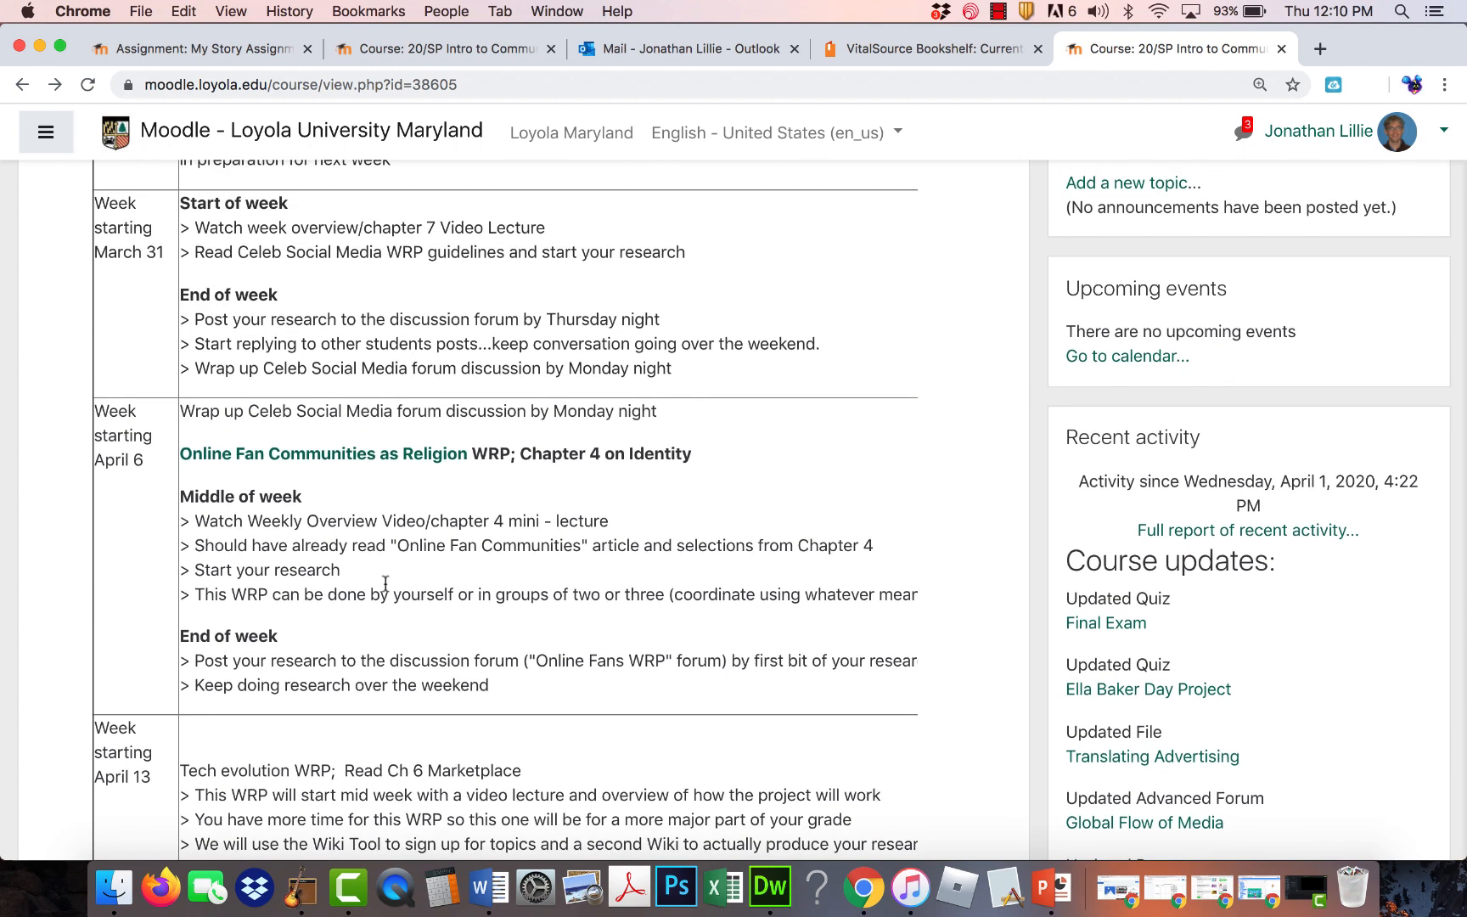
{"action": "scroll", "scroll_direction": "down", "scroll_amount": 3}
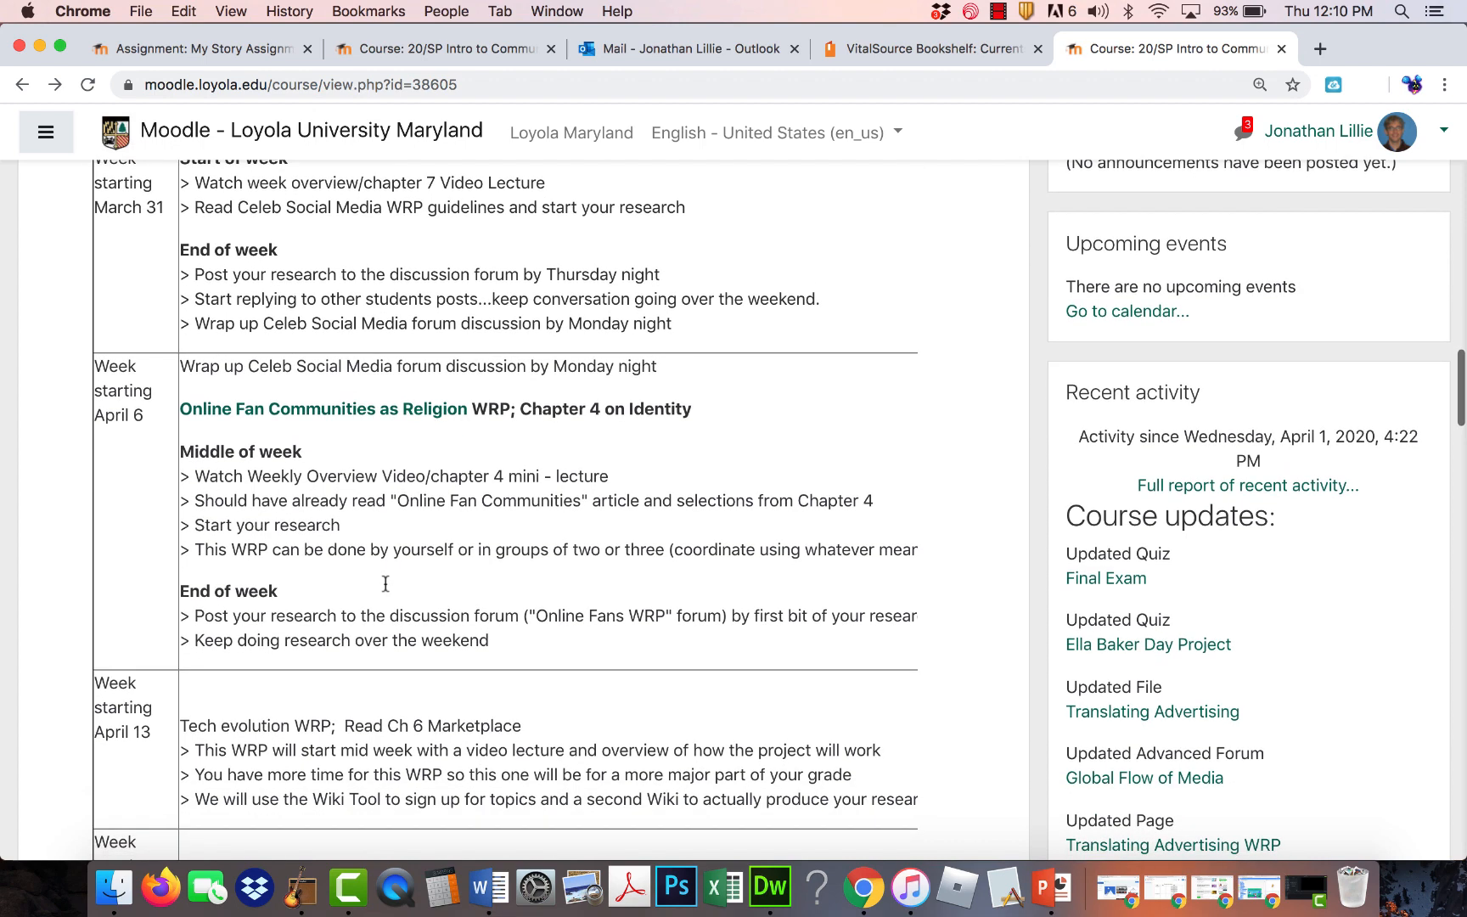
{"action": "scroll", "scroll_direction": "down", "scroll_amount": 3}
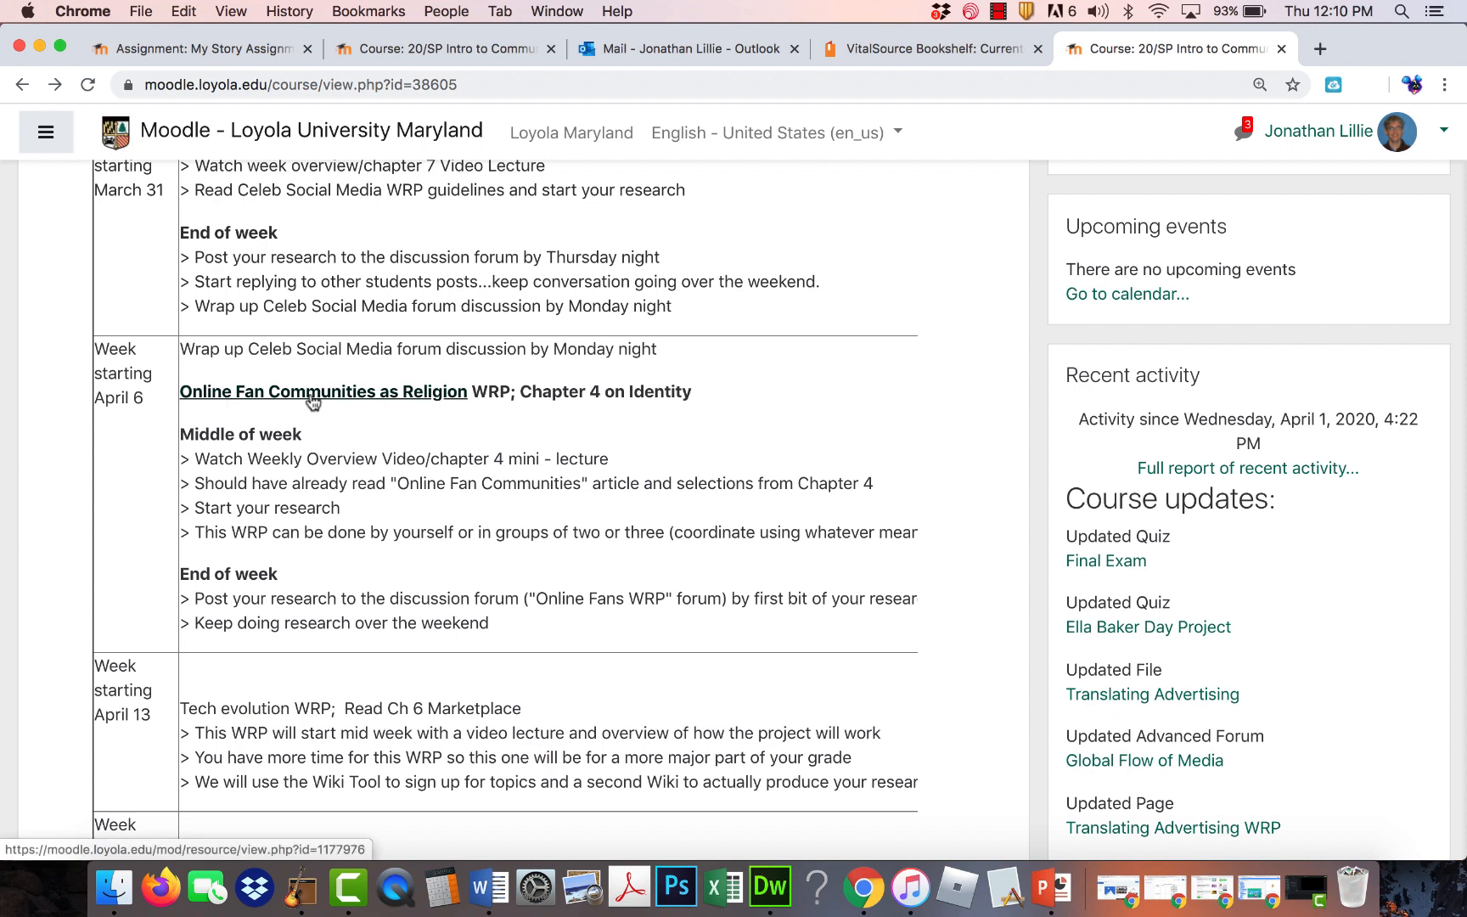
{"action": "mouse_move", "coordinate": [323, 391]}
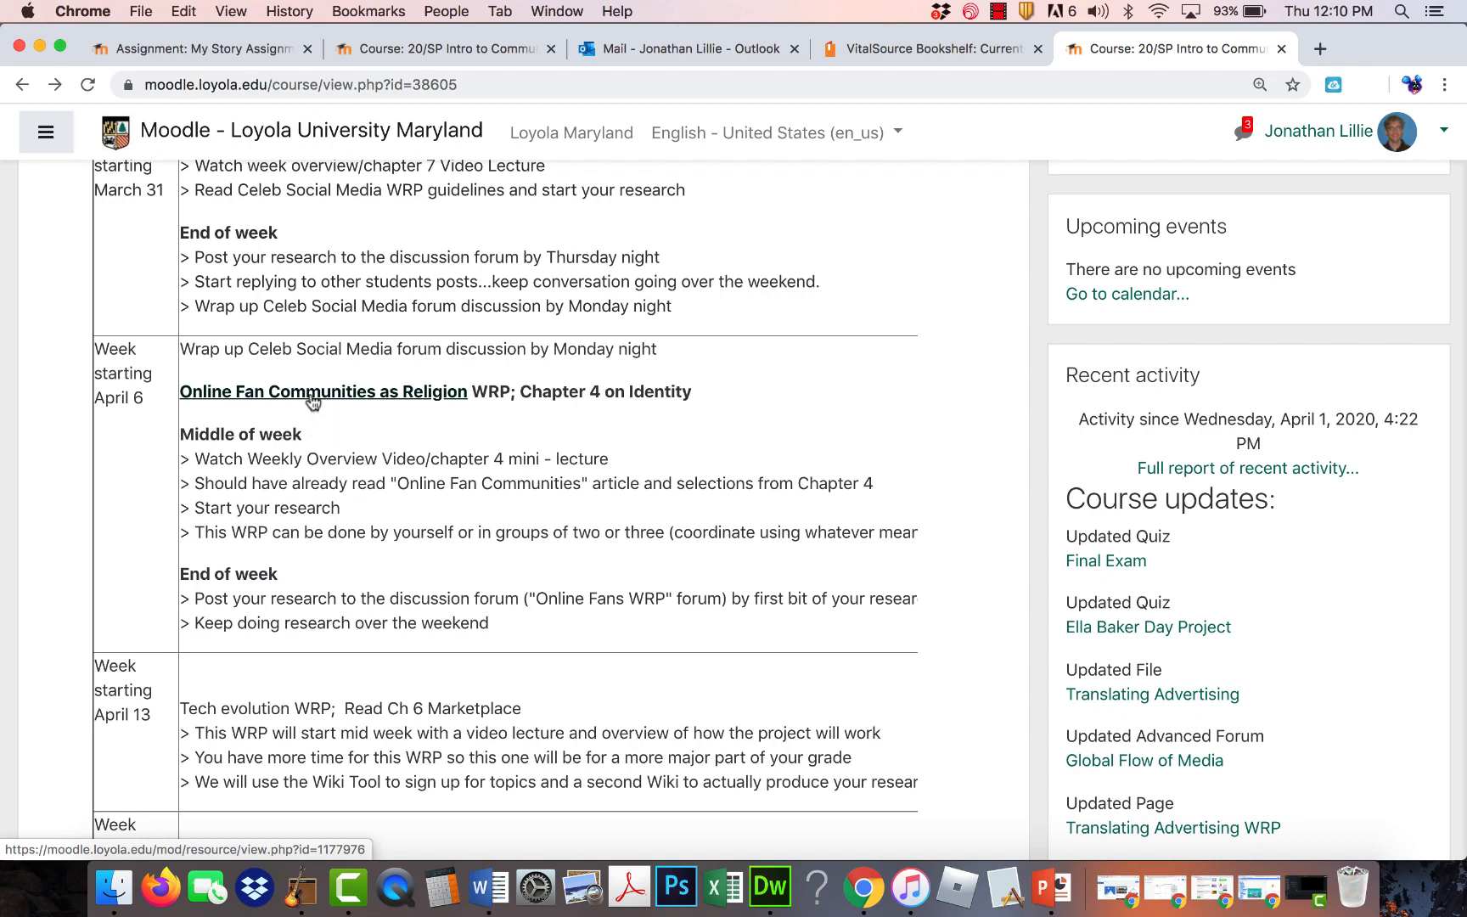
{"action": "scroll", "scroll_direction": "down", "scroll_amount": 3}
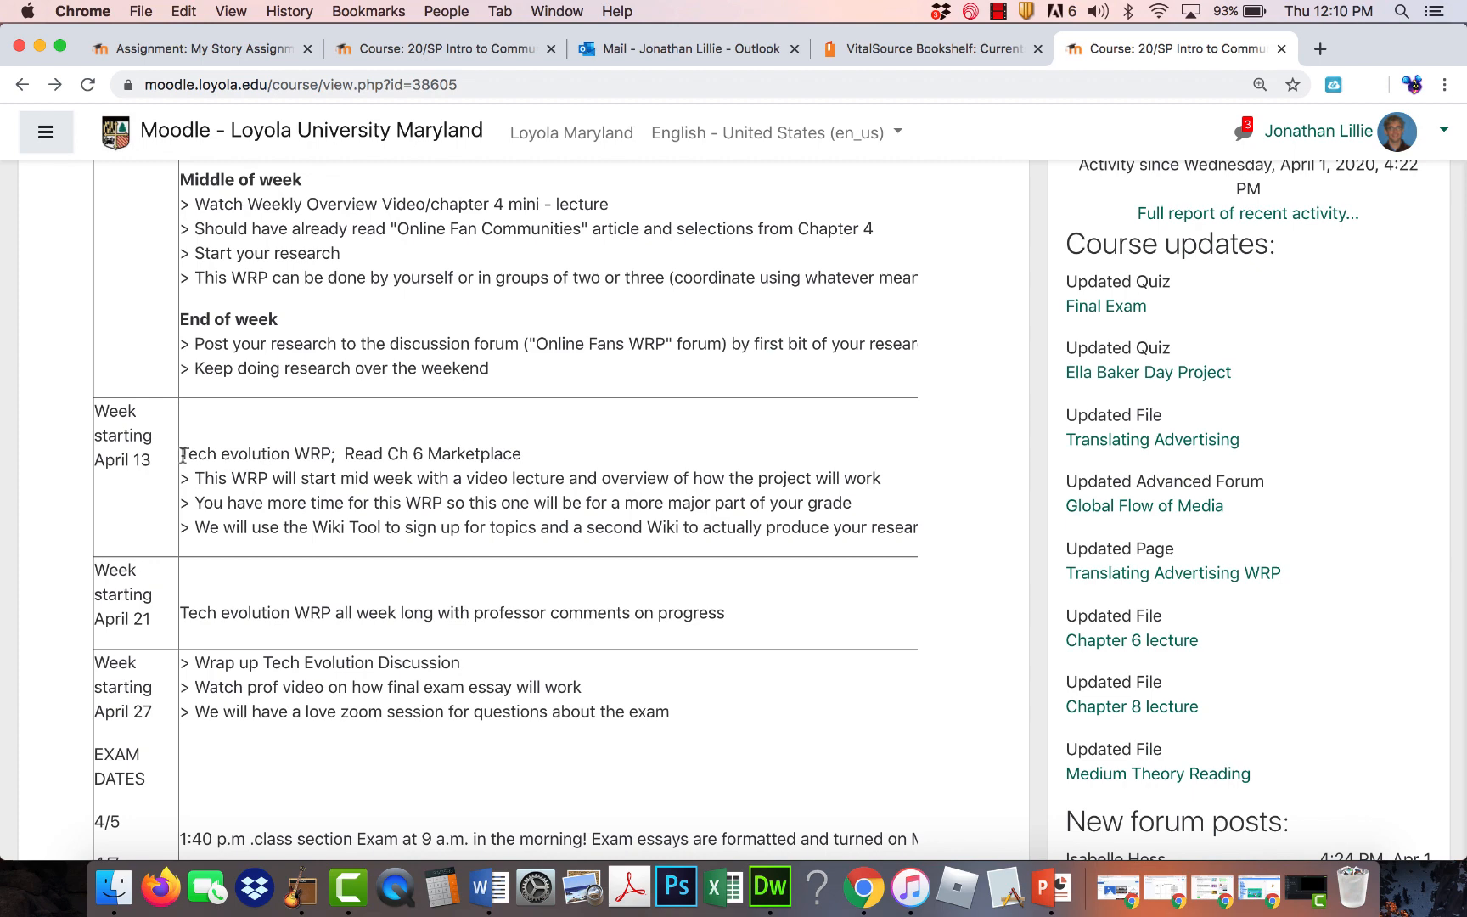
{"action": "double_click", "coordinate": [234, 453]}
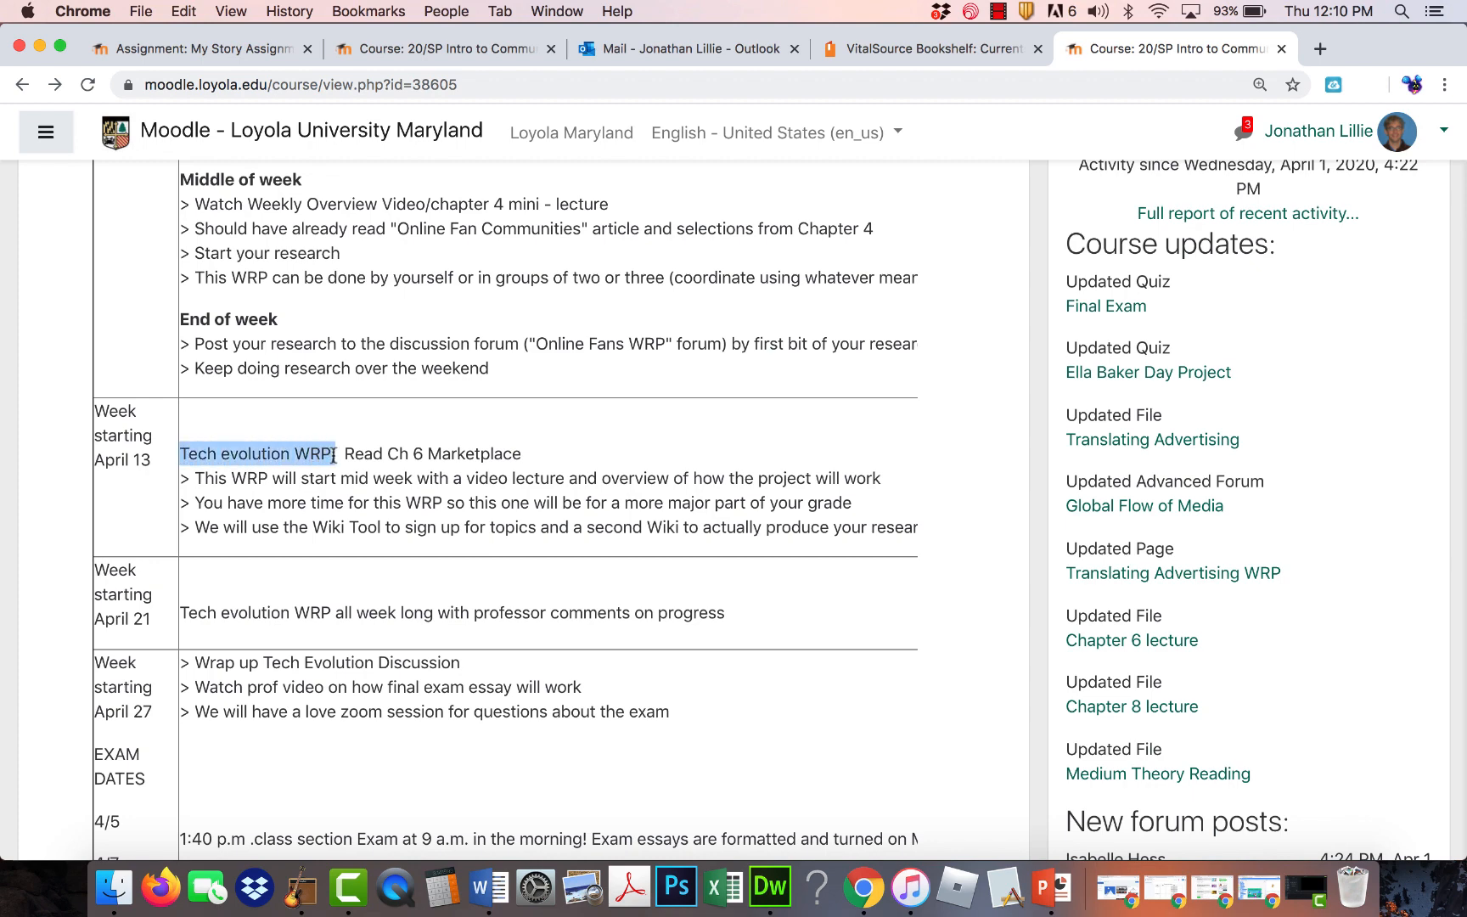
{"action": "scroll", "scroll_direction": "down", "scroll_amount": 3}
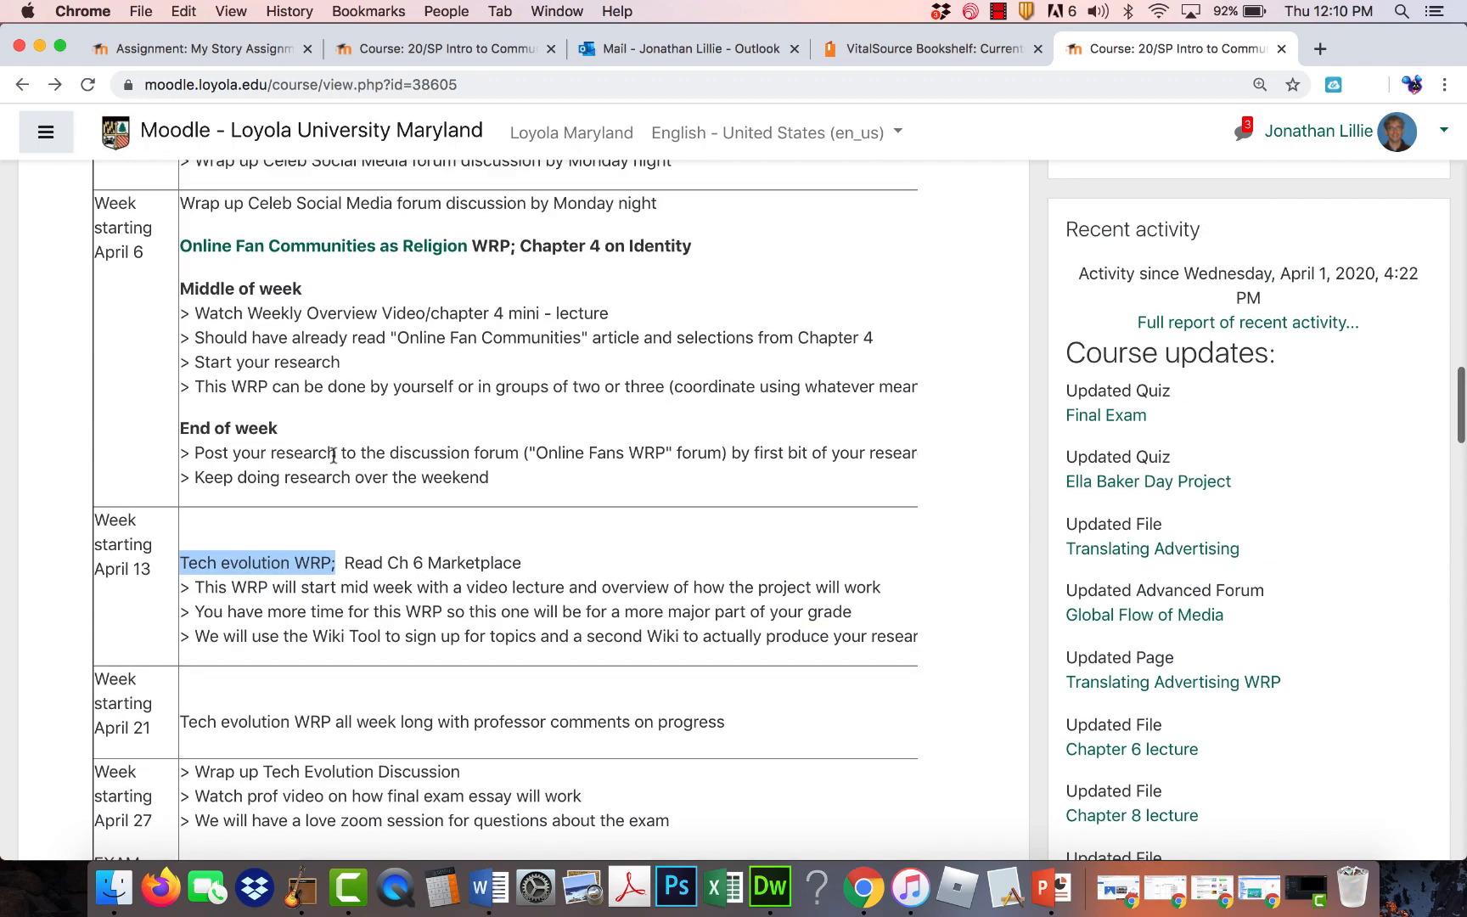
{"action": "scroll", "scroll_direction": "down", "scroll_amount": 3}
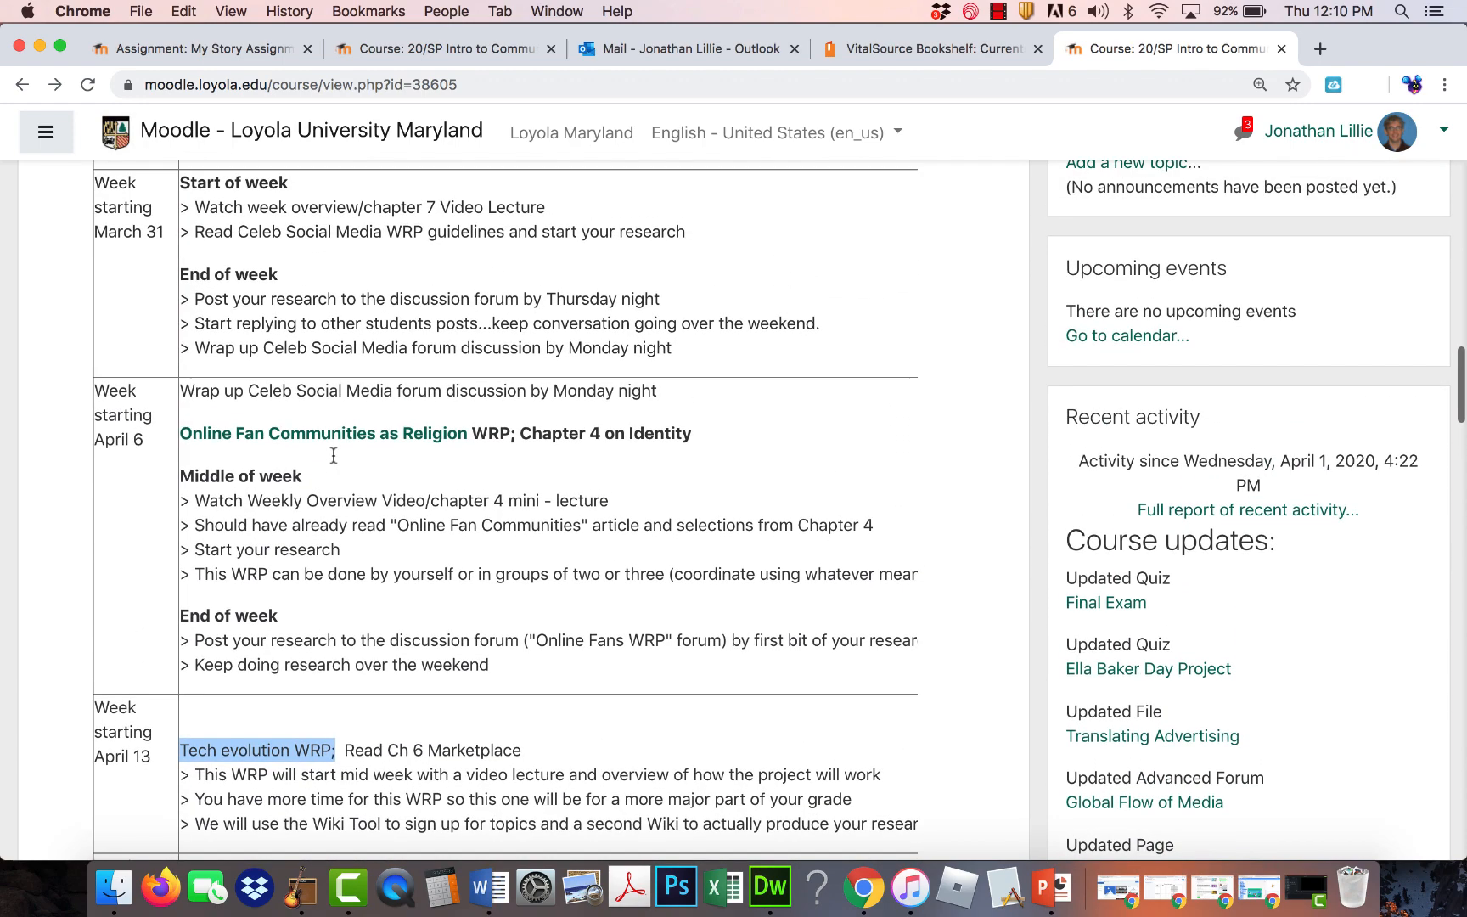
{"action": "scroll", "scroll_direction": "down", "scroll_amount": 3}
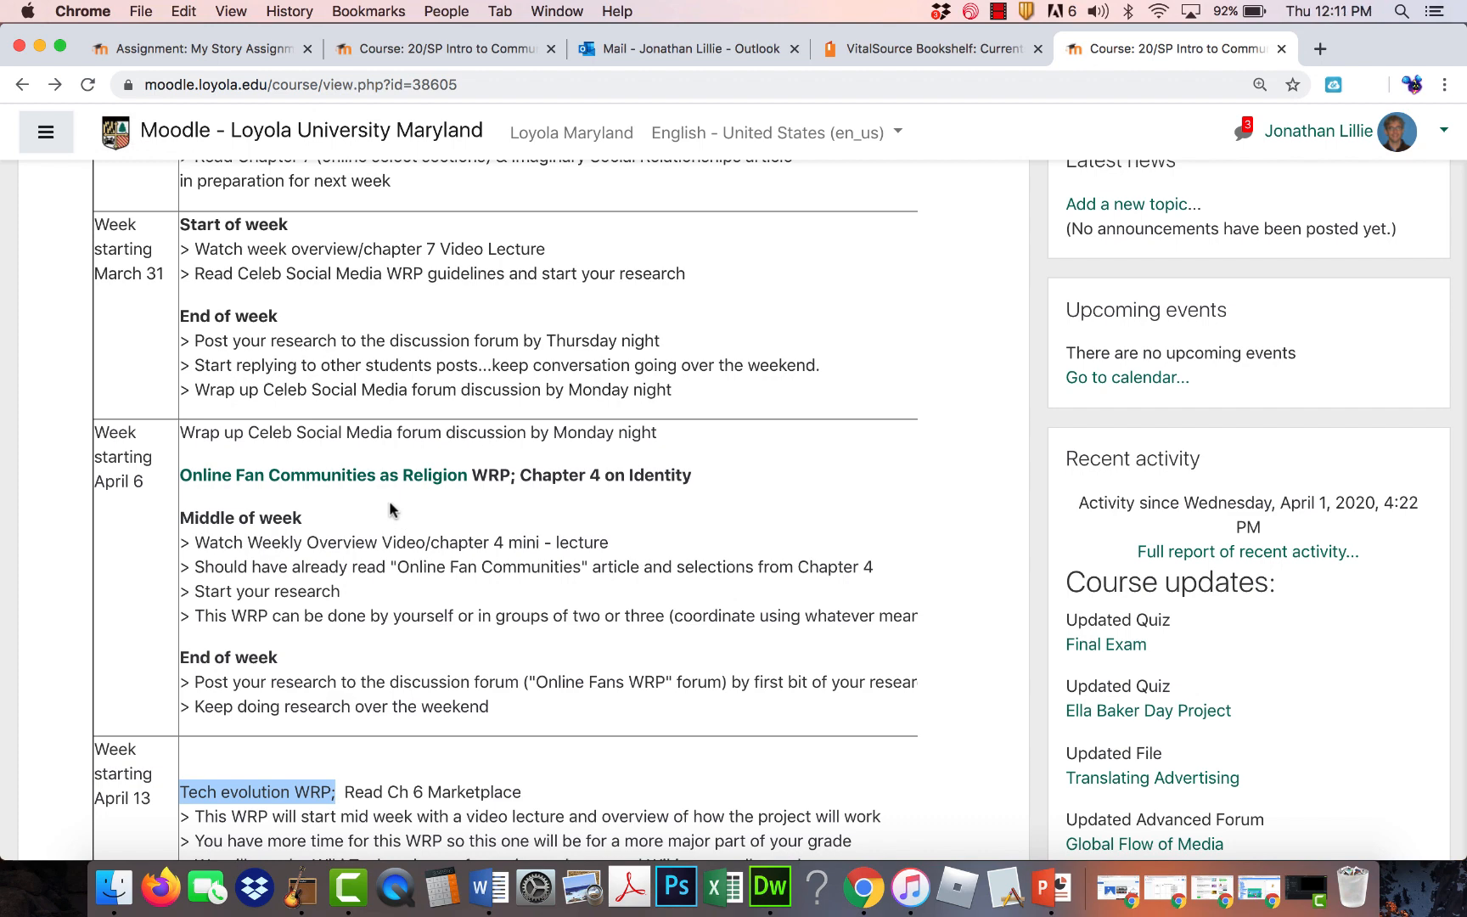
{"action": "scroll", "scroll_direction": "down", "scroll_amount": 3}
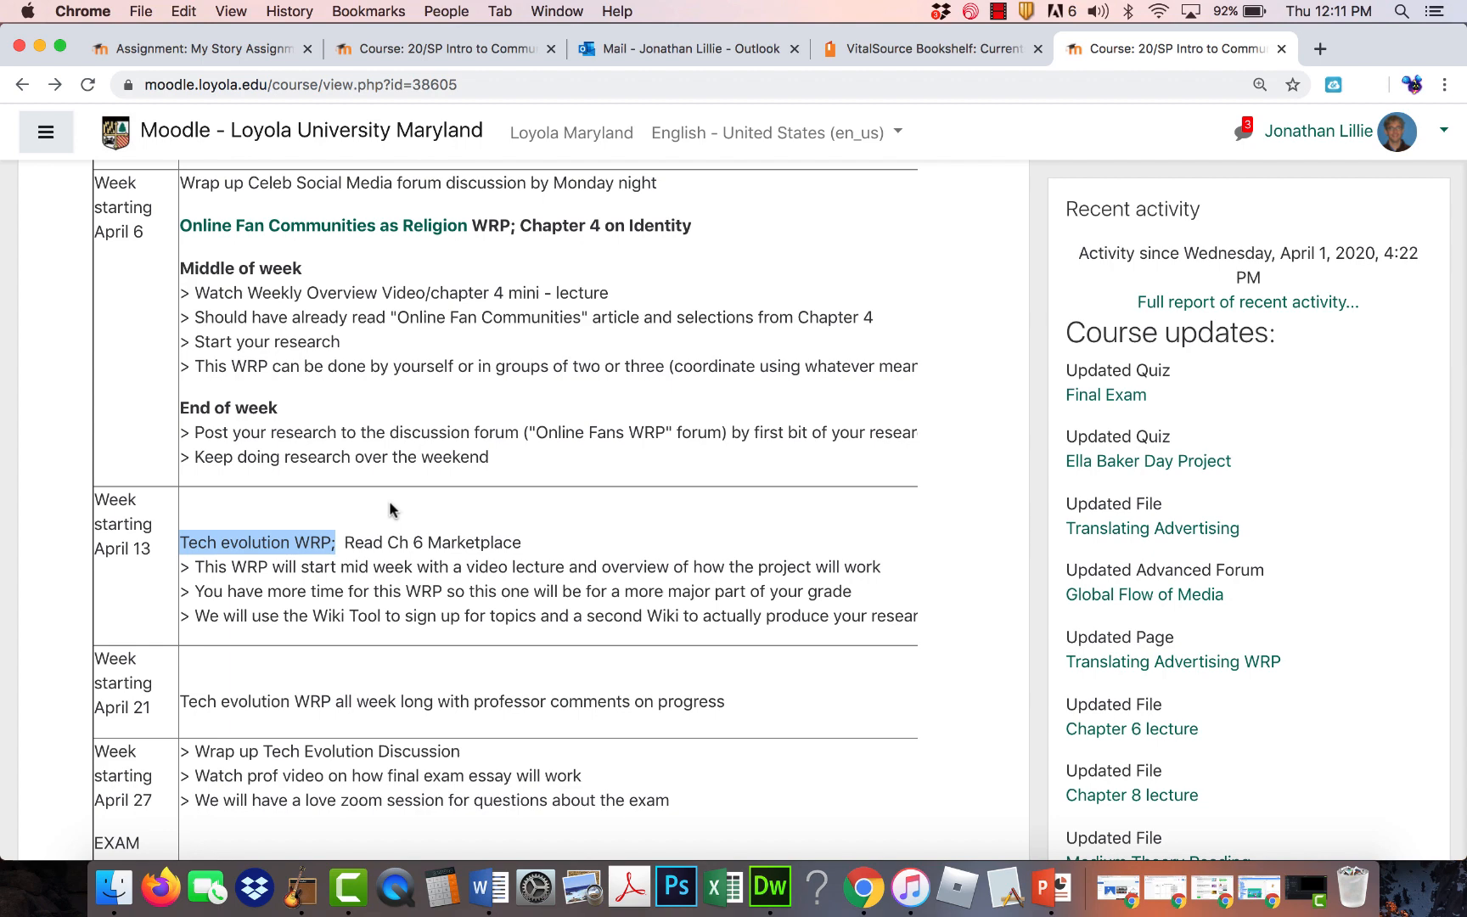
{"action": "scroll", "scroll_direction": "down", "scroll_amount": 3}
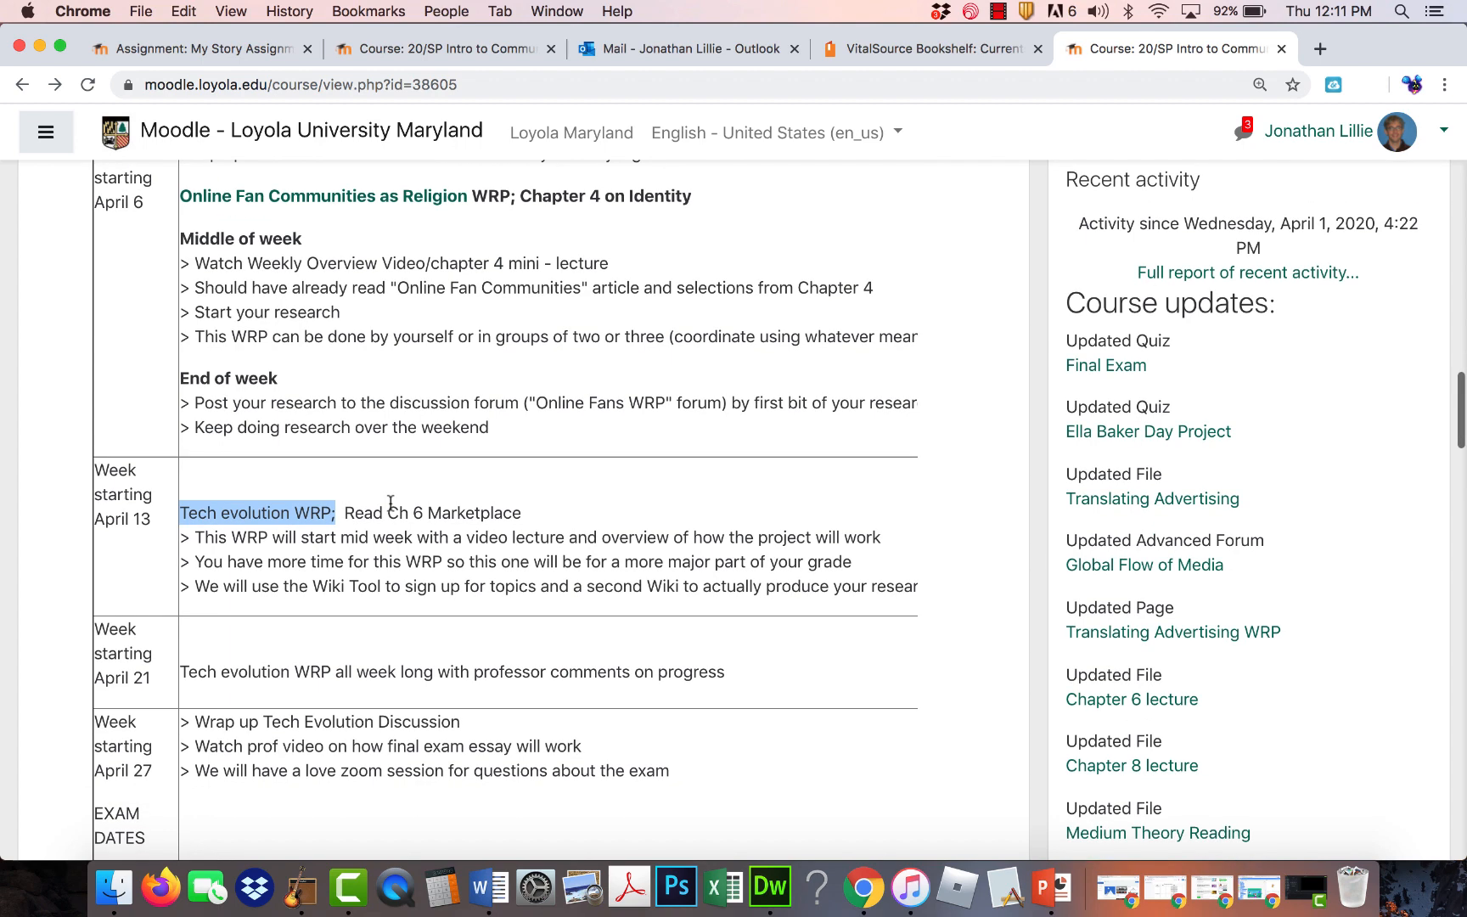
{"action": "scroll", "scroll_direction": "down", "scroll_amount": 3}
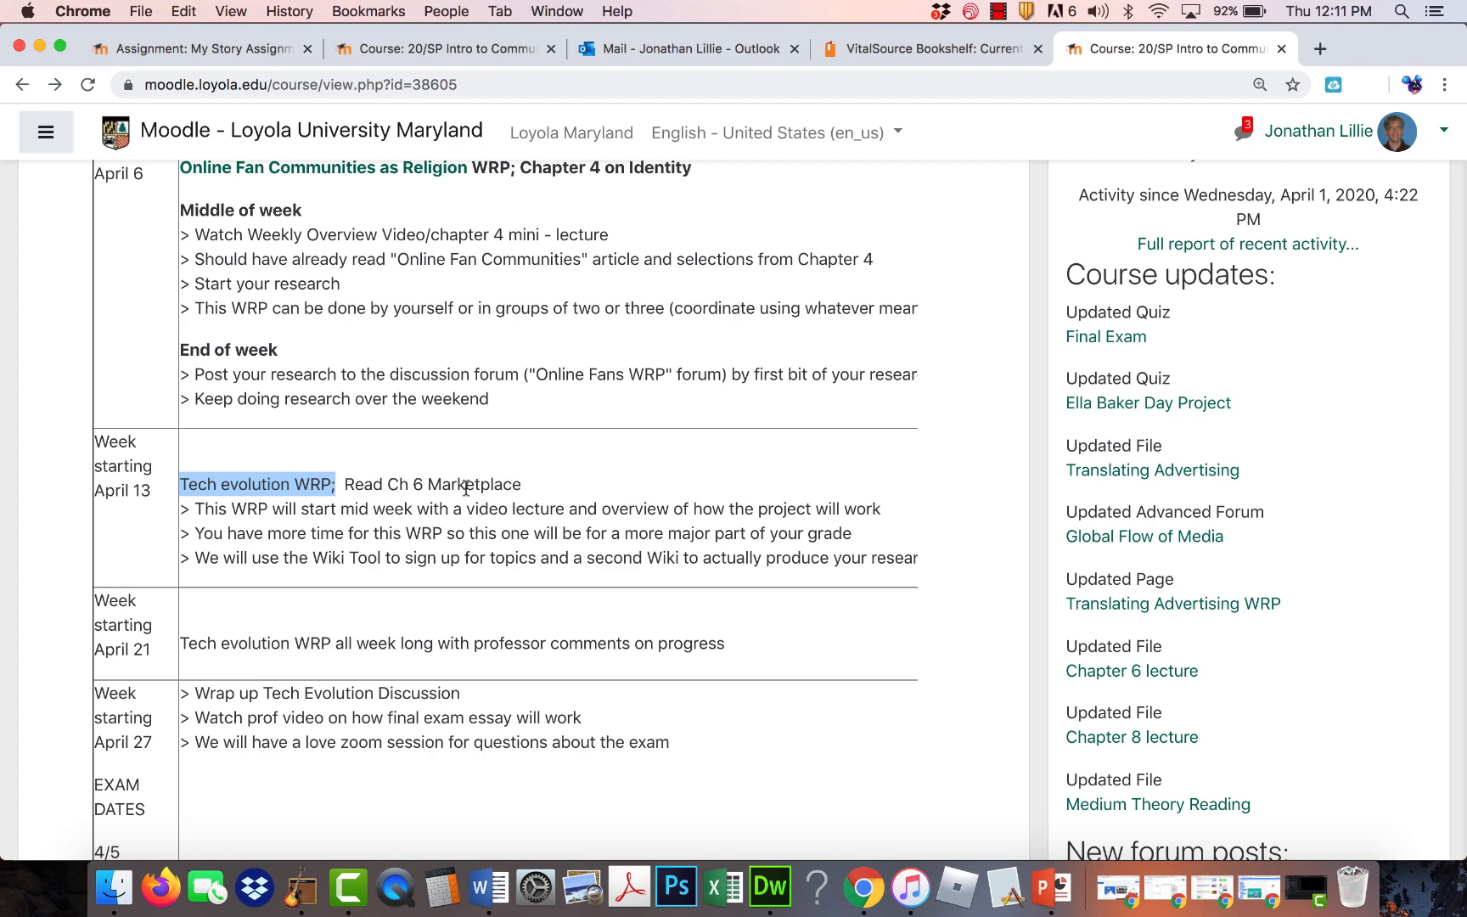
{"action": "scroll", "scroll_direction": "down", "scroll_amount": 3}
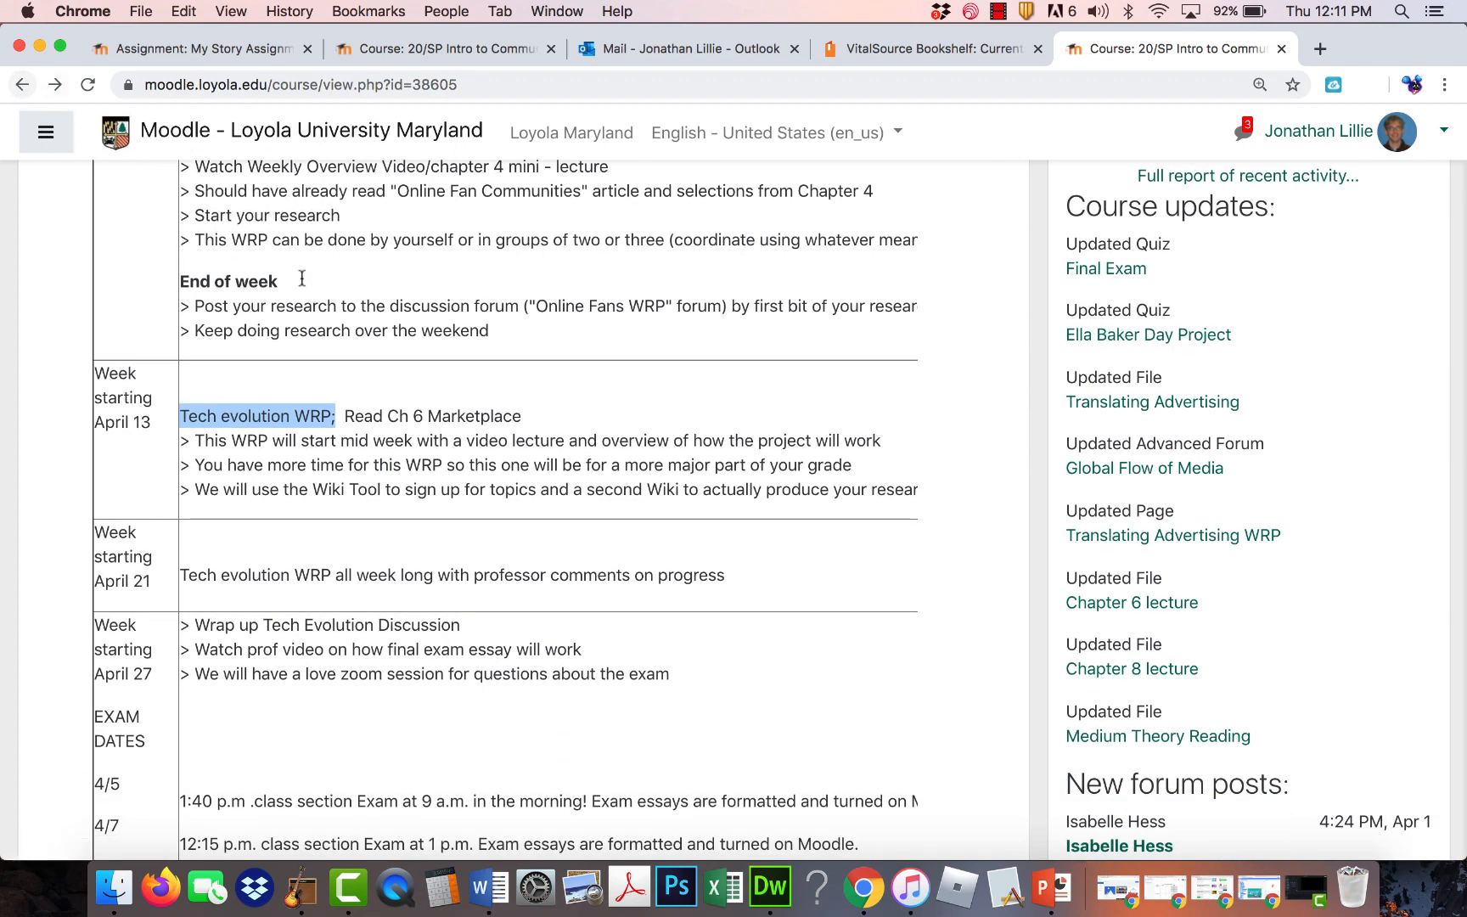
{"action": "scroll", "scroll_direction": "down", "scroll_amount": 3}
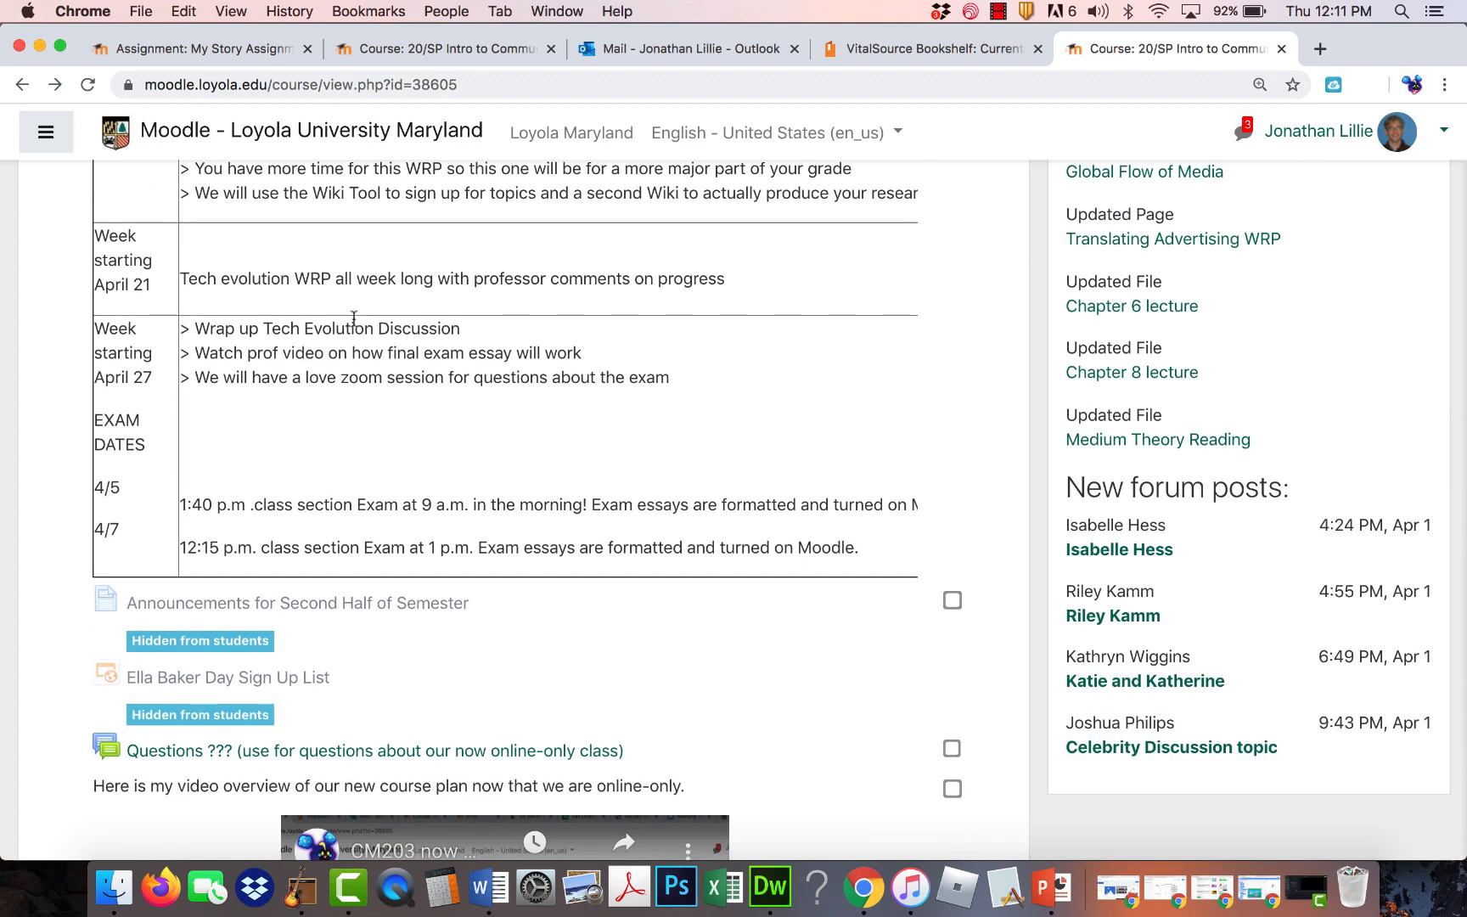
{"action": "mouse_move", "coordinate": [303, 471]}
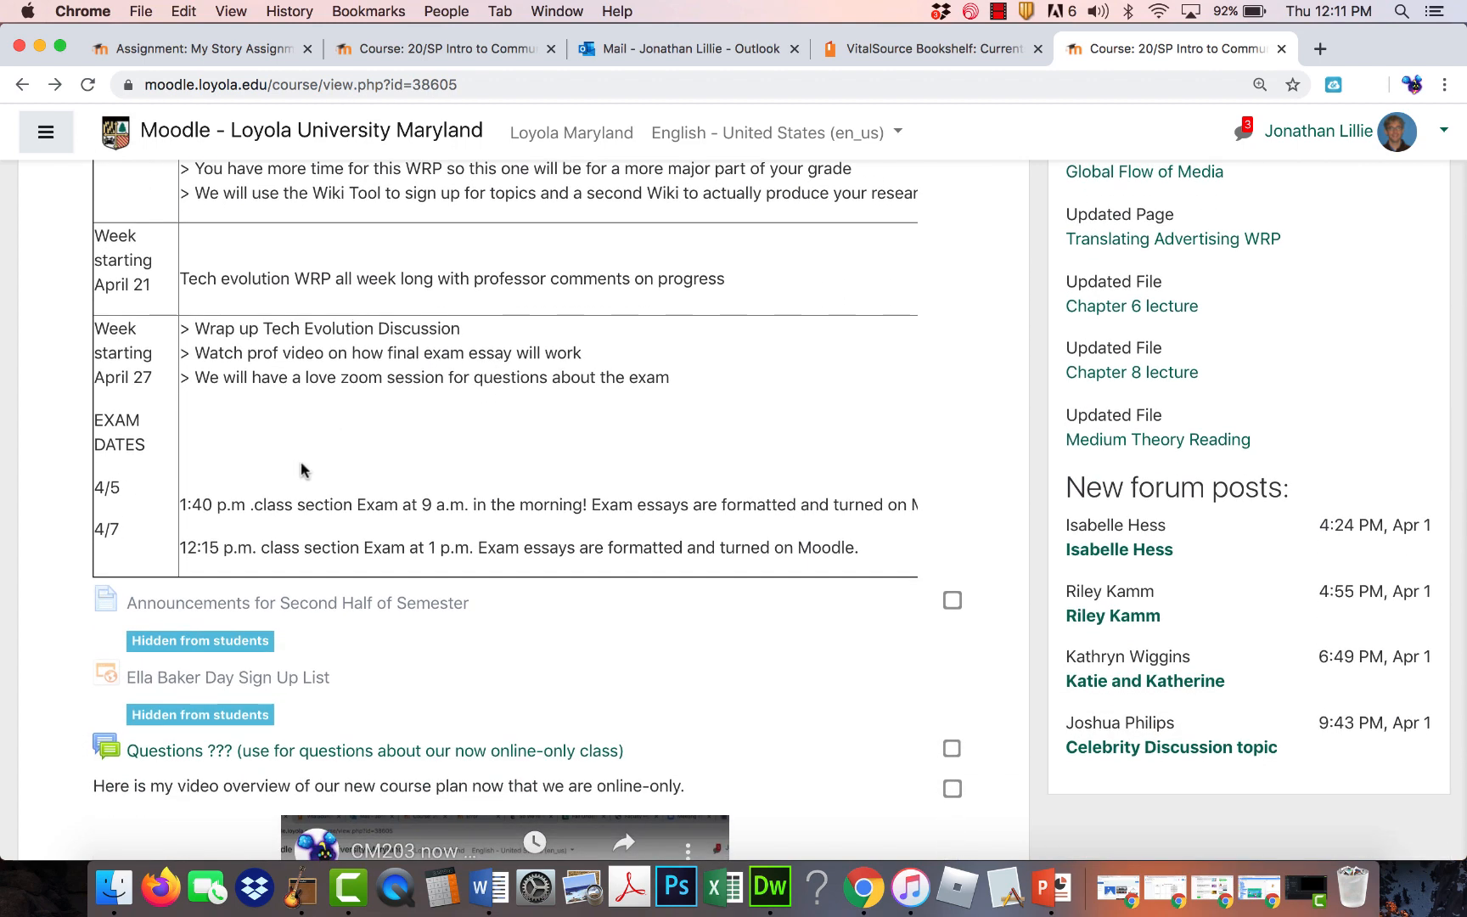
{"action": "mouse_move", "coordinate": [295, 415]}
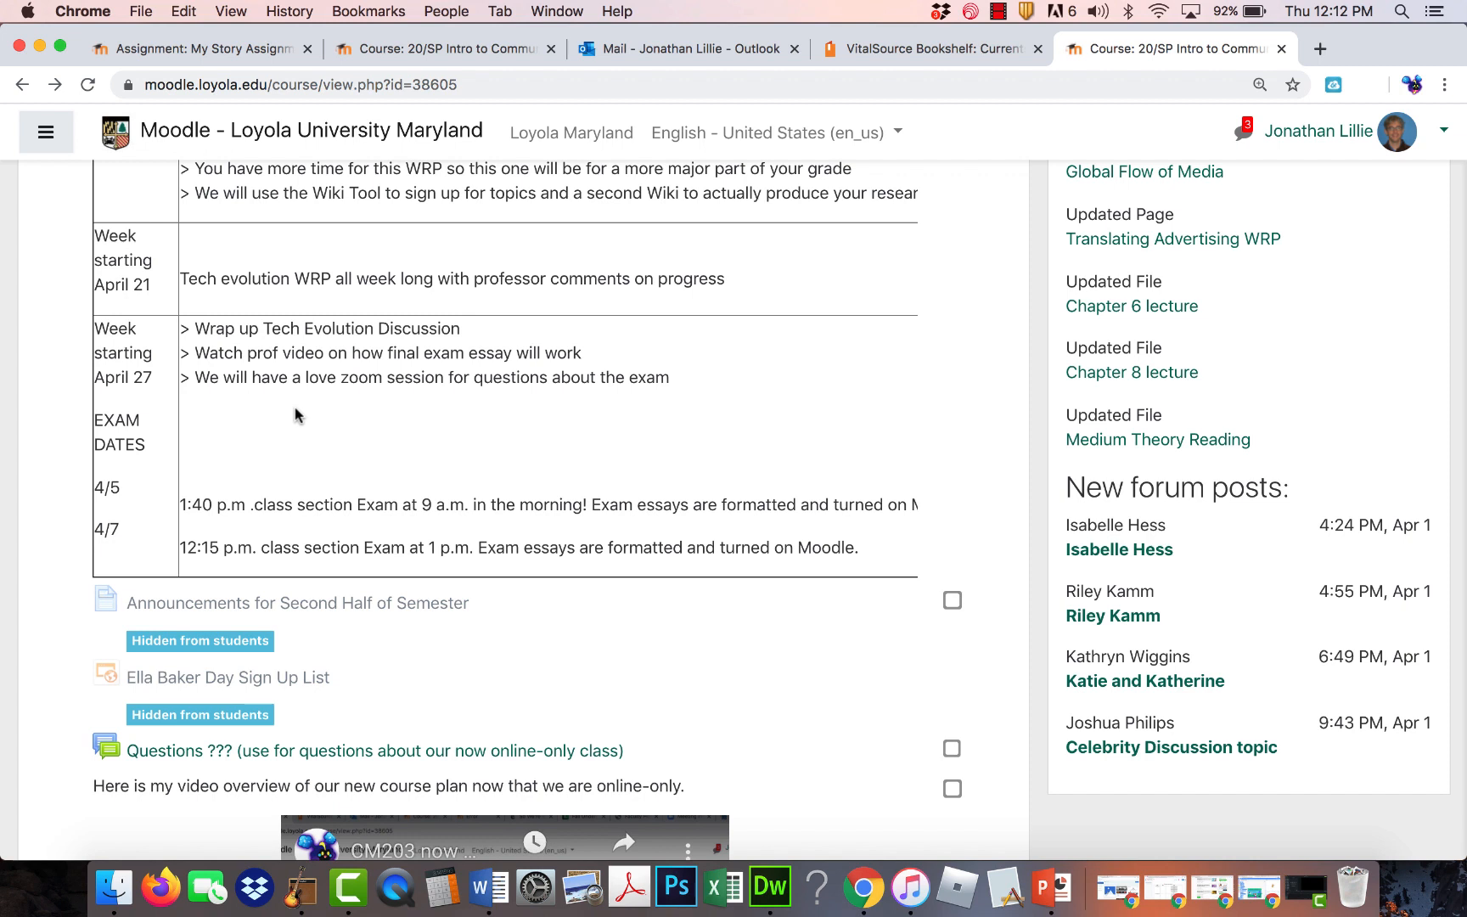
{"action": "scroll", "scroll_direction": "down", "scroll_amount": 3}
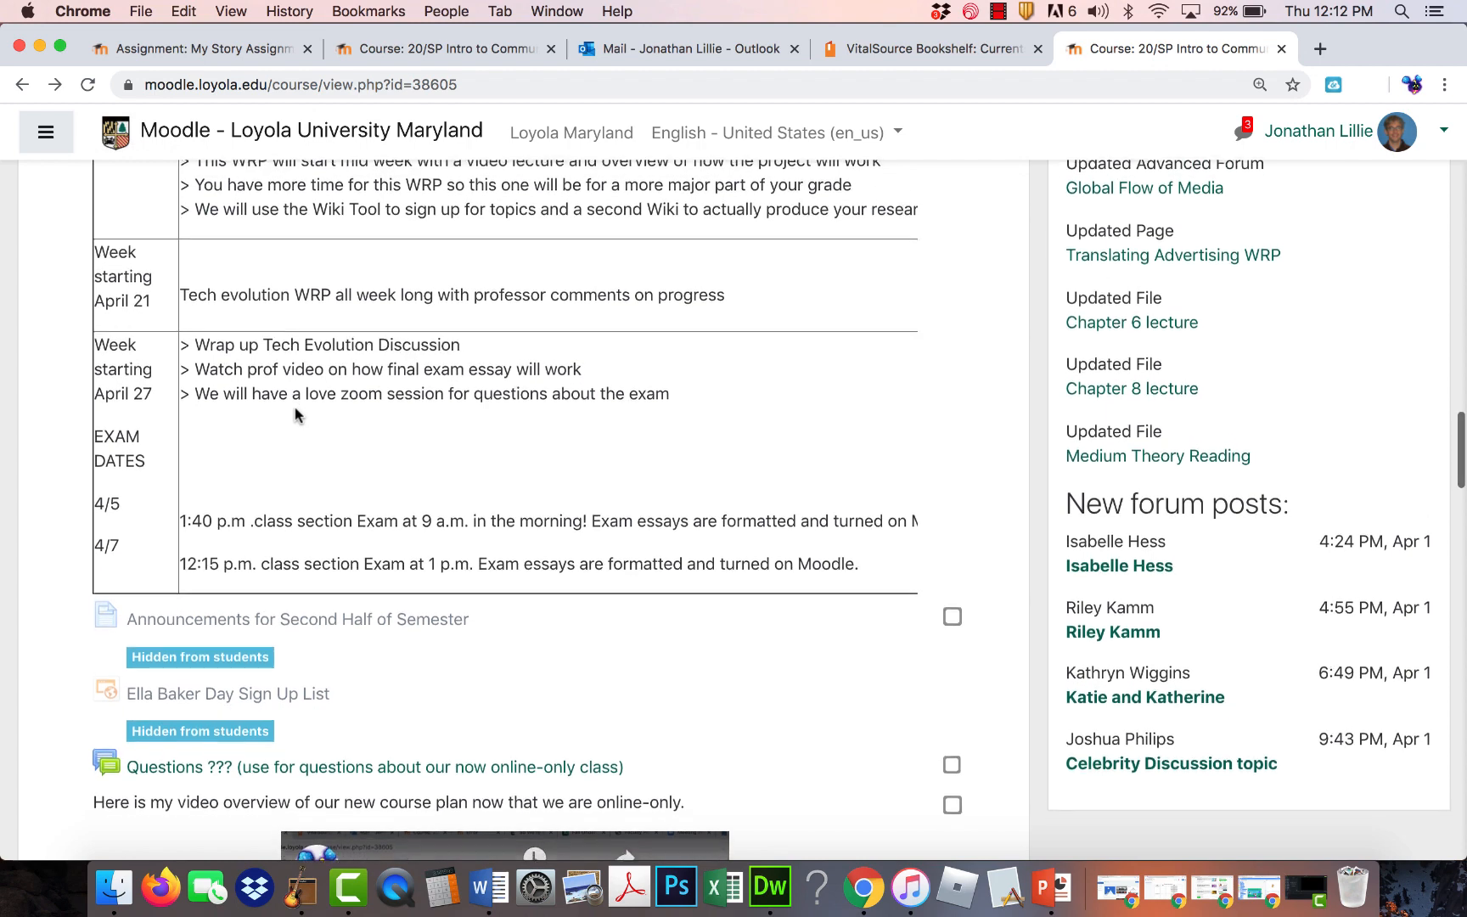
{"action": "scroll", "scroll_direction": "down", "scroll_amount": 3}
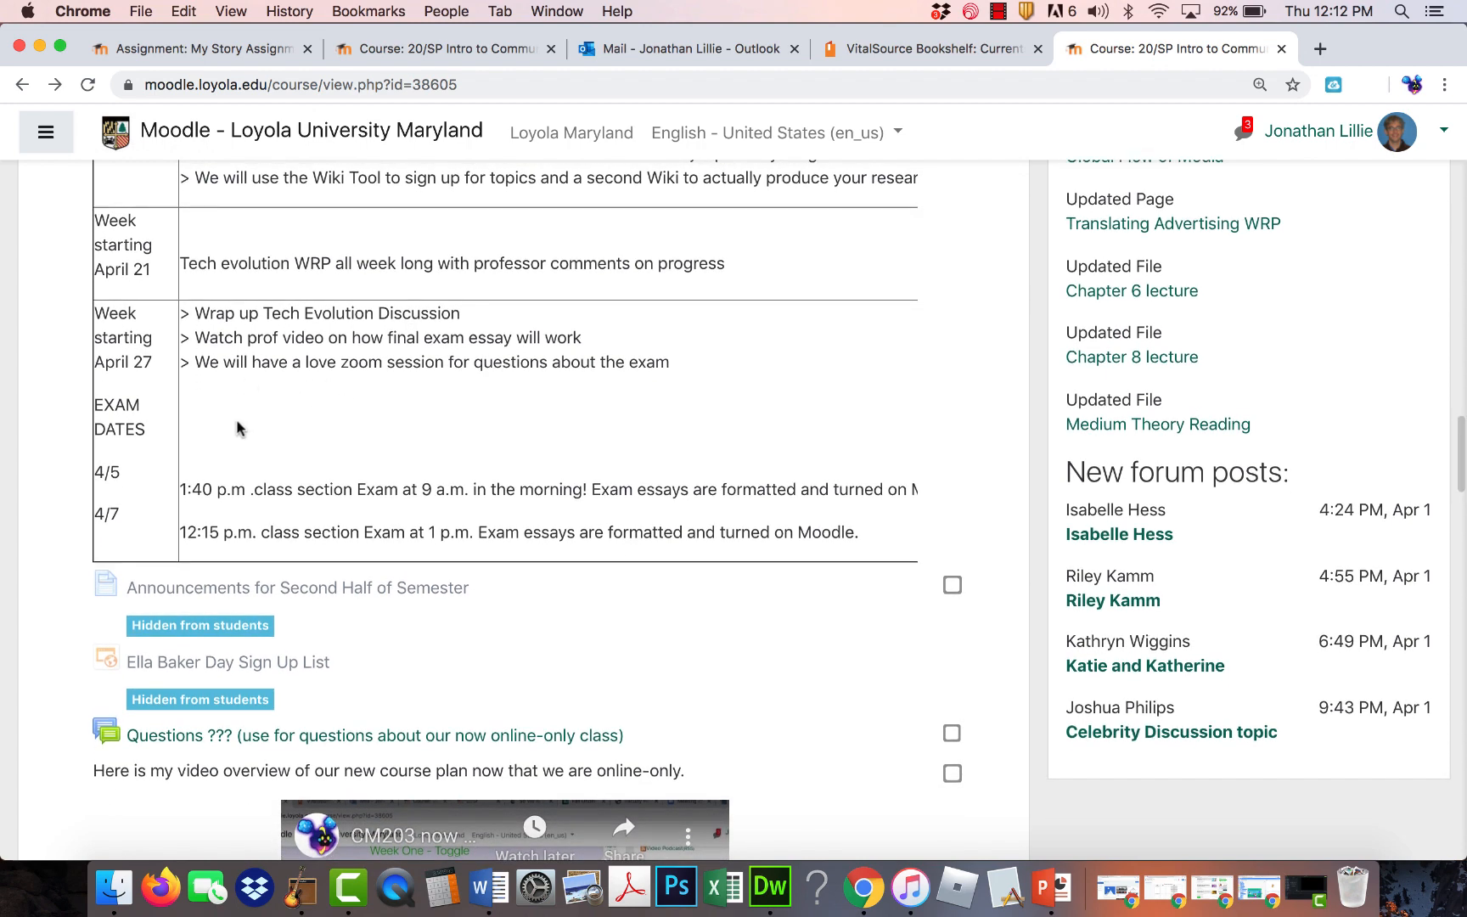
{"action": "mouse_move", "coordinate": [274, 419]}
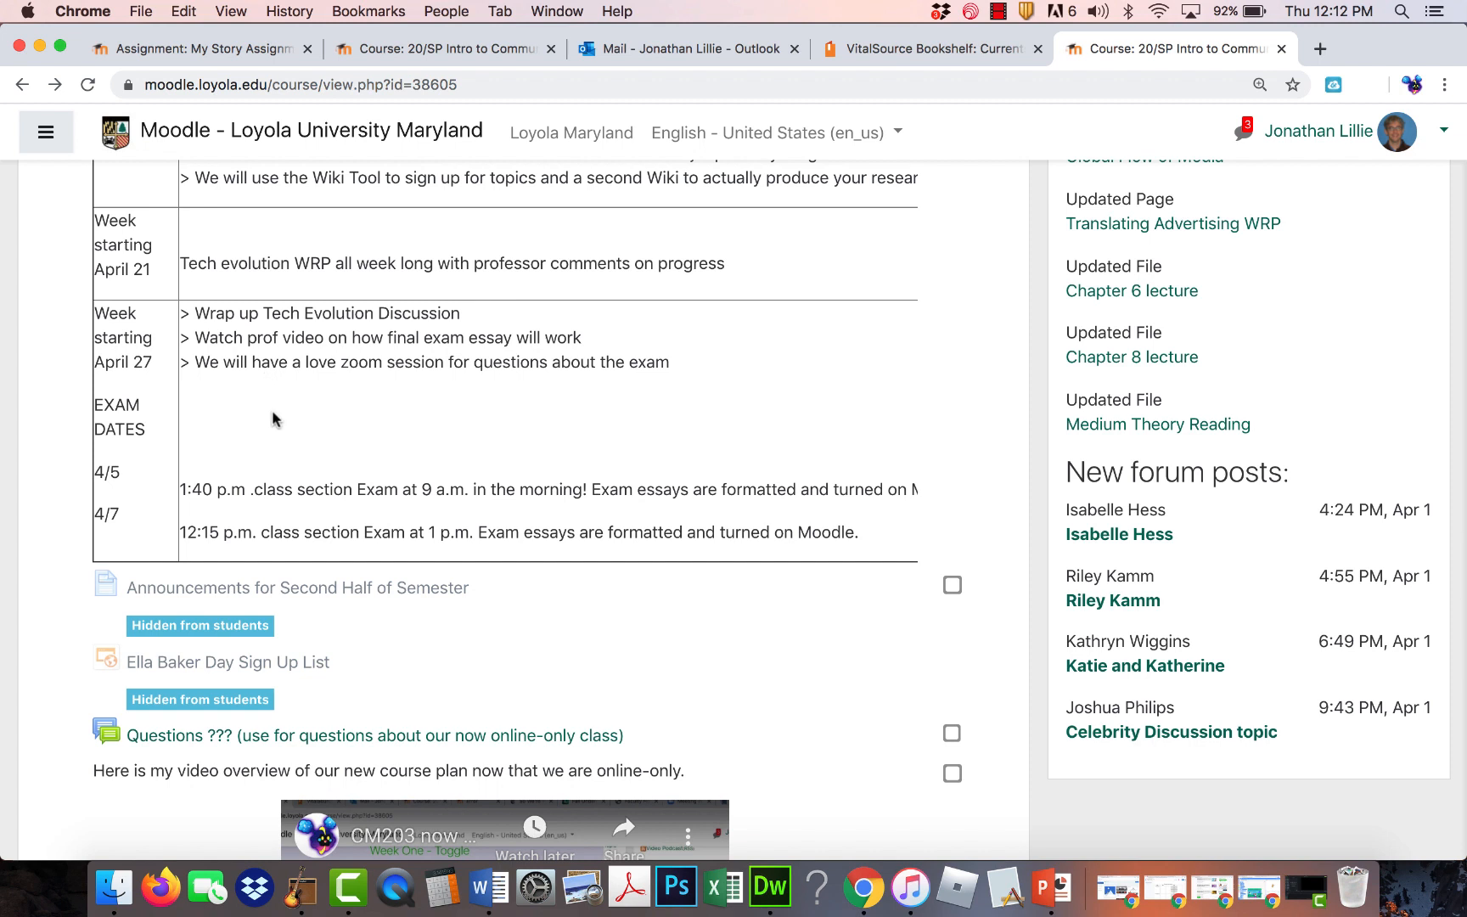
{"action": "mouse_move", "coordinate": [420, 407]}
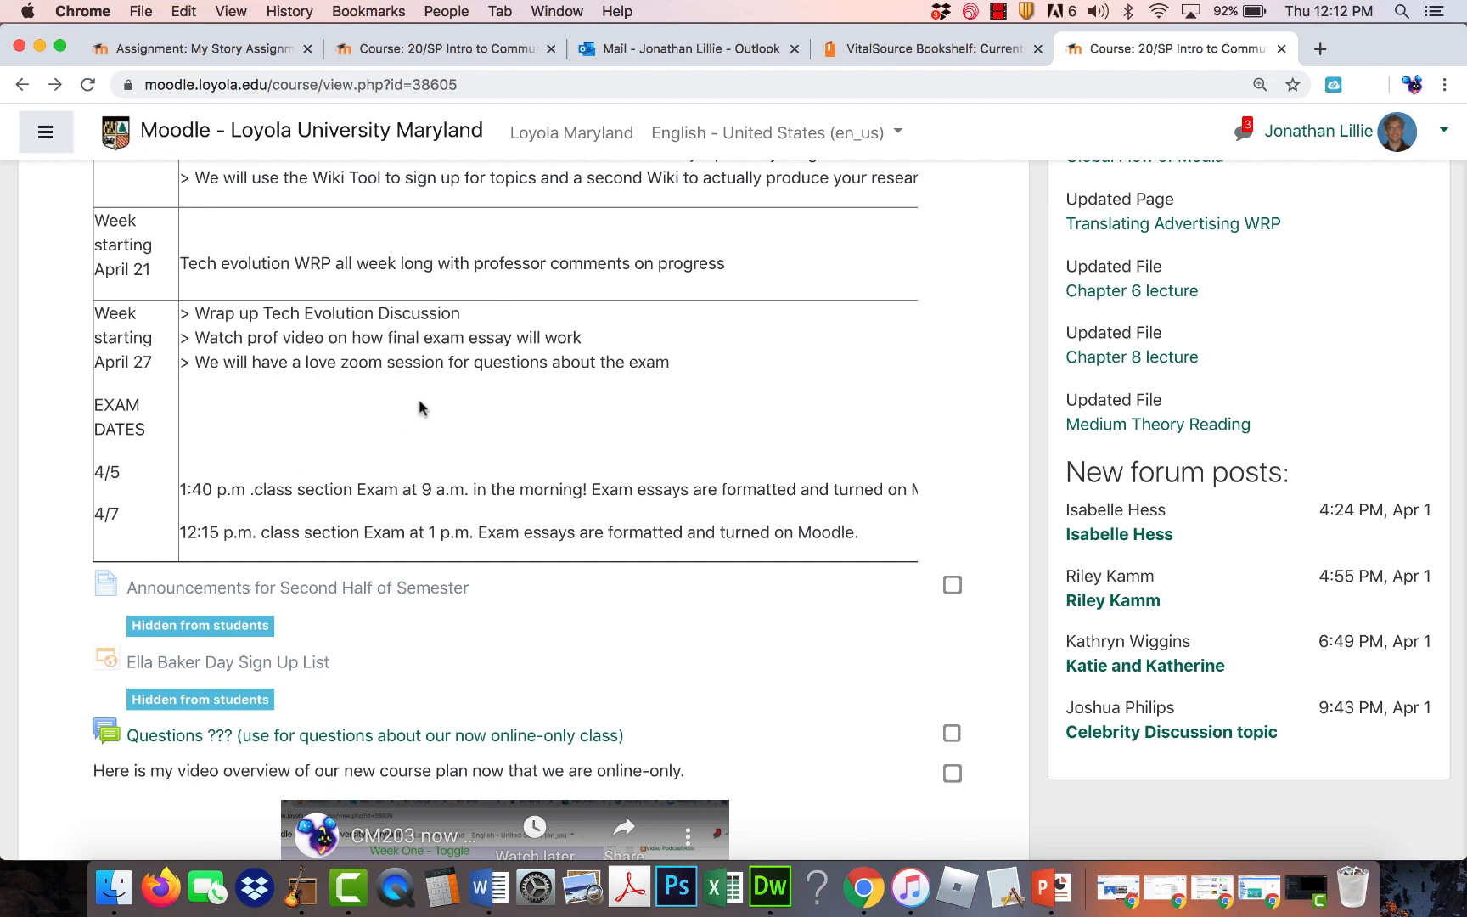
{"action": "mouse_move", "coordinate": [364, 446]}
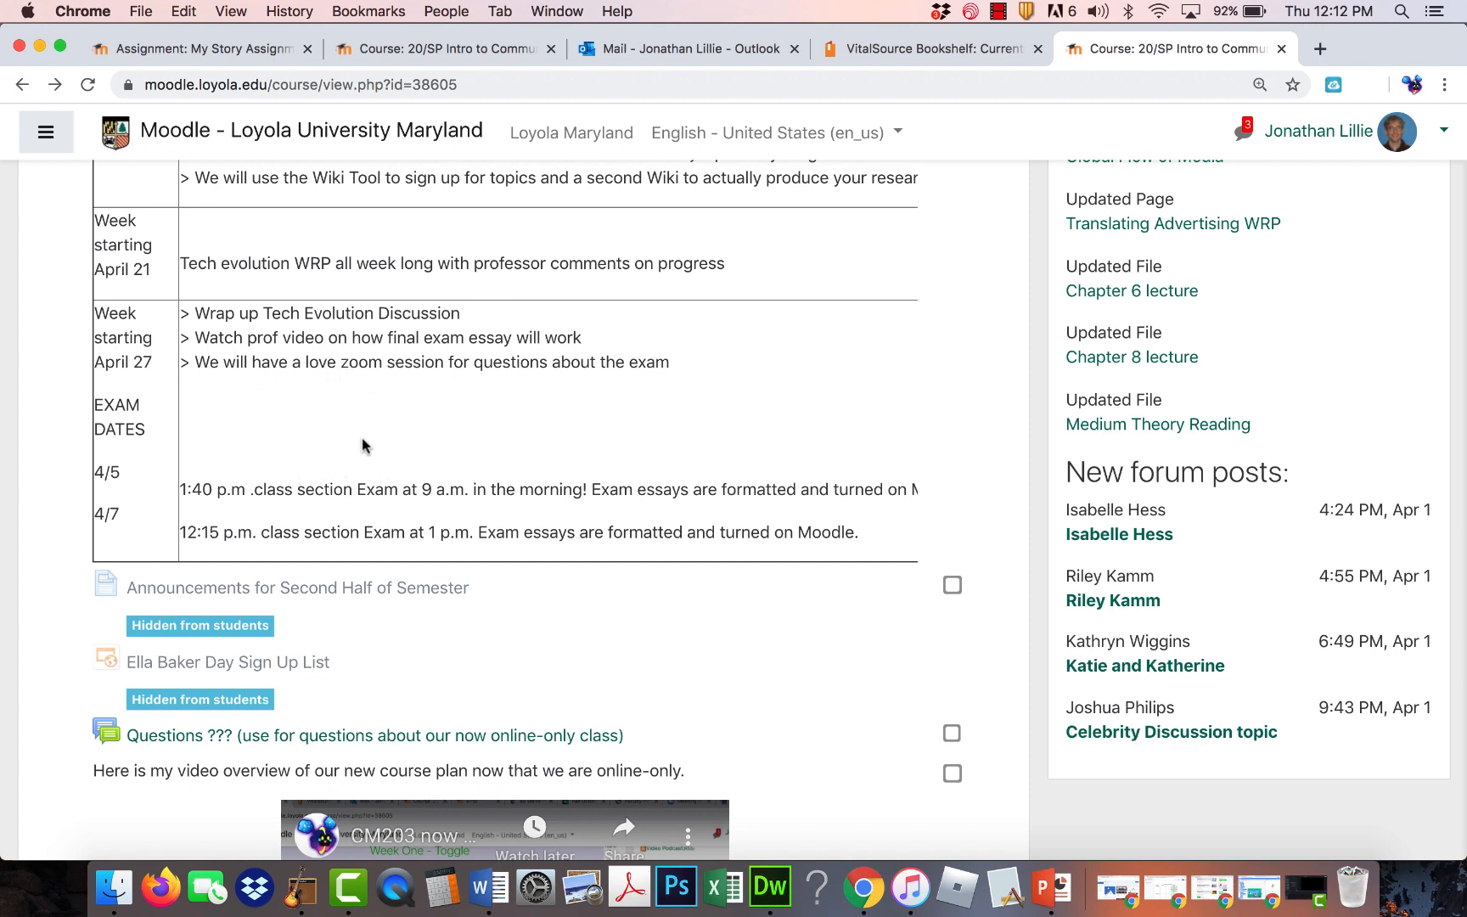
{"action": "mouse_move", "coordinate": [289, 429]}
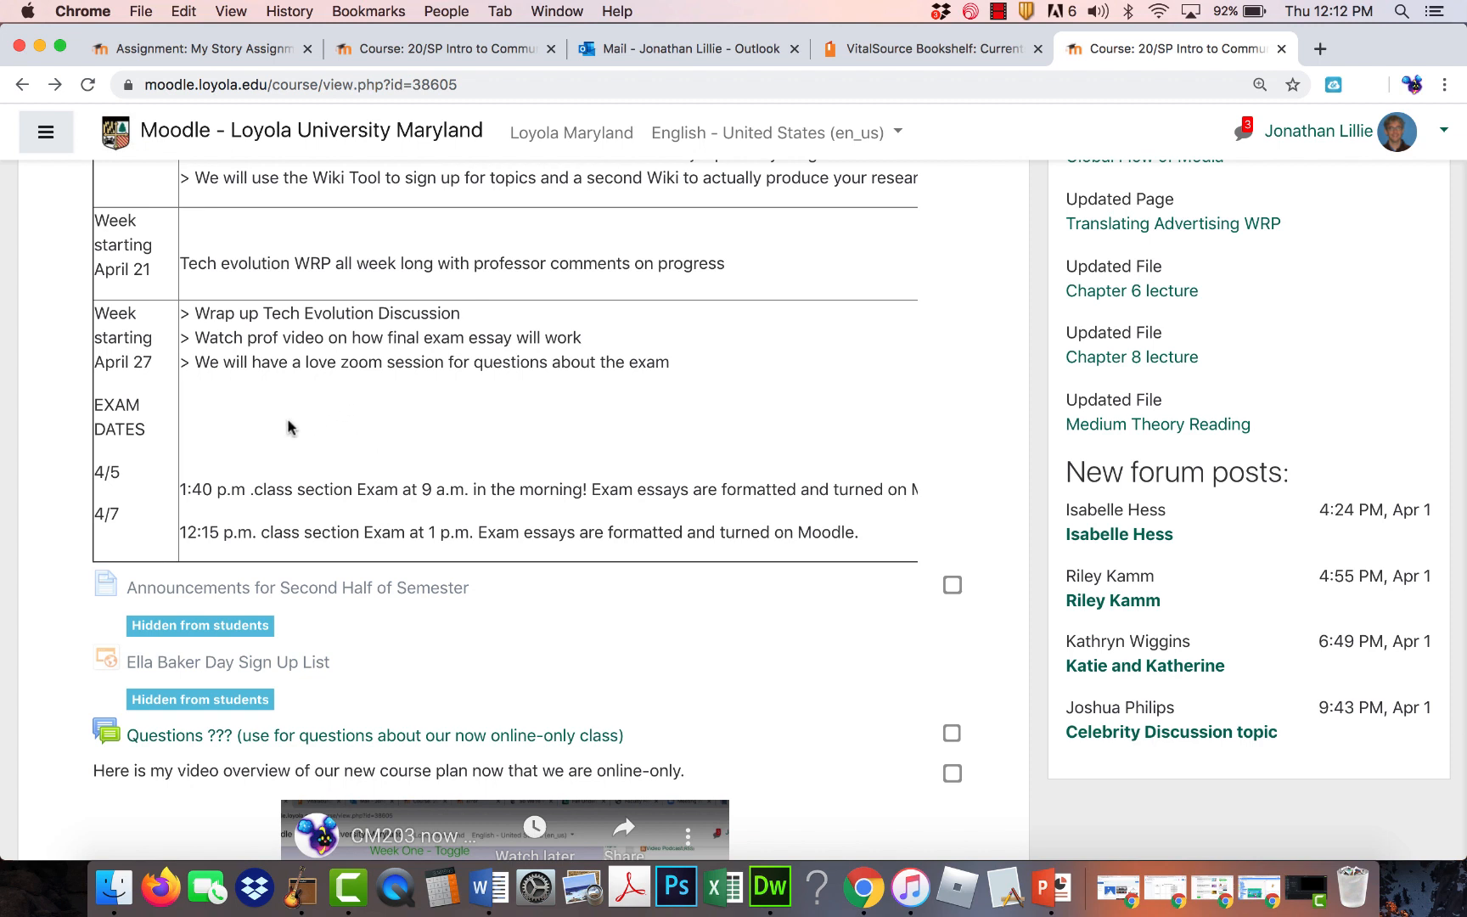
{"action": "mouse_move", "coordinate": [367, 451]}
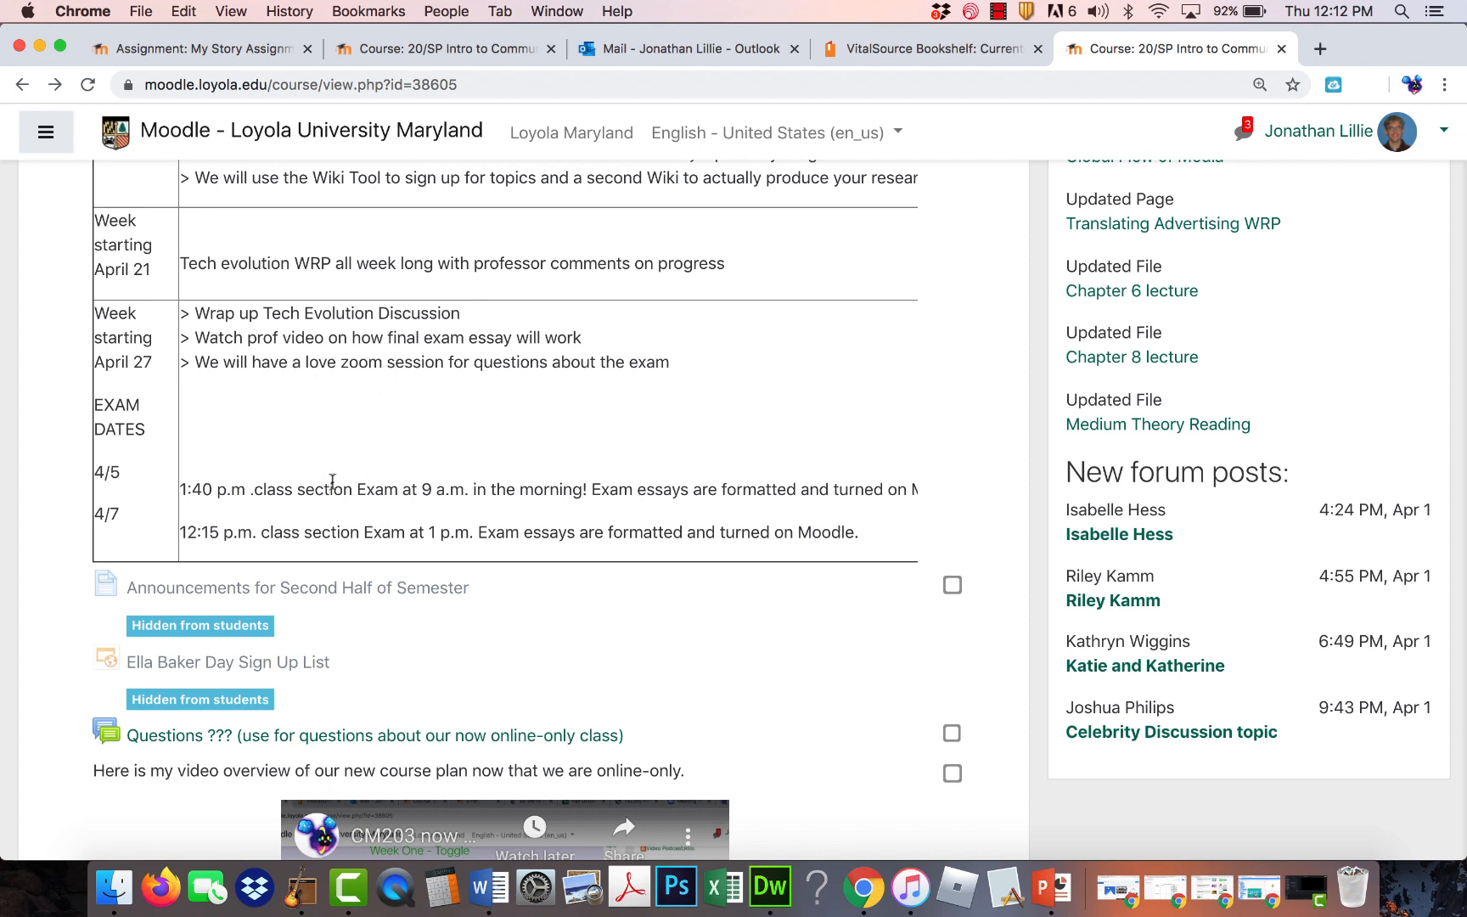
{"action": "mouse_move", "coordinate": [364, 421]}
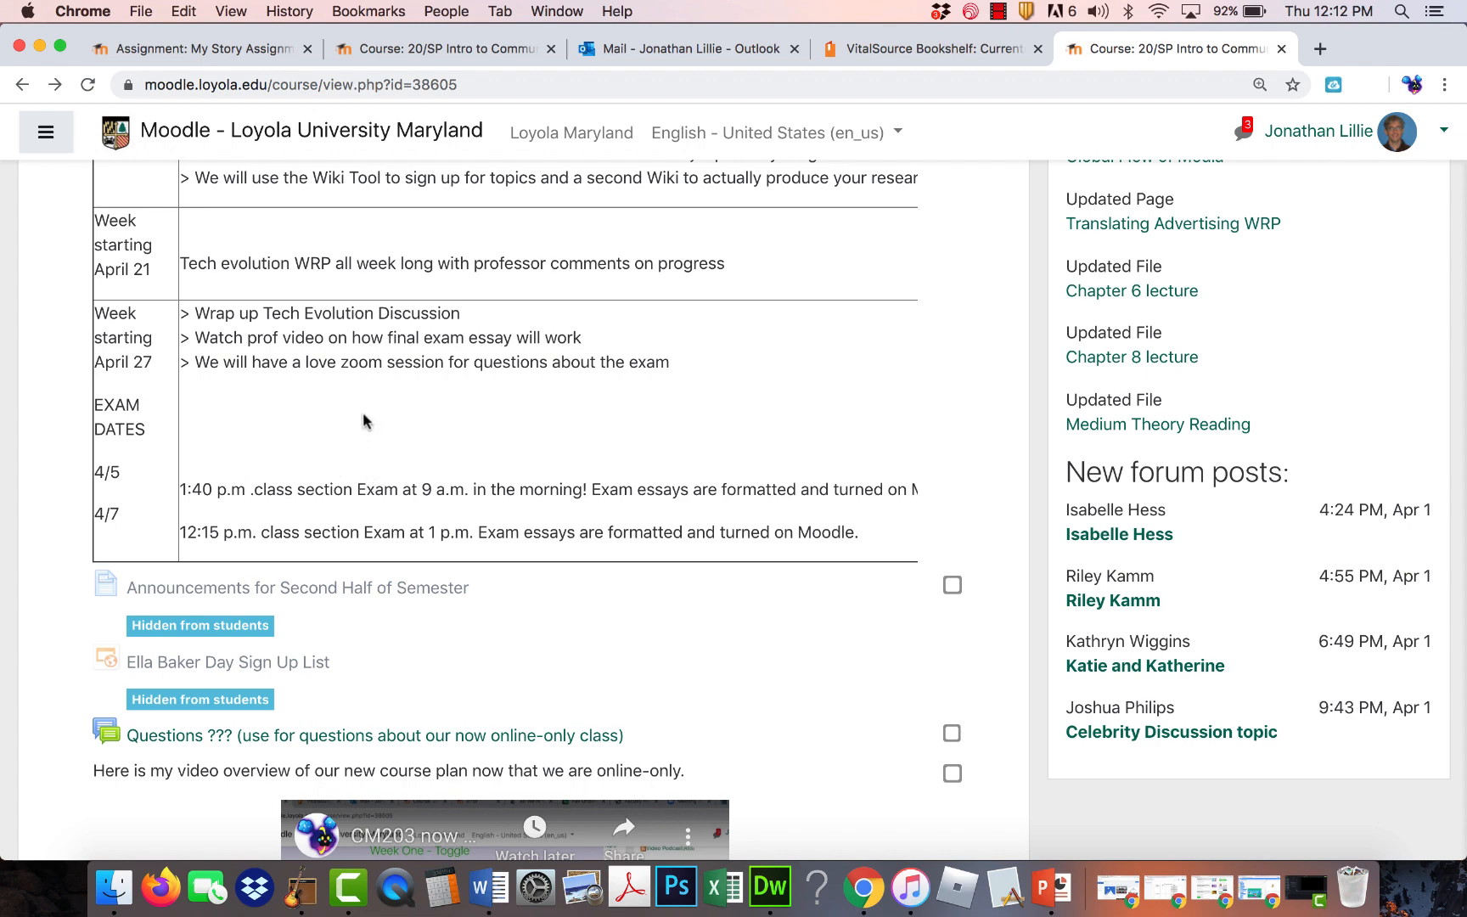
{"action": "mouse_move", "coordinate": [359, 425]}
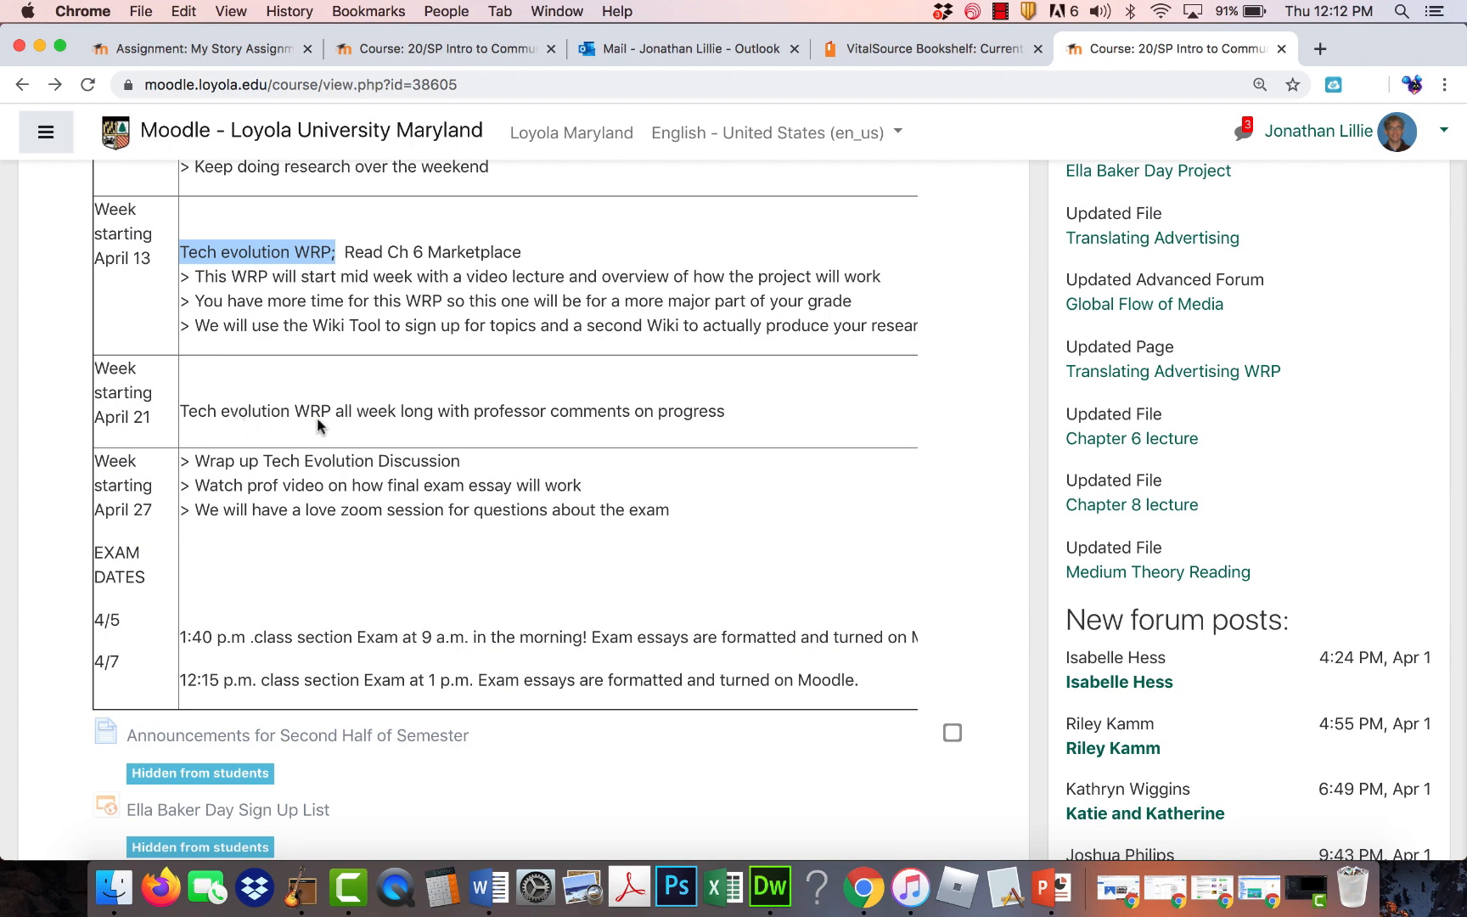
{"action": "scroll", "scroll_direction": "down", "scroll_amount": 3}
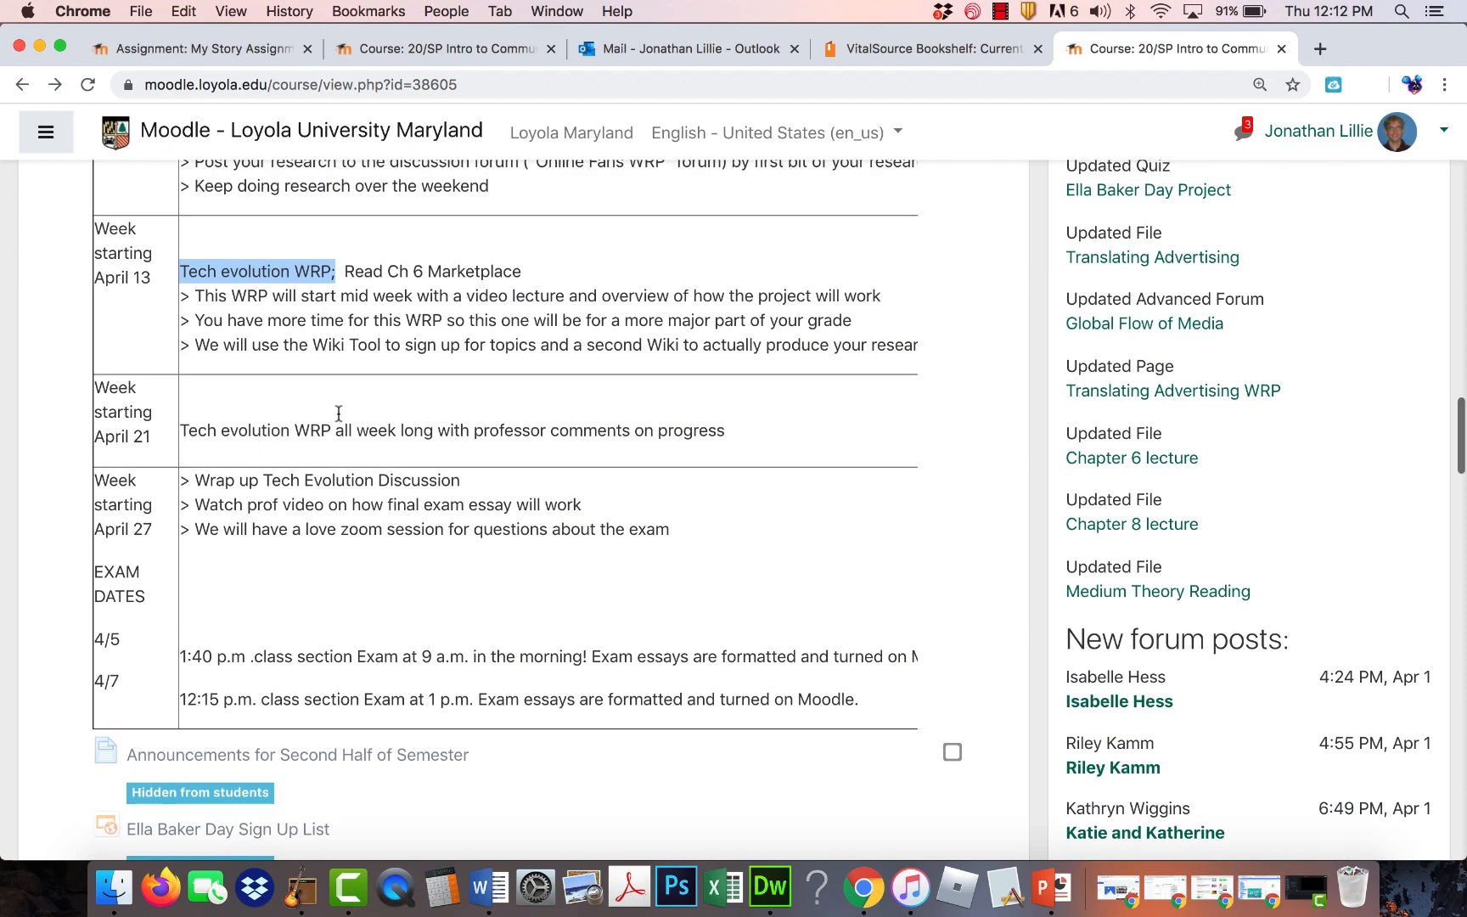
{"action": "mouse_move", "coordinate": [338, 419]}
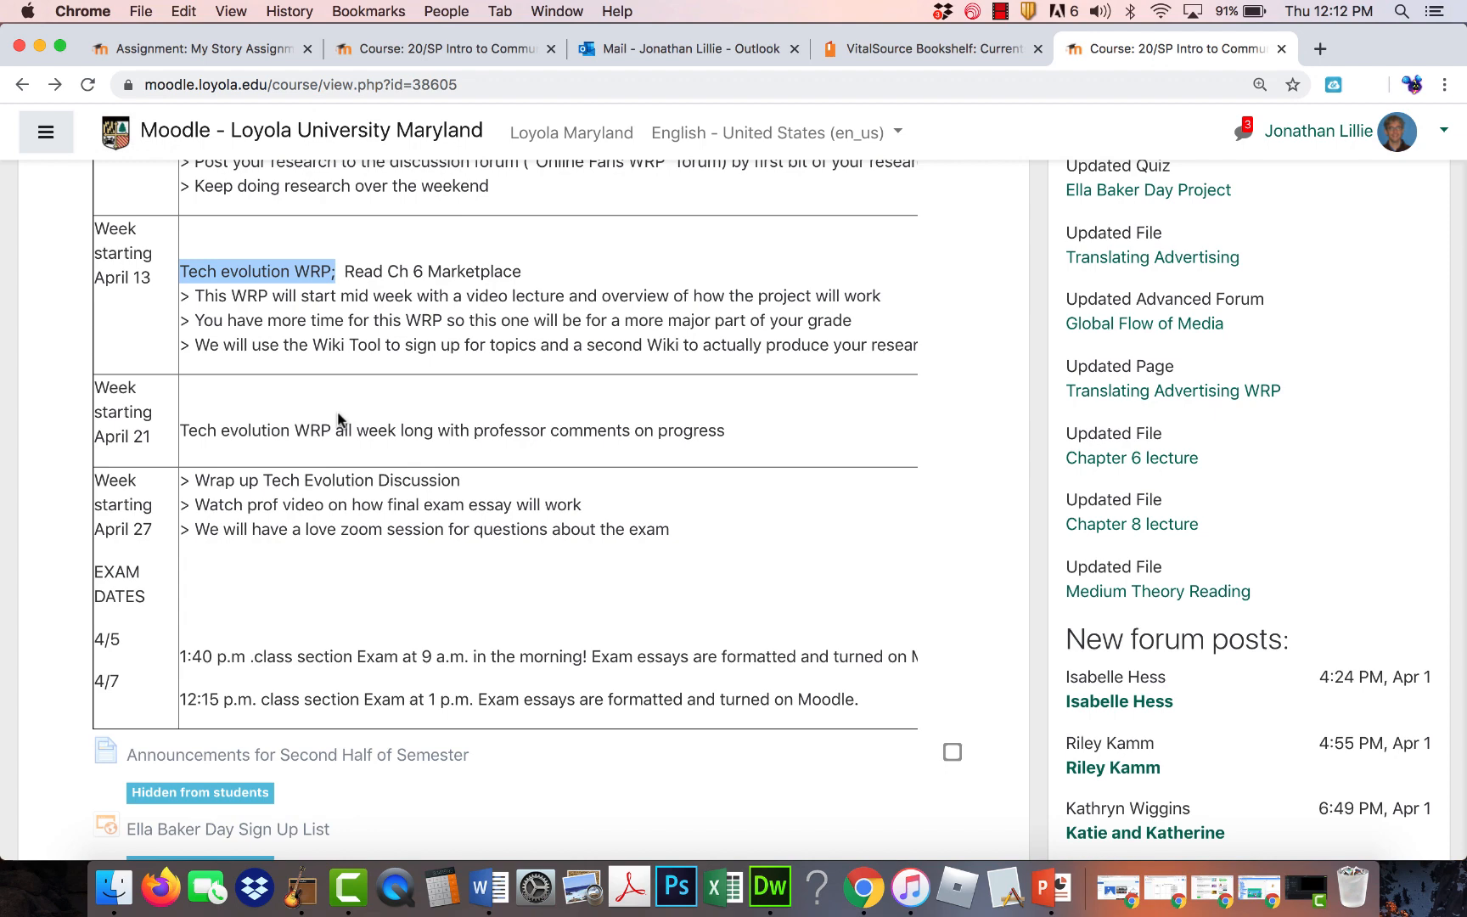
{"action": "scroll", "scroll_direction": "down", "scroll_amount": 3}
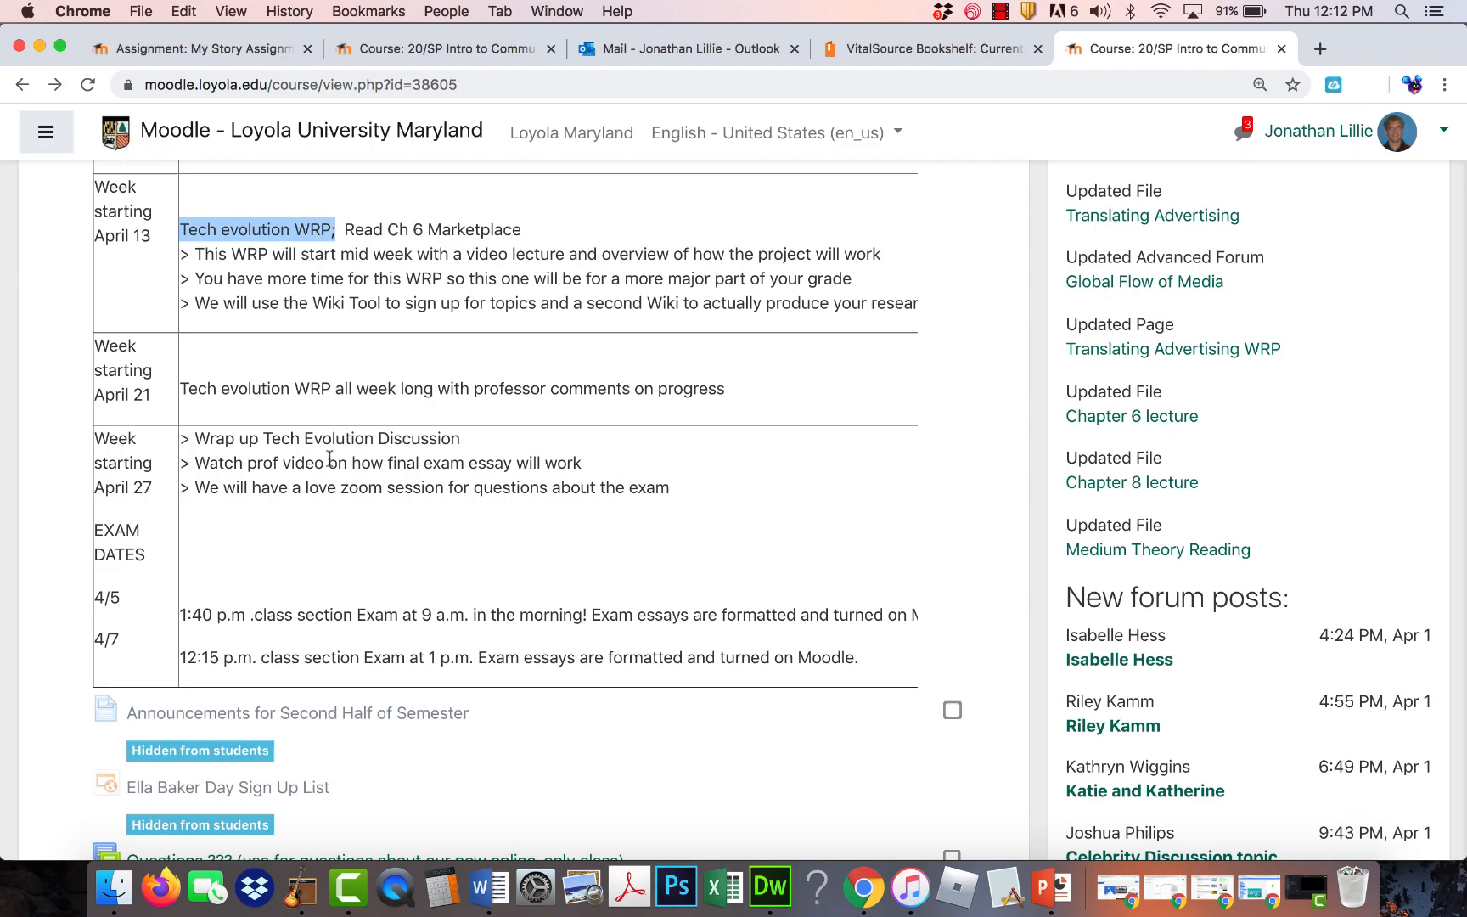
{"action": "mouse_move", "coordinate": [511, 578]}
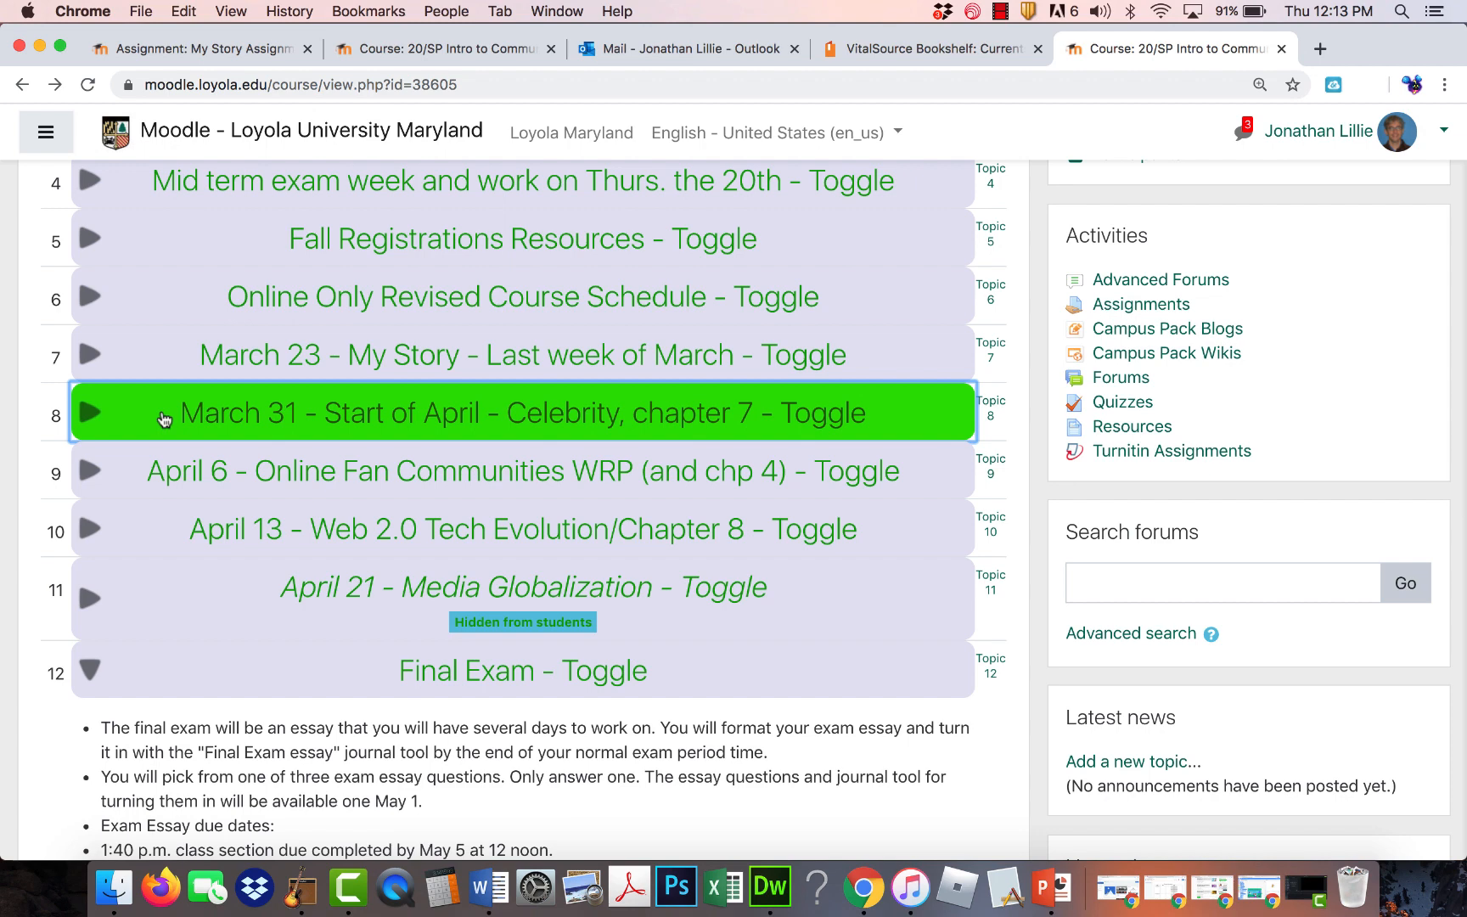
{"action": "mouse_move", "coordinate": [136, 473]}
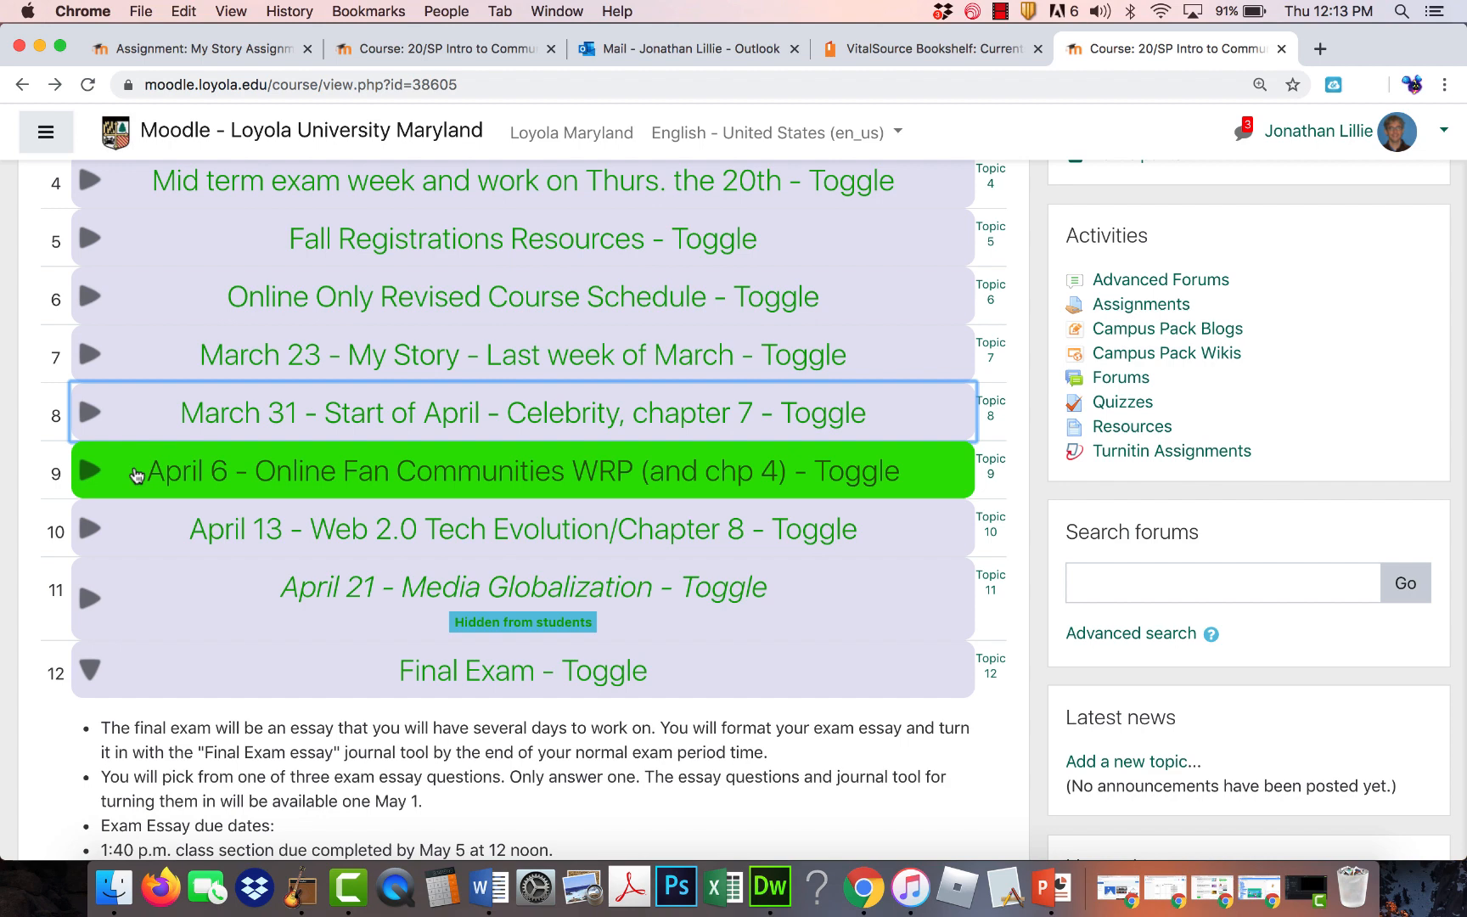
{"action": "mouse_move", "coordinate": [138, 477]}
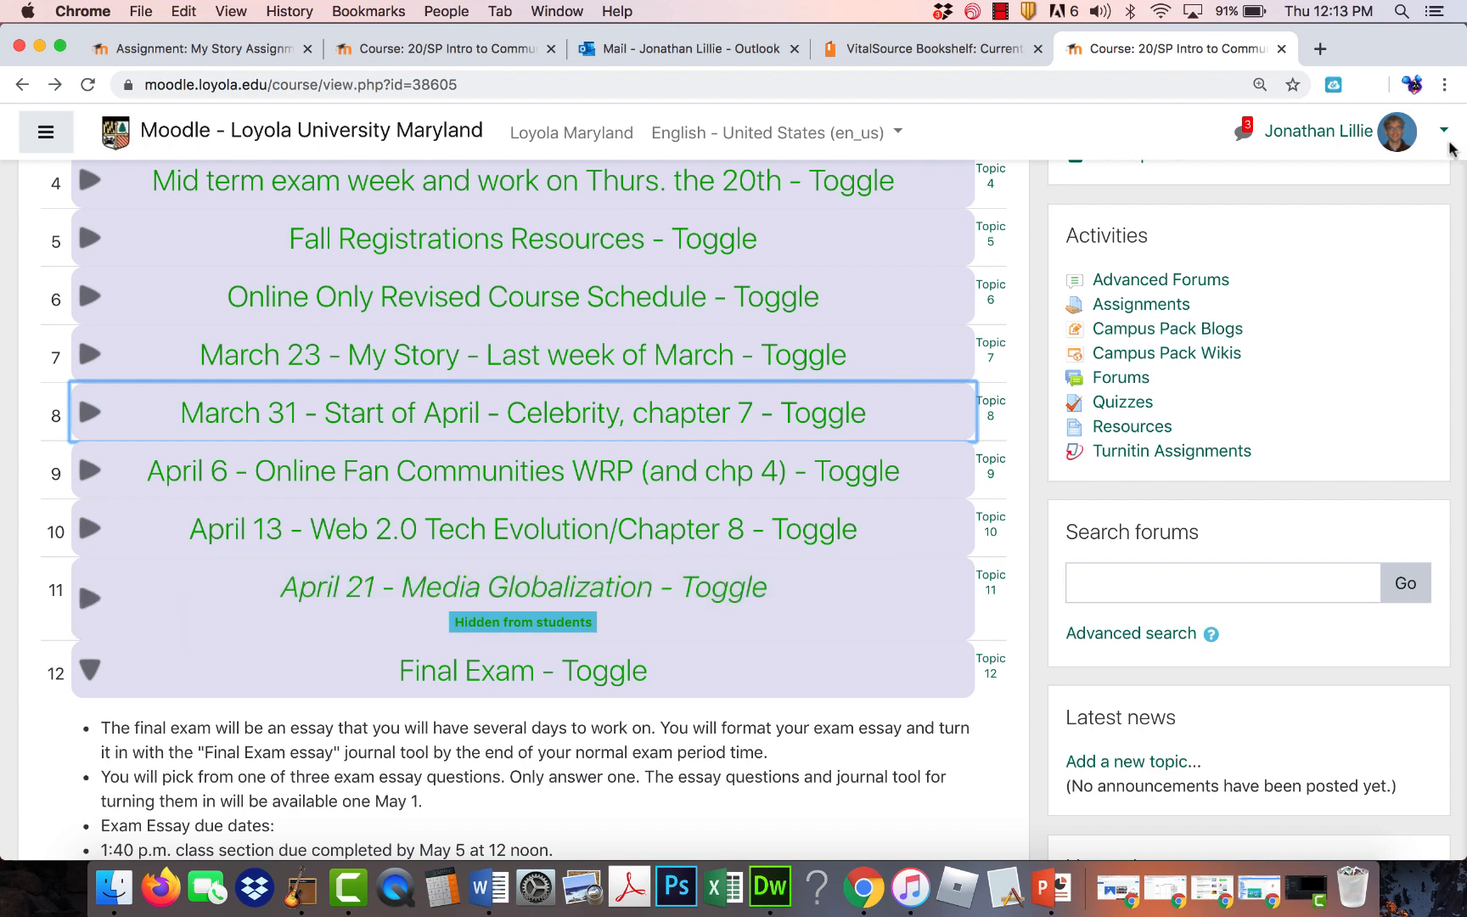
Switch the 20/SP Intro to Communication course to the Student role.
{"action": "left_click", "coordinate": [1441, 130]}
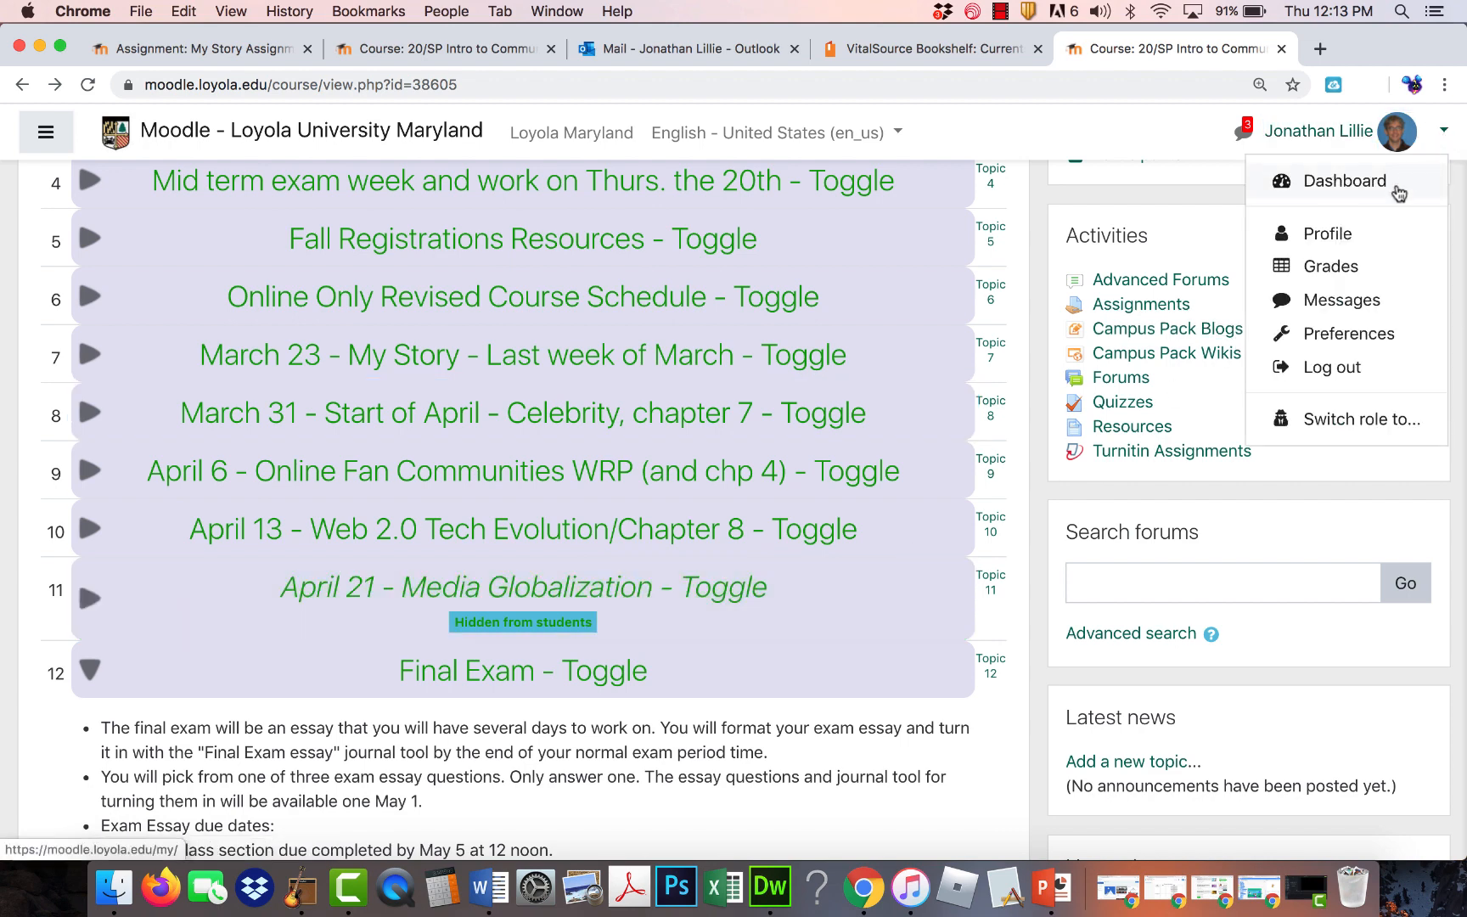
{"action": "left_click", "coordinate": [1362, 419]}
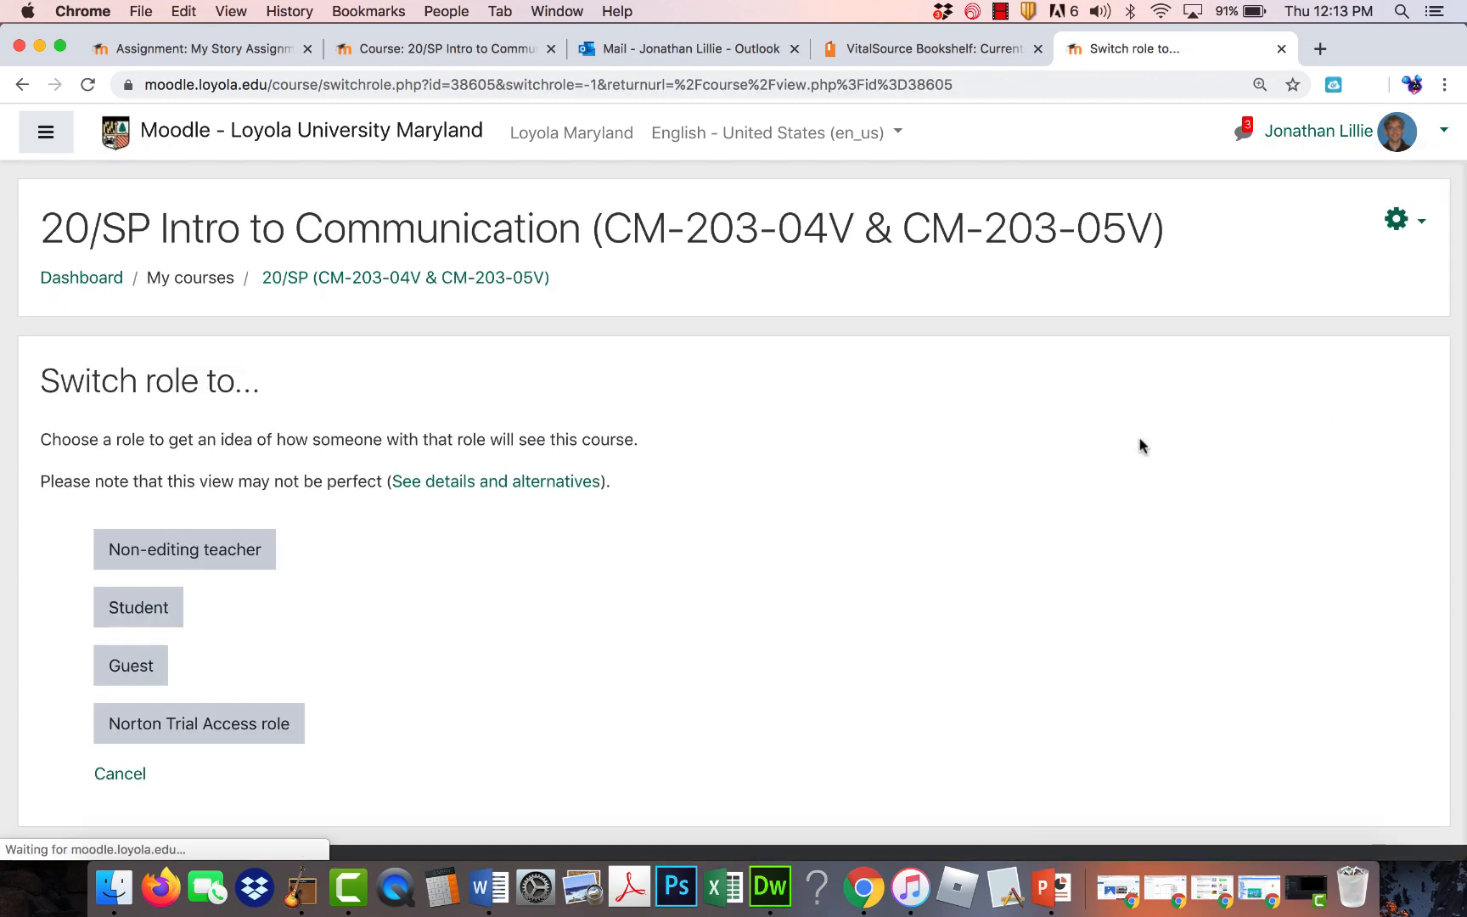
{"action": "left_click", "coordinate": [138, 606]}
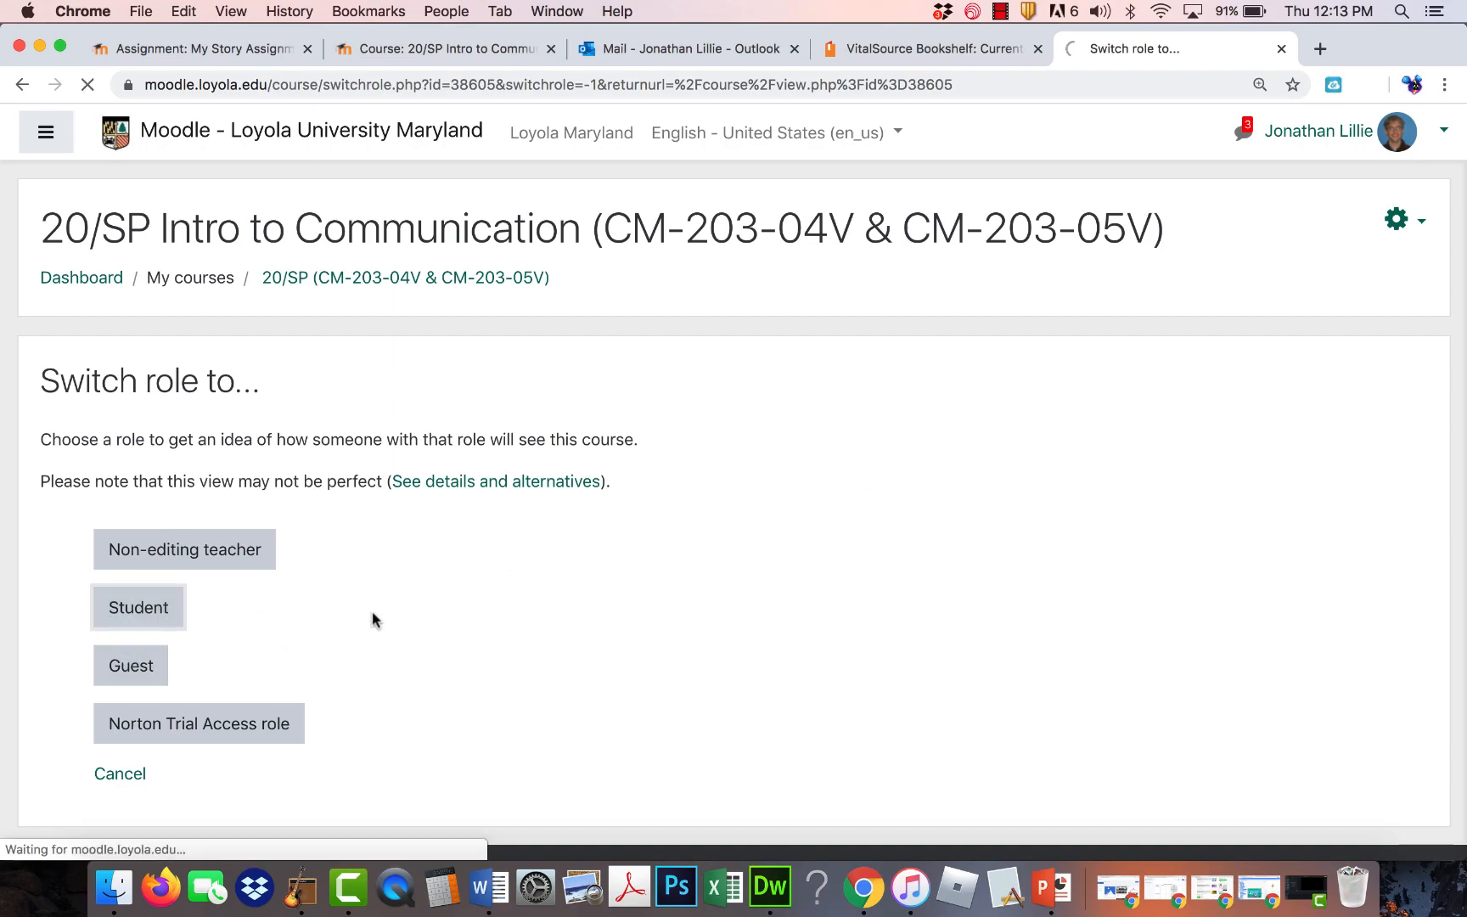
{"action": "left_click", "coordinate": [137, 607]}
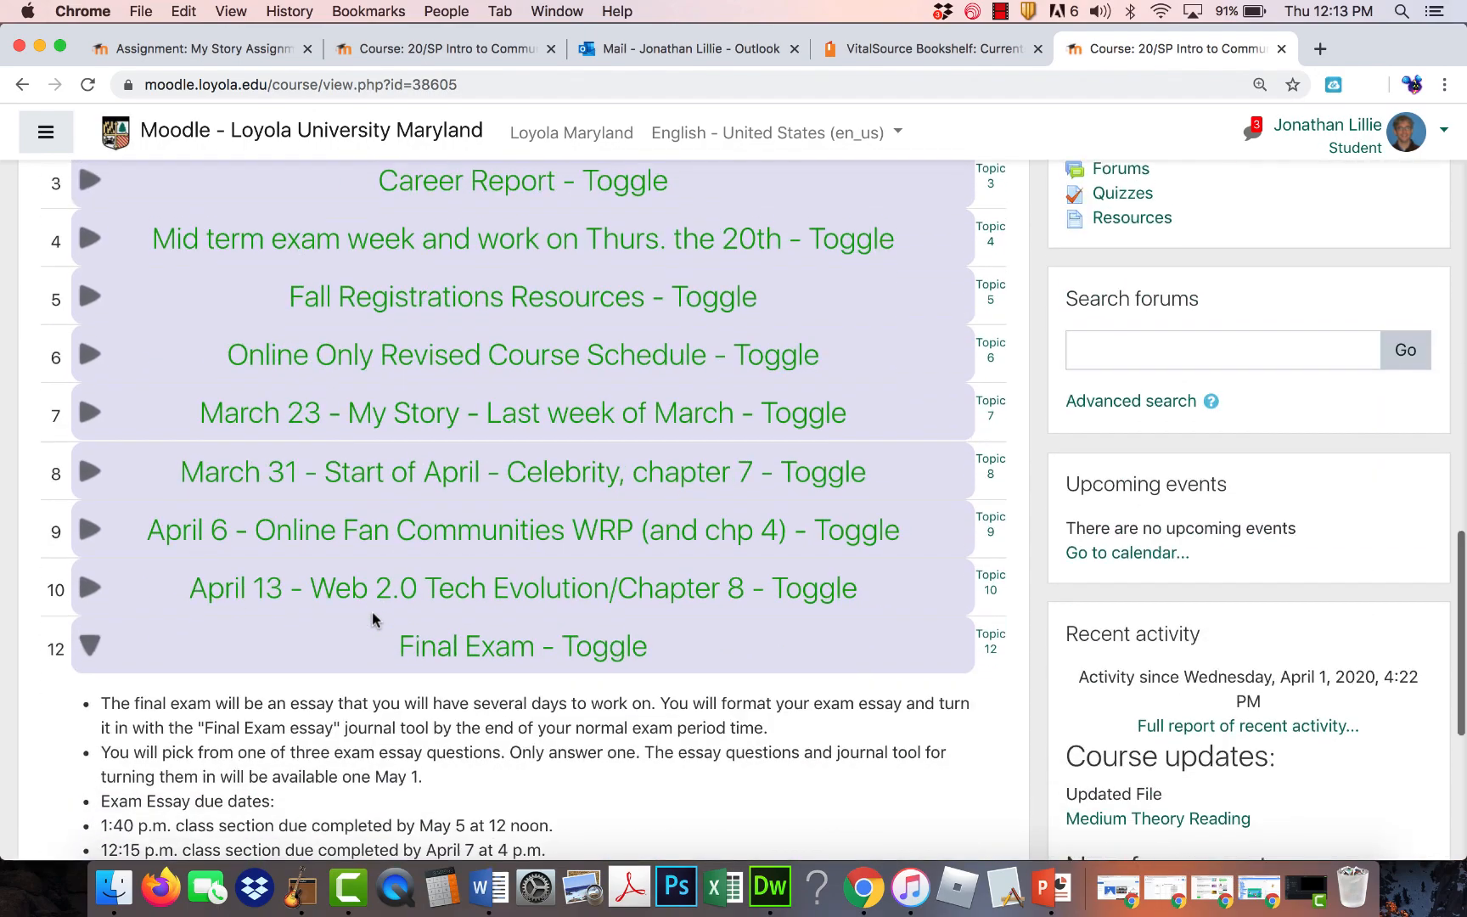
Scroll through the student-view weekly topics down to the Final Exam topic.
{"action": "scroll", "scroll_direction": "down", "scroll_amount": 3}
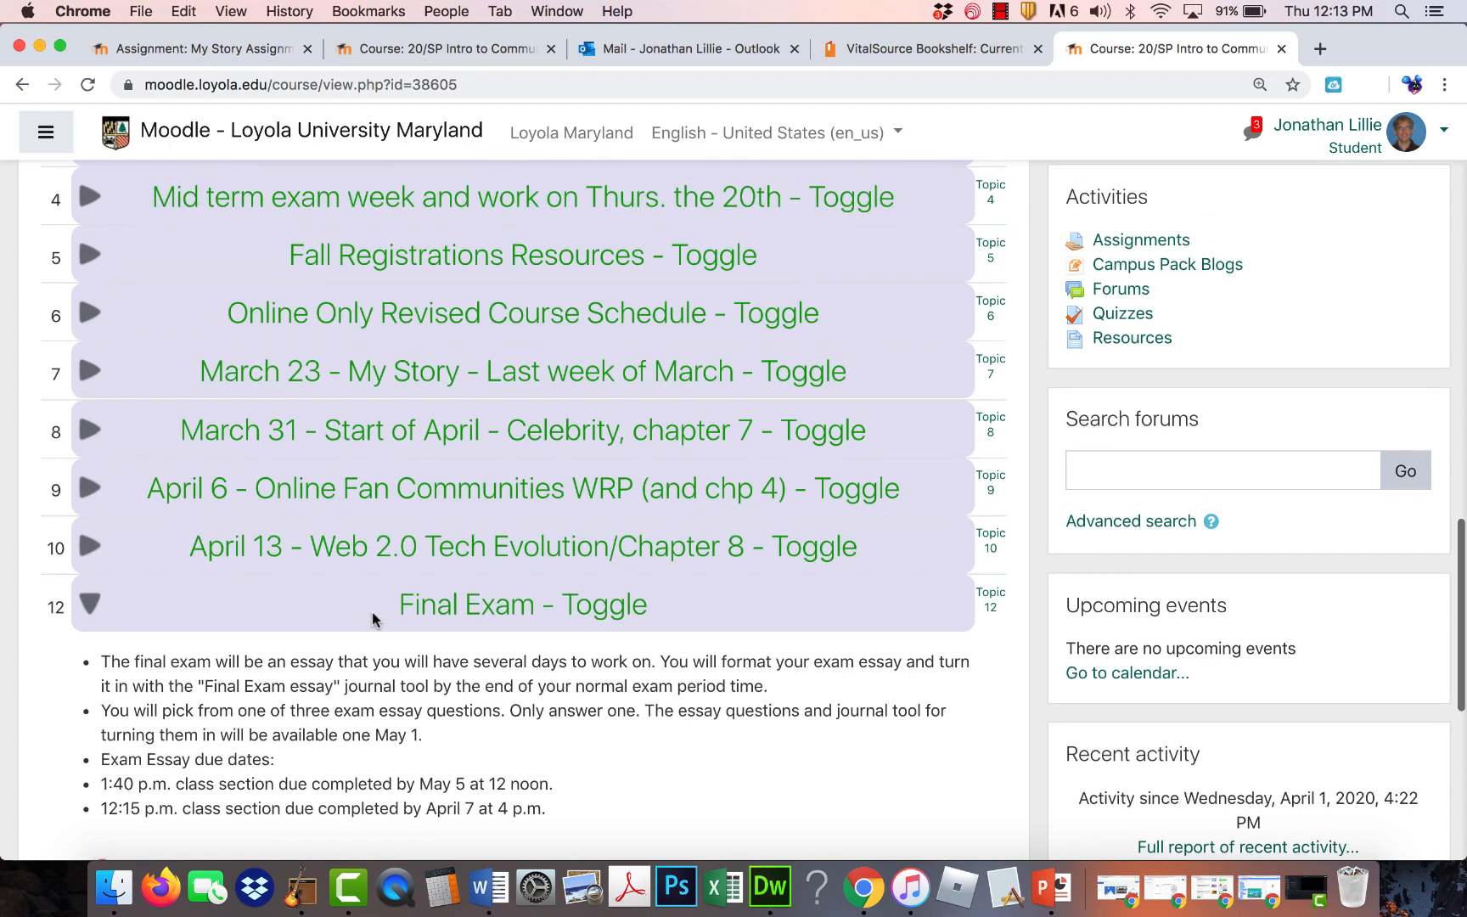
{"action": "mouse_move", "coordinate": [285, 545]}
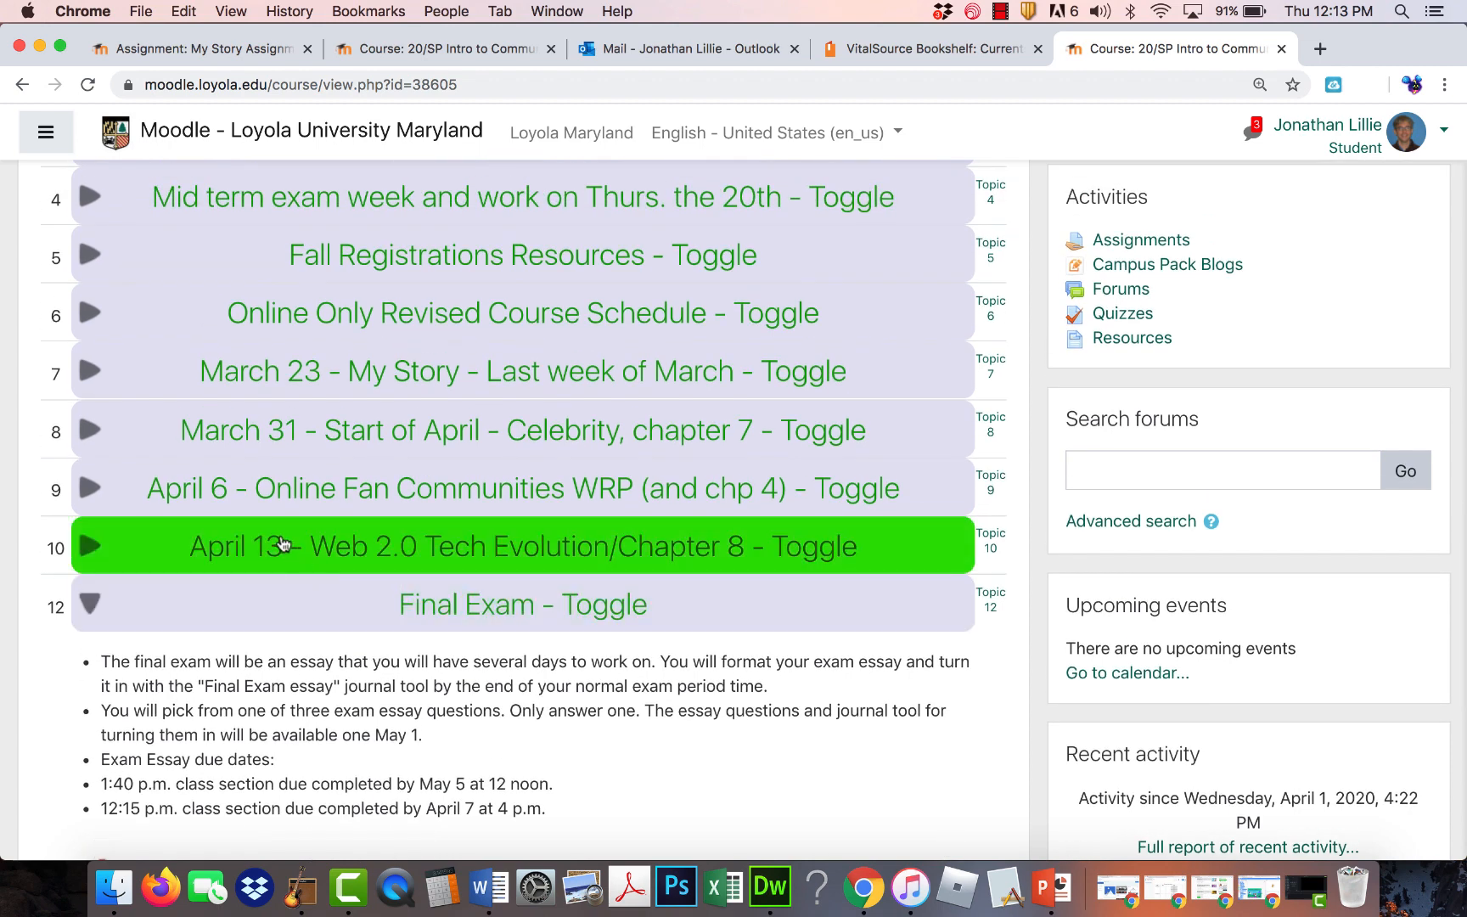
{"action": "mouse_move", "coordinate": [210, 487]}
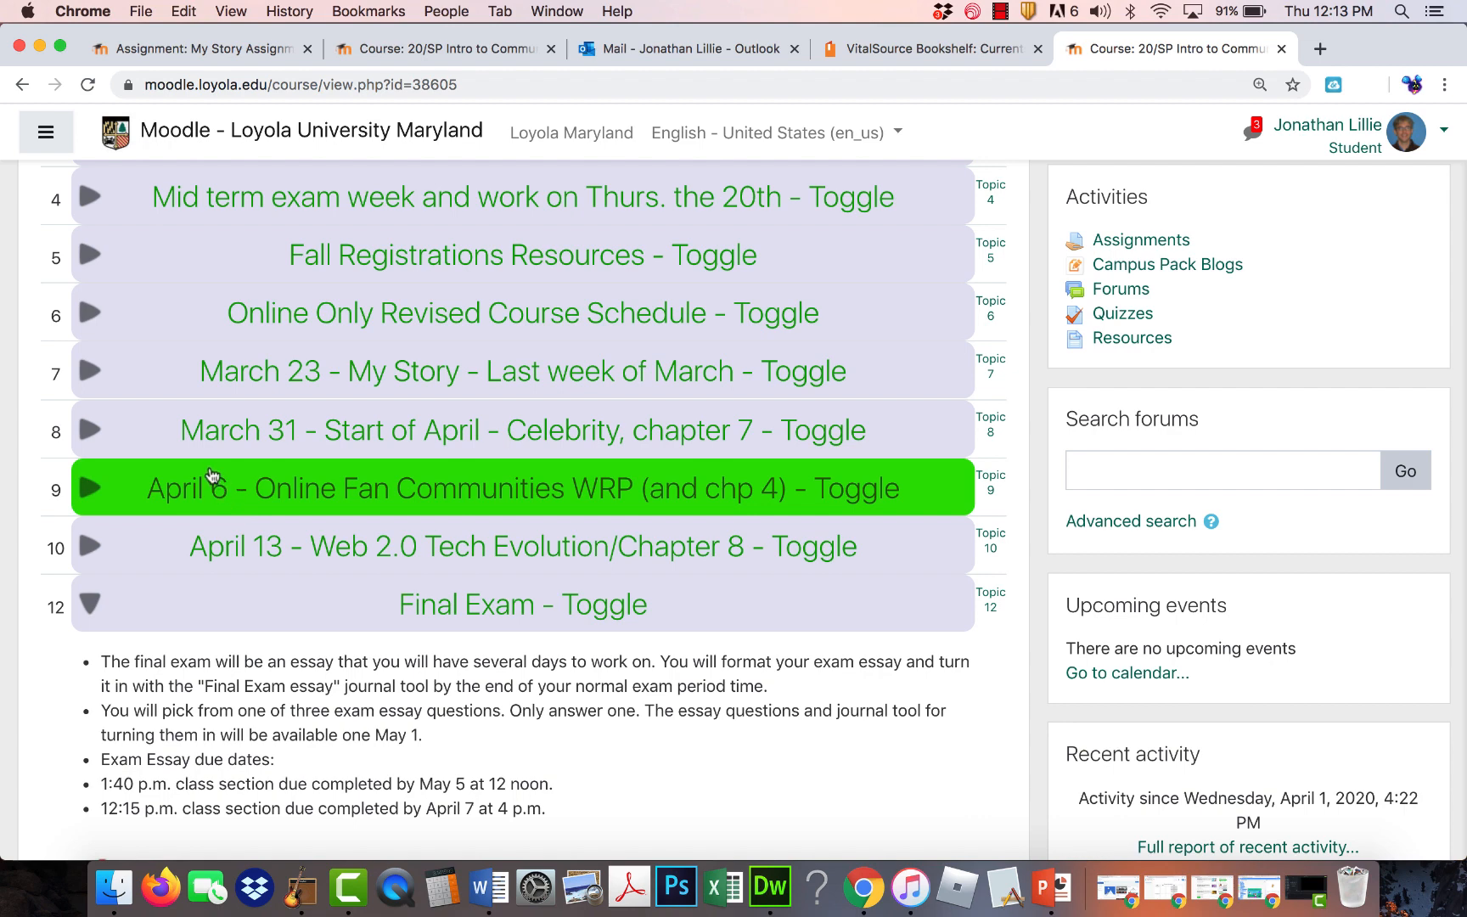
{"action": "mouse_move", "coordinate": [232, 489]}
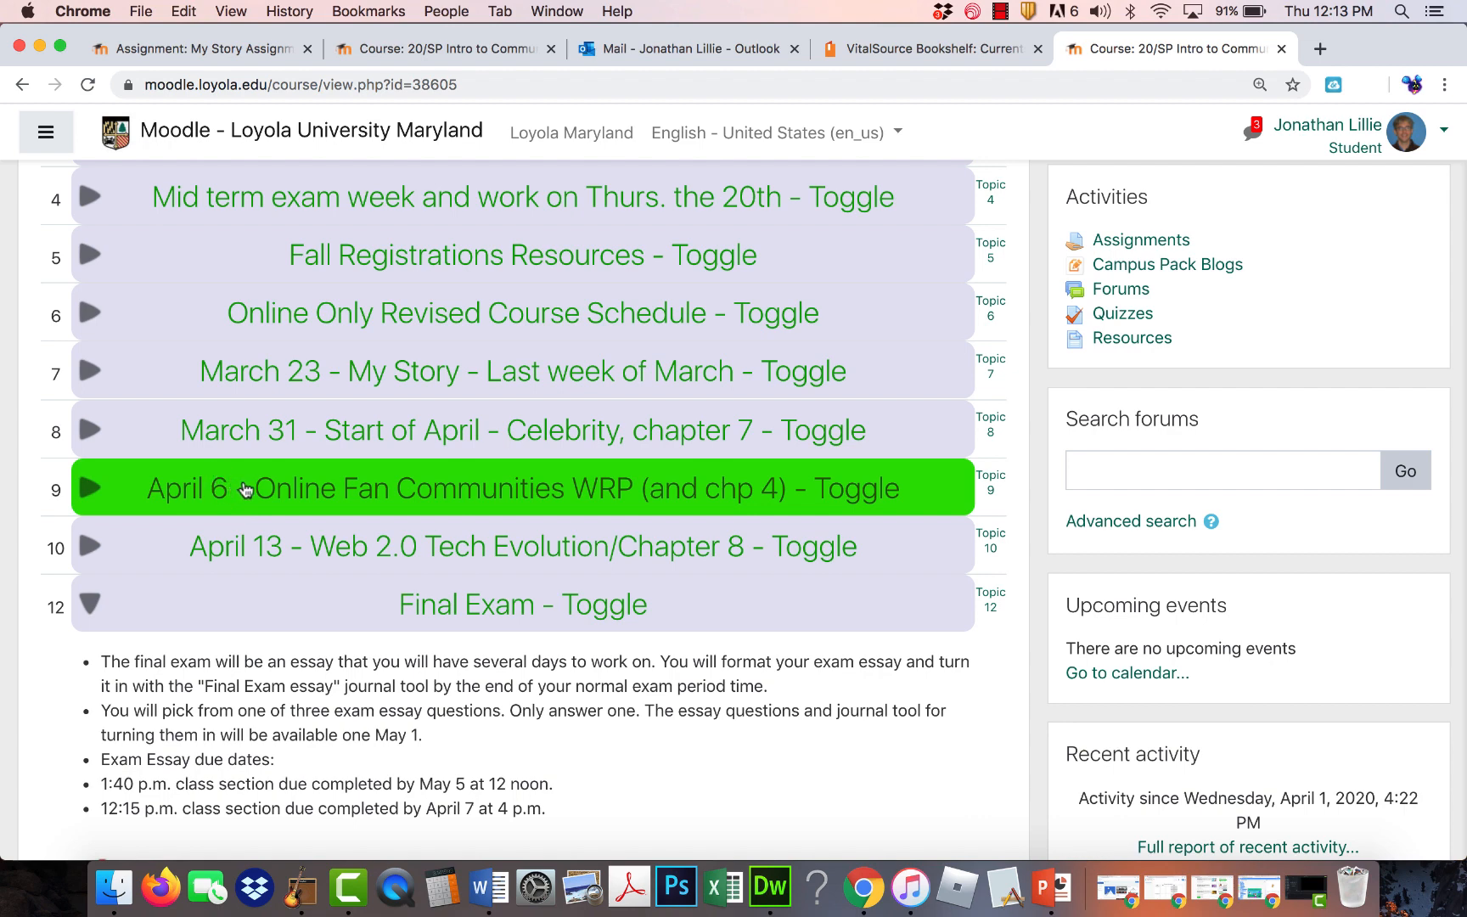
{"action": "mouse_move", "coordinate": [241, 532]}
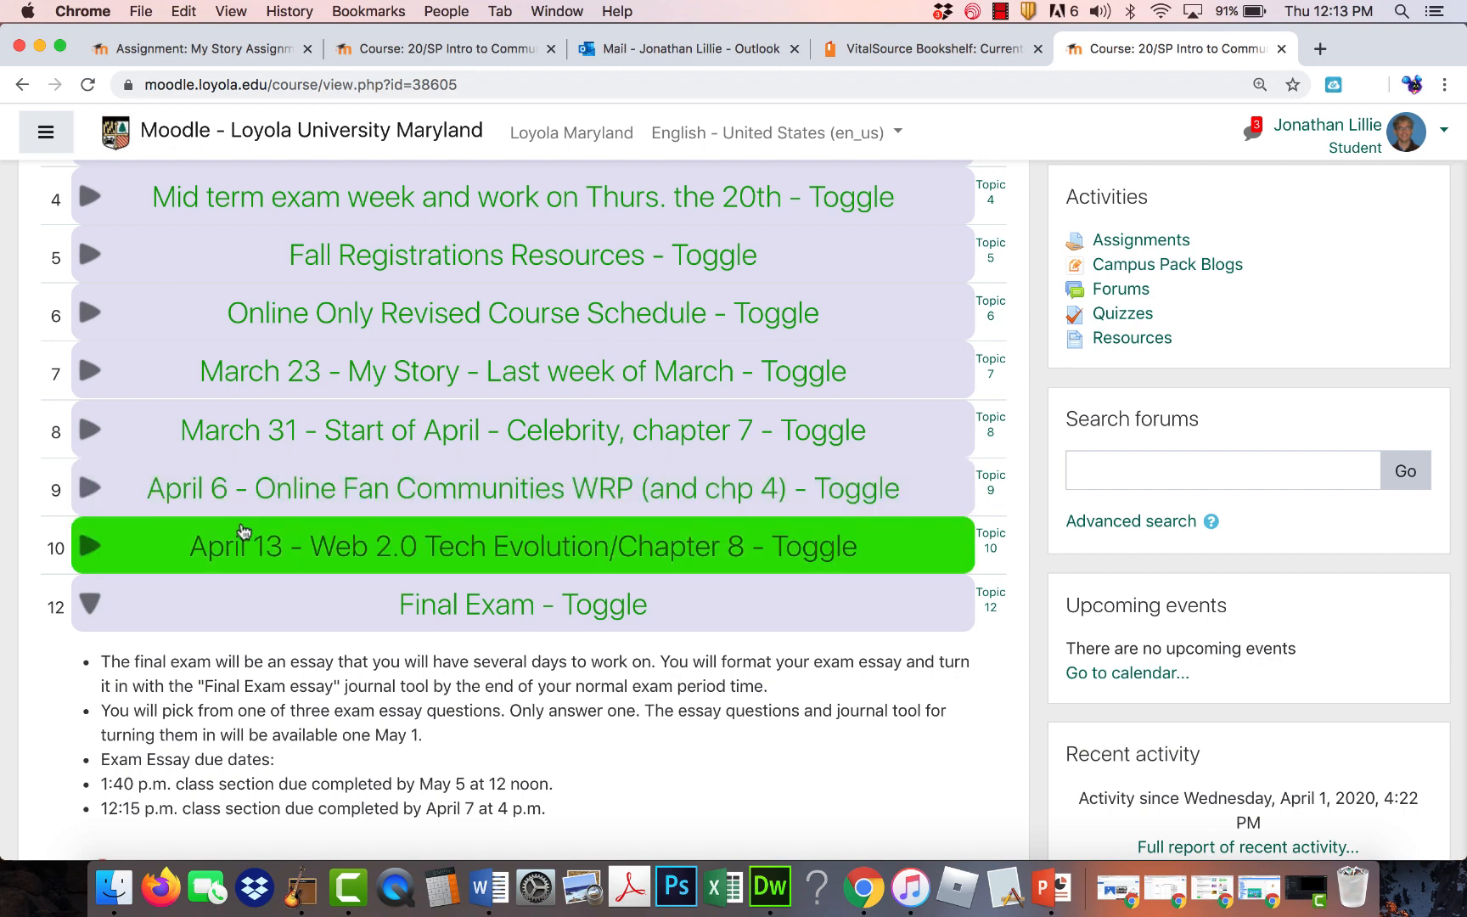
{"action": "mouse_move", "coordinate": [242, 531]}
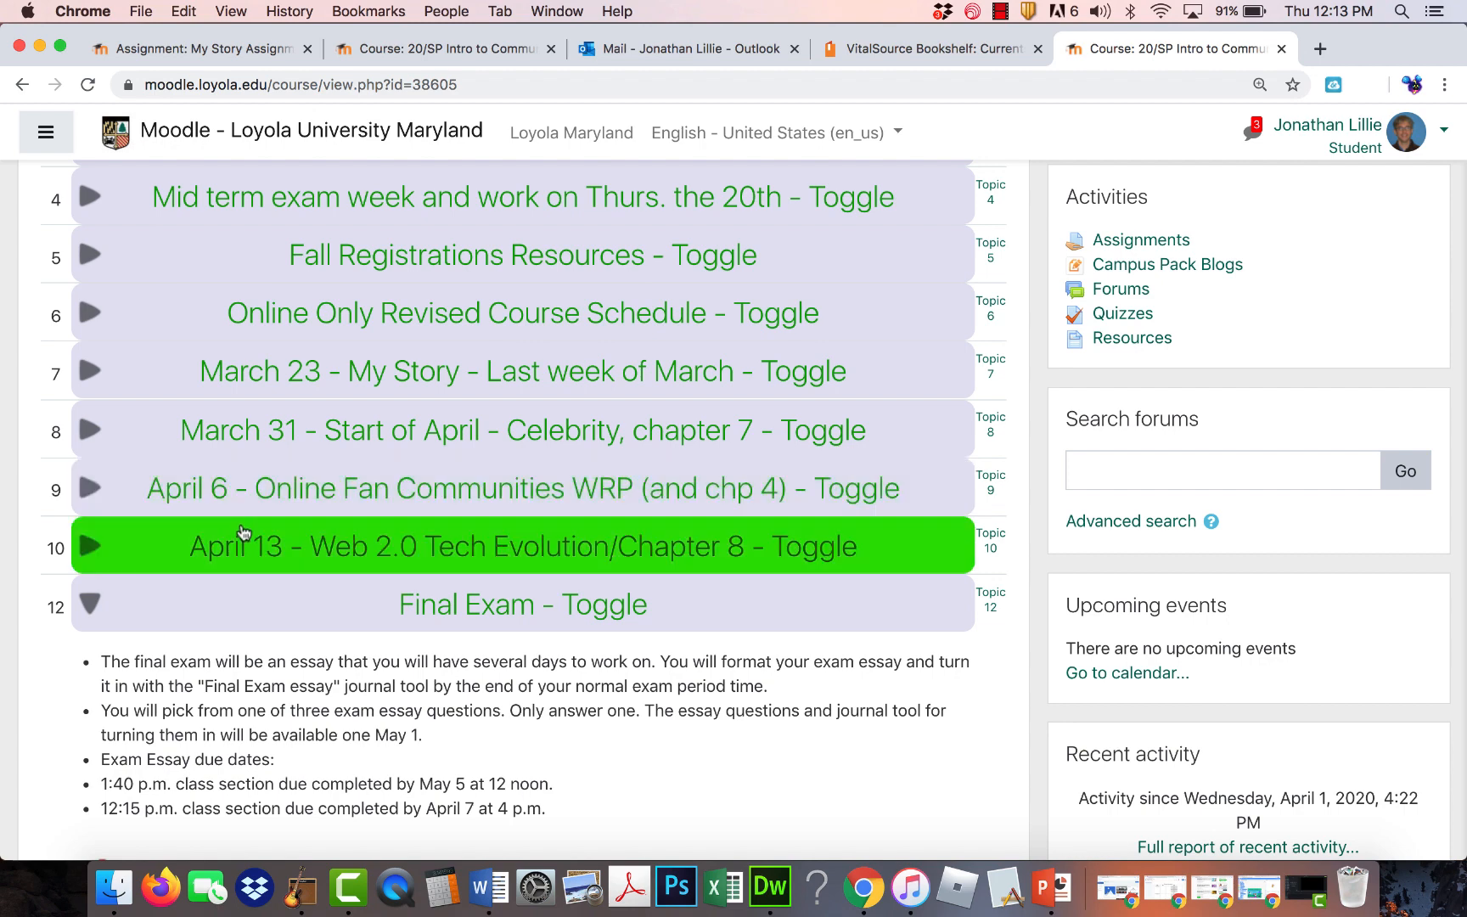
{"action": "mouse_move", "coordinate": [249, 604]}
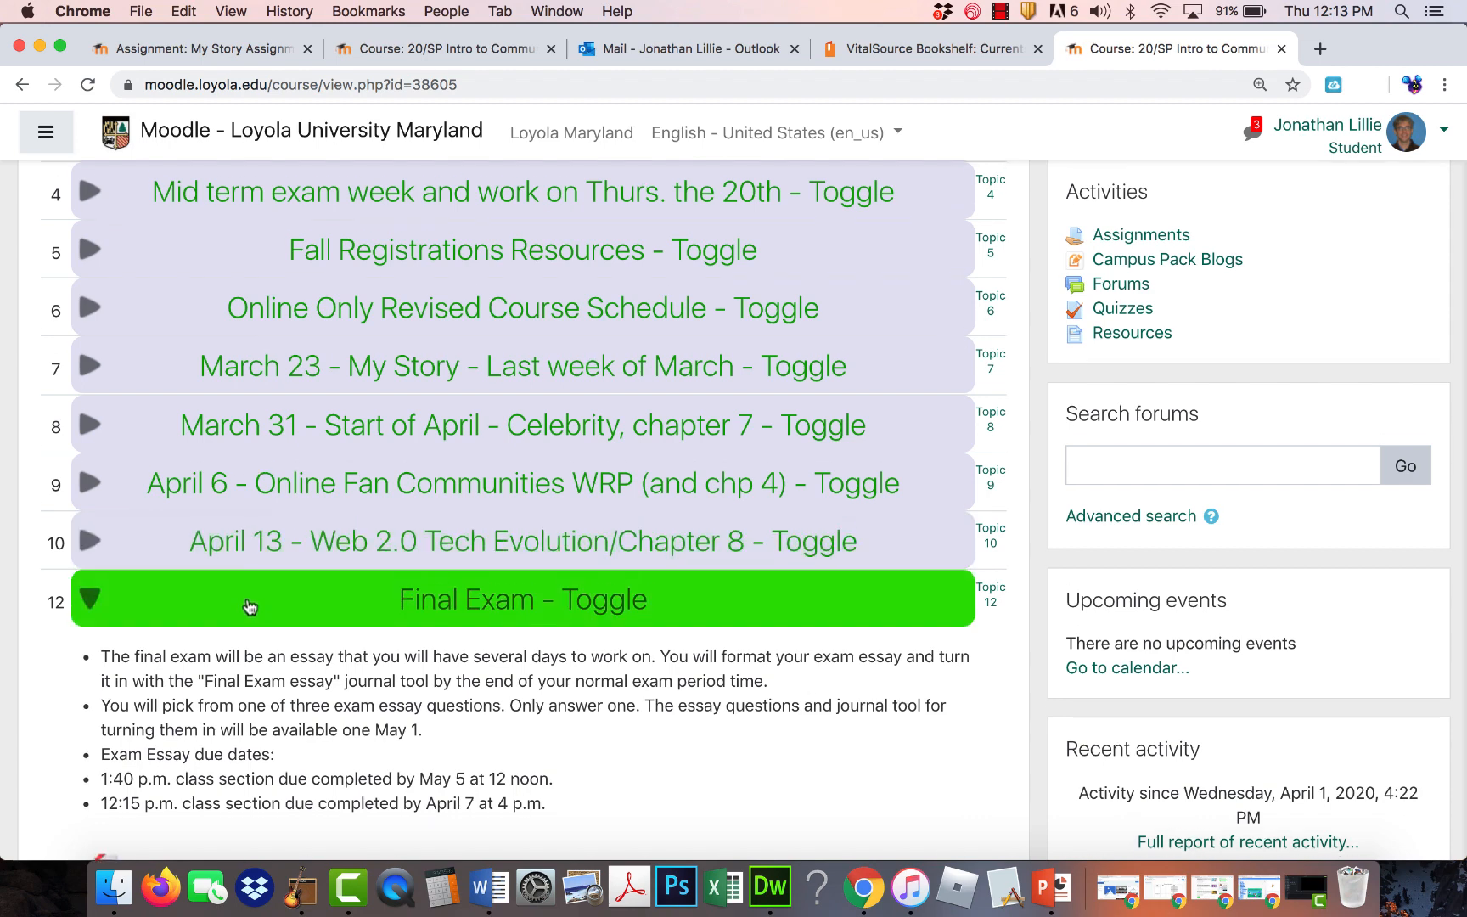
{"action": "scroll", "scroll_direction": "down", "scroll_amount": 3}
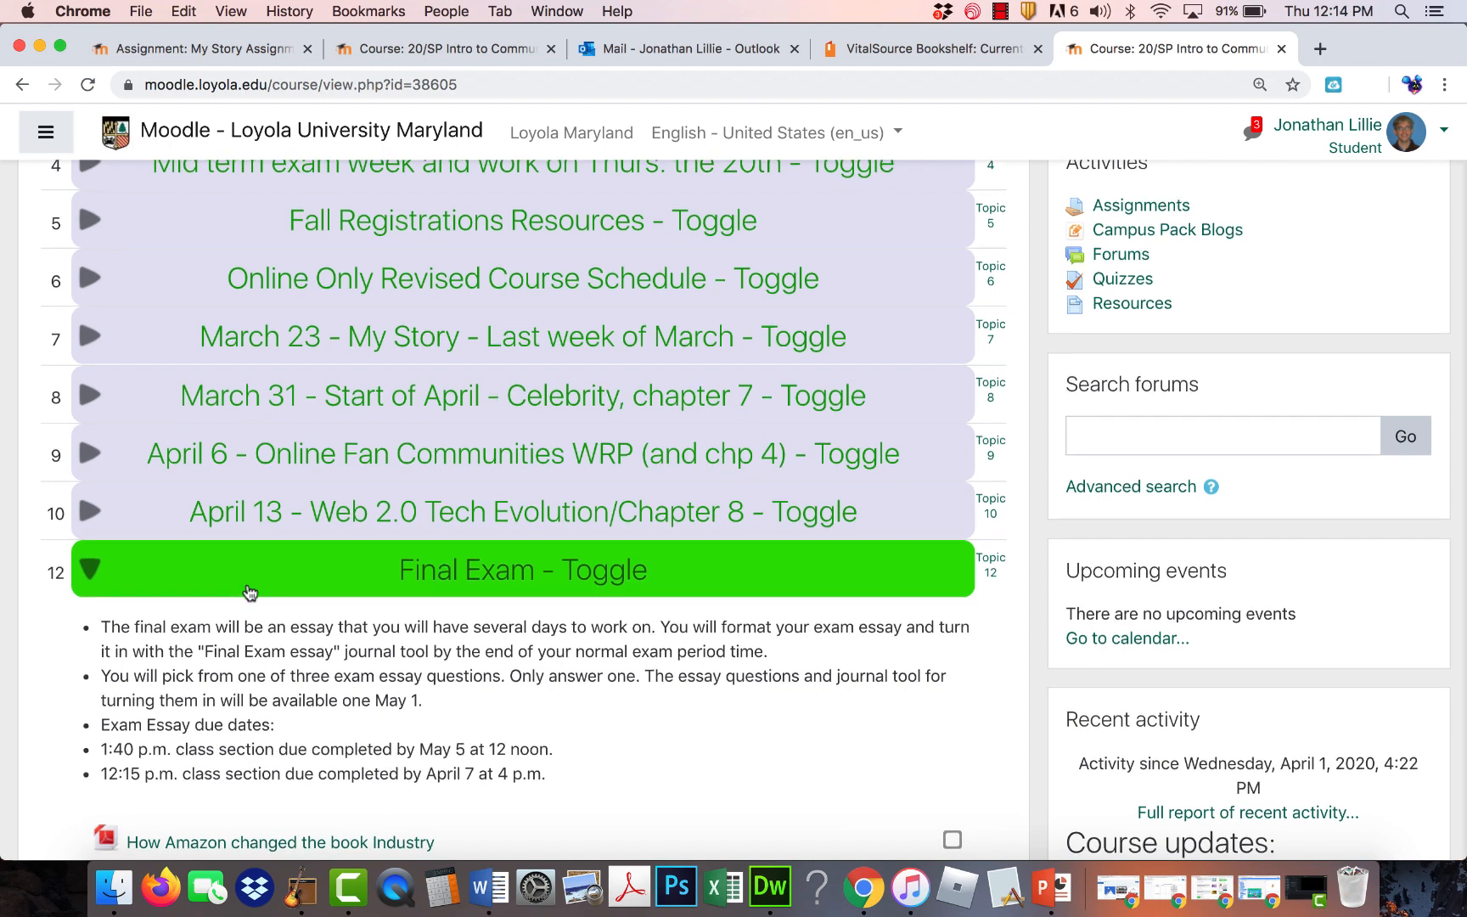
{"action": "scroll", "scroll_direction": "down", "scroll_amount": 3}
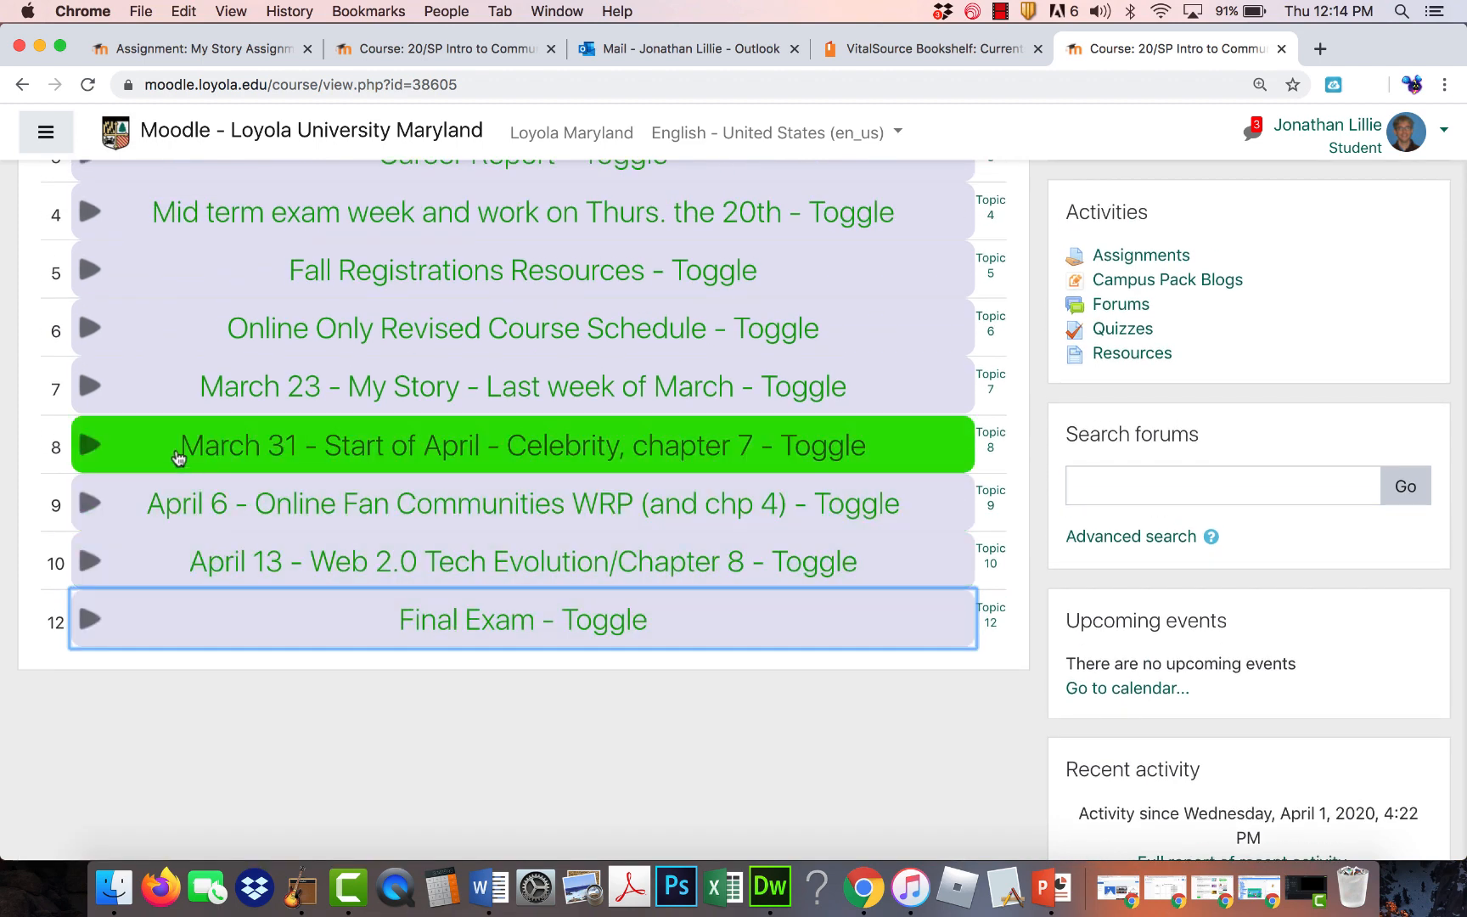
Expand the March 31 Celebrity, chapter 7 week and scroll through its tasks and reading notes.
{"action": "left_click", "coordinate": [521, 444]}
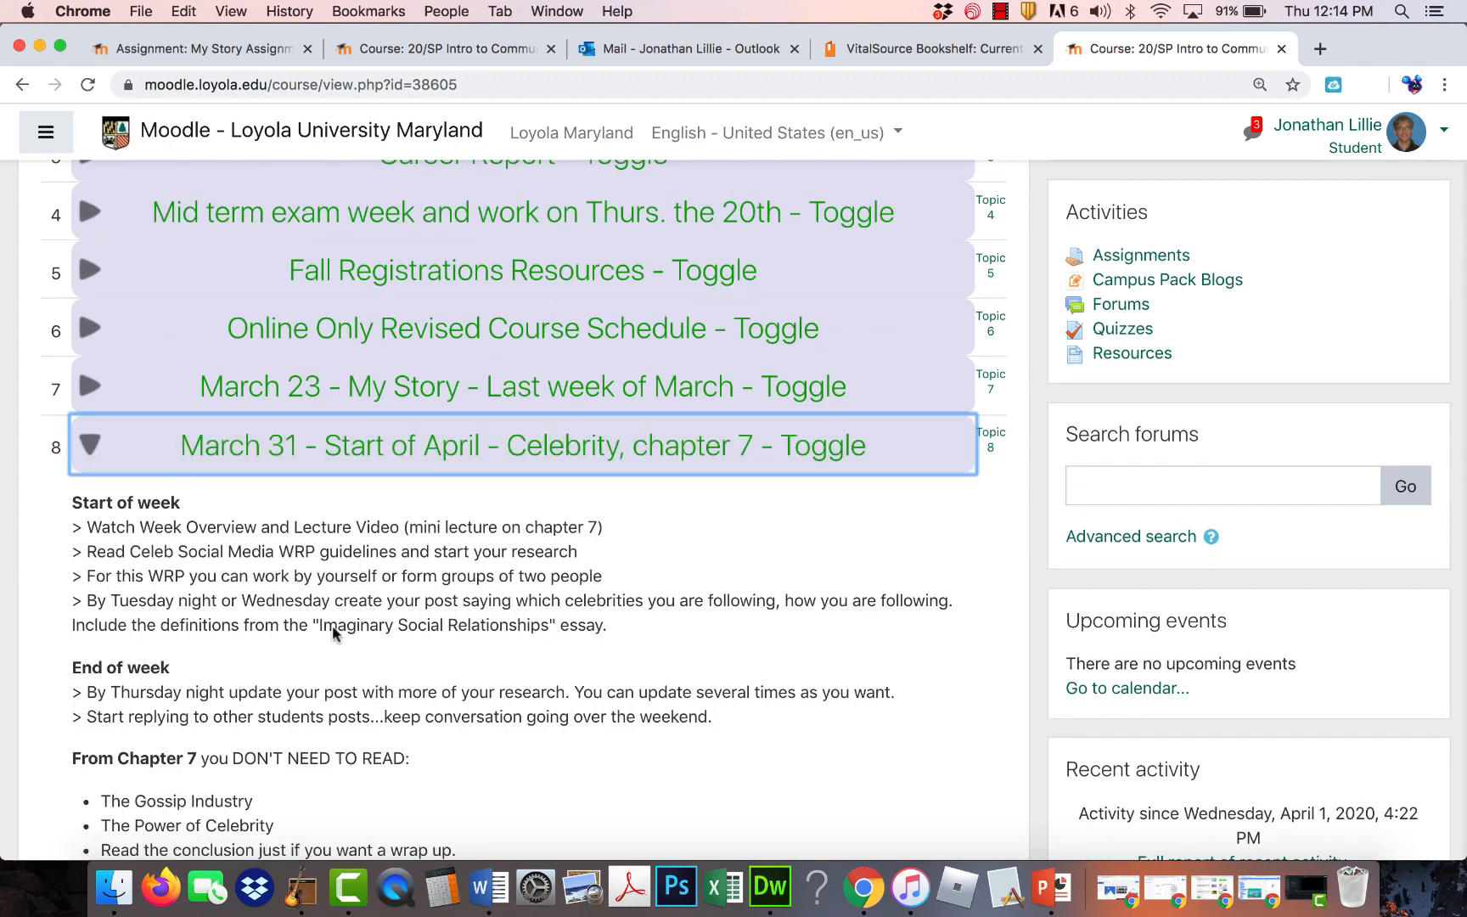
{"action": "scroll", "scroll_direction": "down", "scroll_amount": 3}
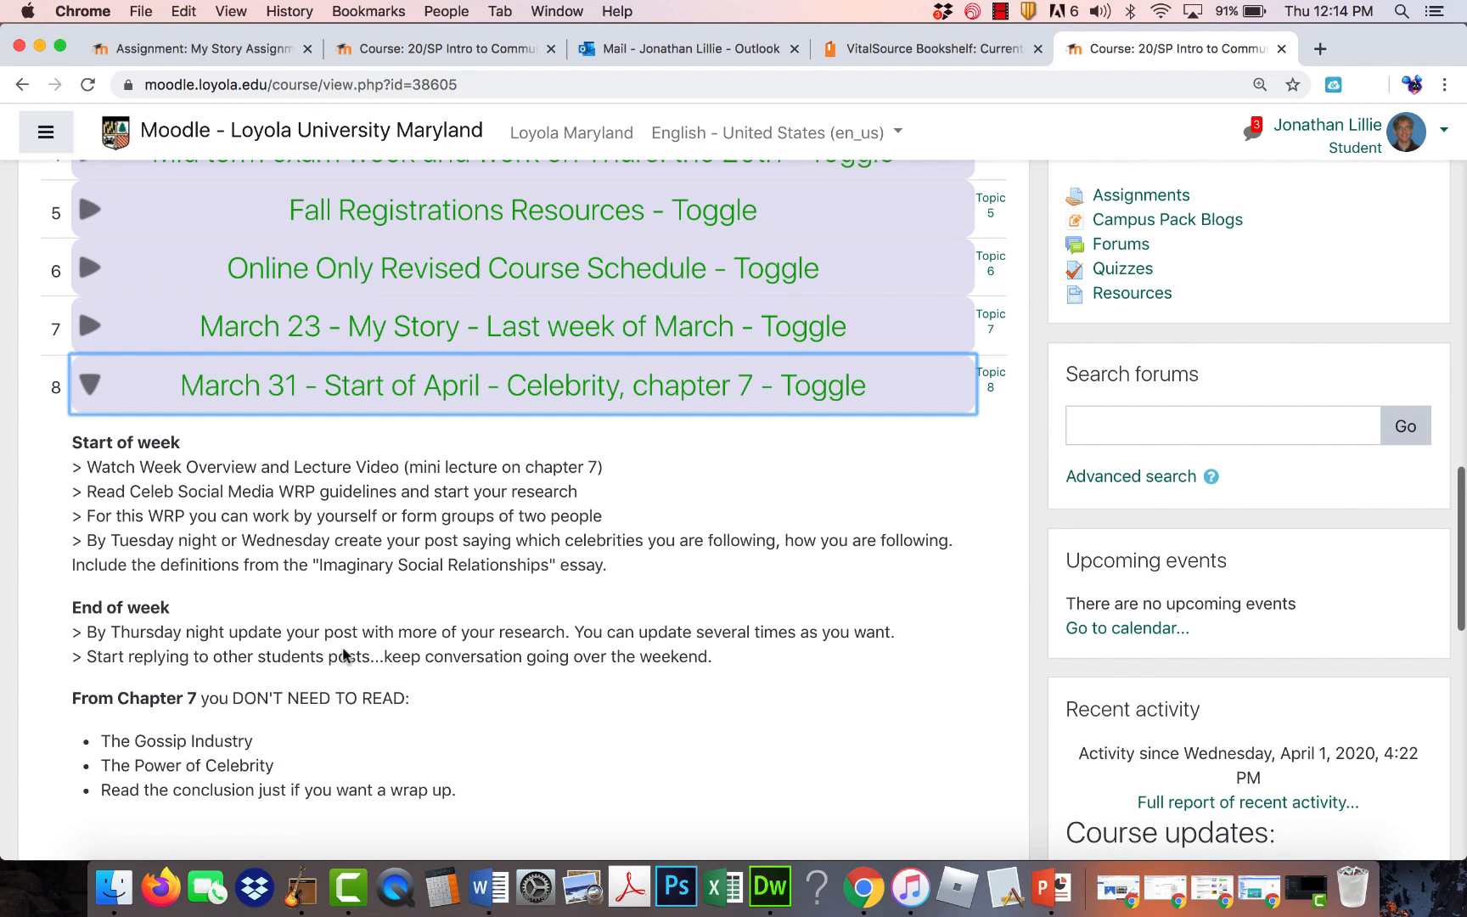
{"action": "scroll", "scroll_direction": "down", "scroll_amount": 3}
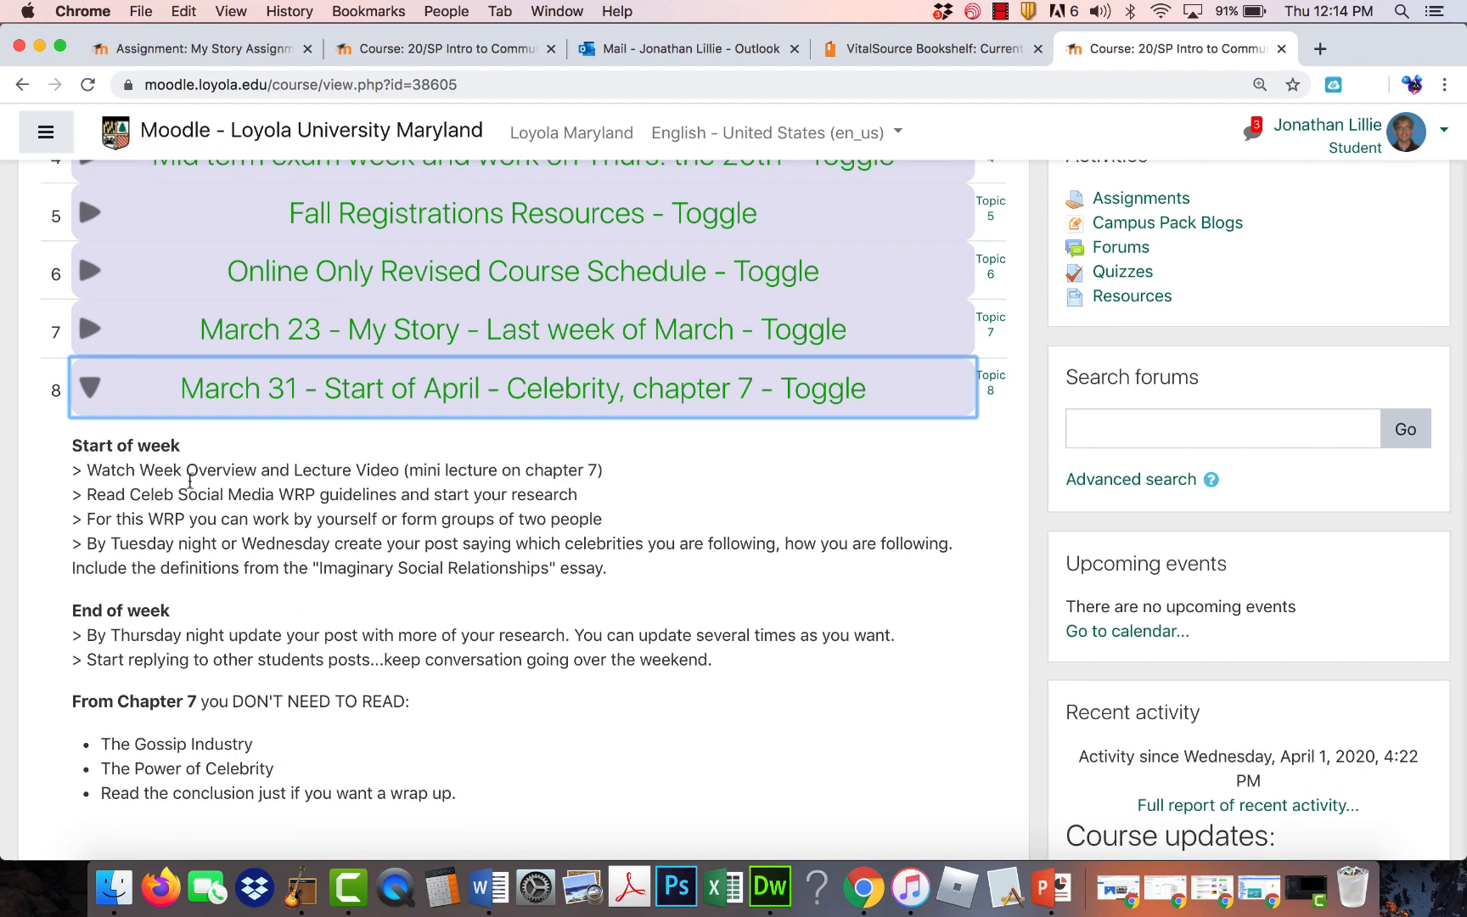
{"action": "left_click", "coordinate": [521, 388]}
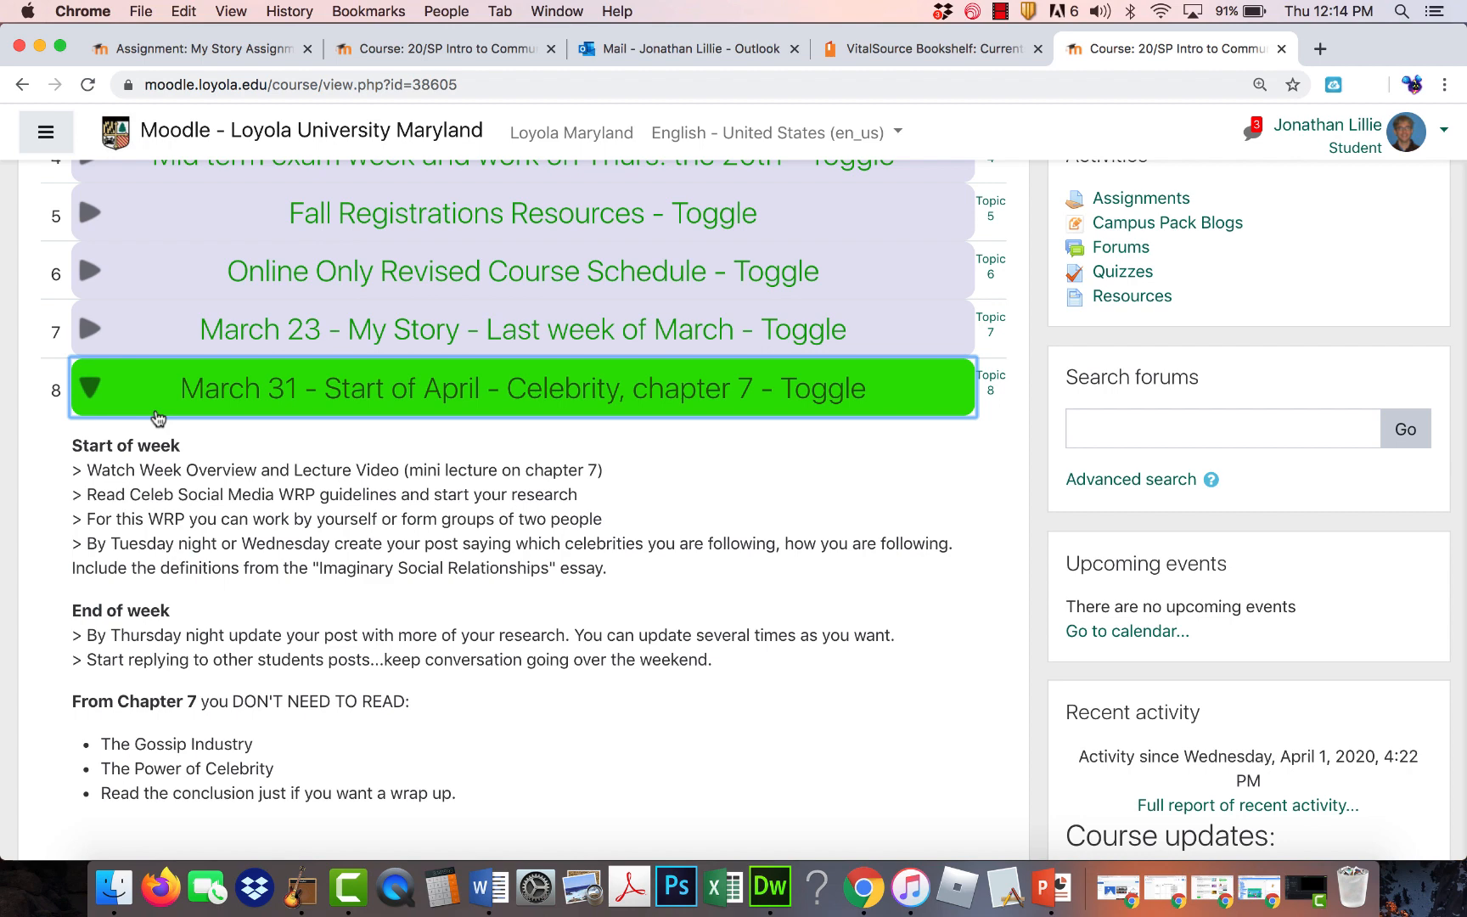
Expand April 6 Online Fan Communities, highlight its wrap-up instruction, and scroll its materials.
{"action": "left_click", "coordinate": [523, 388]}
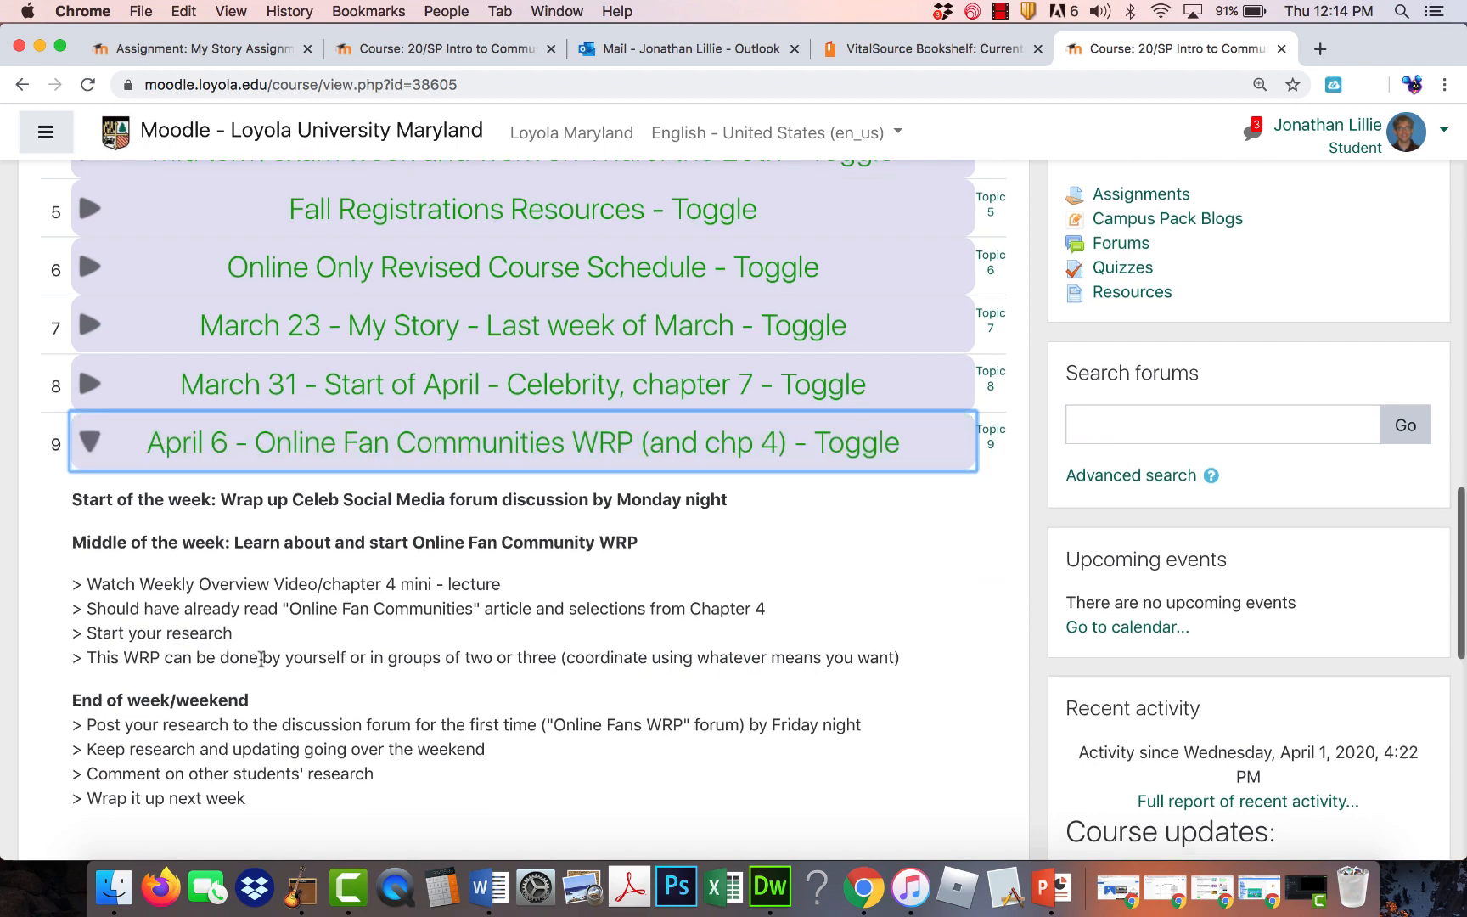
{"action": "scroll", "scroll_direction": "down", "scroll_amount": 3}
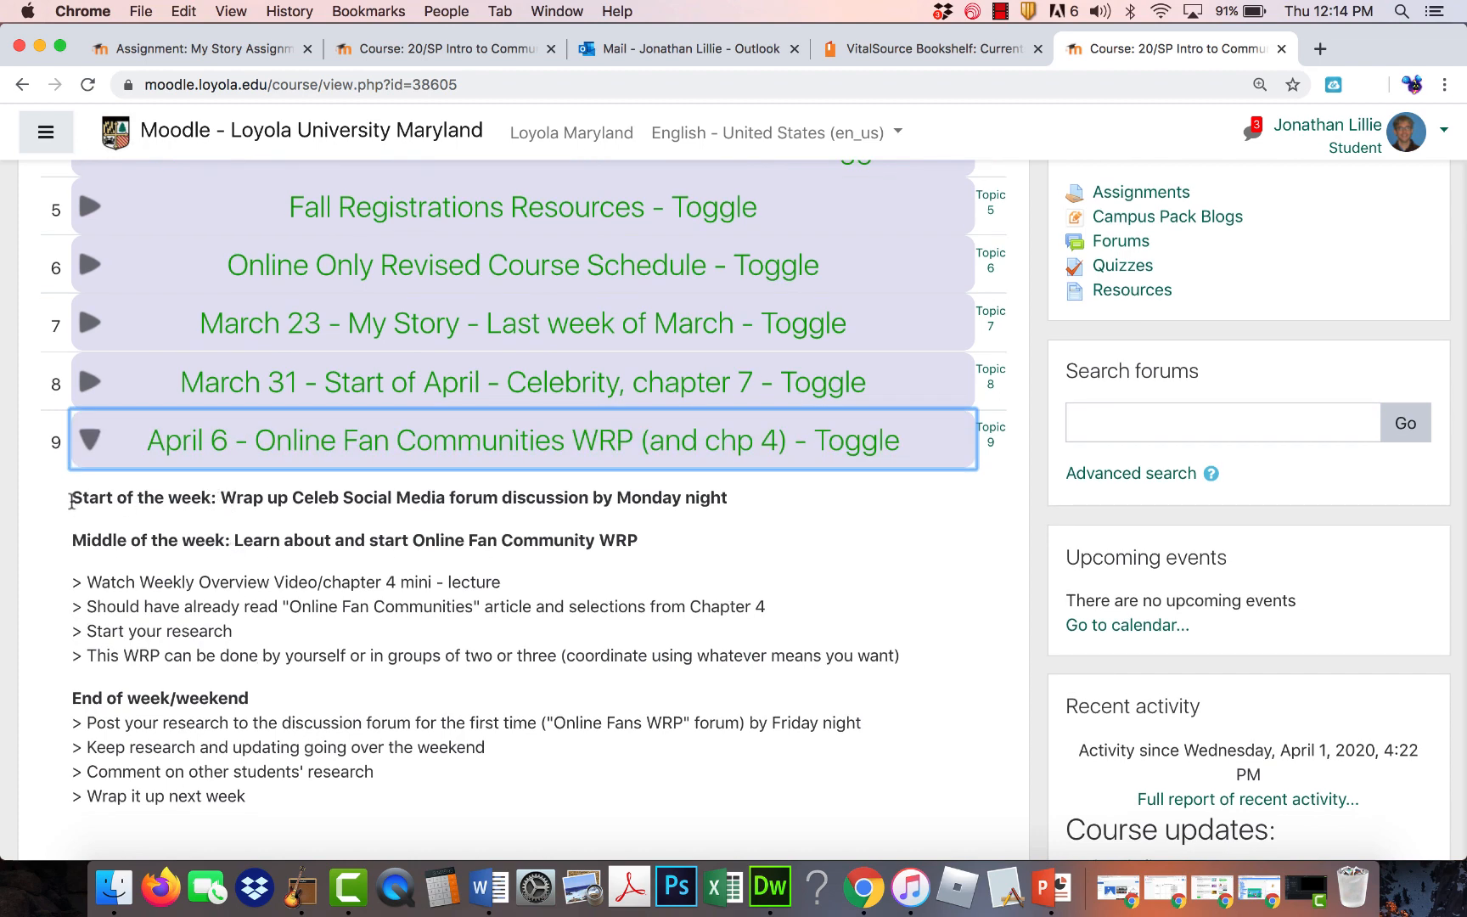
{"action": "left_click_drag", "start_coordinate": [73, 496], "coordinate": [553, 540]}
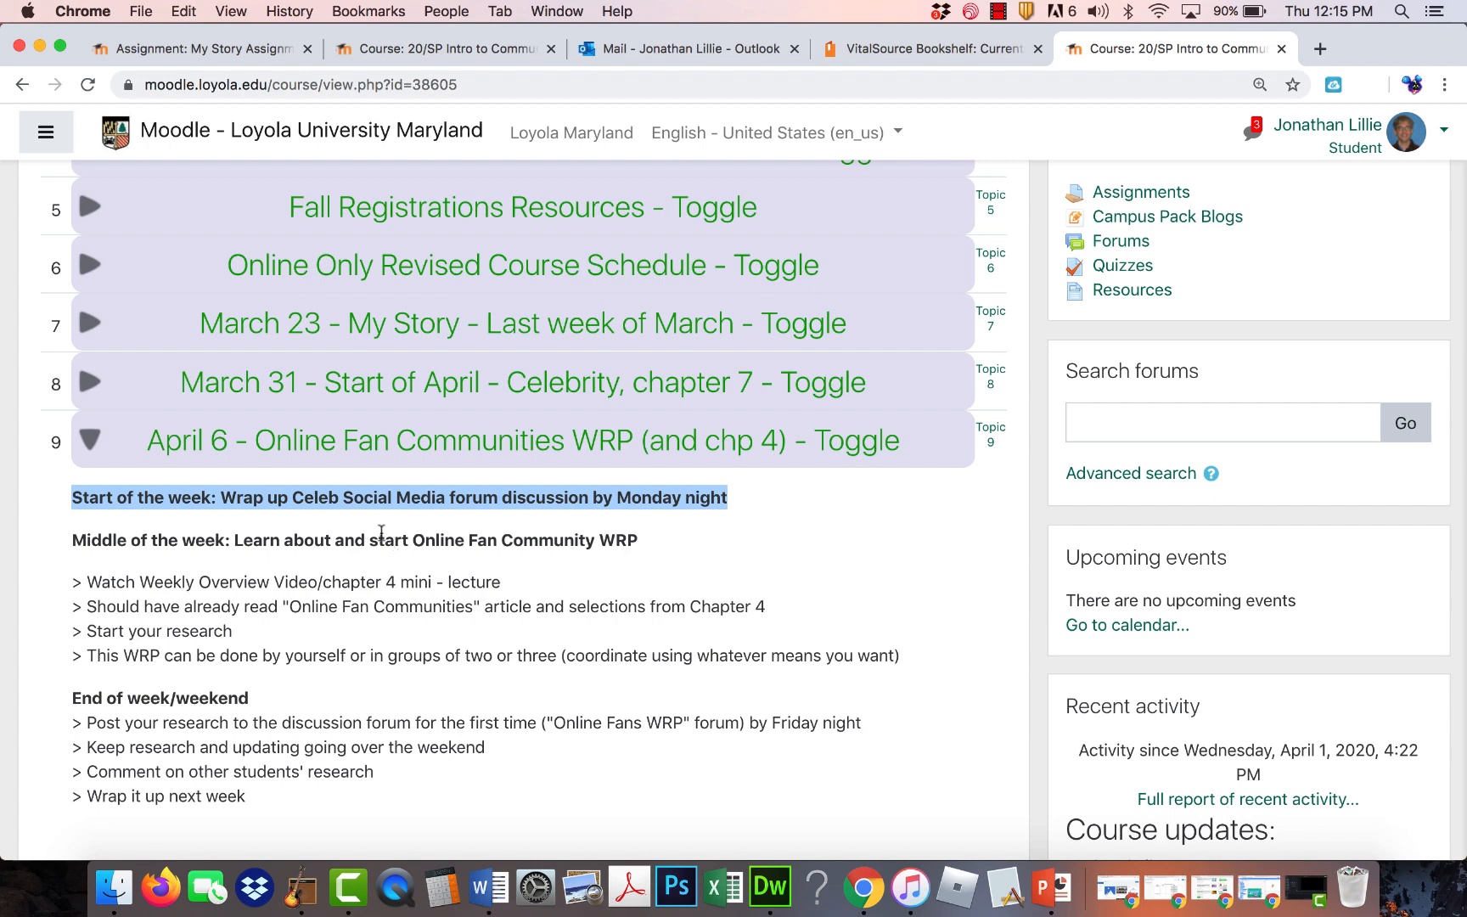
{"action": "scroll", "scroll_direction": "down", "scroll_amount": 3}
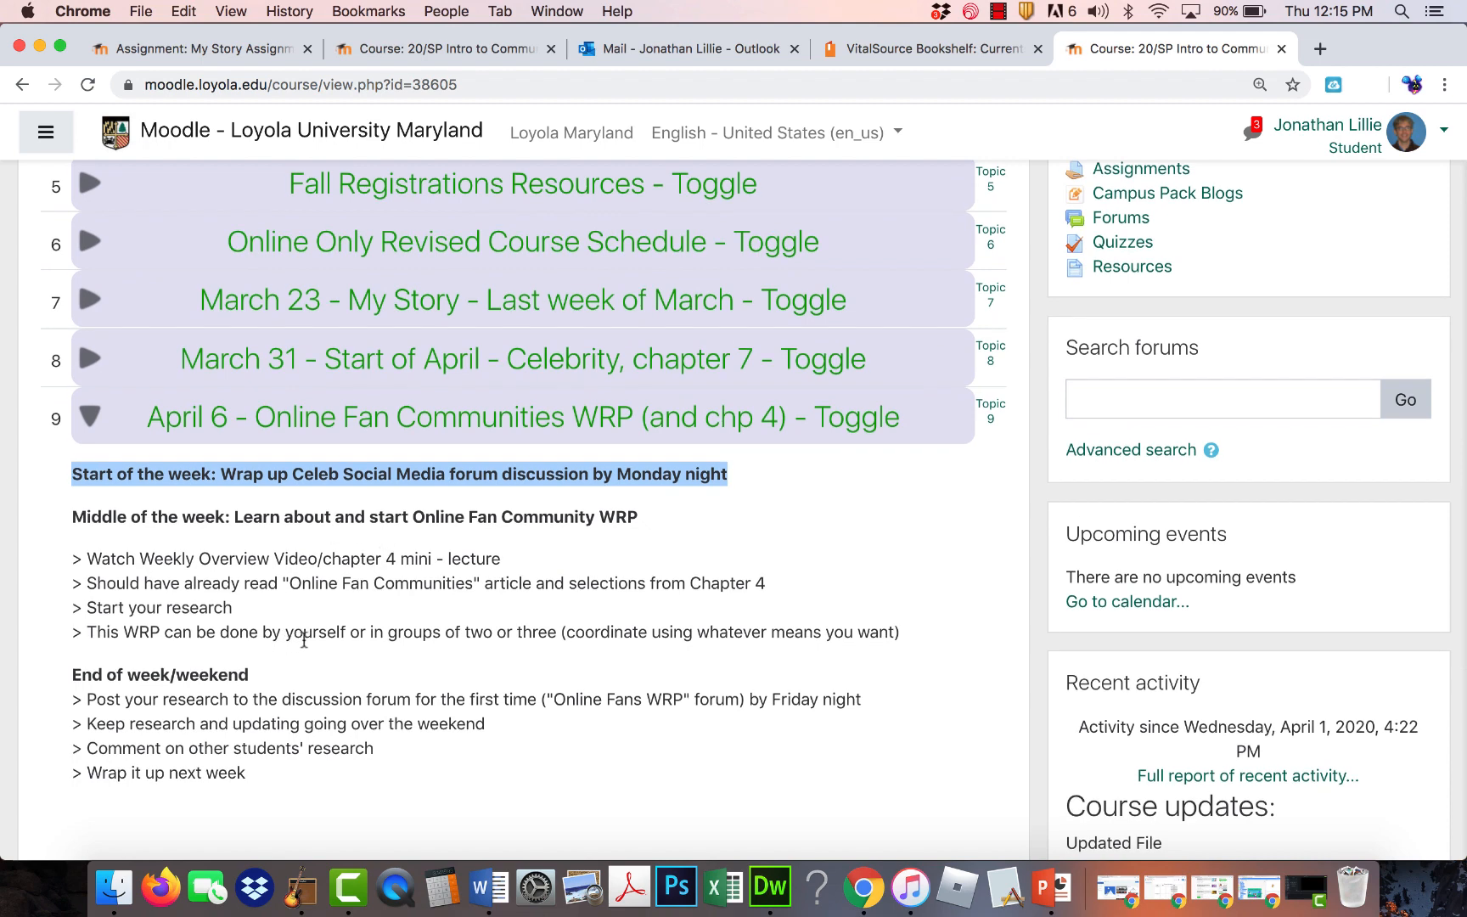
{"action": "scroll", "scroll_direction": "down", "scroll_amount": 3}
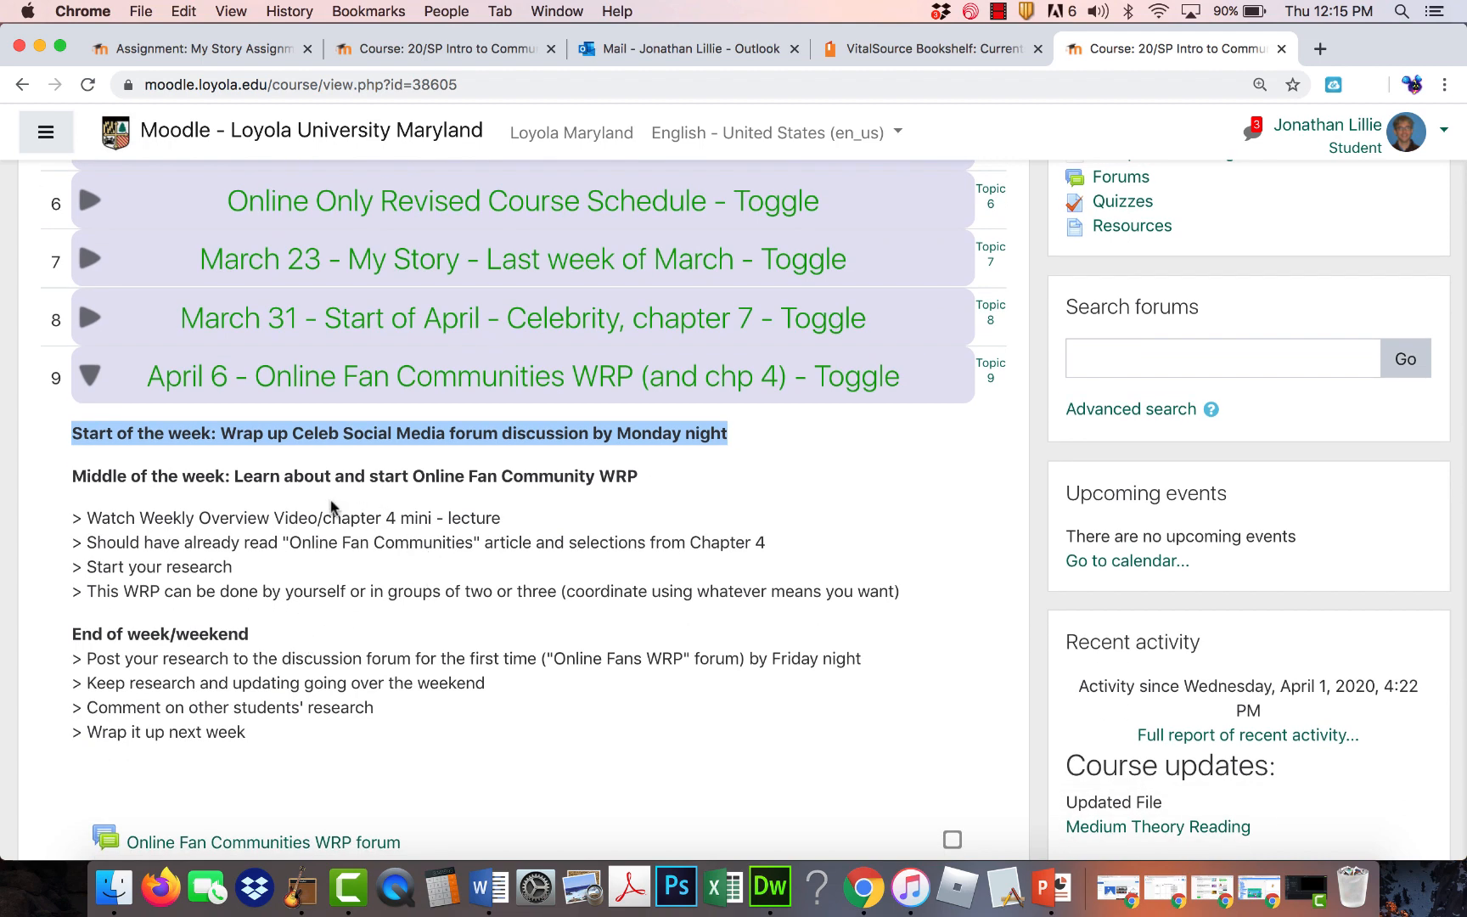
{"action": "mouse_move", "coordinate": [306, 571]}
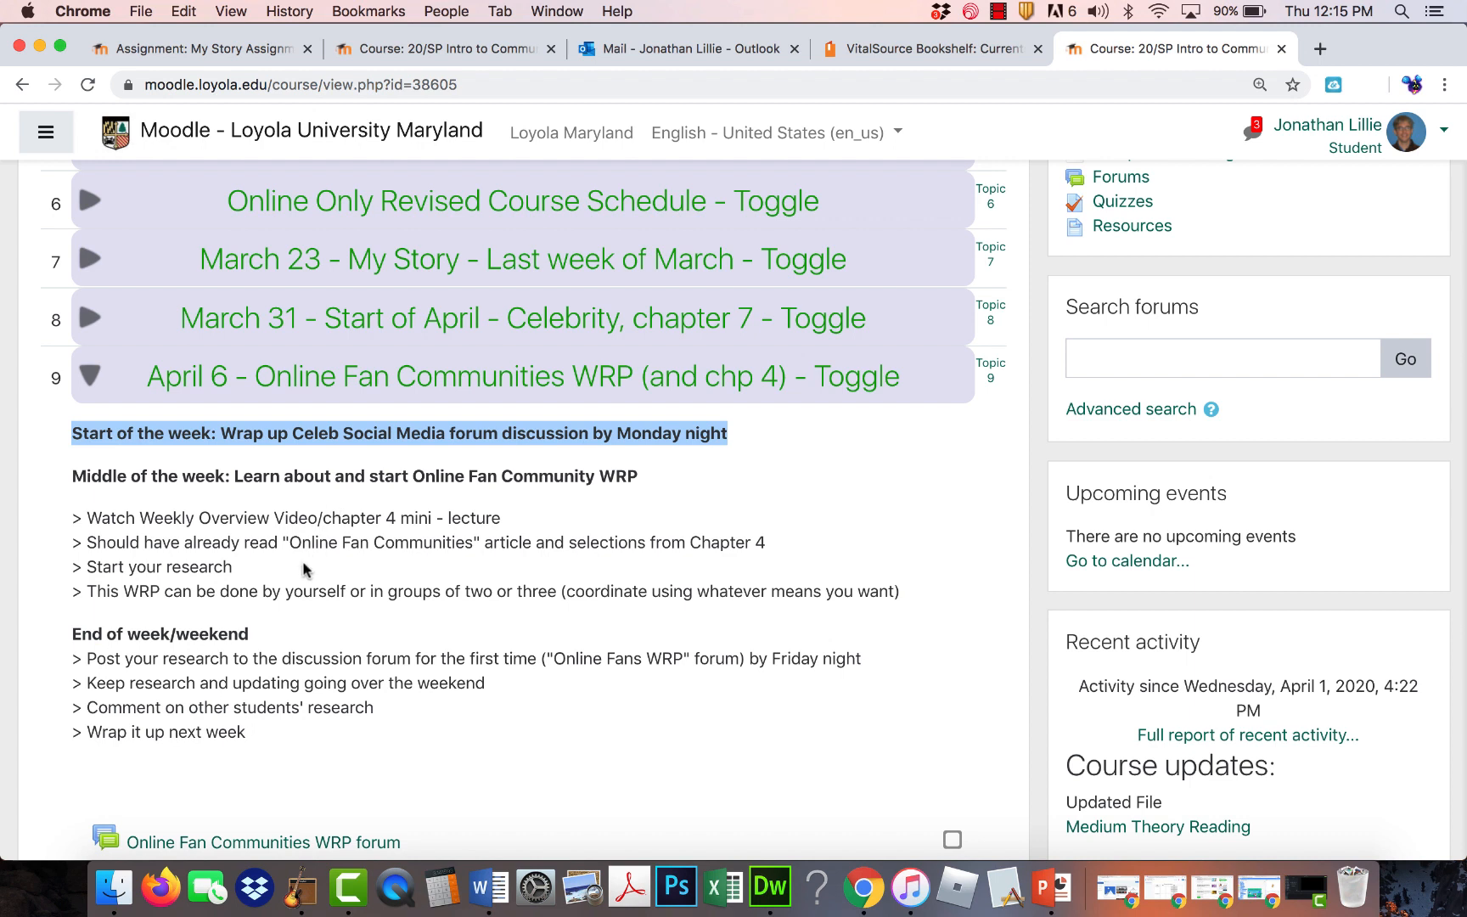
{"action": "mouse_move", "coordinate": [249, 658]}
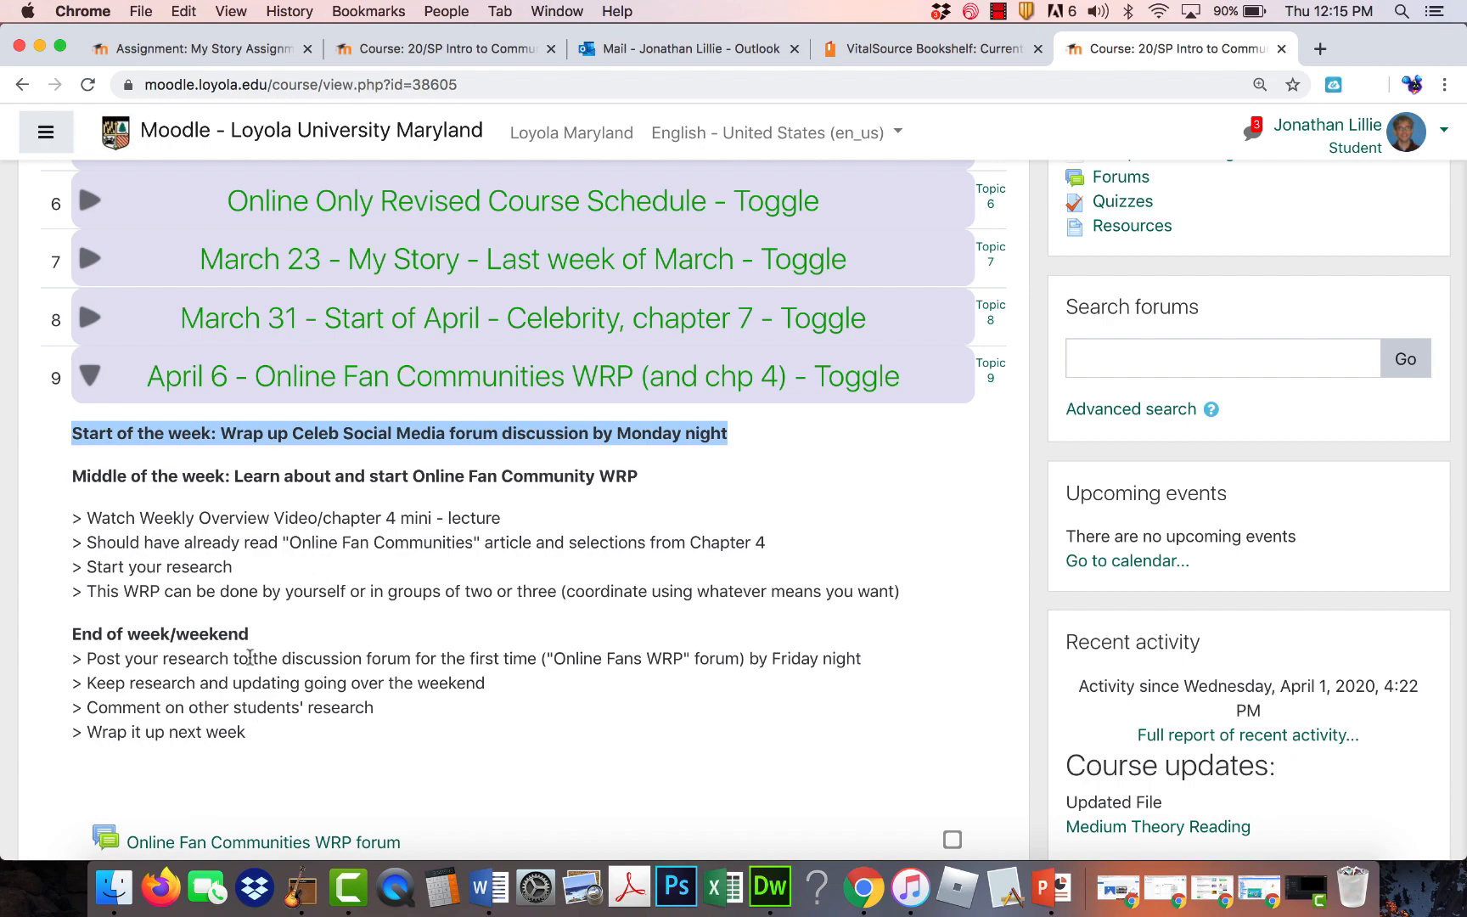
{"action": "scroll", "scroll_direction": "down", "scroll_amount": 3}
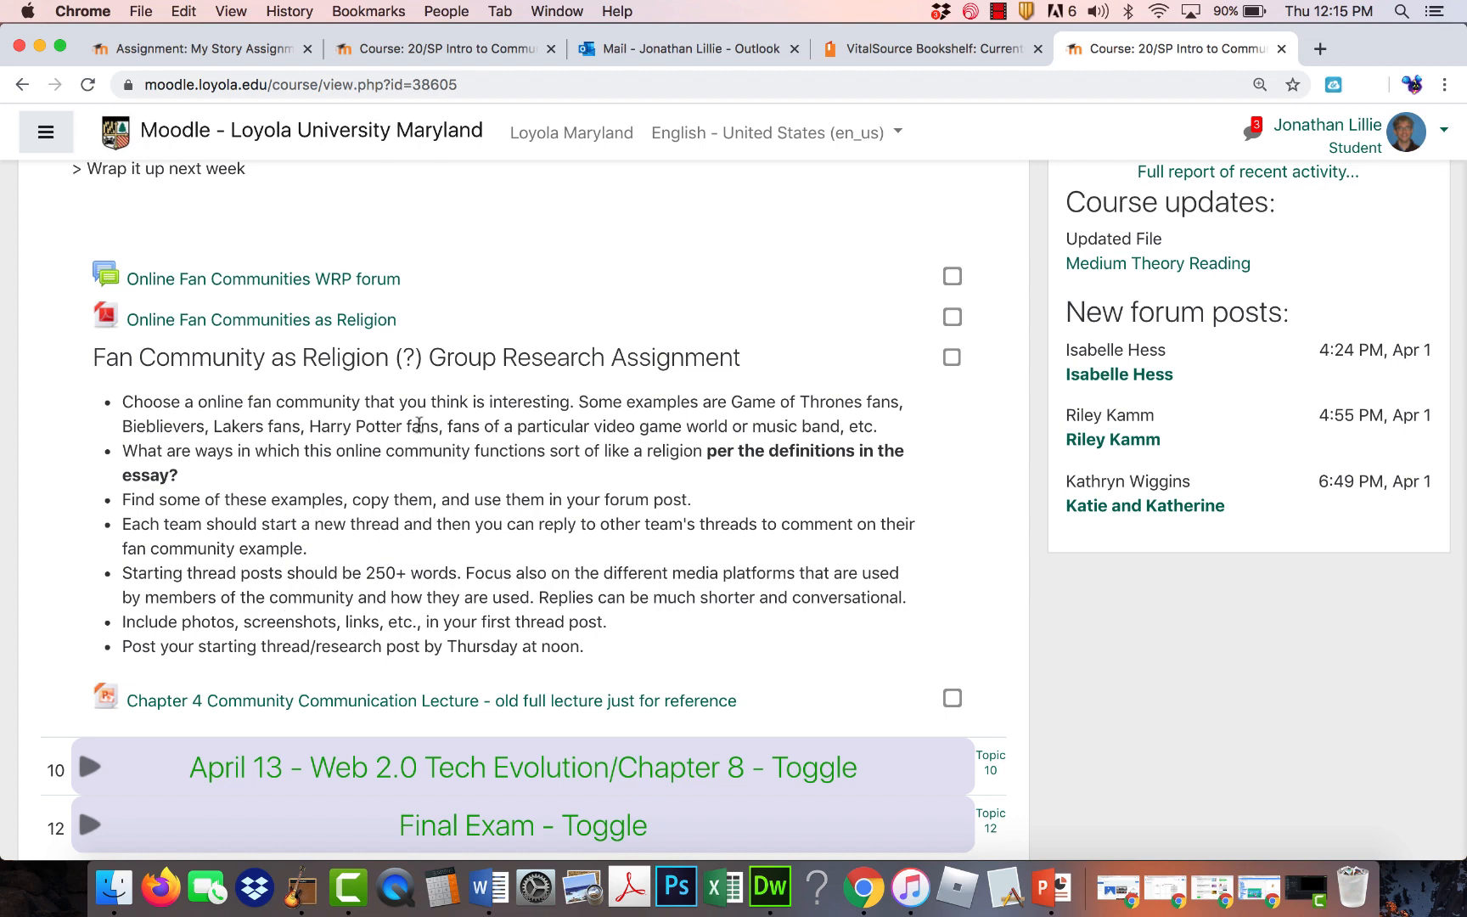
{"action": "mouse_move", "coordinate": [313, 490]}
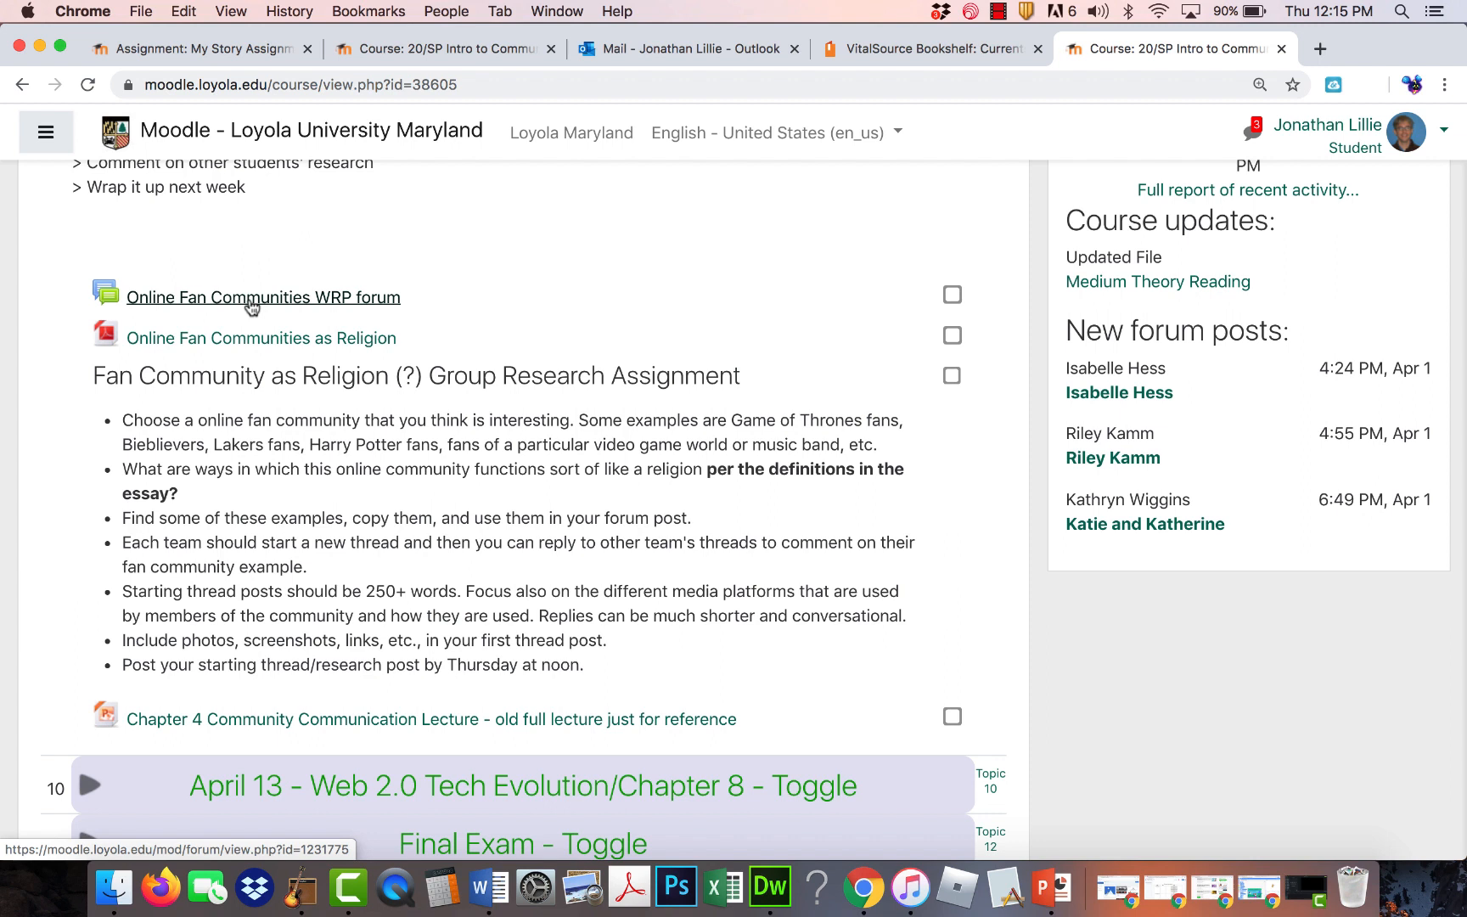
{"action": "mouse_move", "coordinate": [292, 304]}
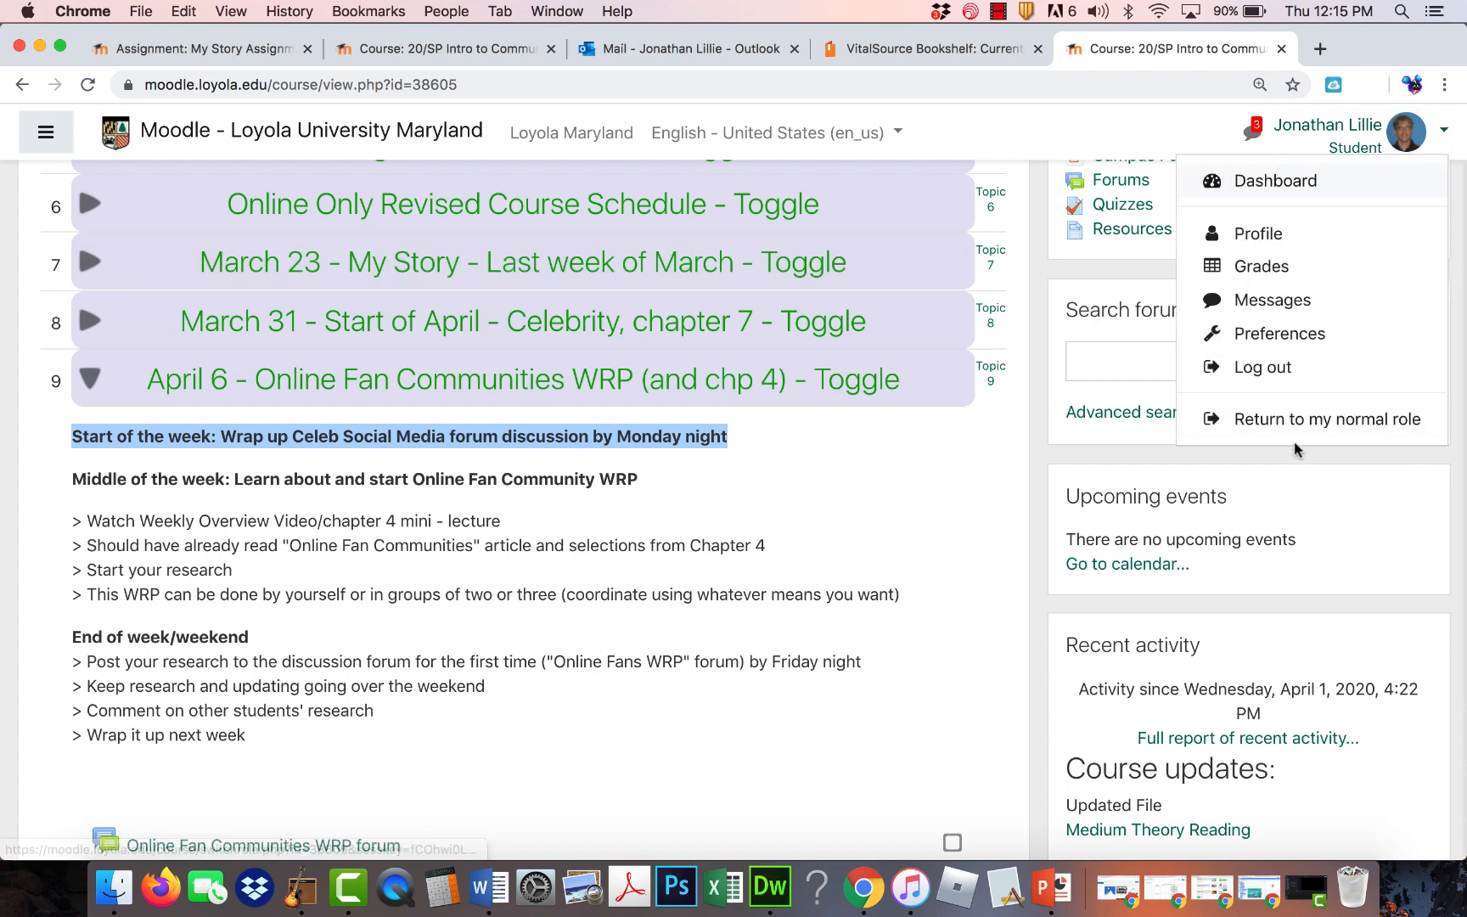
{"action": "mouse_move", "coordinate": [1327, 420]}
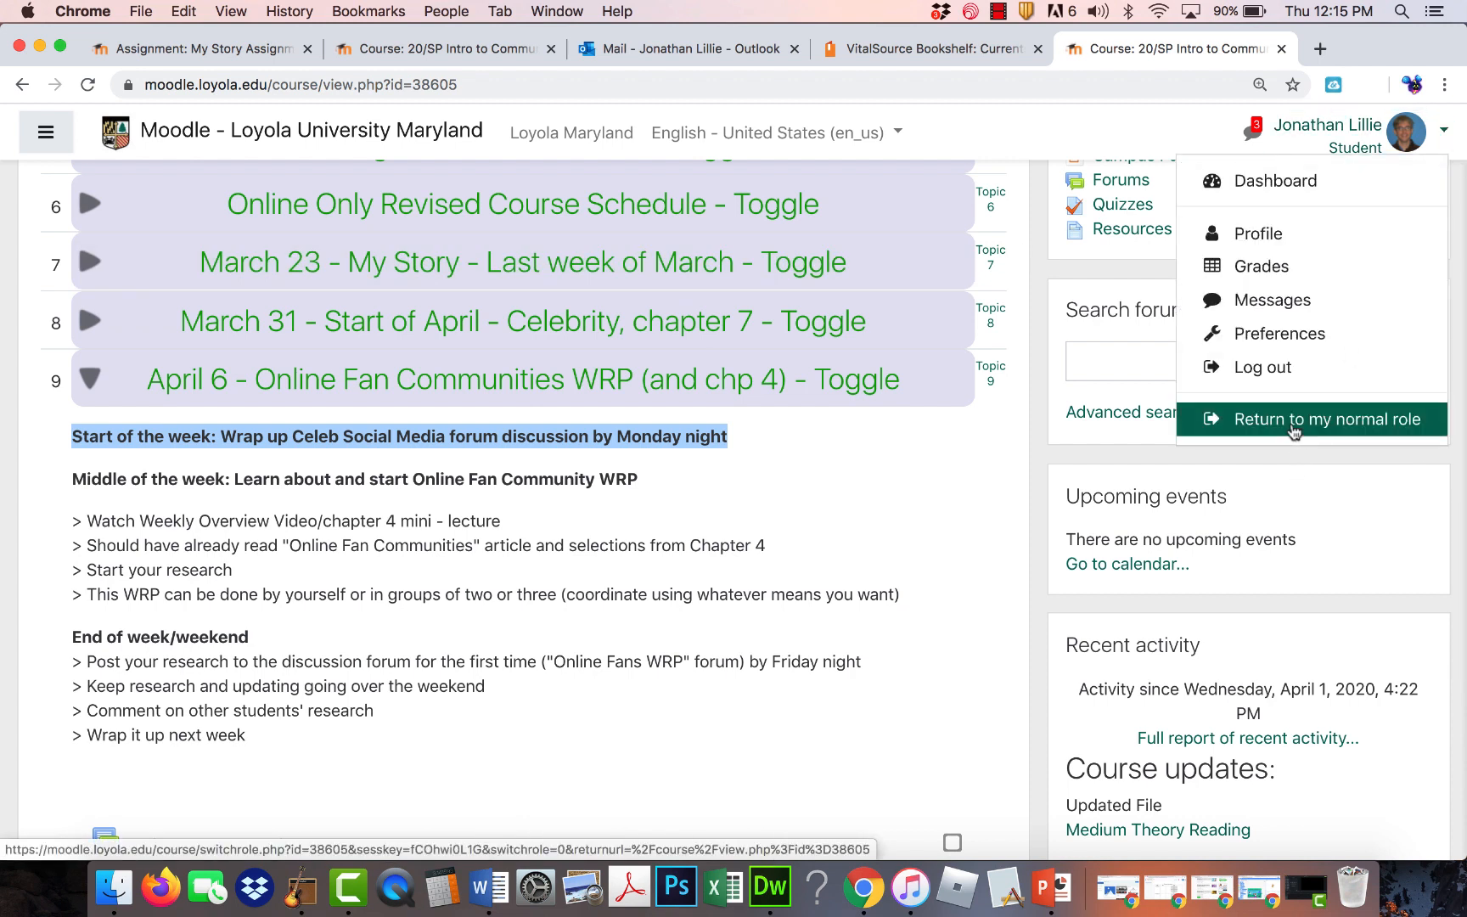
Switch back to the normal teacher role and reopen the March 31 Celebrity, chapter 7 week.
{"action": "left_click", "coordinate": [1327, 419]}
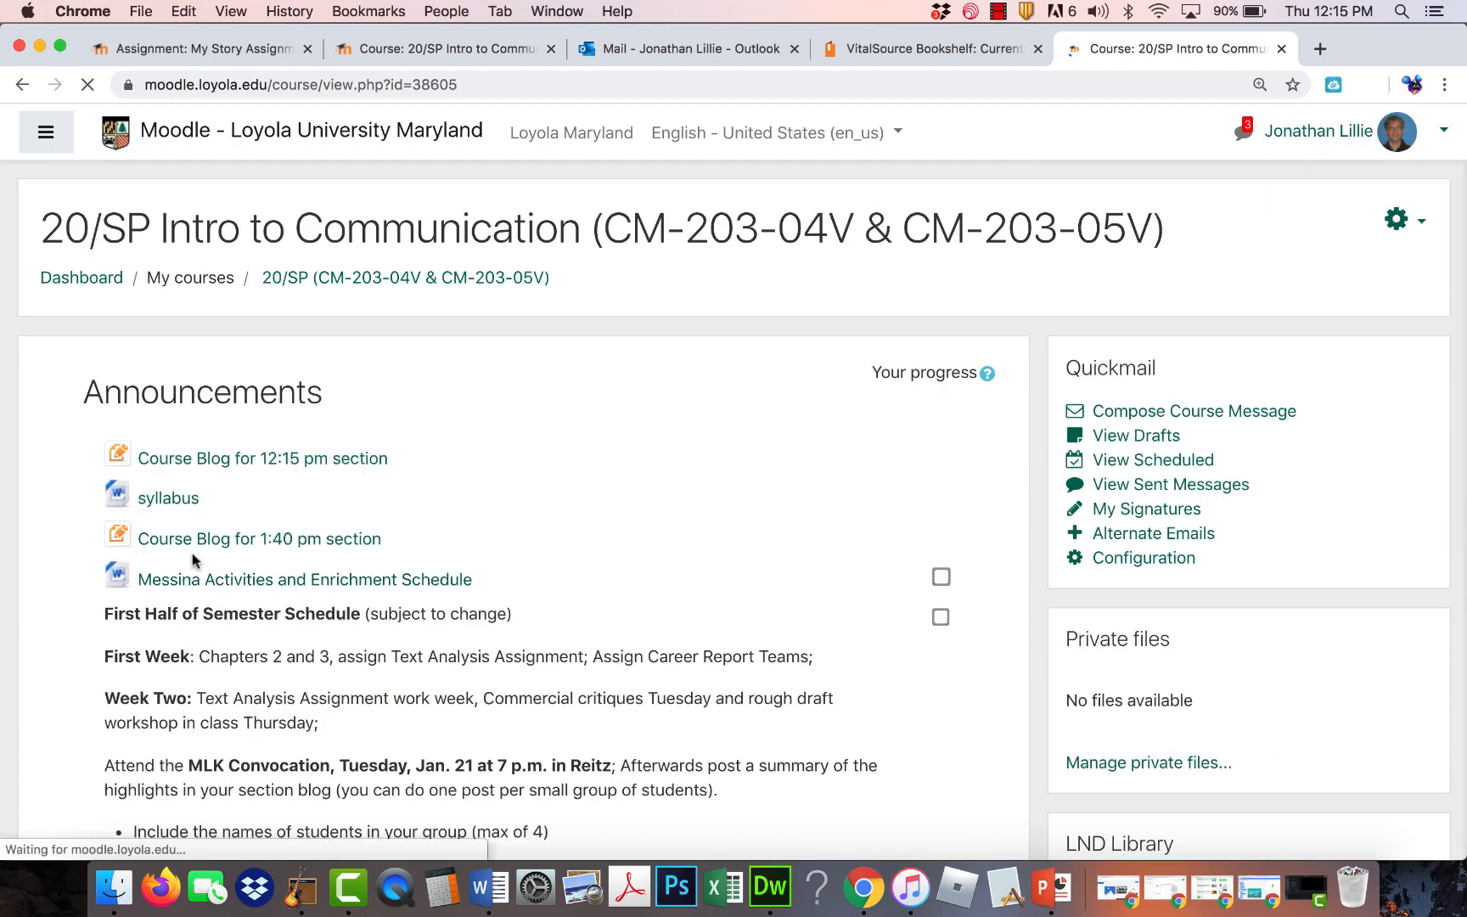
{"action": "scroll", "scroll_direction": "down", "scroll_amount": 3}
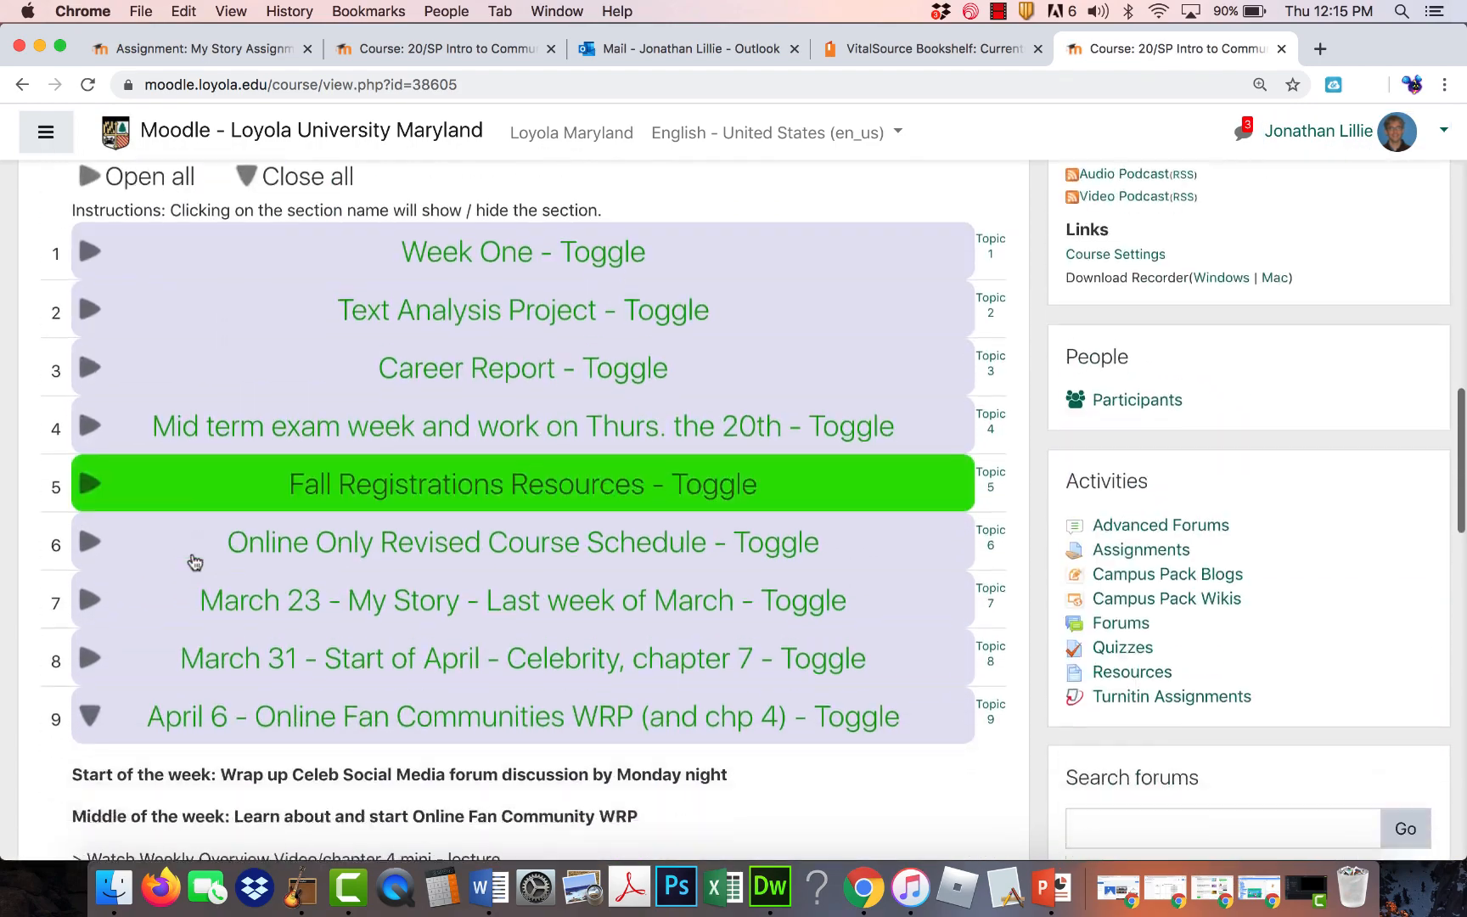
{"action": "scroll", "scroll_direction": "down", "scroll_amount": 3}
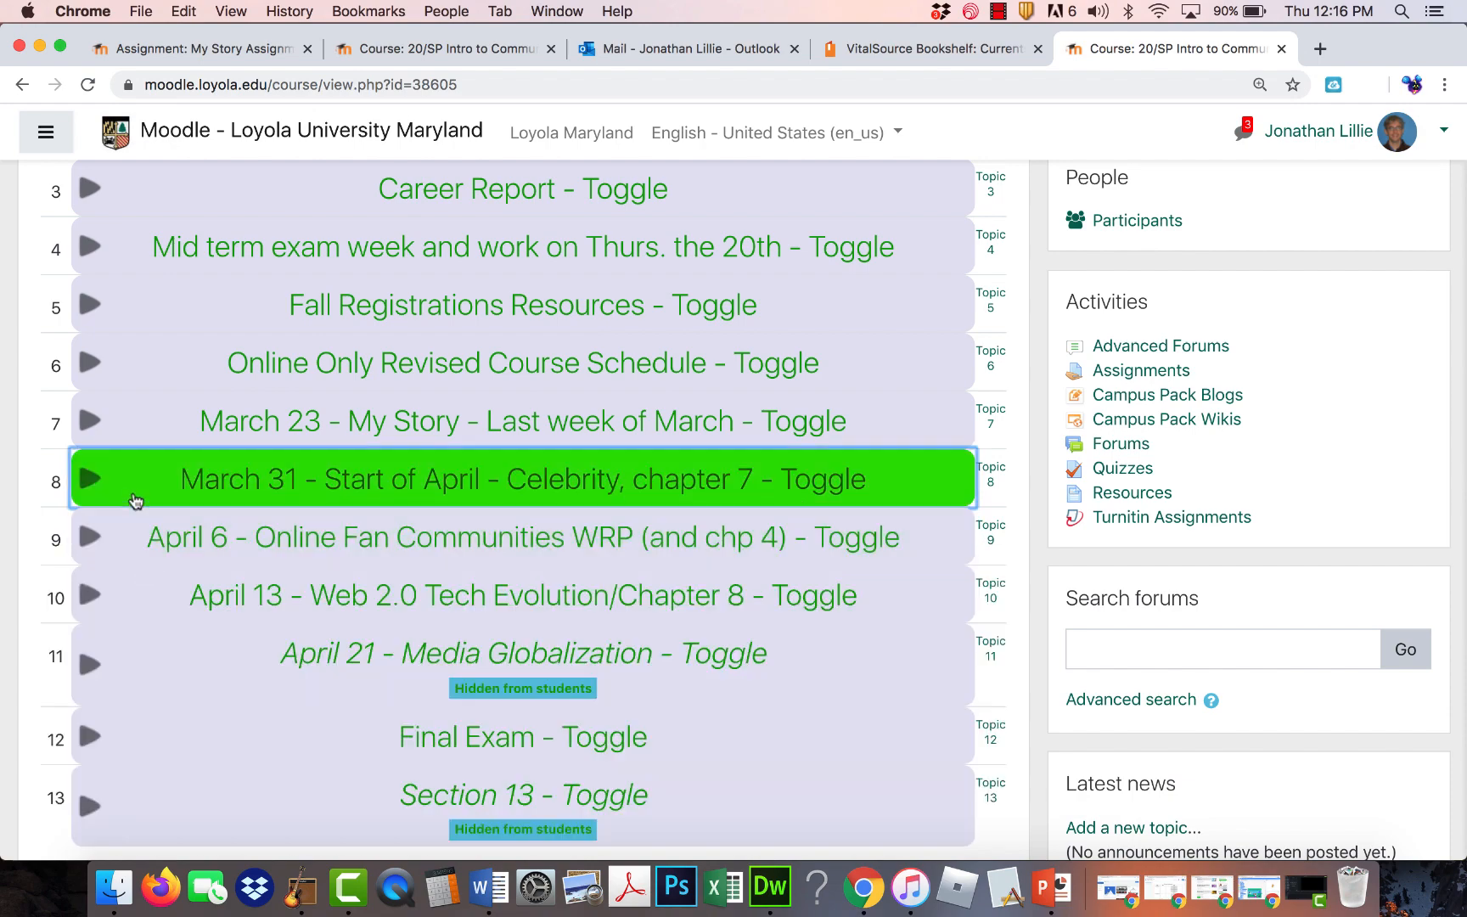
{"action": "left_click", "coordinate": [521, 478]}
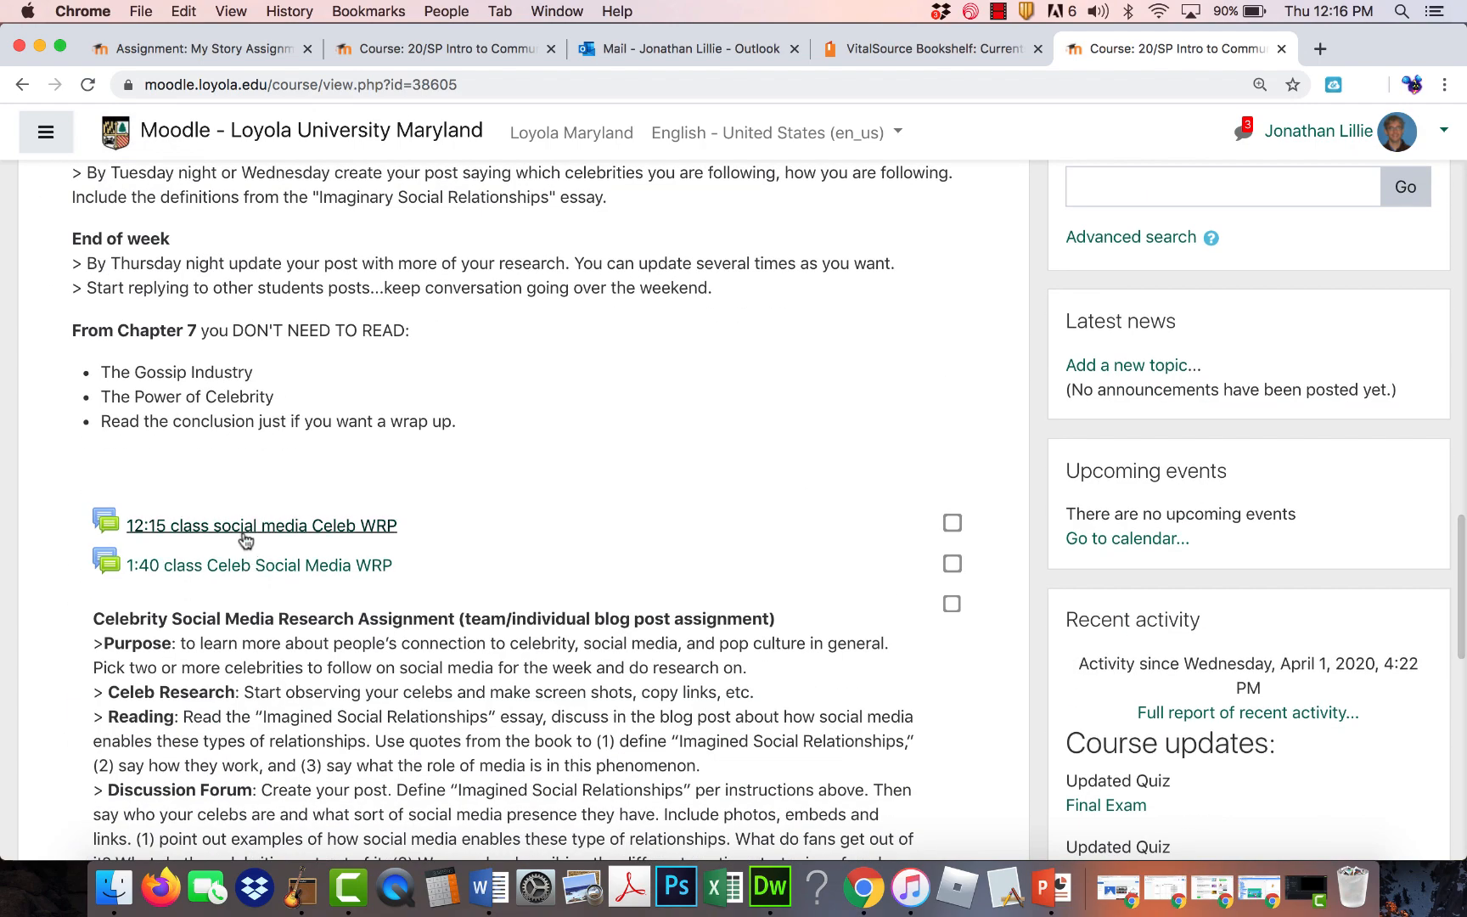
{"action": "left_click", "coordinate": [260, 525]}
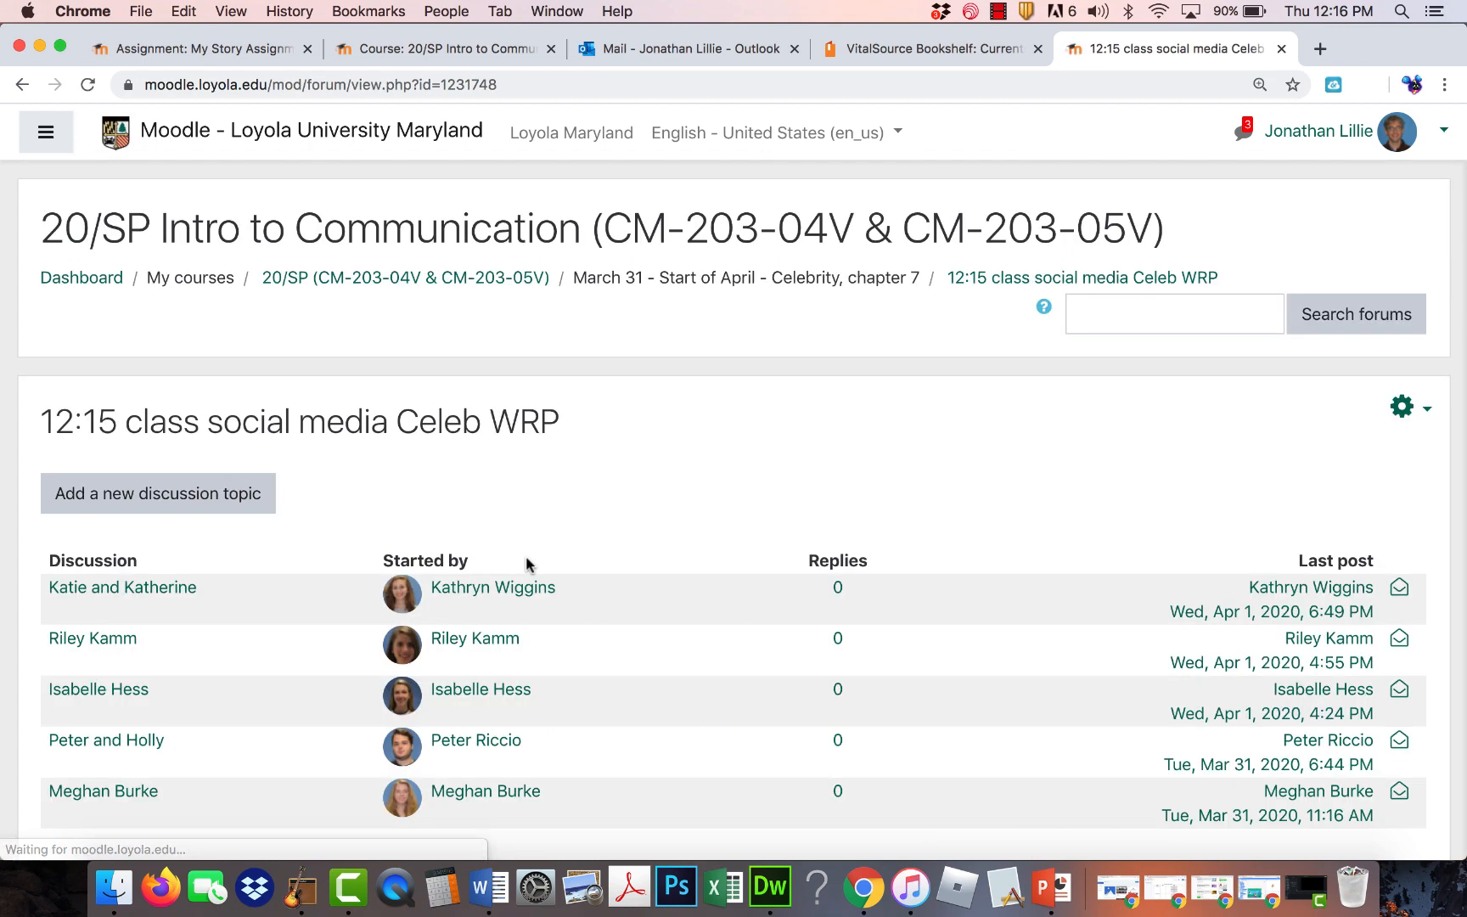
{"action": "scroll", "scroll_direction": "down", "scroll_amount": 3}
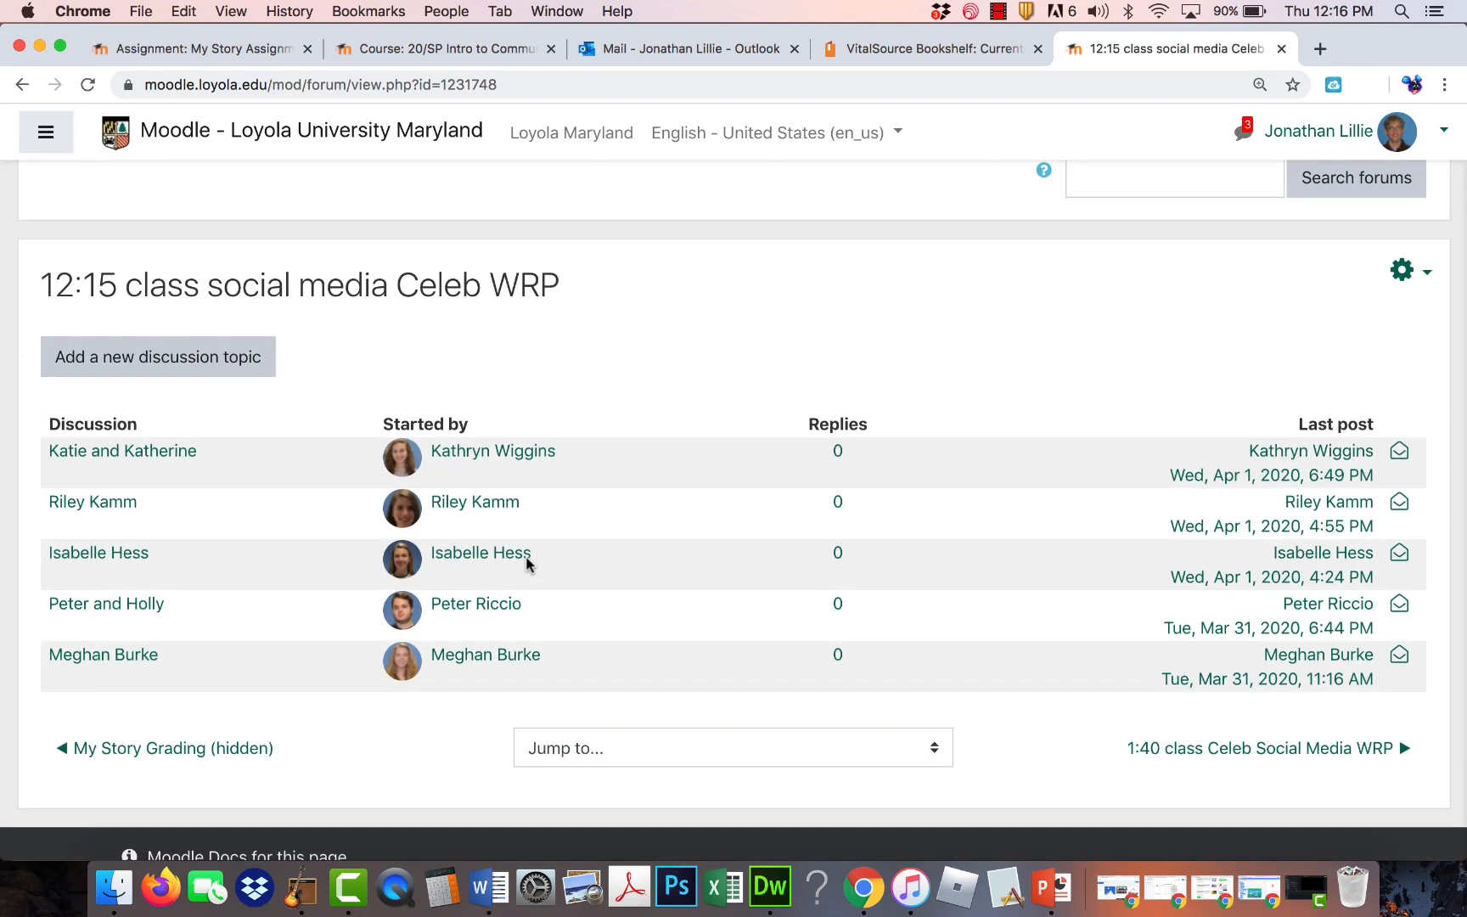
{"action": "mouse_move", "coordinate": [234, 454]}
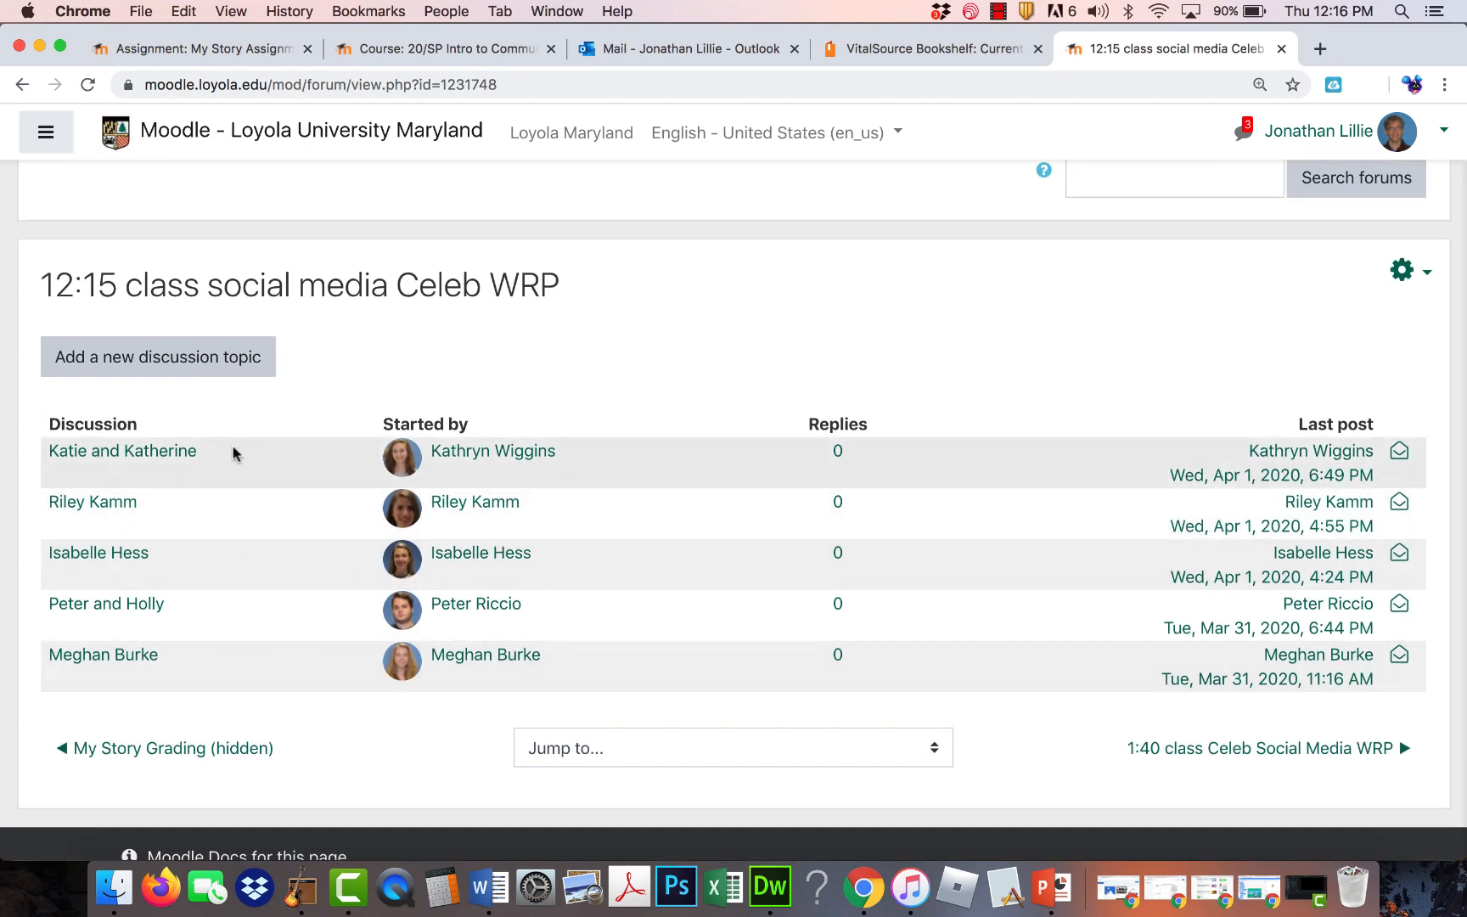
{"action": "mouse_move", "coordinate": [231, 501]}
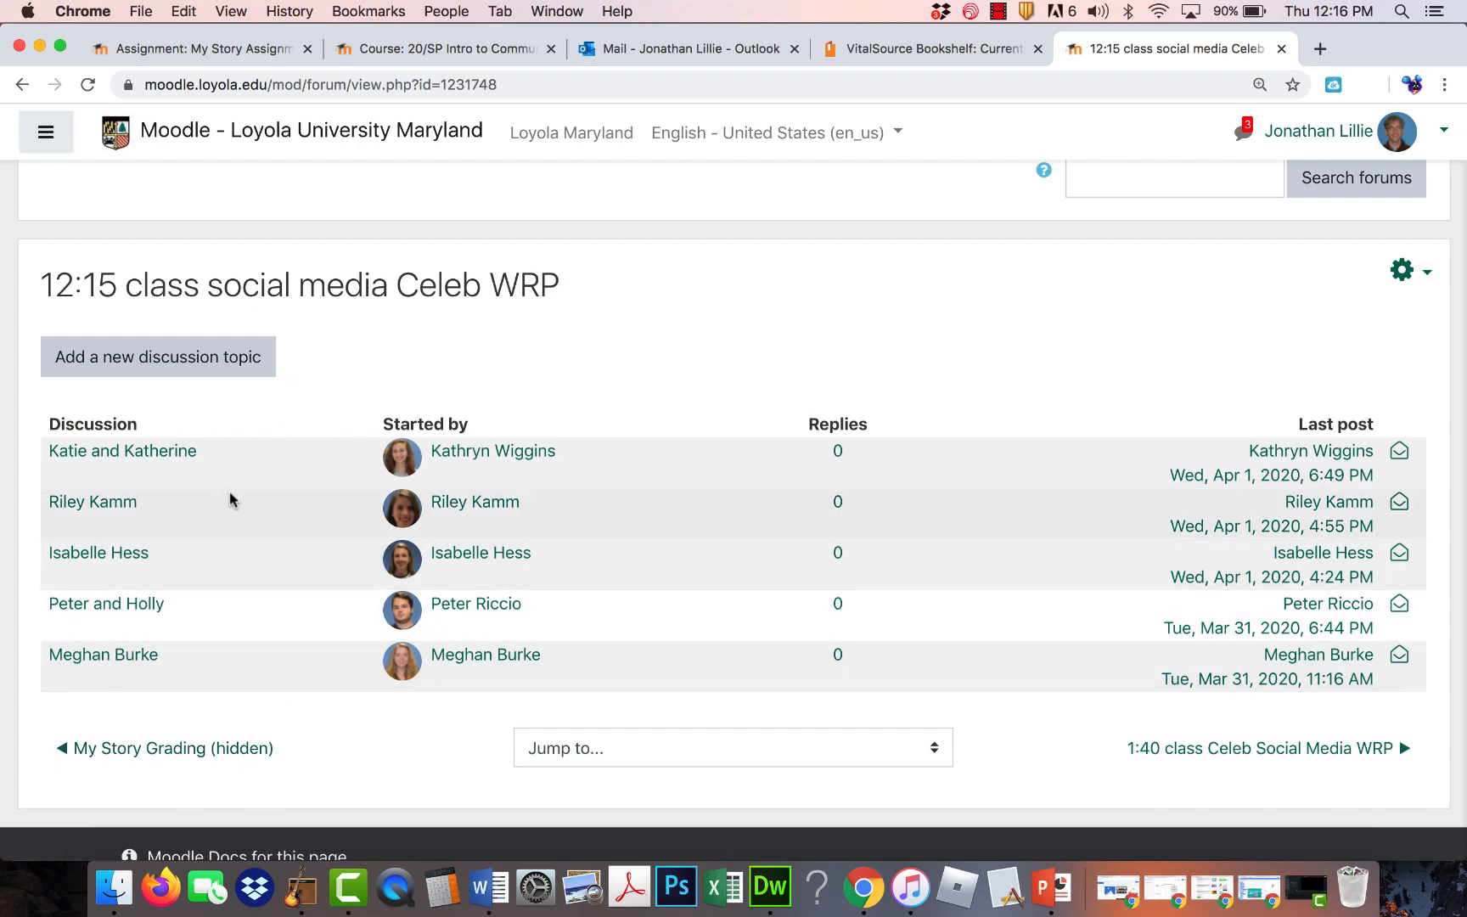
{"action": "mouse_move", "coordinate": [241, 433]}
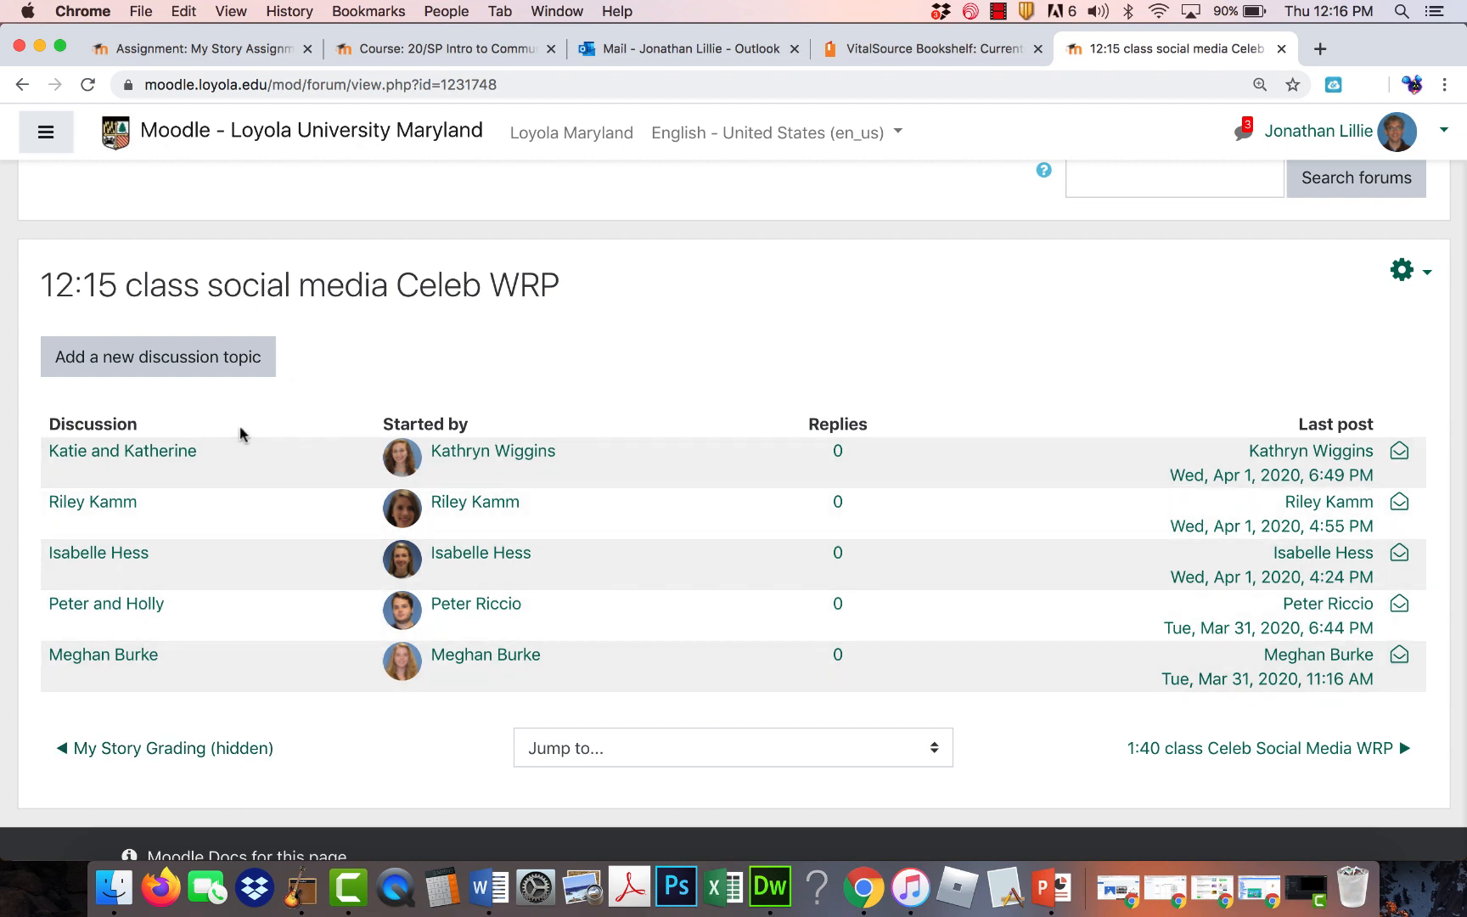
{"action": "mouse_move", "coordinate": [239, 450]}
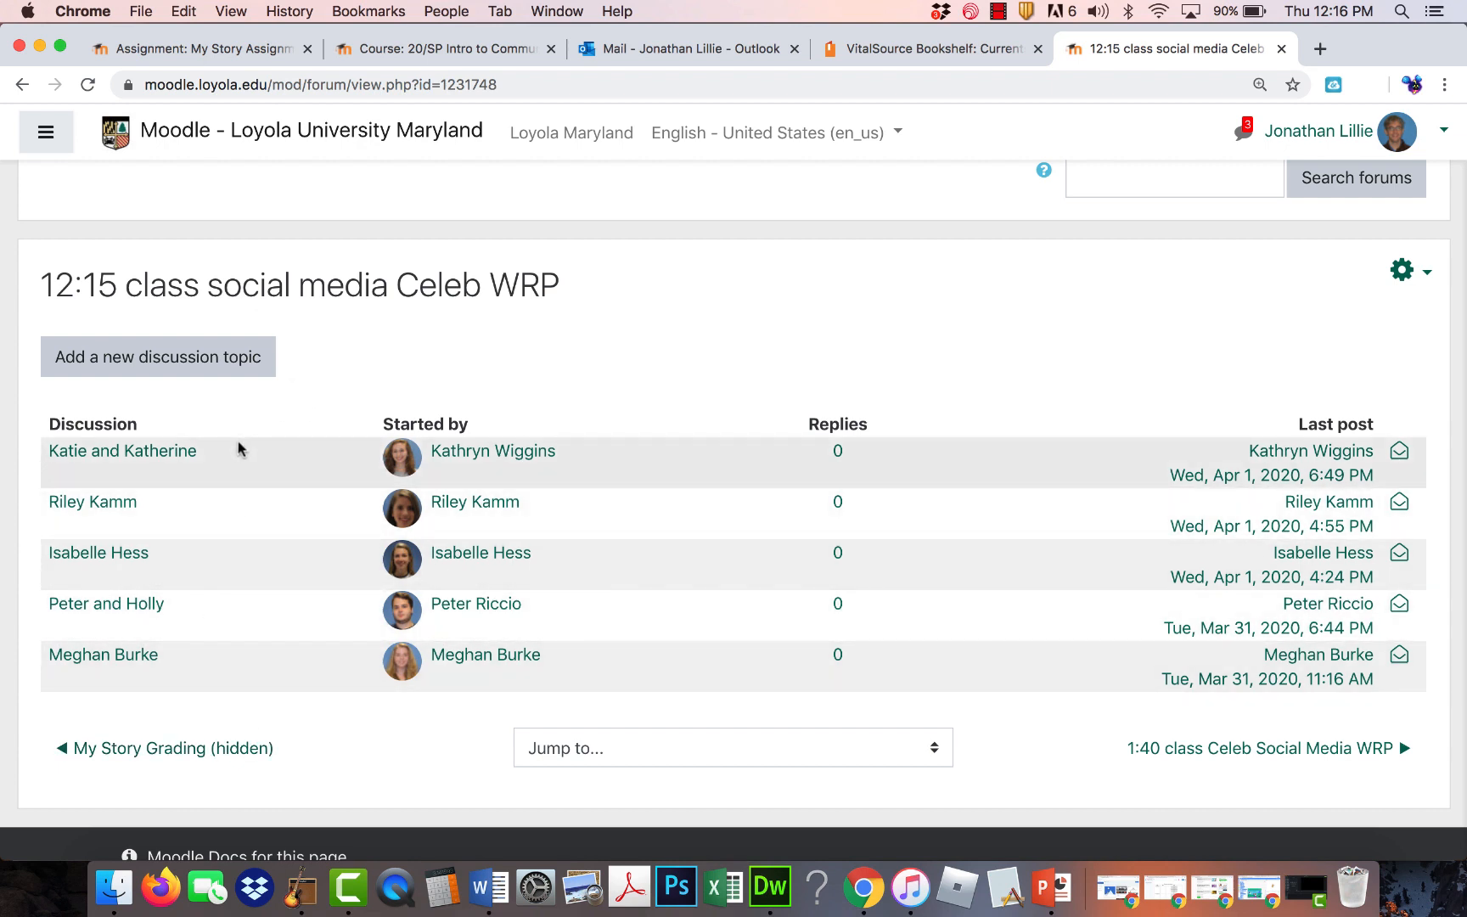
{"action": "mouse_move", "coordinate": [240, 461]}
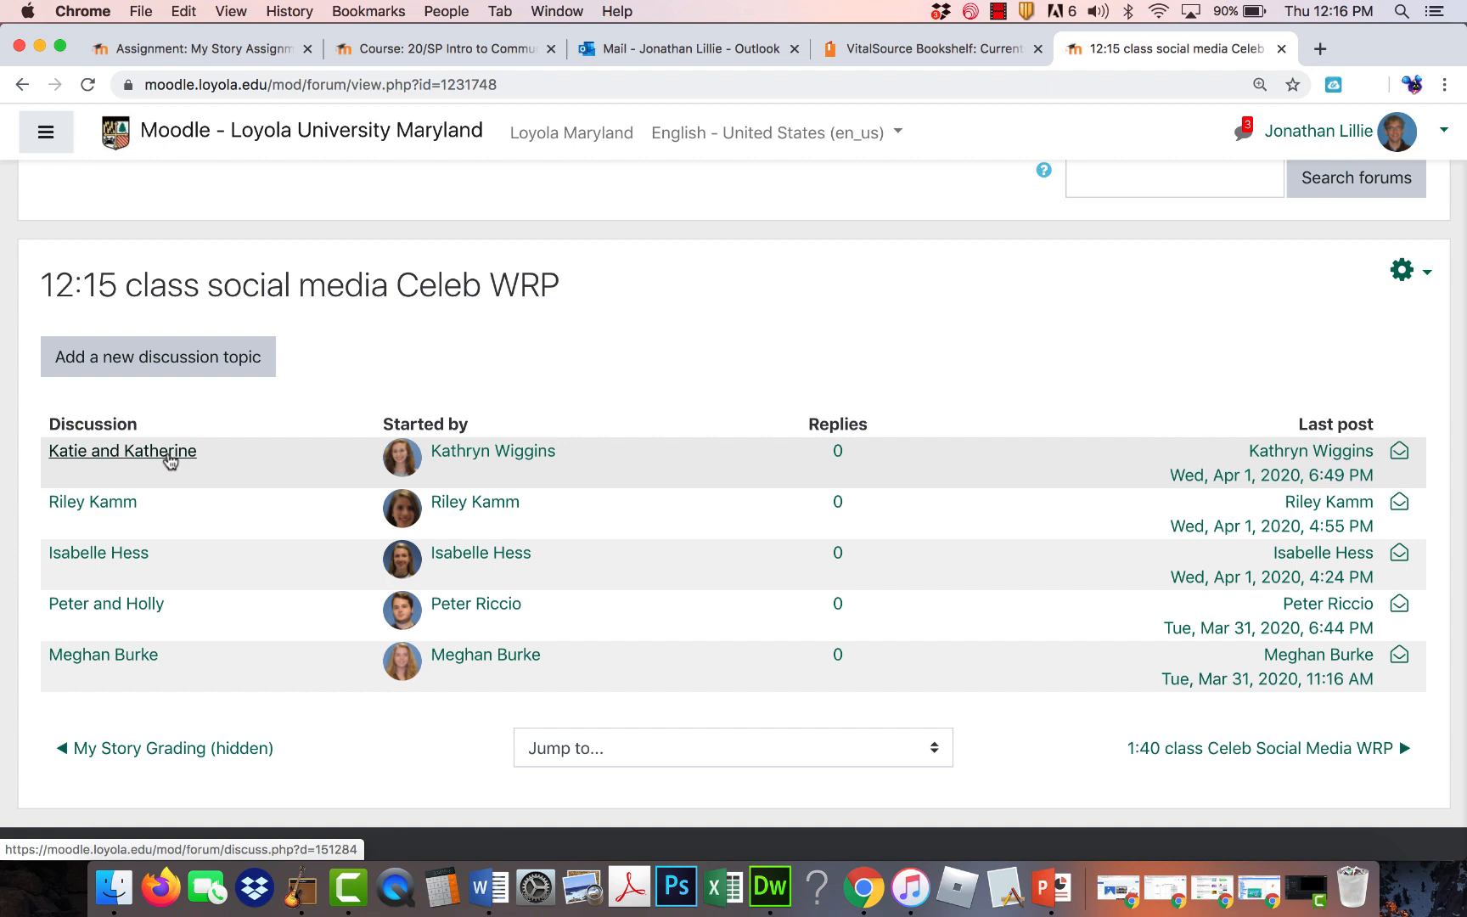
{"action": "mouse_move", "coordinate": [79, 123]}
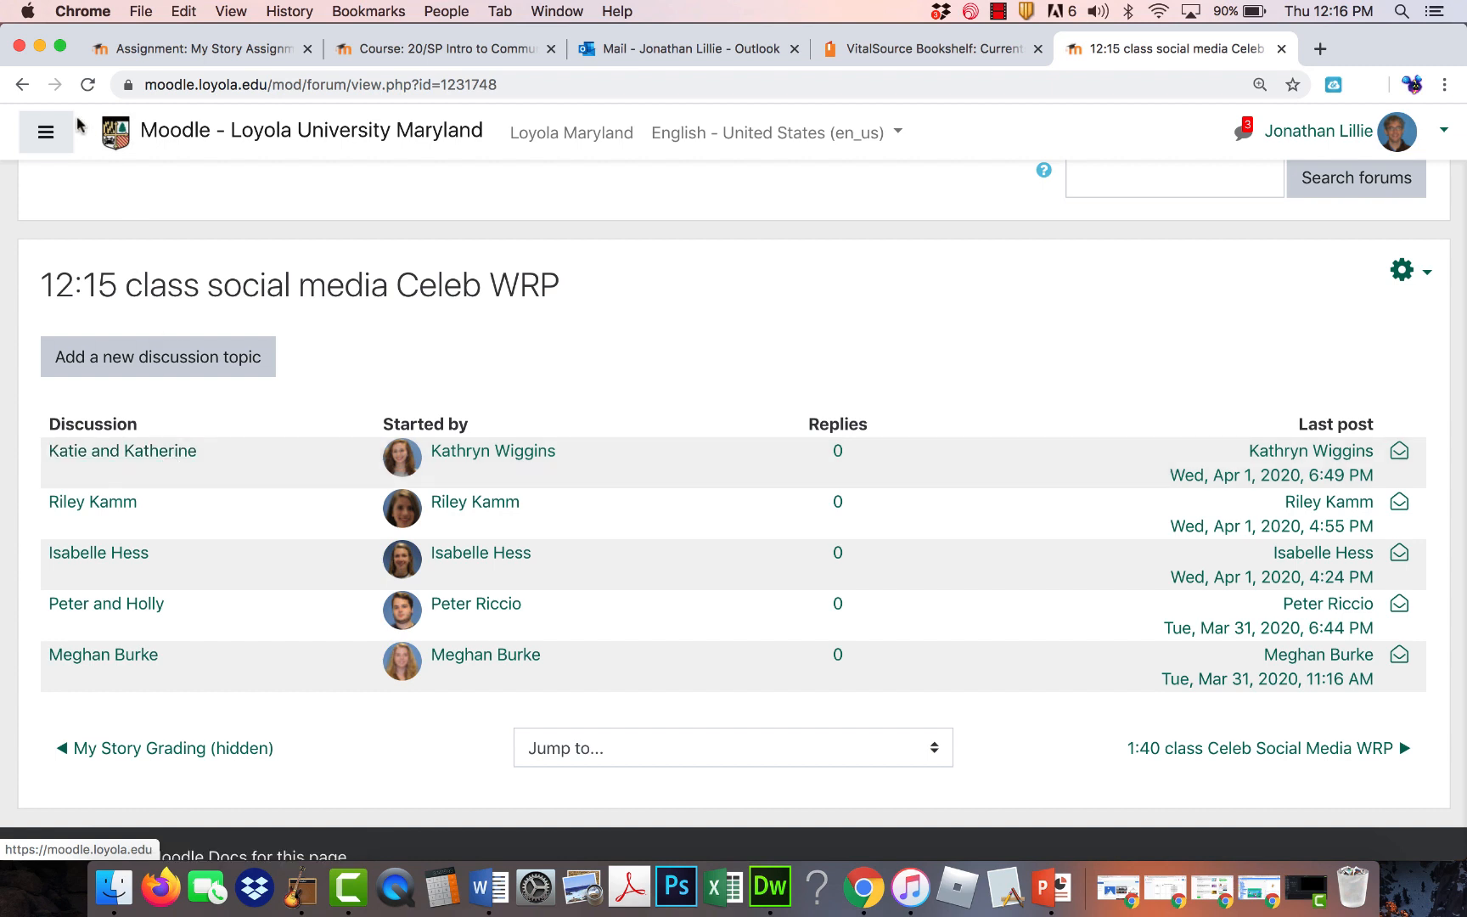
{"action": "mouse_move", "coordinate": [22, 84]}
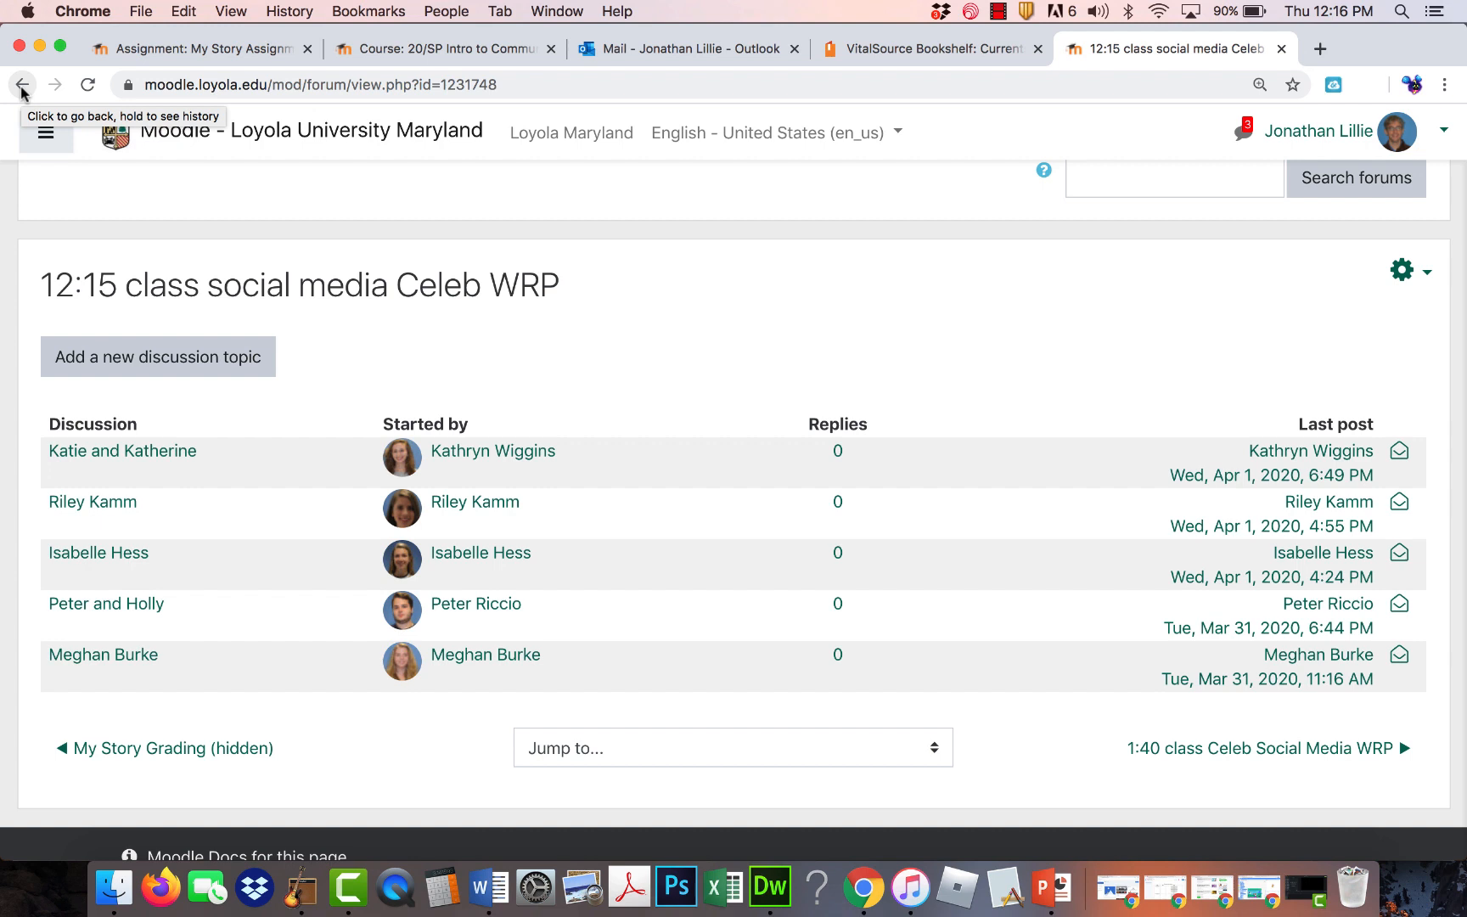
{"action": "mouse_move", "coordinate": [272, 429]}
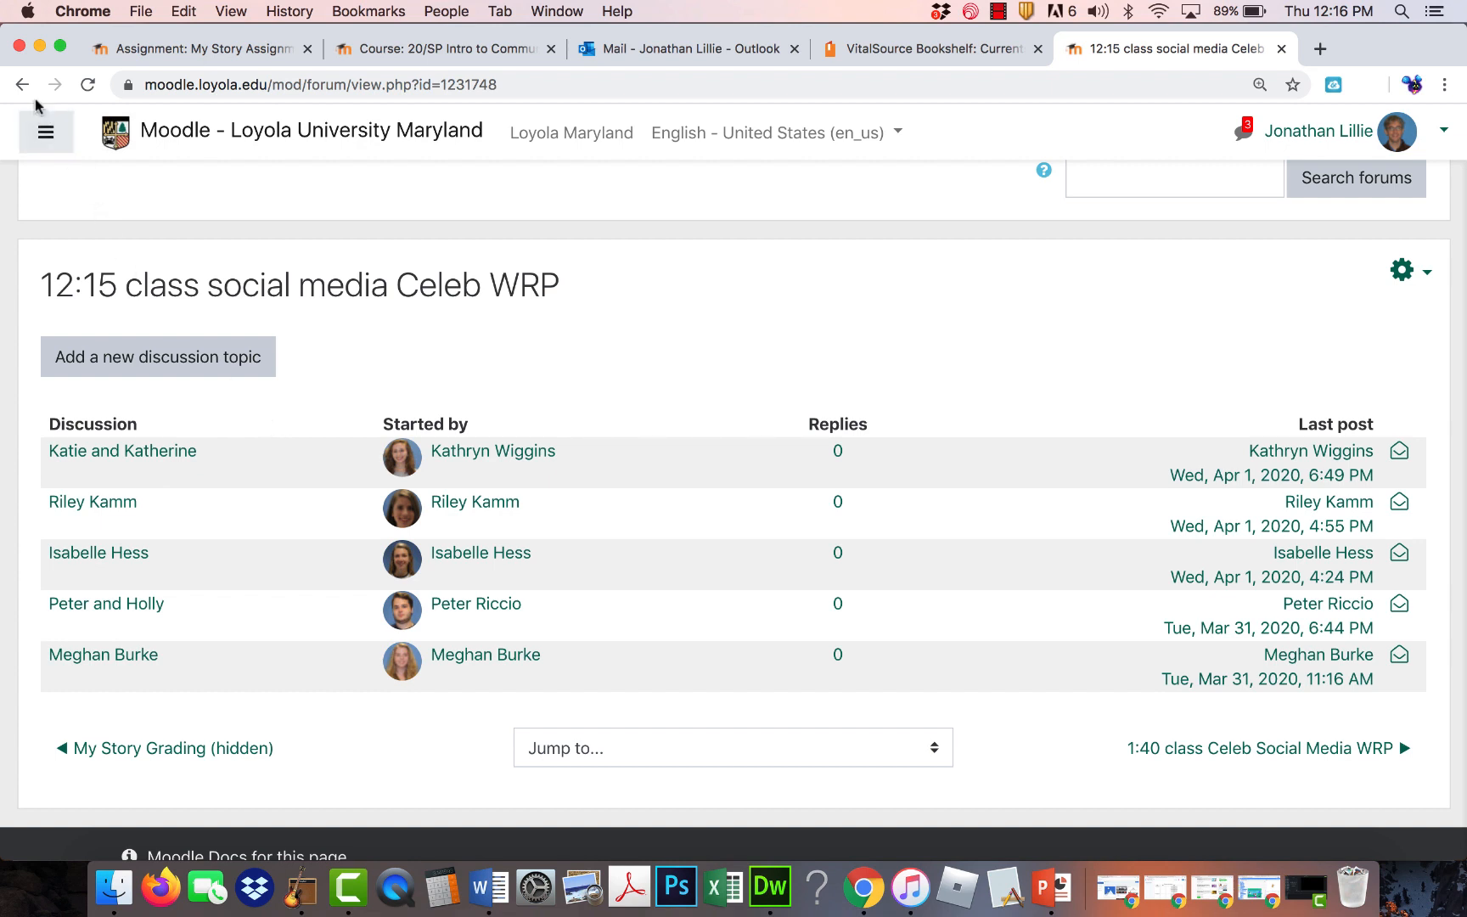
{"action": "mouse_move", "coordinate": [22, 85]}
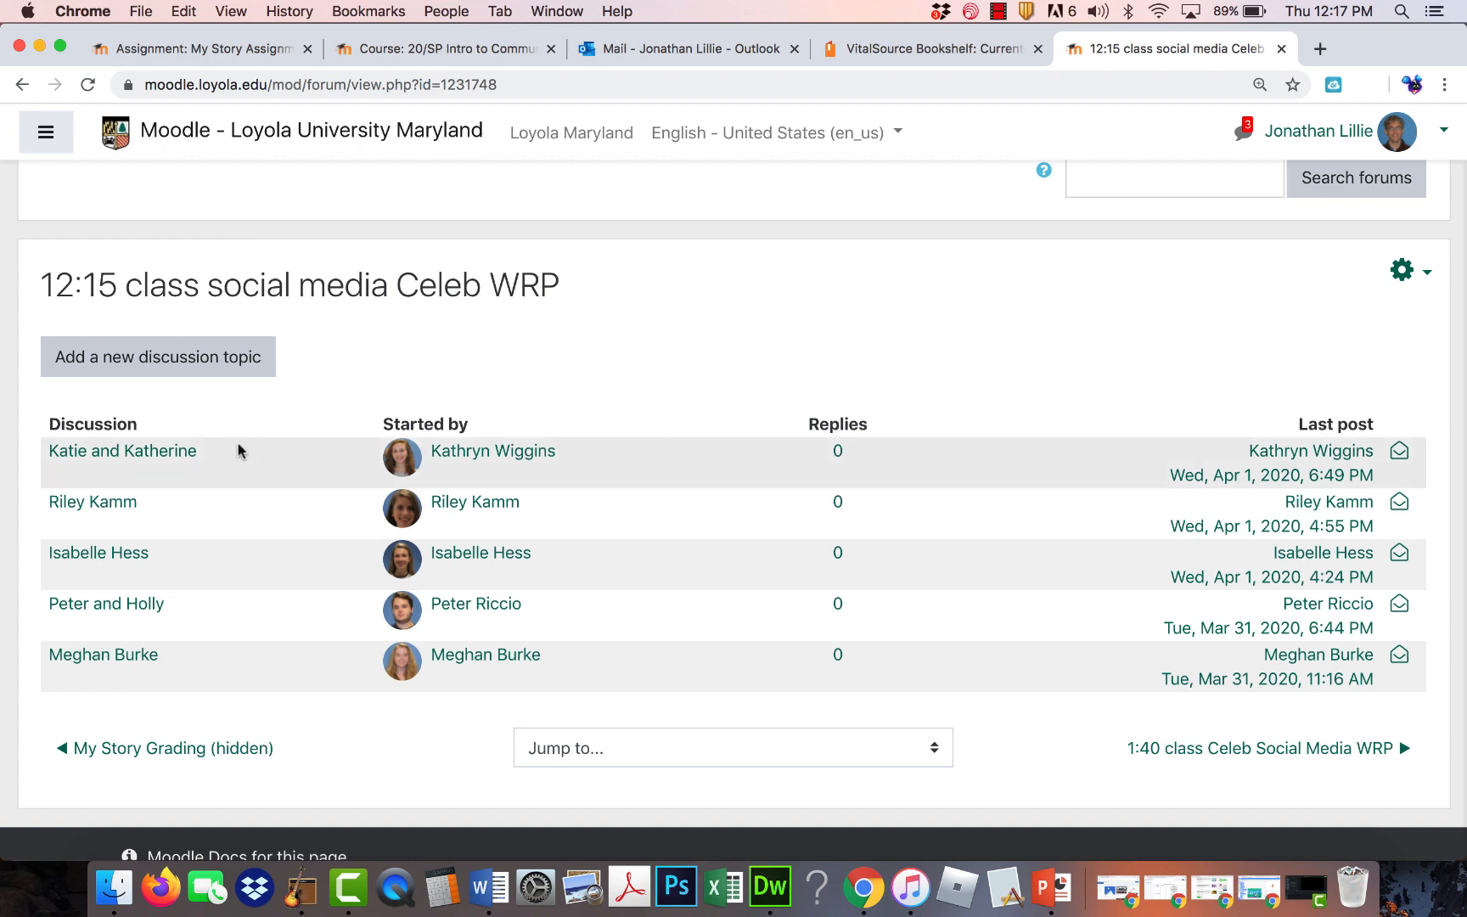
{"action": "mouse_move", "coordinate": [162, 505]}
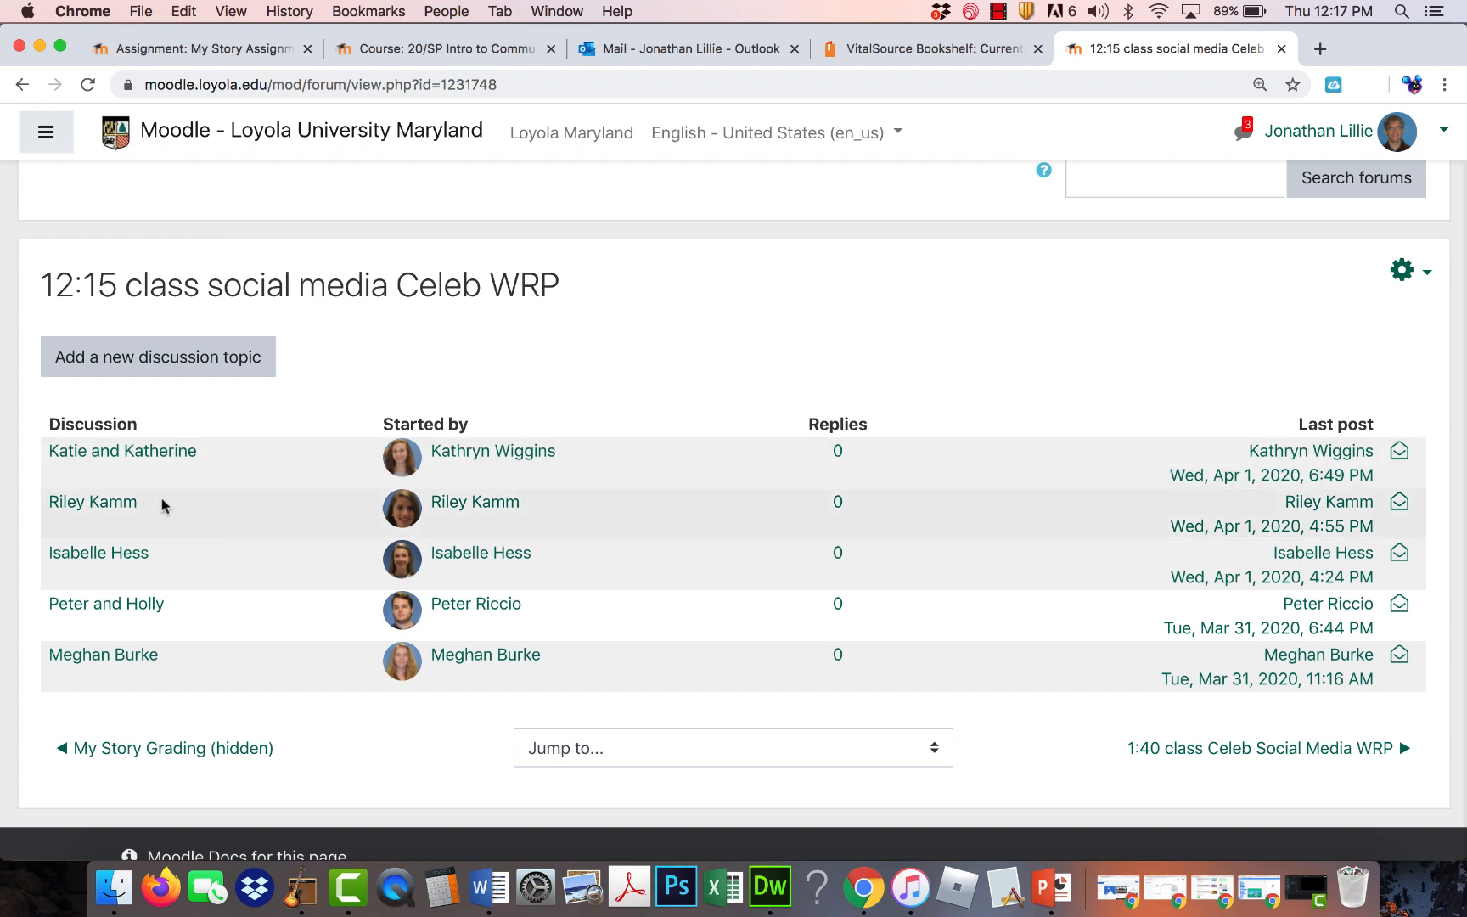
{"action": "mouse_move", "coordinate": [92, 501]}
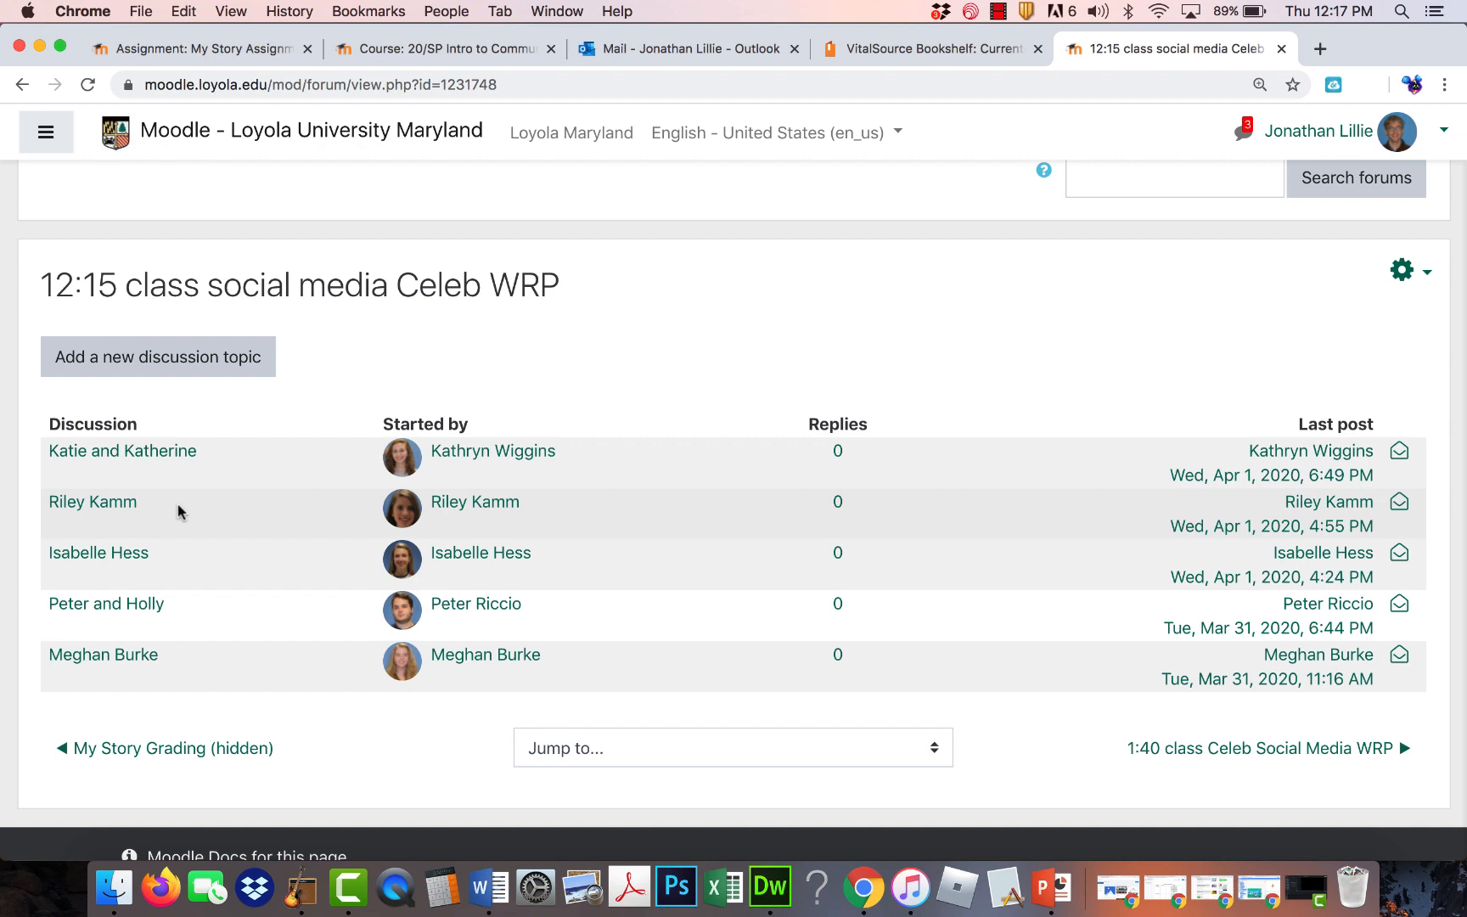
{"action": "mouse_move", "coordinate": [247, 532]}
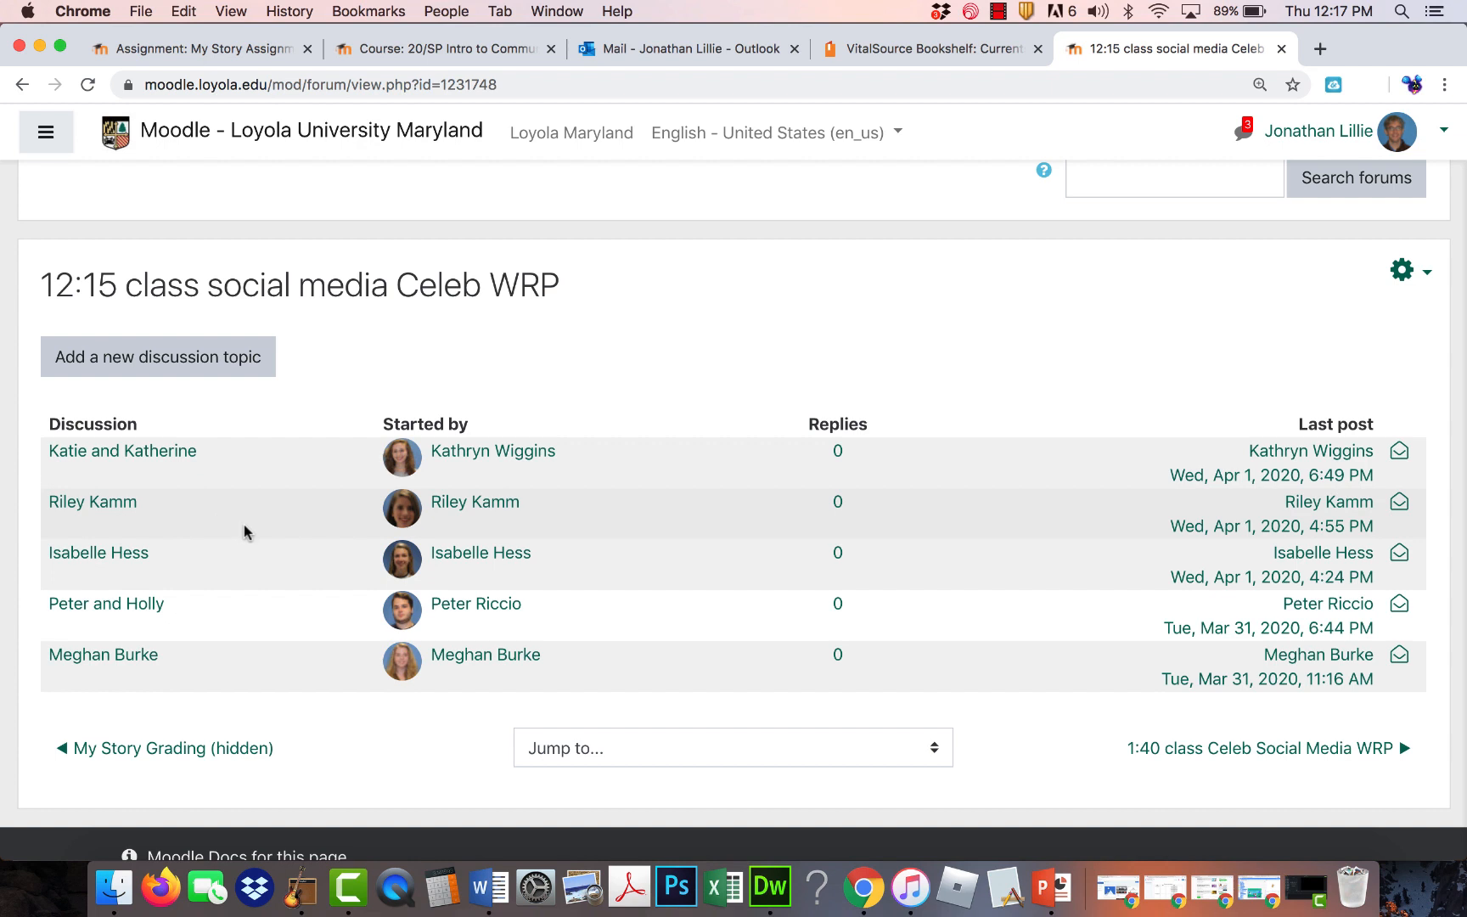
{"action": "scroll", "scroll_direction": "down", "scroll_amount": 3}
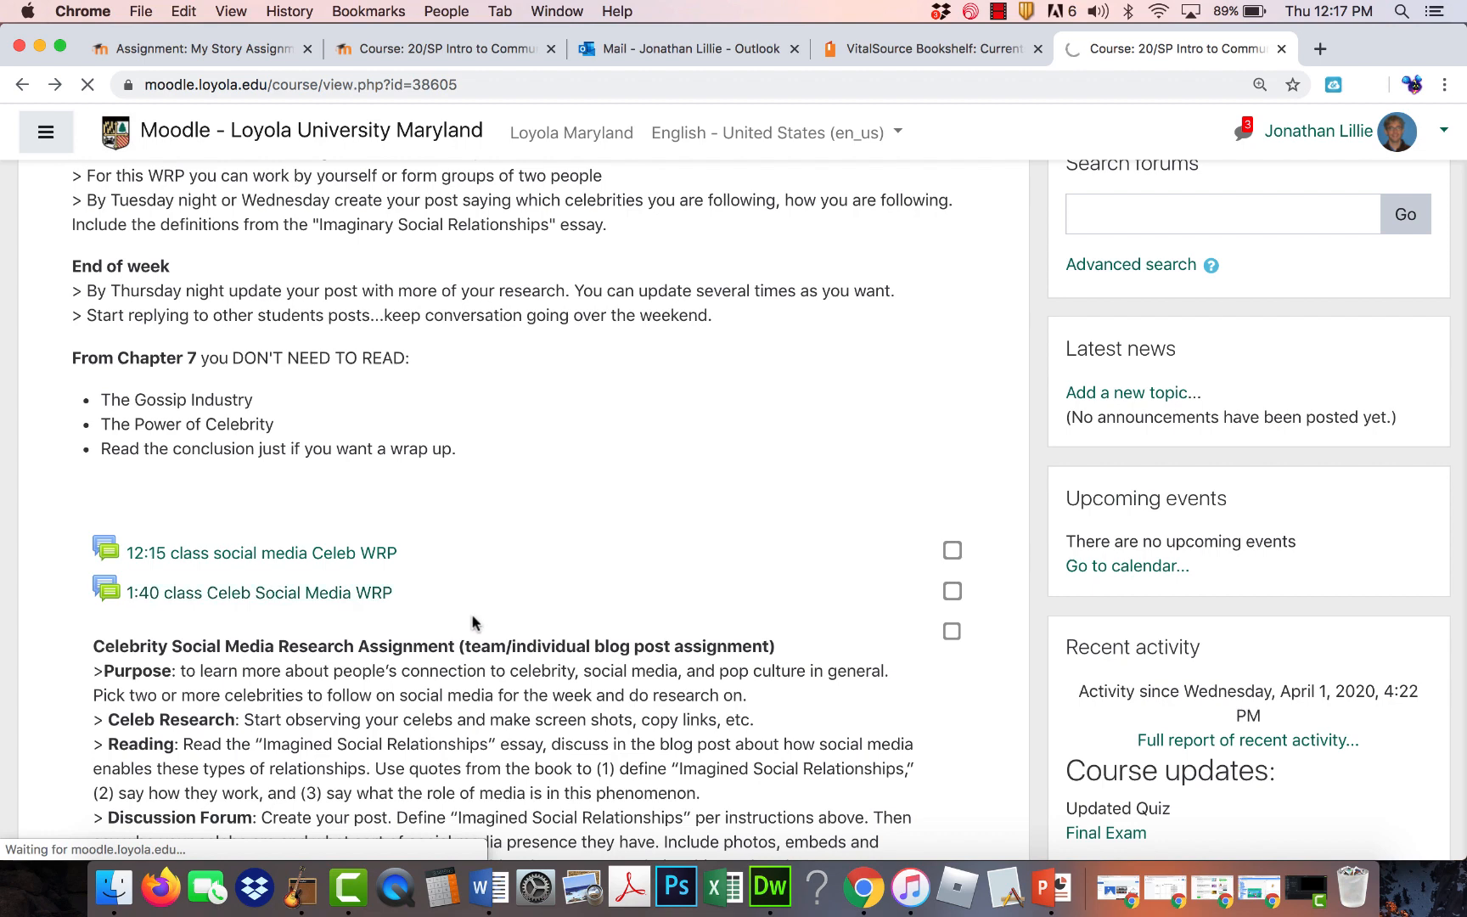
{"action": "left_click", "coordinate": [258, 593]}
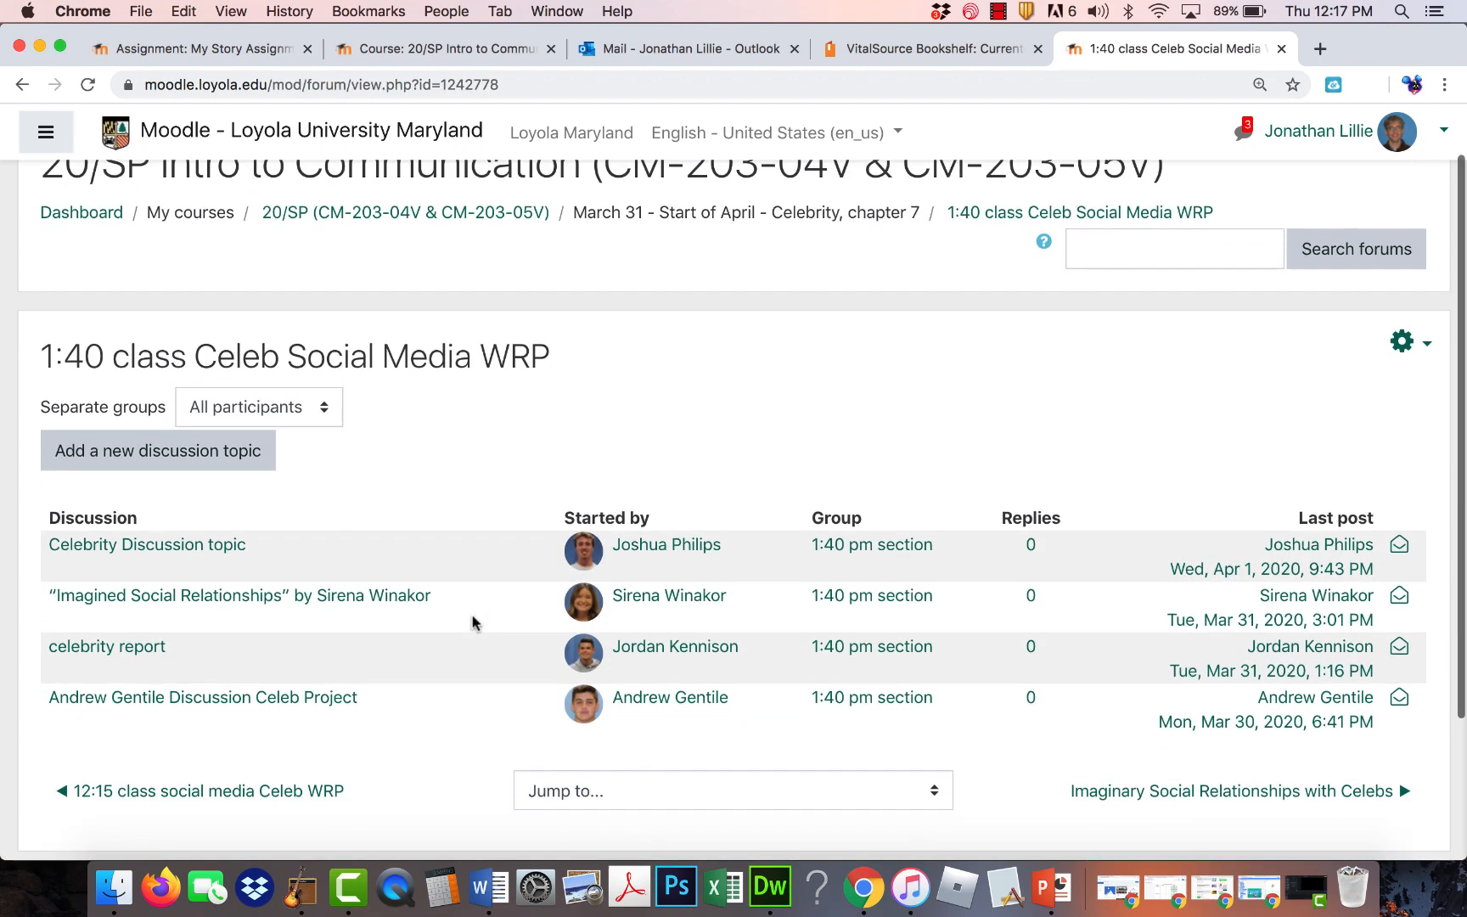
{"action": "scroll", "scroll_direction": "down", "scroll_amount": 3}
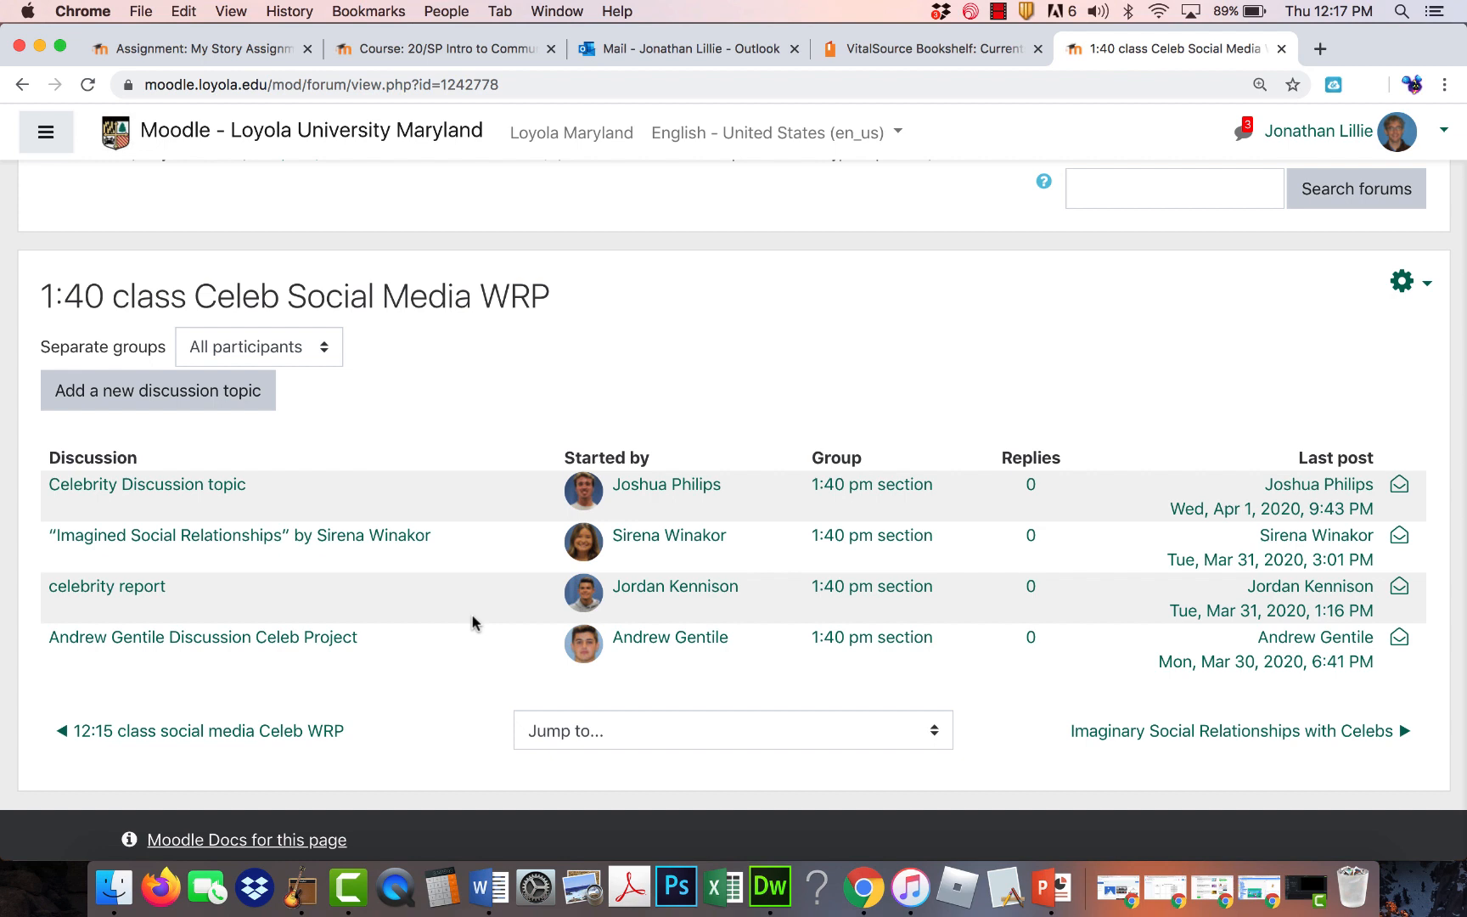
{"action": "mouse_move", "coordinate": [486, 558]}
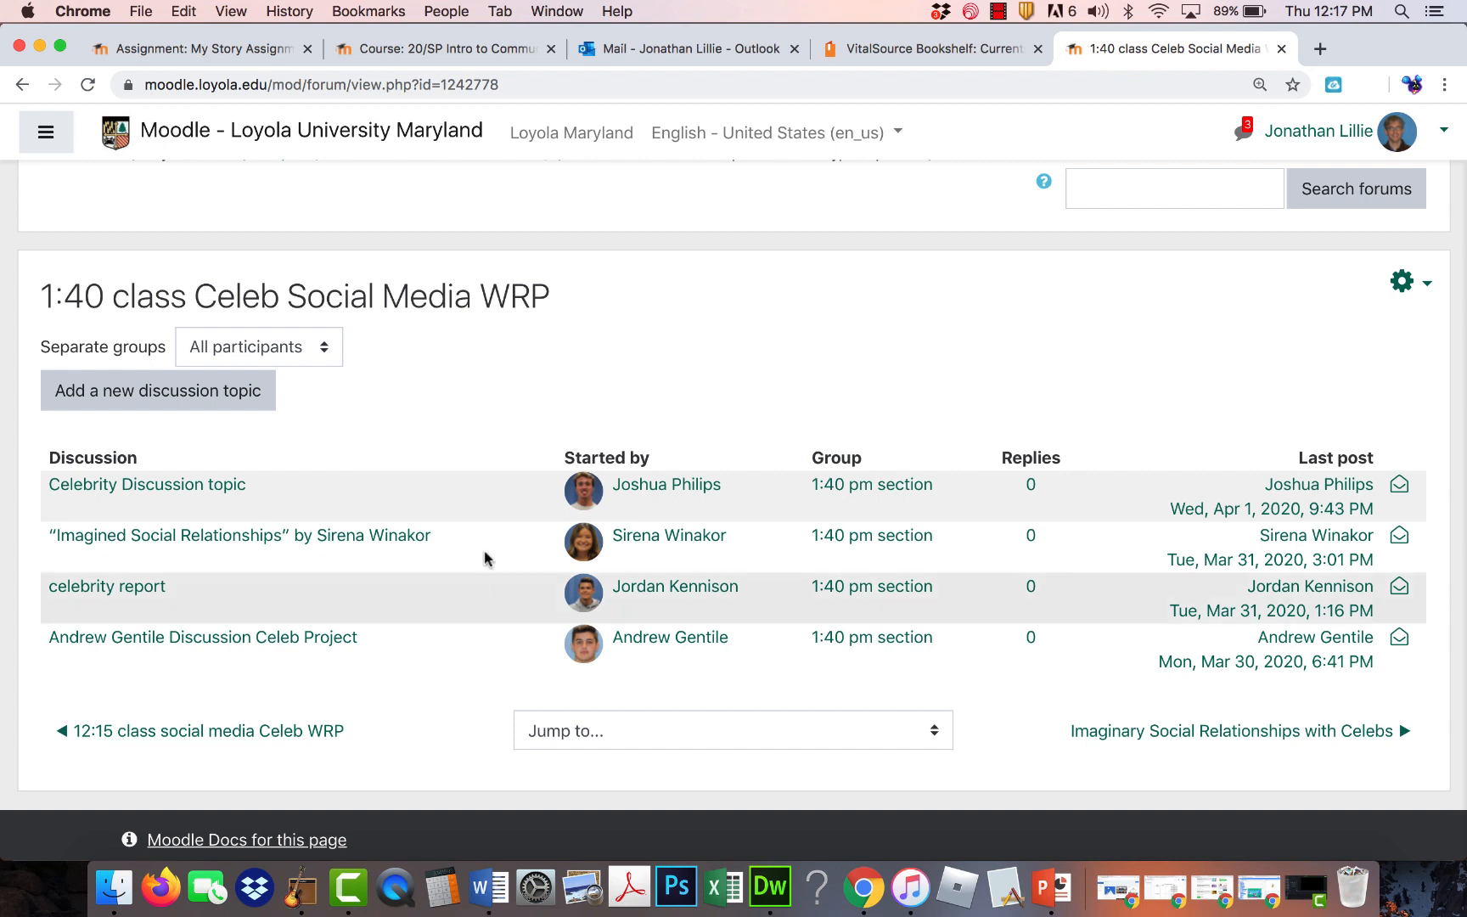
{"action": "mouse_move", "coordinate": [579, 372]}
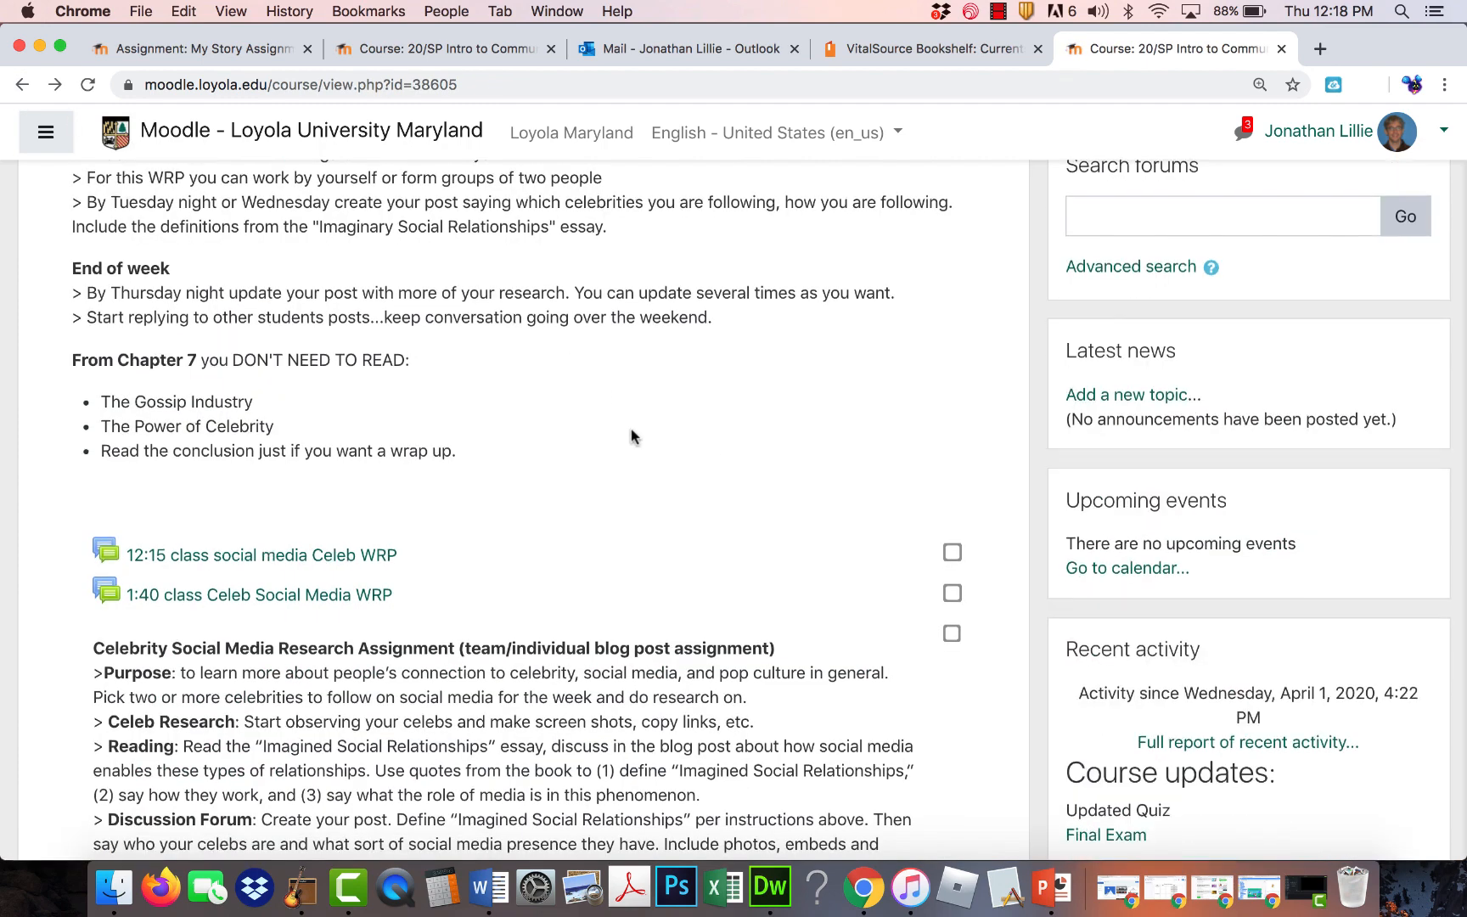
{"action": "scroll", "scroll_direction": "down", "scroll_amount": 3}
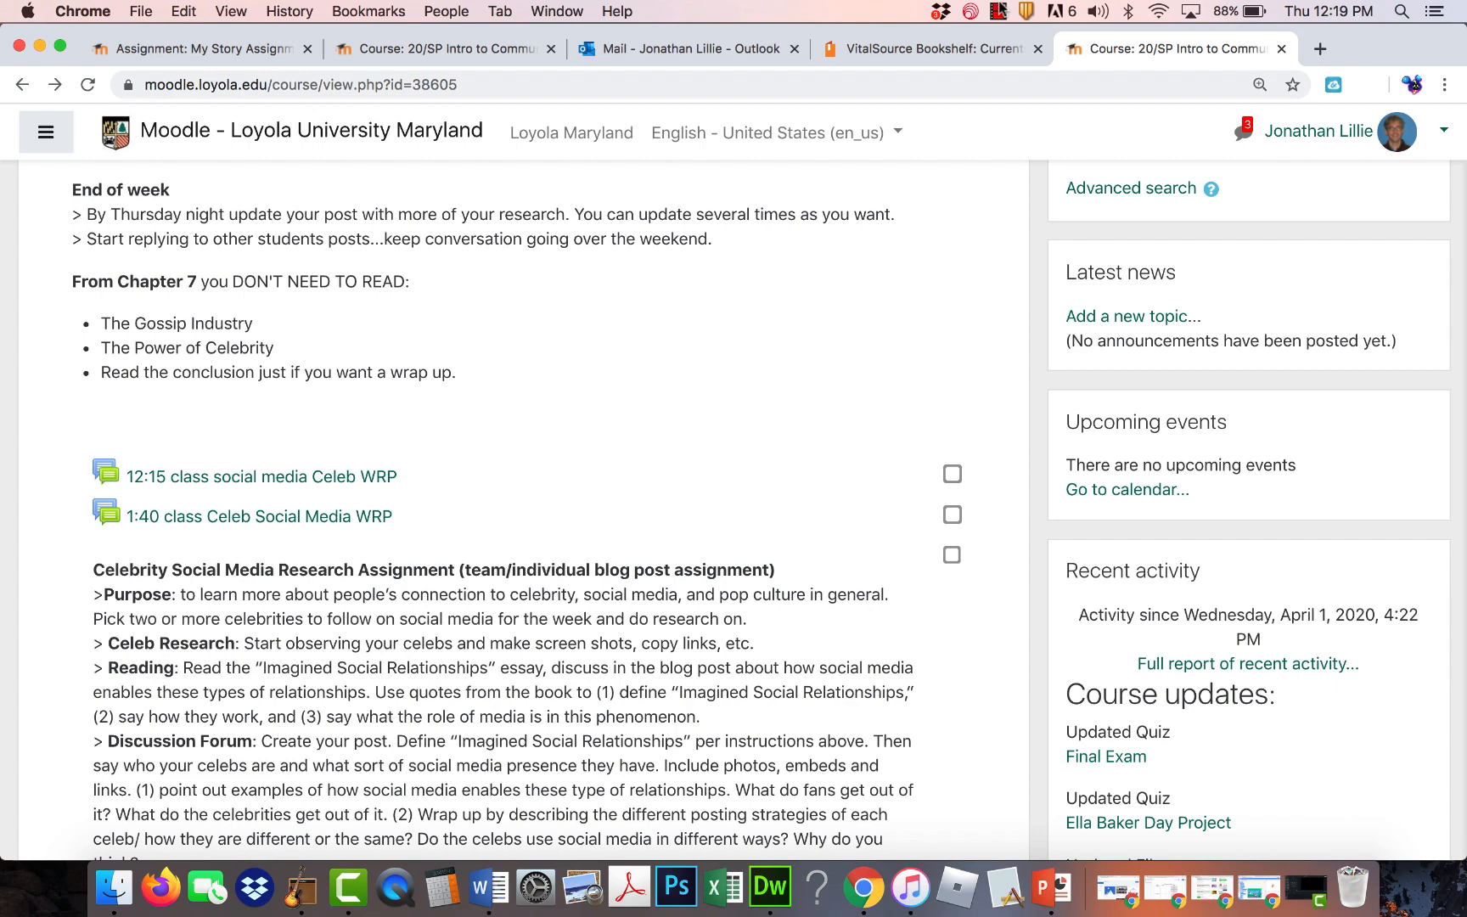
{"action": "left_click", "coordinate": [999, 11]}
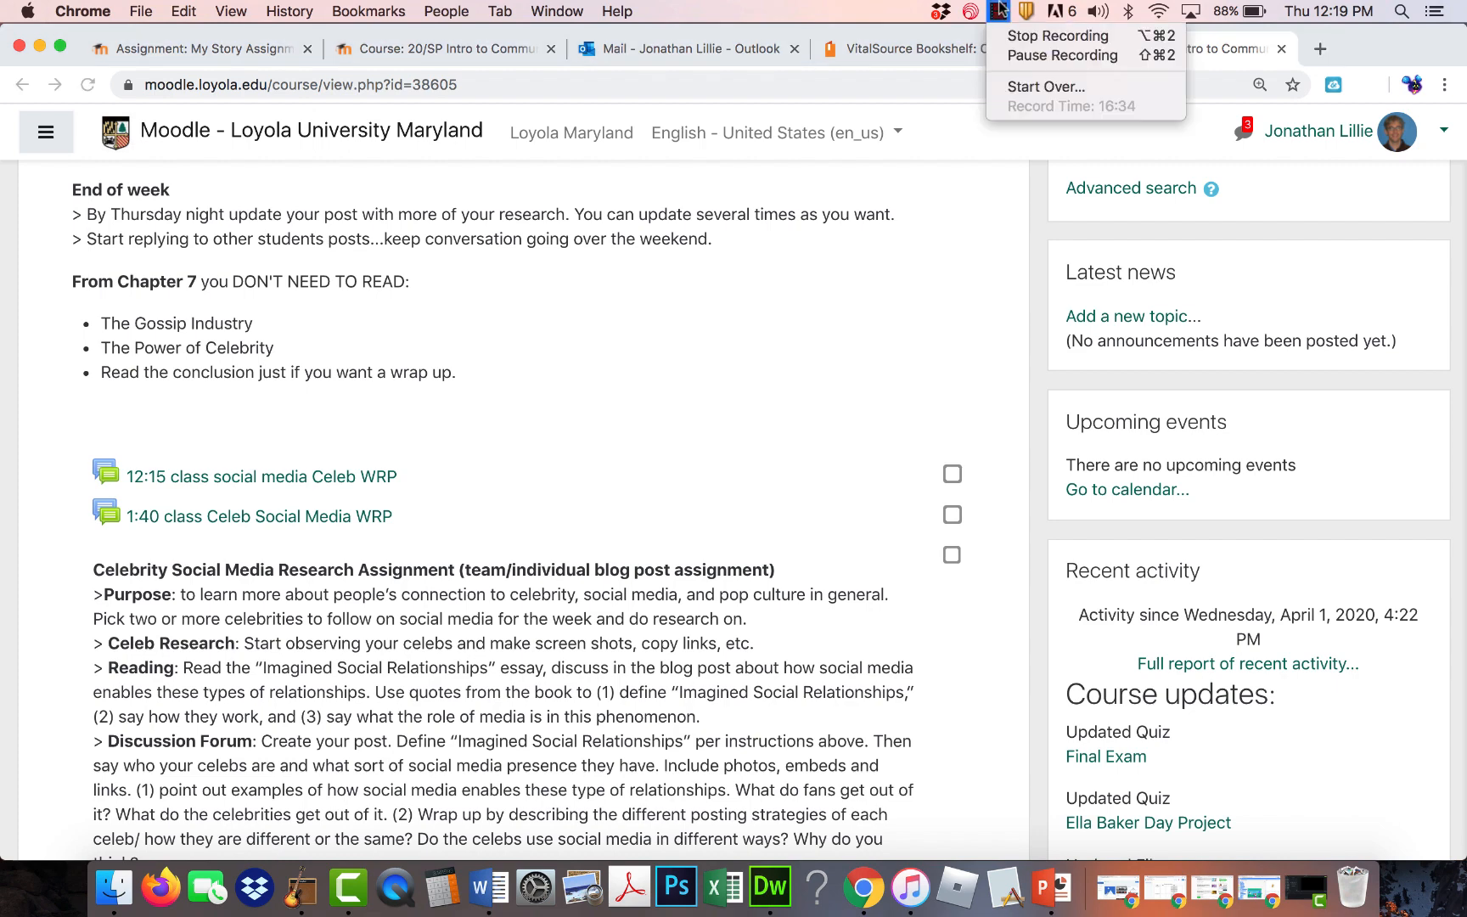
{"action": "mouse_move", "coordinate": [1061, 55]}
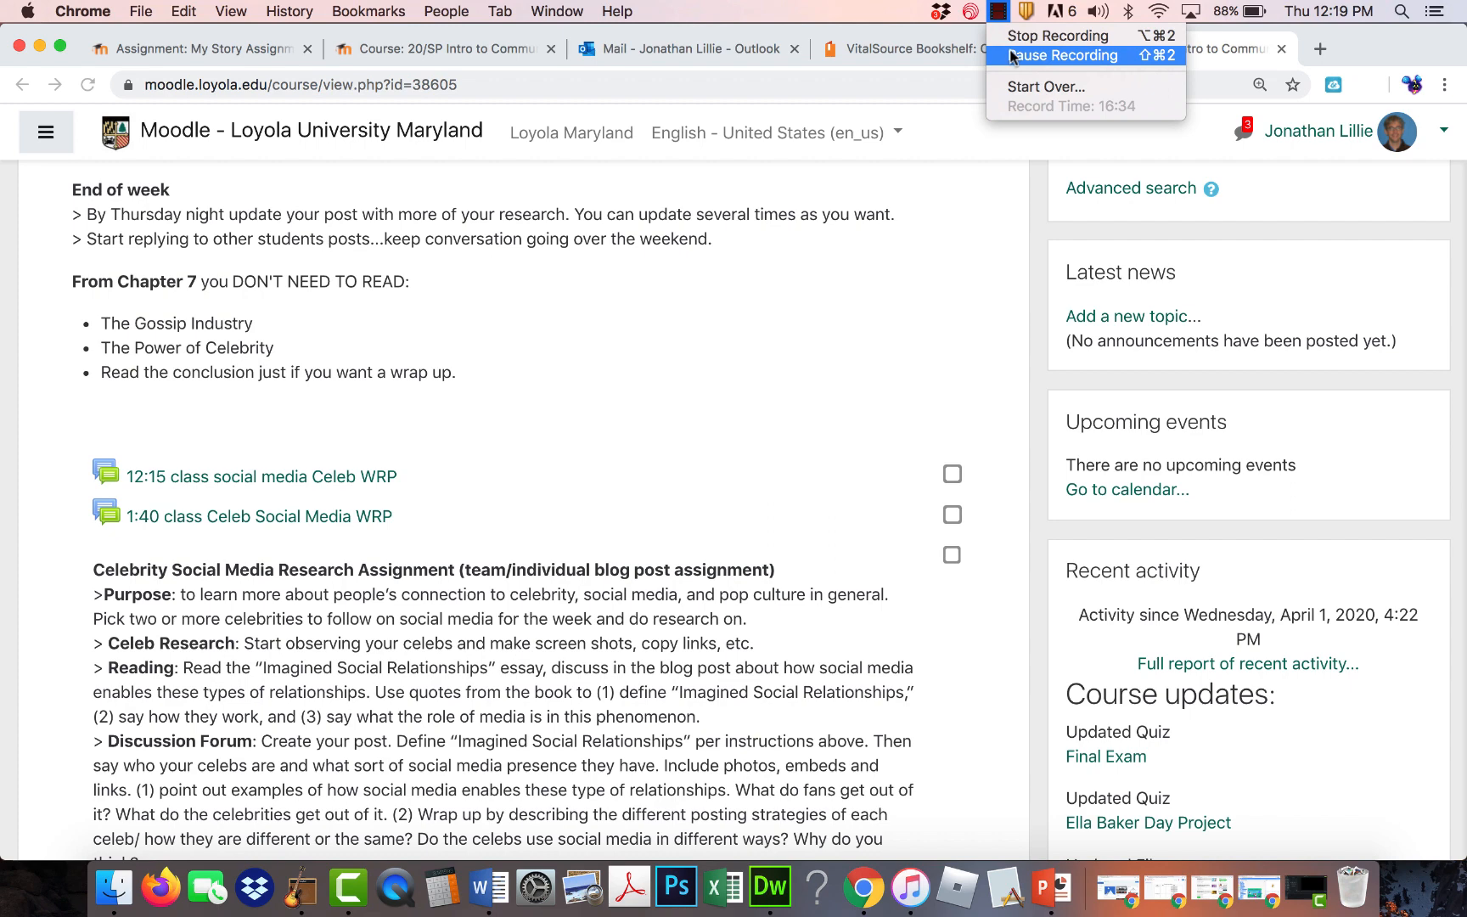
{"action": "mouse_move", "coordinate": [1057, 36]}
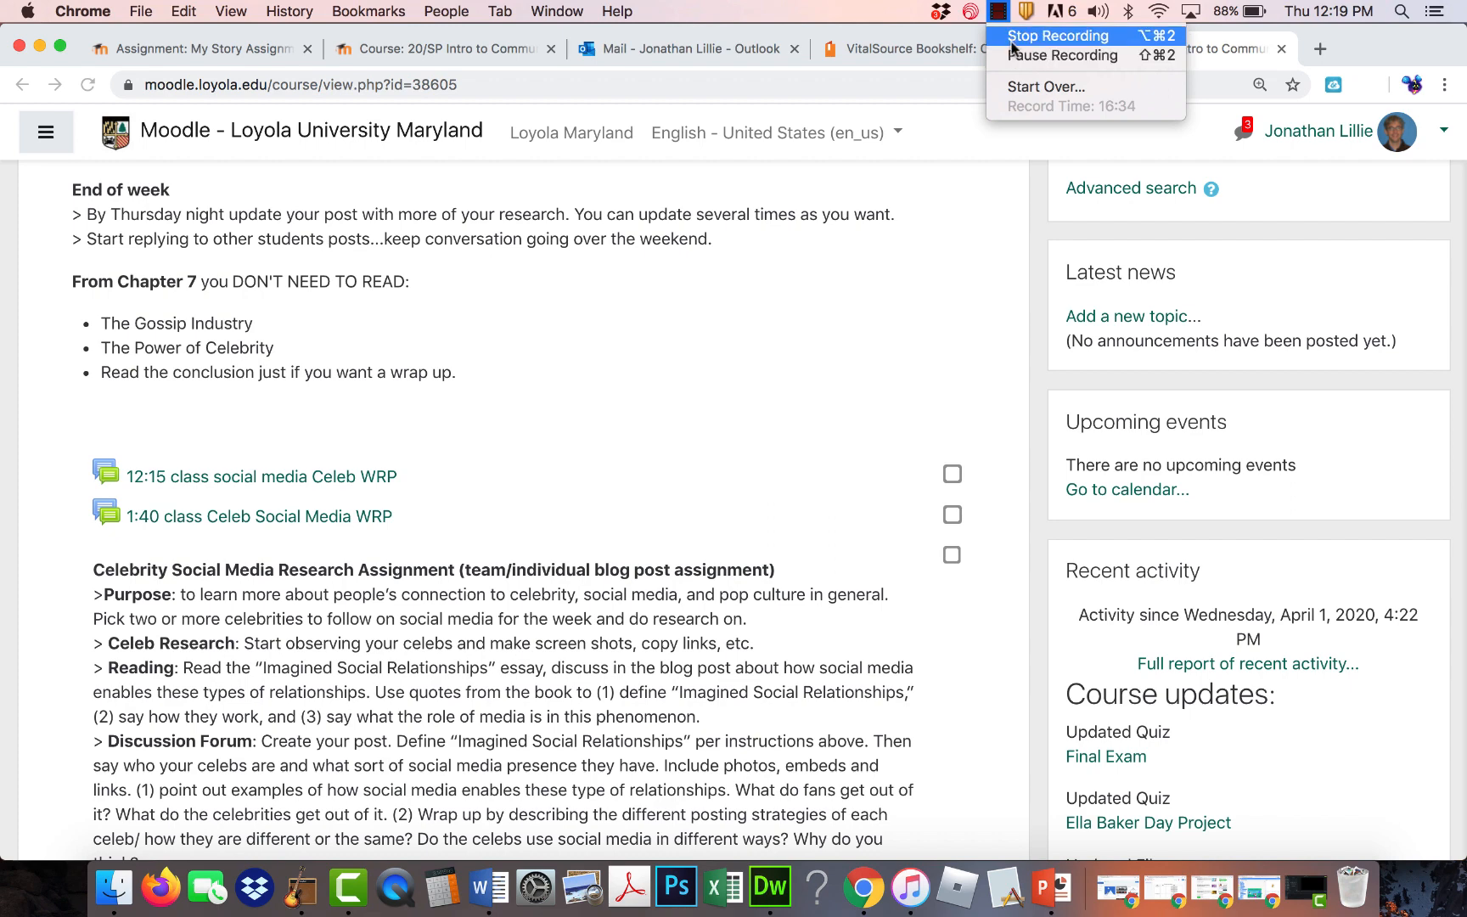
{"action": "mouse_move", "coordinate": [1046, 87]}
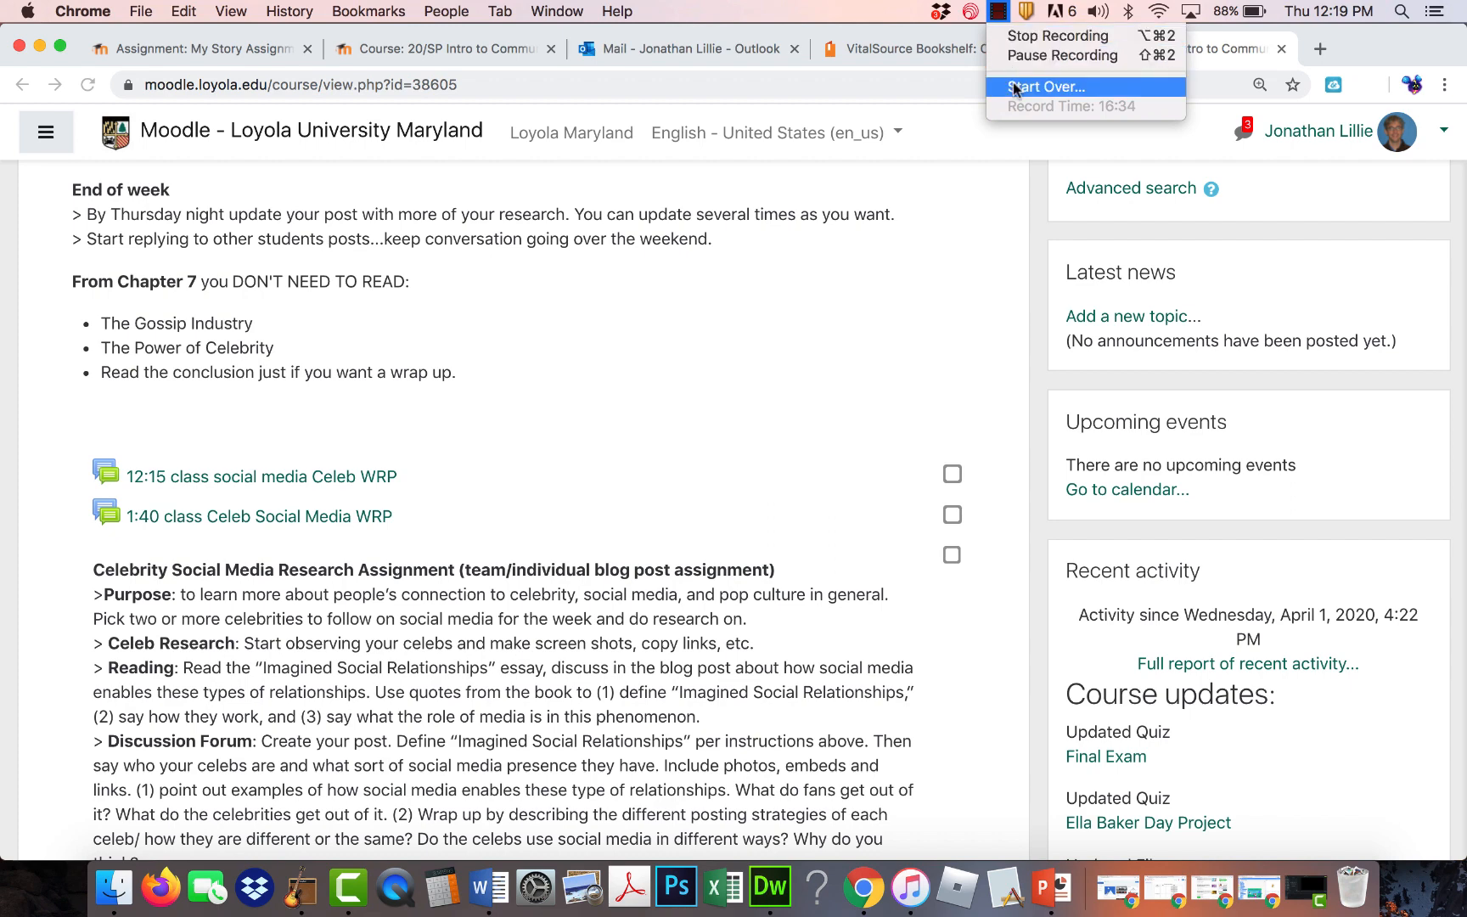